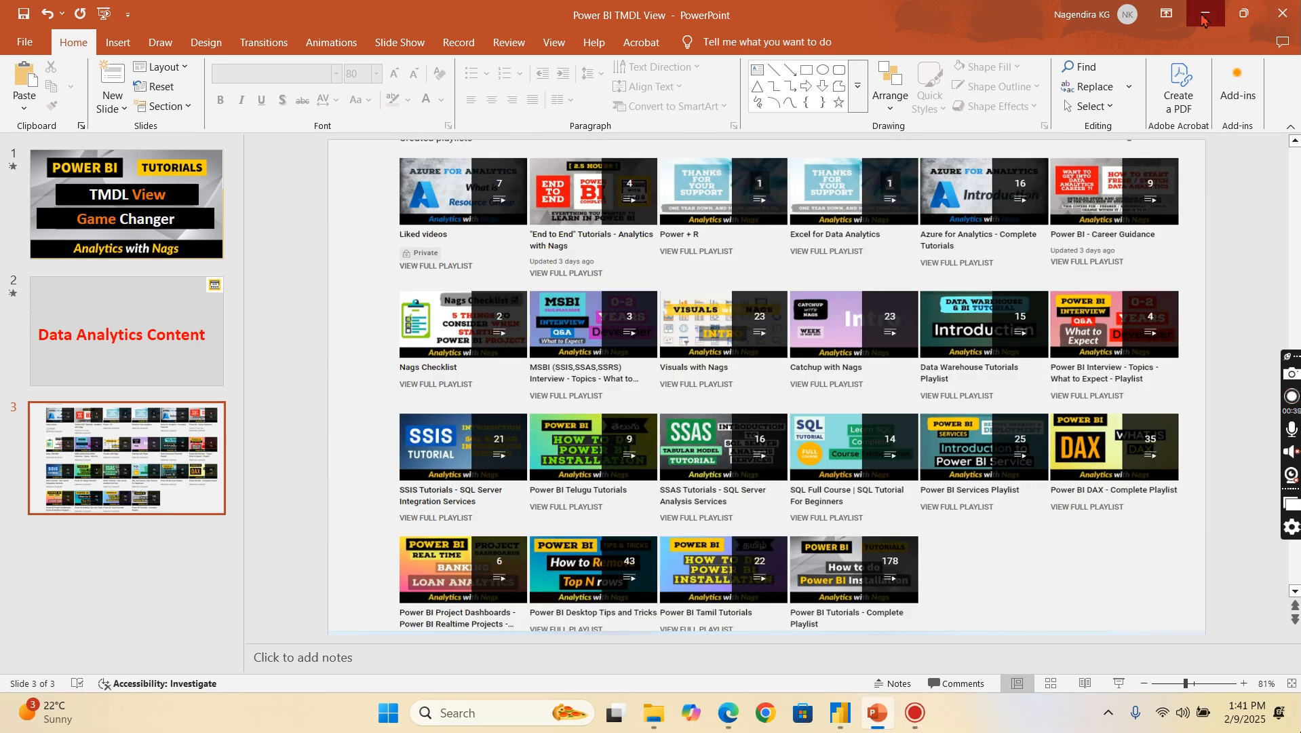
Step: Put the PowerPoint deck away to reveal the End to End sales report page
left_click(839, 712)
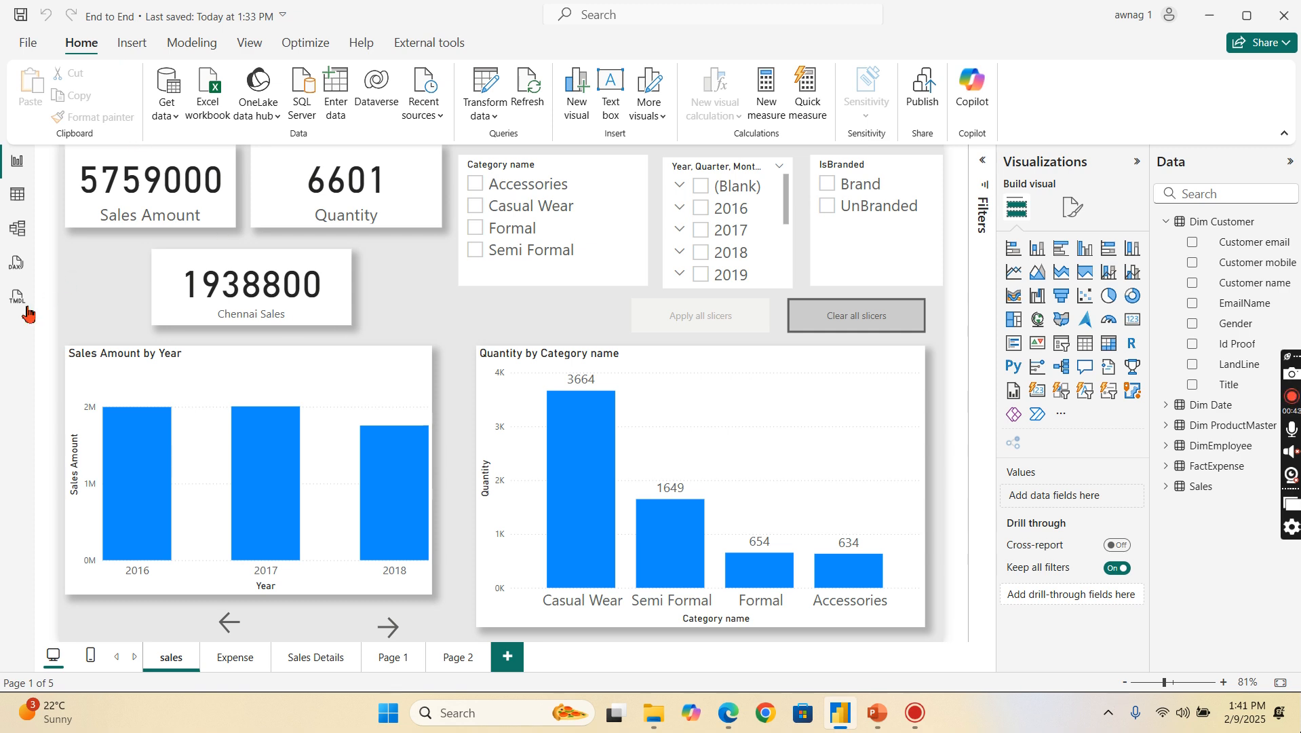
mouse_move(16, 296)
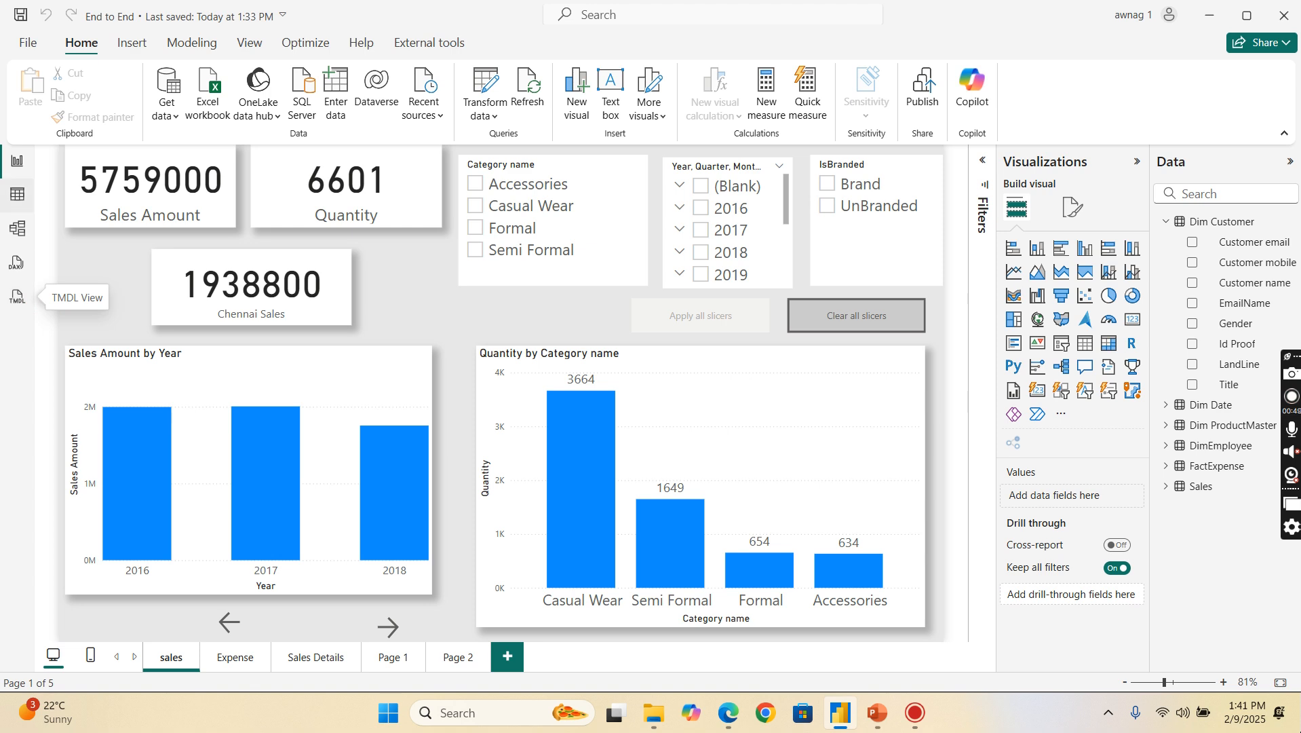
left_click(27, 42)
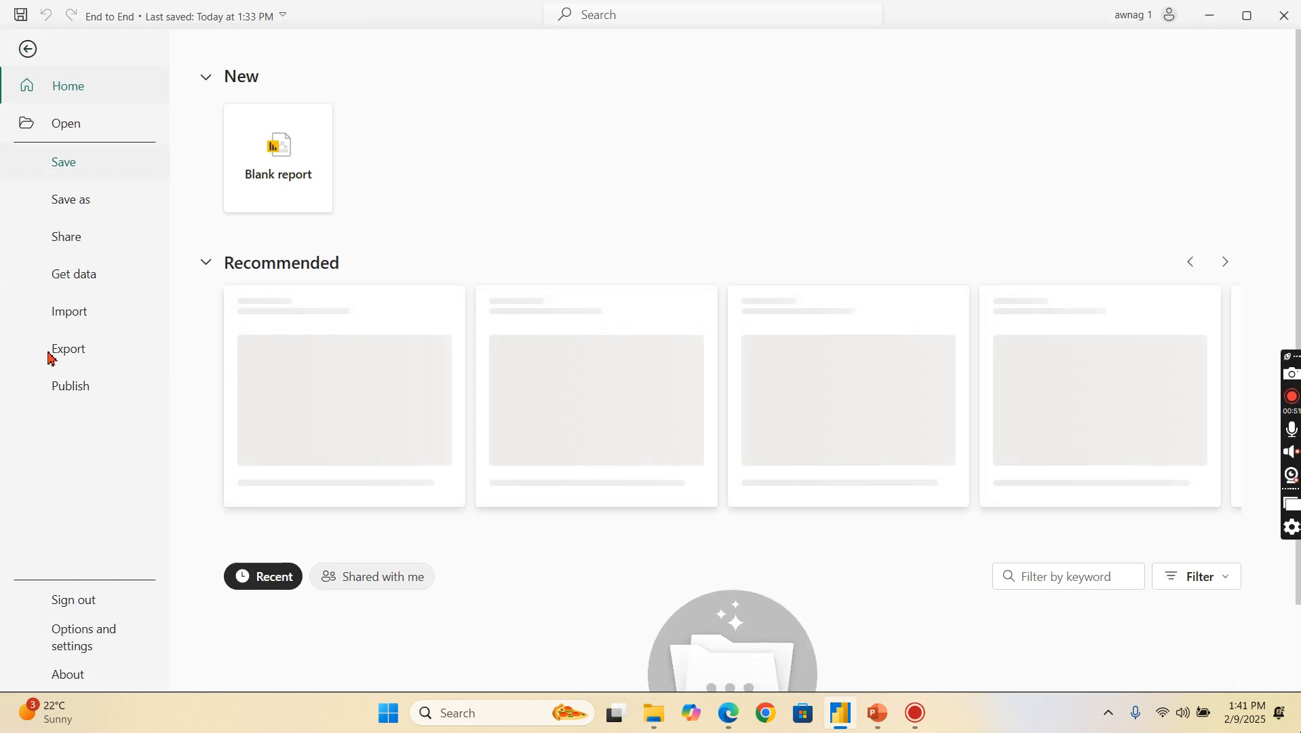
left_click(84, 636)
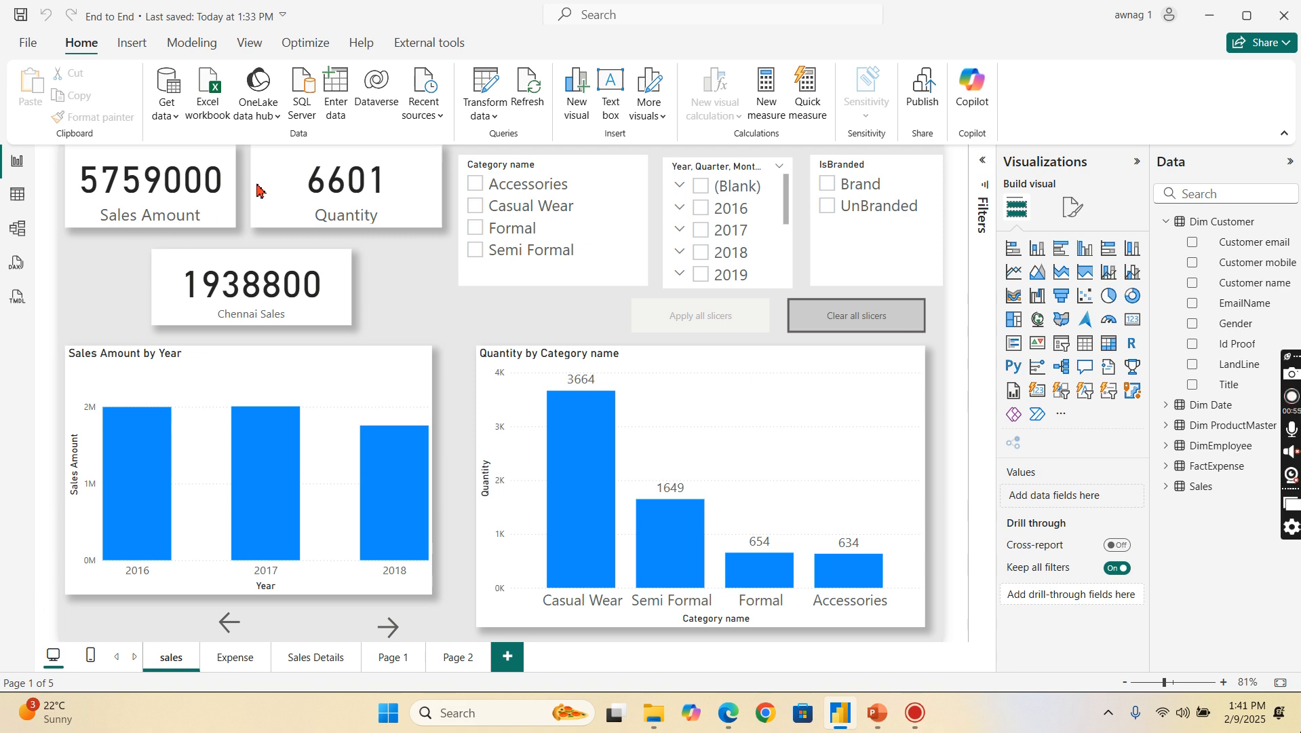
mouse_move(123, 274)
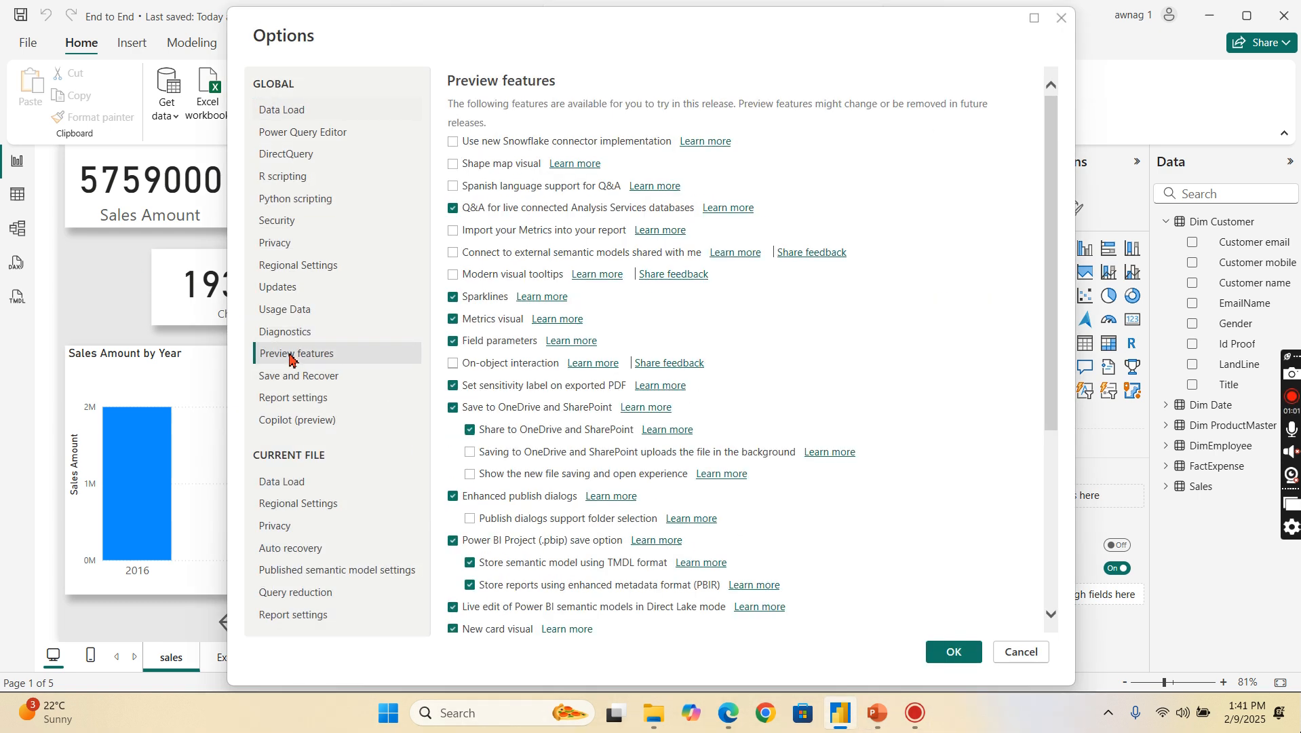
scroll("down", 3)
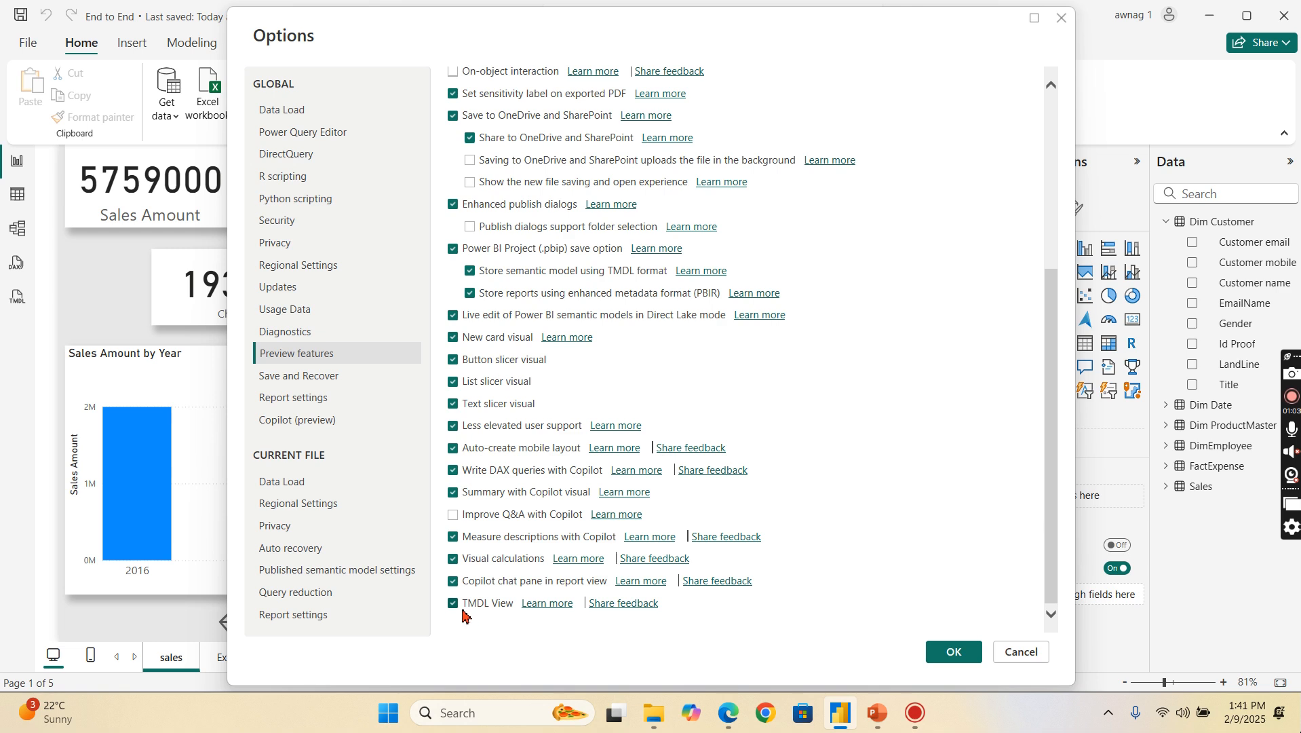
mouse_move(467, 639)
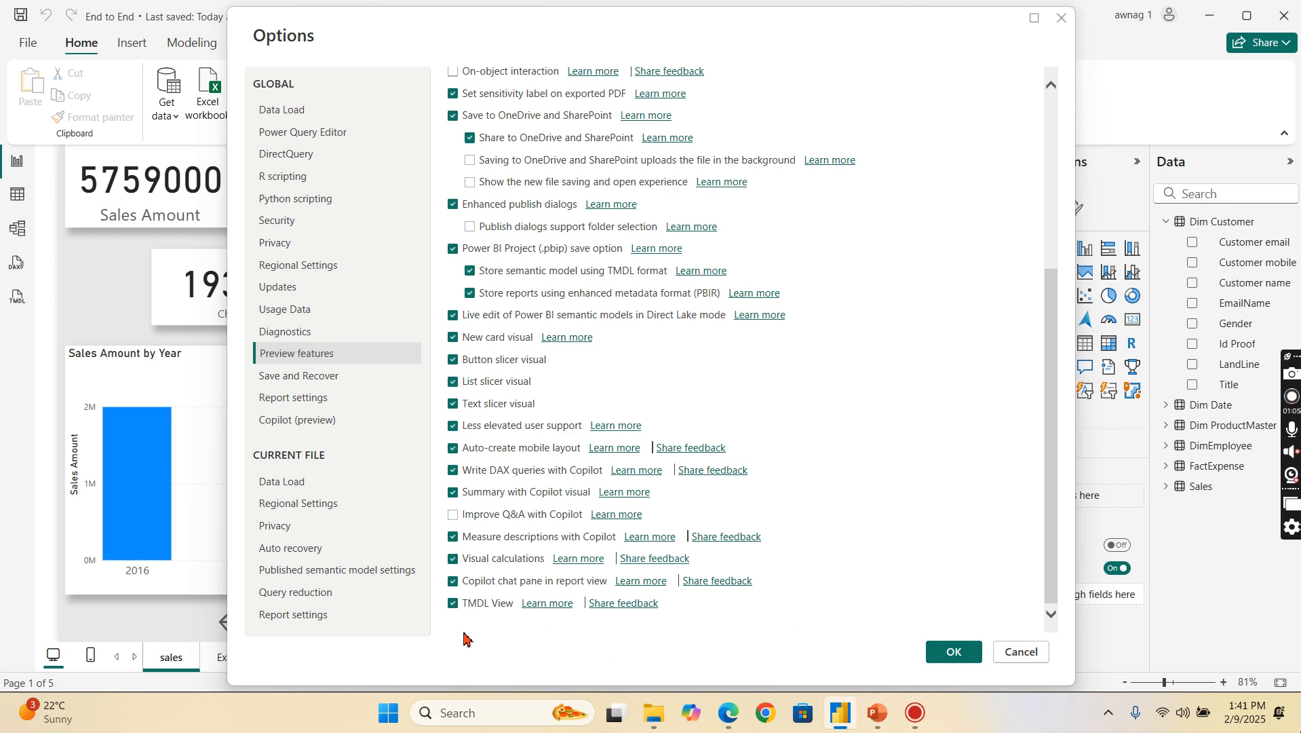
mouse_move(1021, 651)
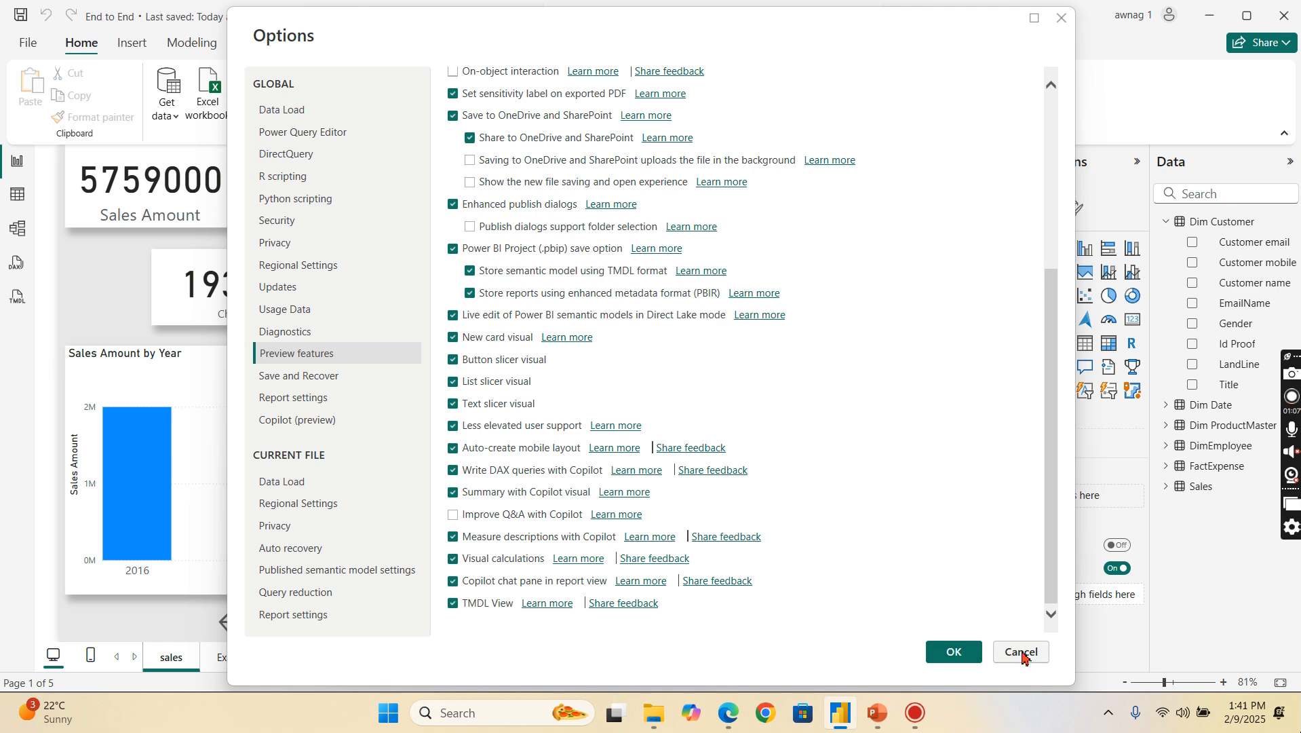
left_click(1020, 650)
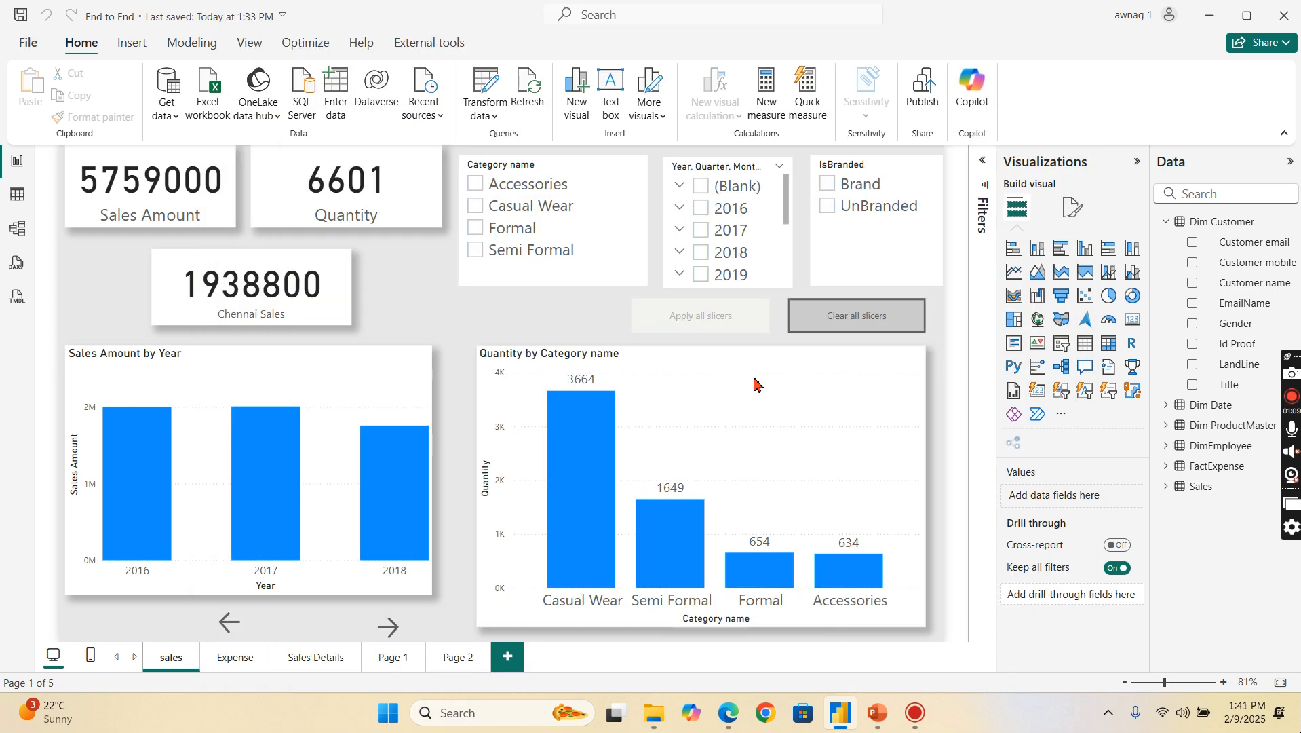
mouse_move(948, 701)
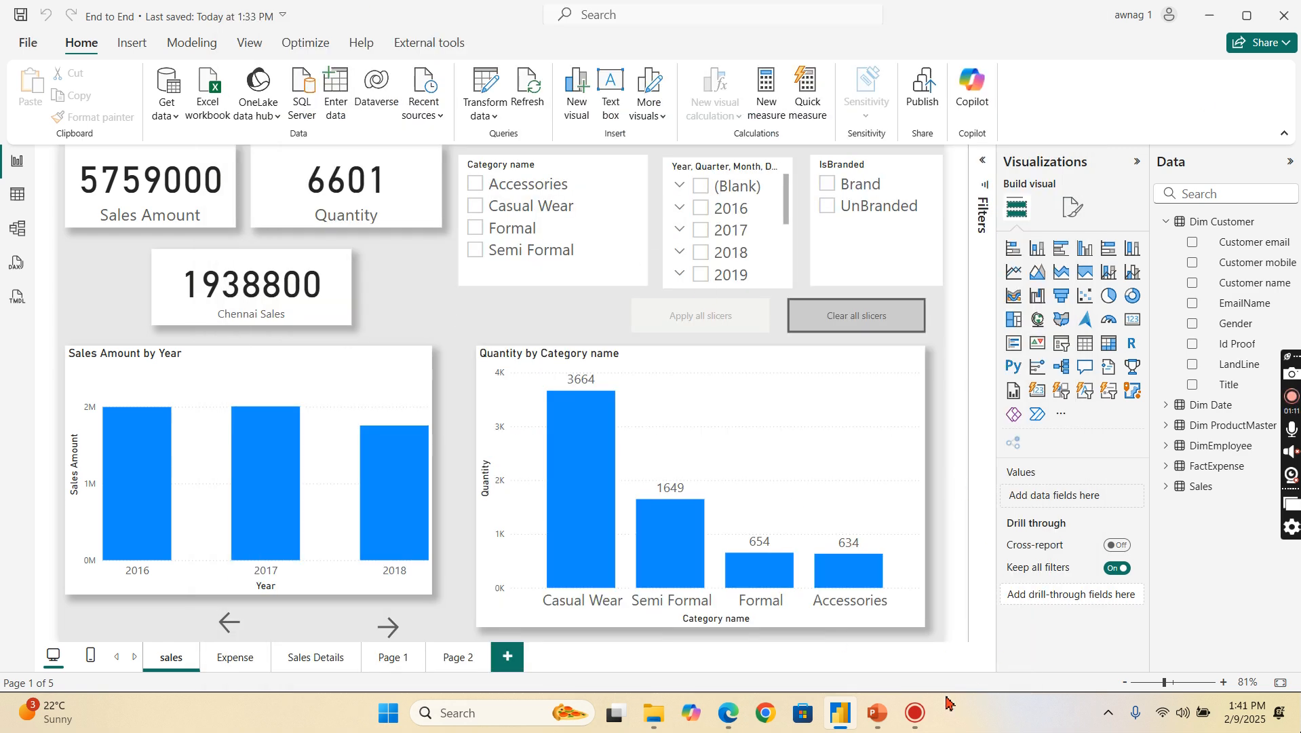
mouse_move(16, 296)
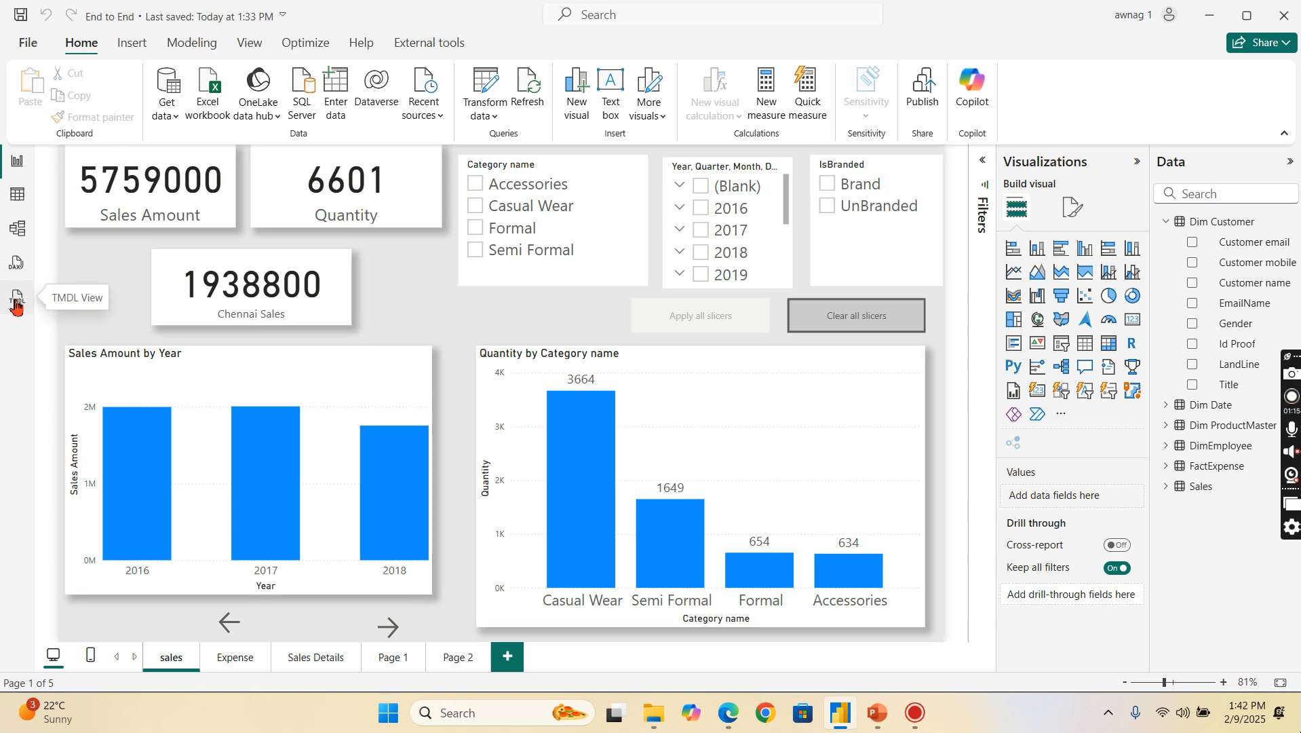
Step: Switch to TMDL view with a new empty script and the semantic model overview shown
left_click(17, 297)
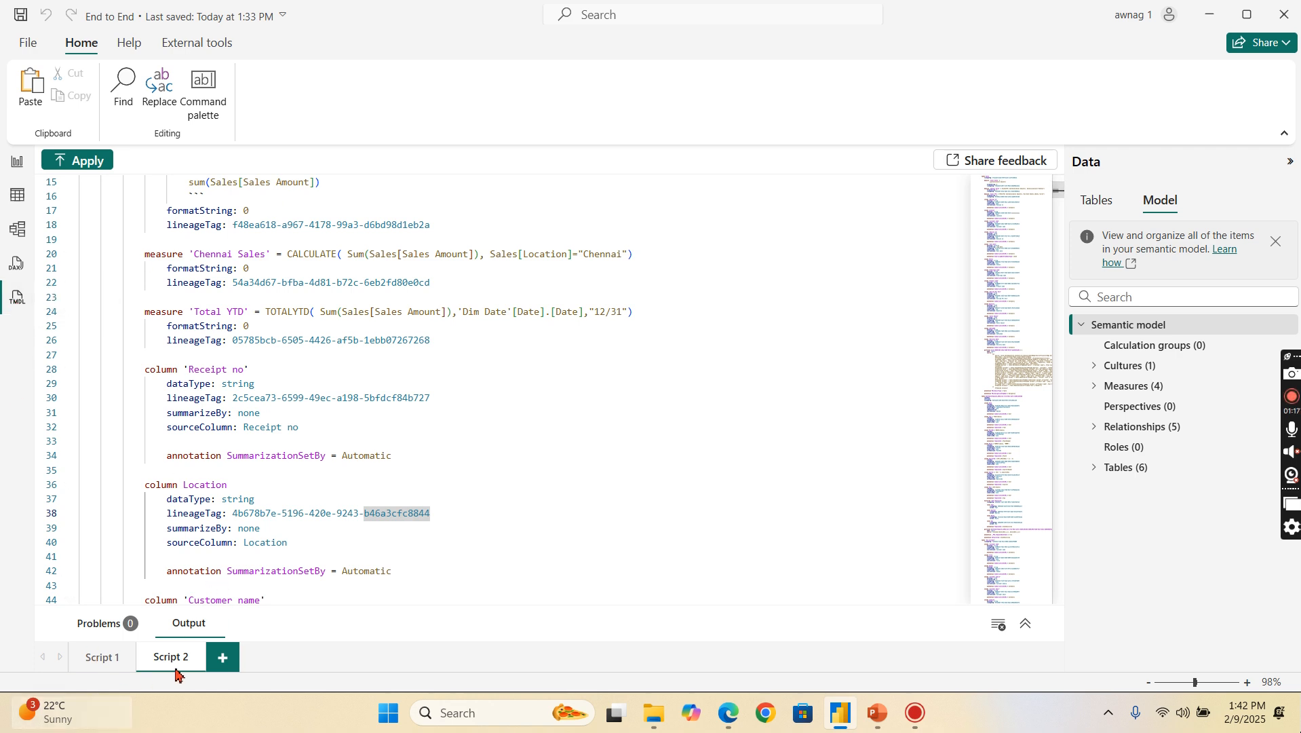
mouse_move(222, 656)
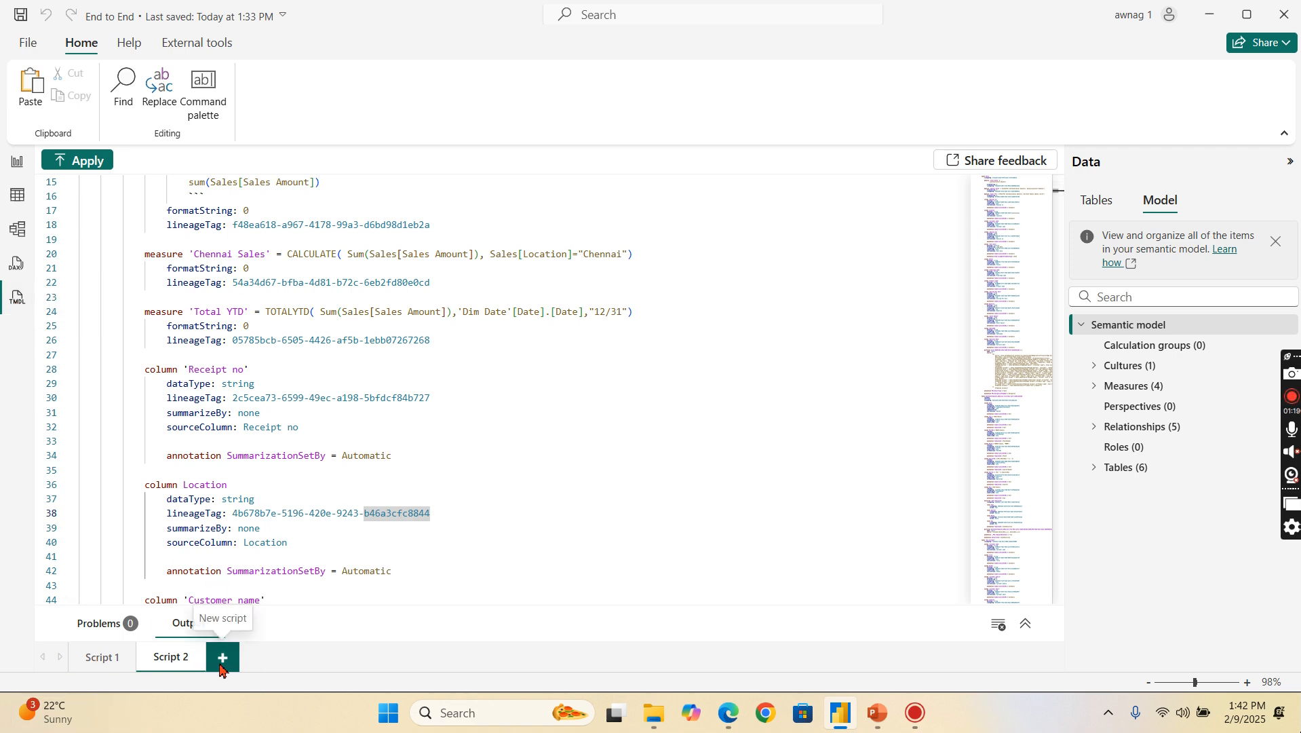
left_click(222, 657)
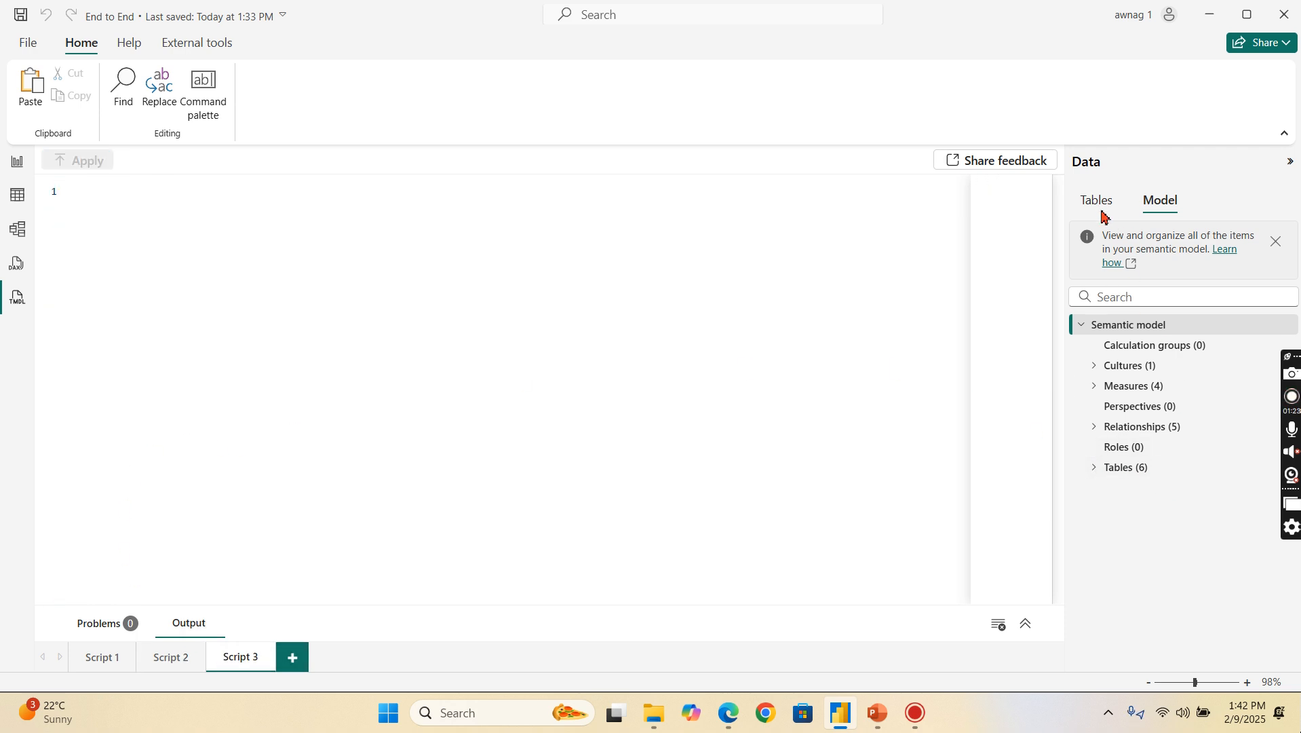
left_click(1095, 200)
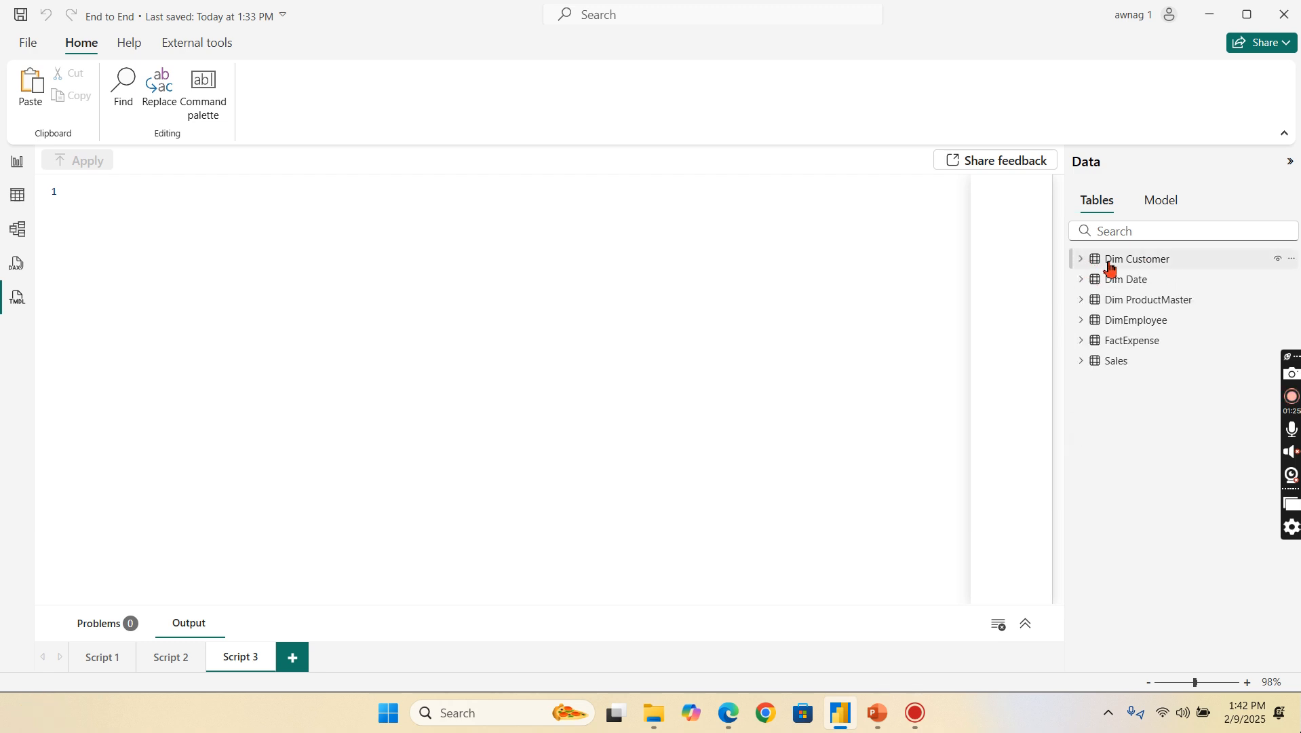
mouse_move(1168, 497)
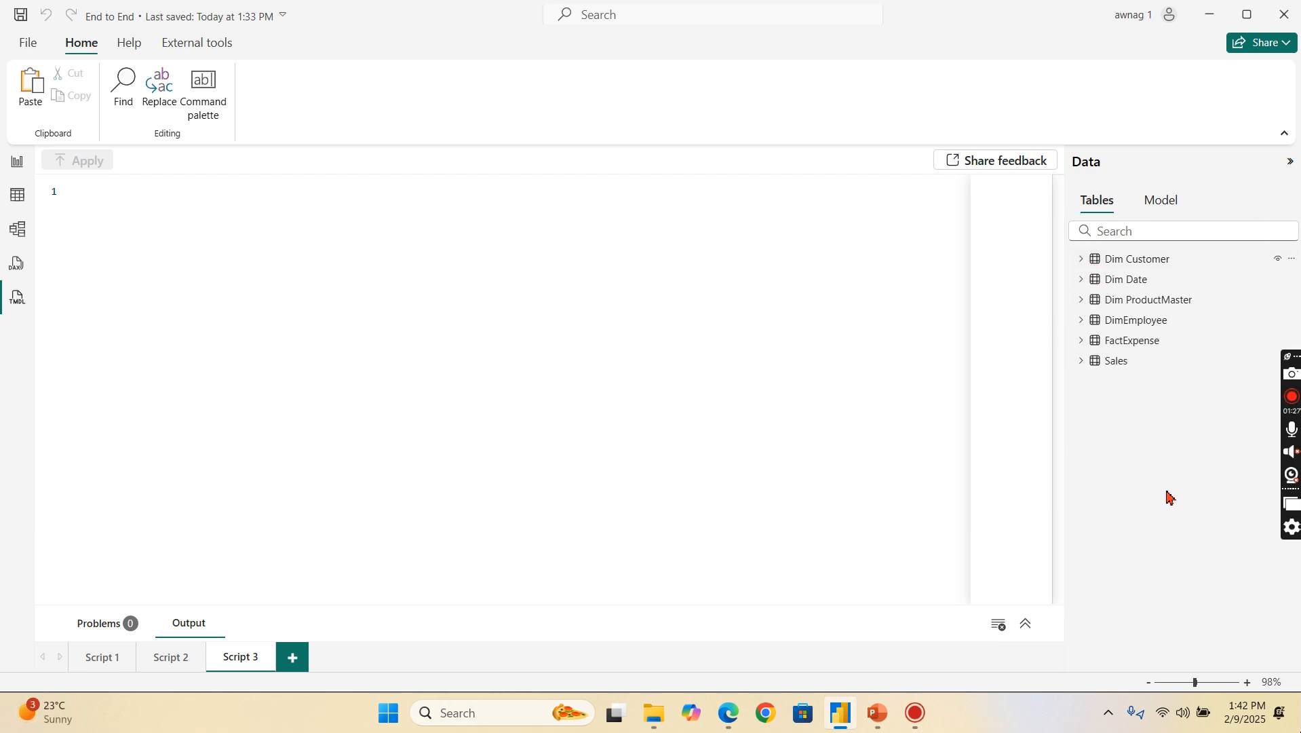
mouse_move(1135, 257)
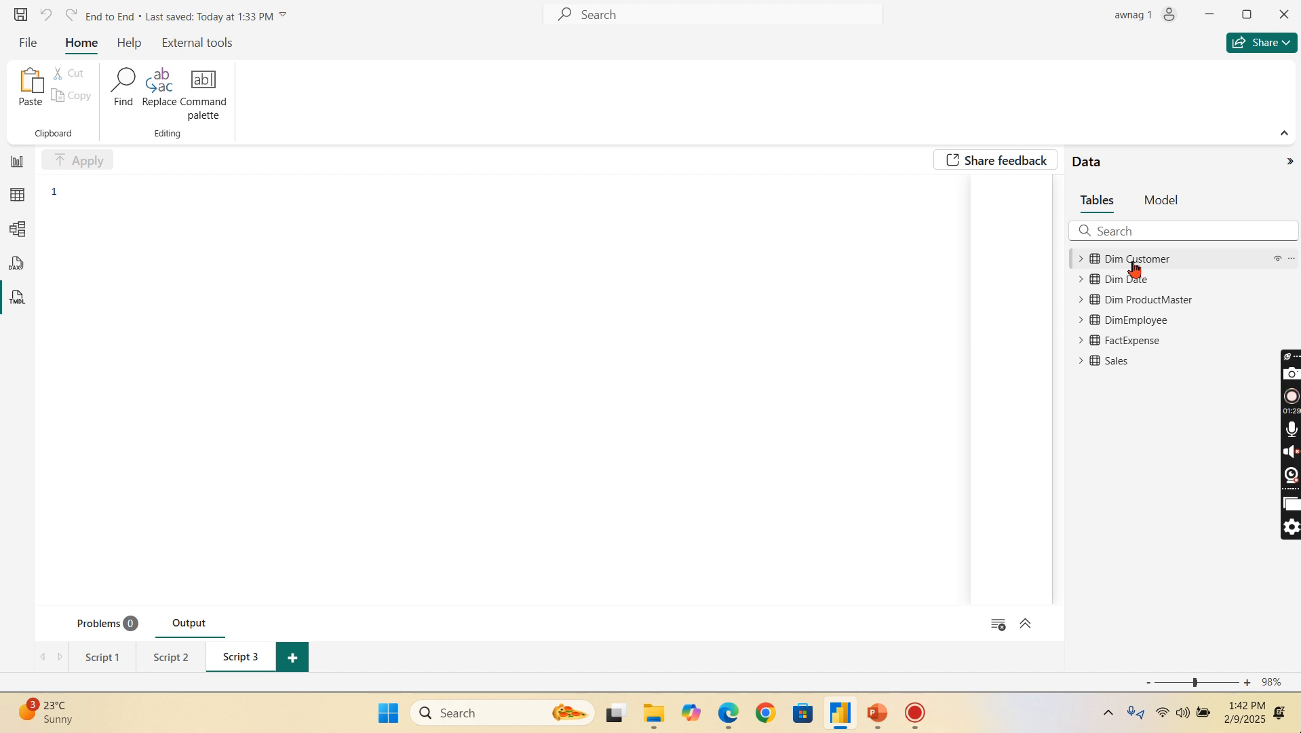
left_click(1158, 199)
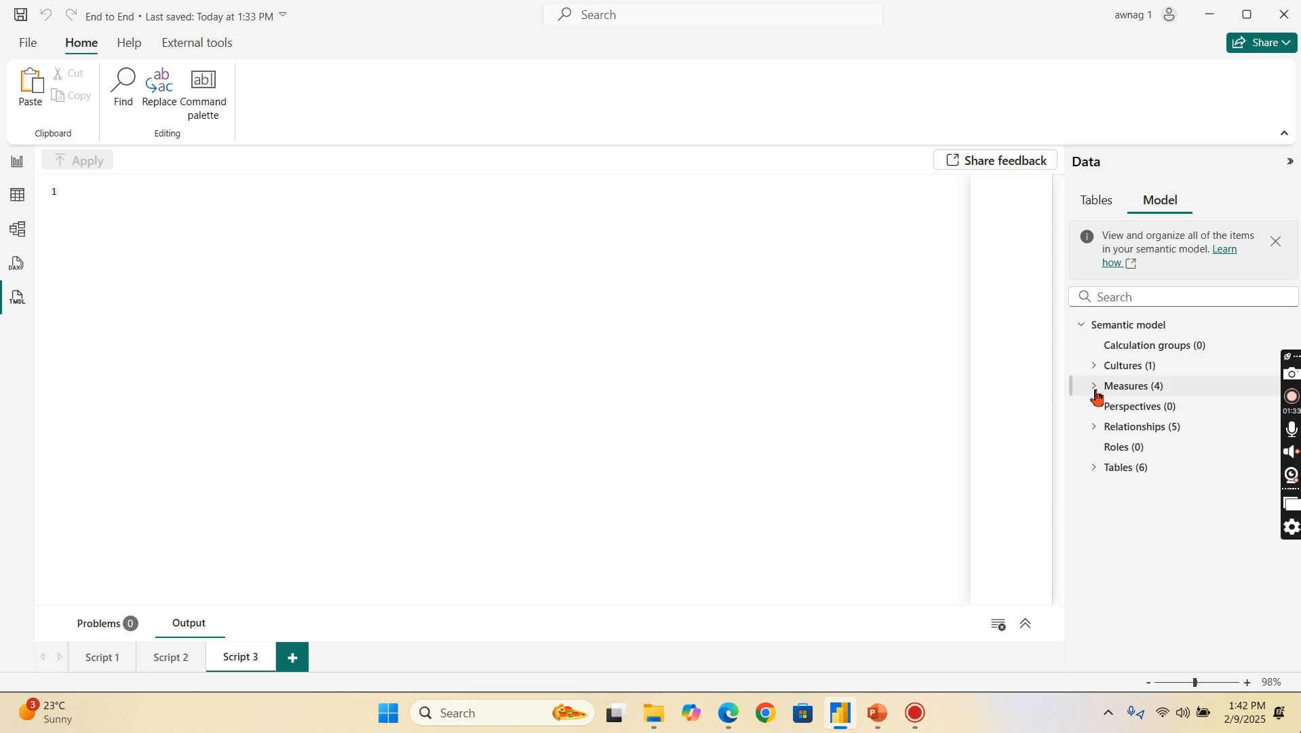
Step: Script the Chennai Sales measure from the Sales table into the editor
left_click(1094, 385)
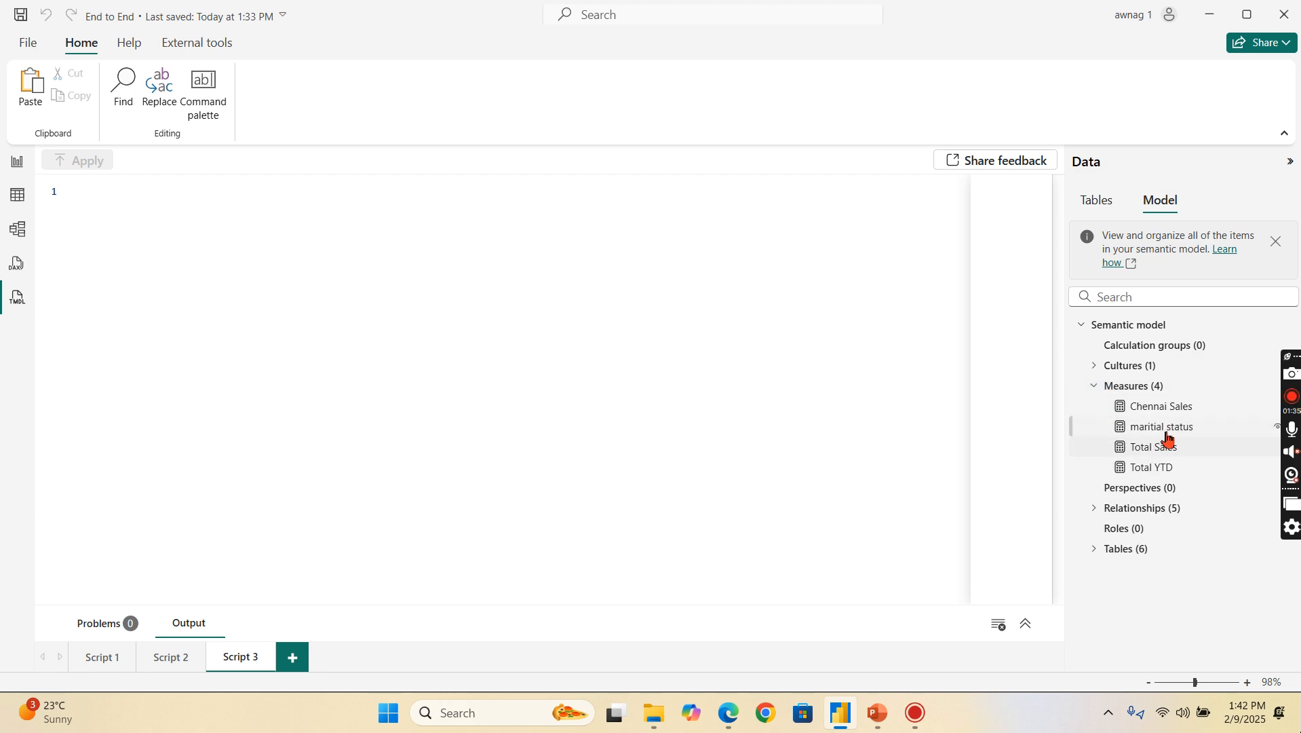
left_click(1159, 406)
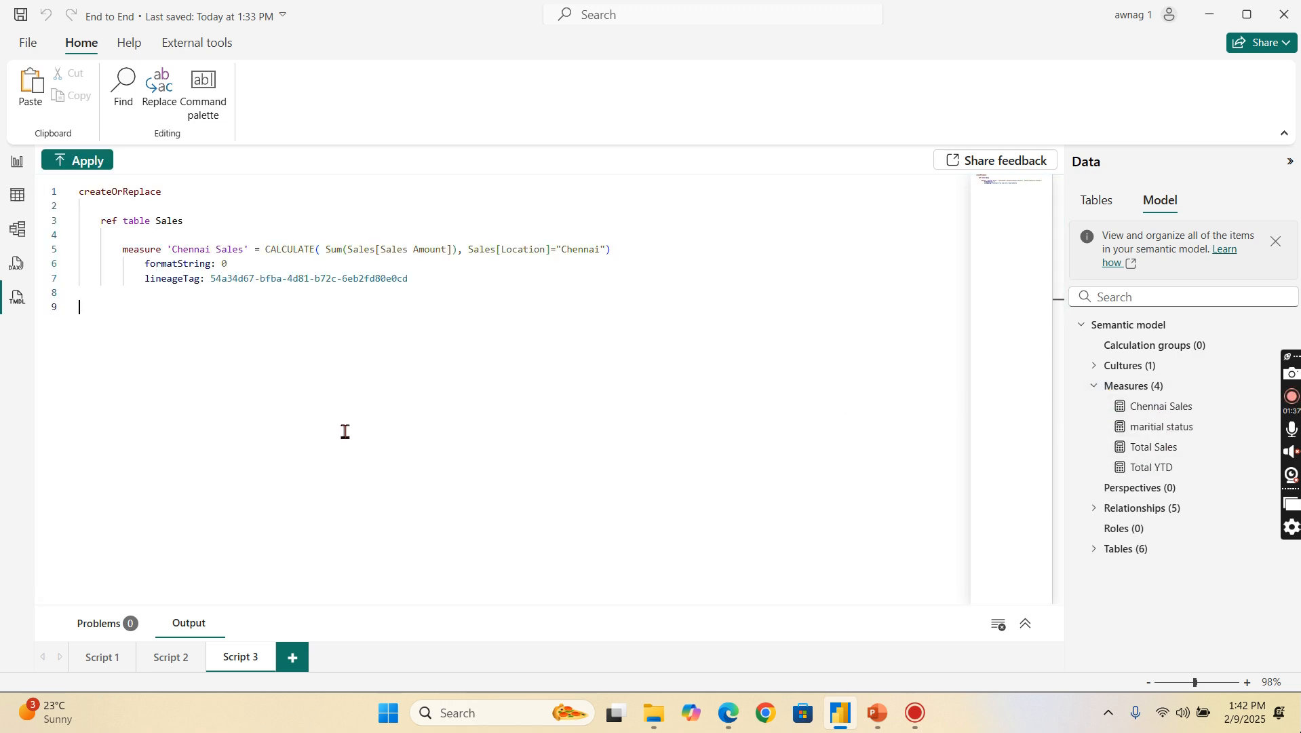
mouse_move(205, 289)
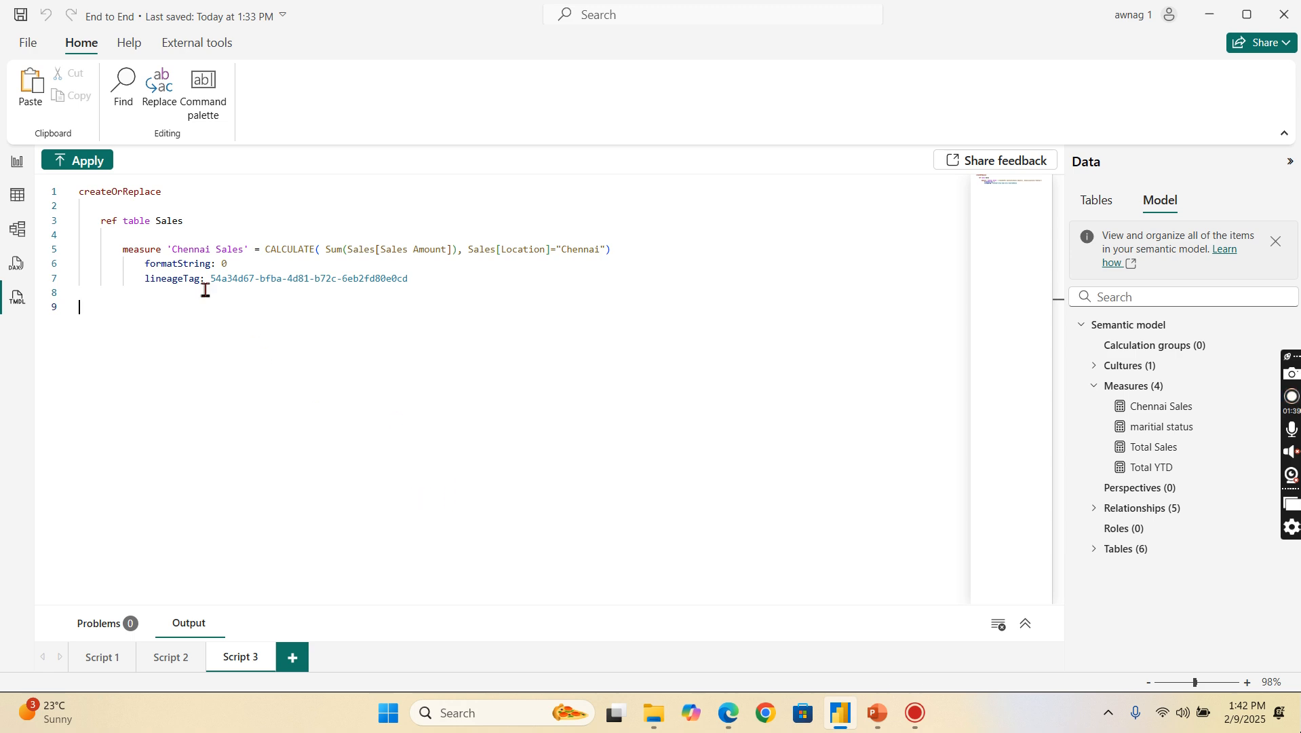
mouse_move(210, 330)
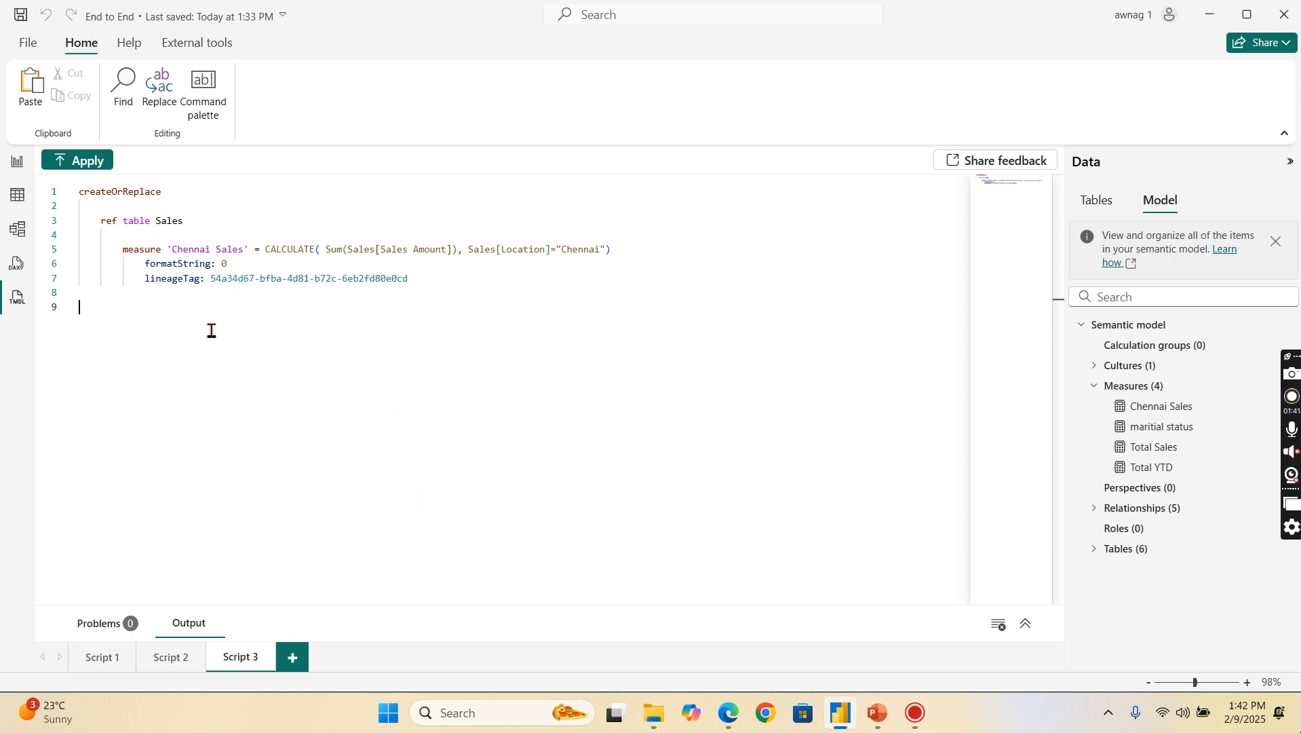
mouse_move(1170, 487)
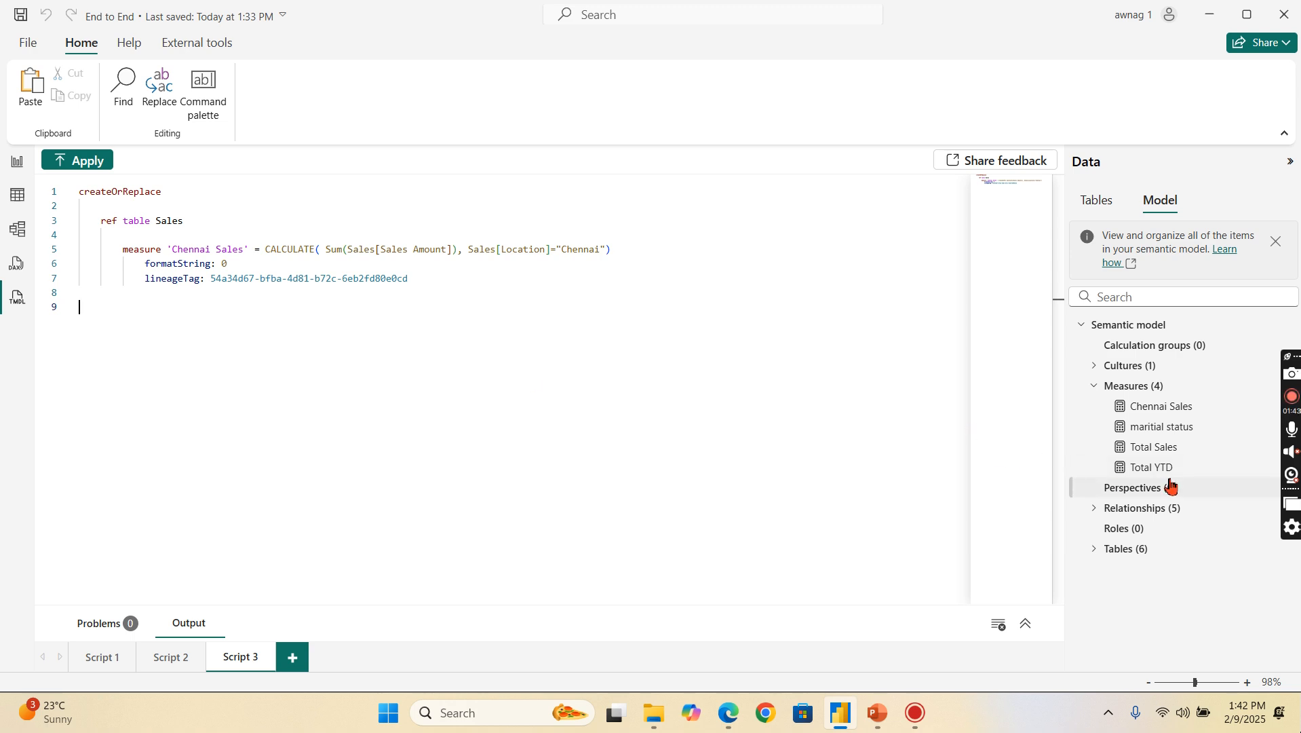
left_click(1094, 385)
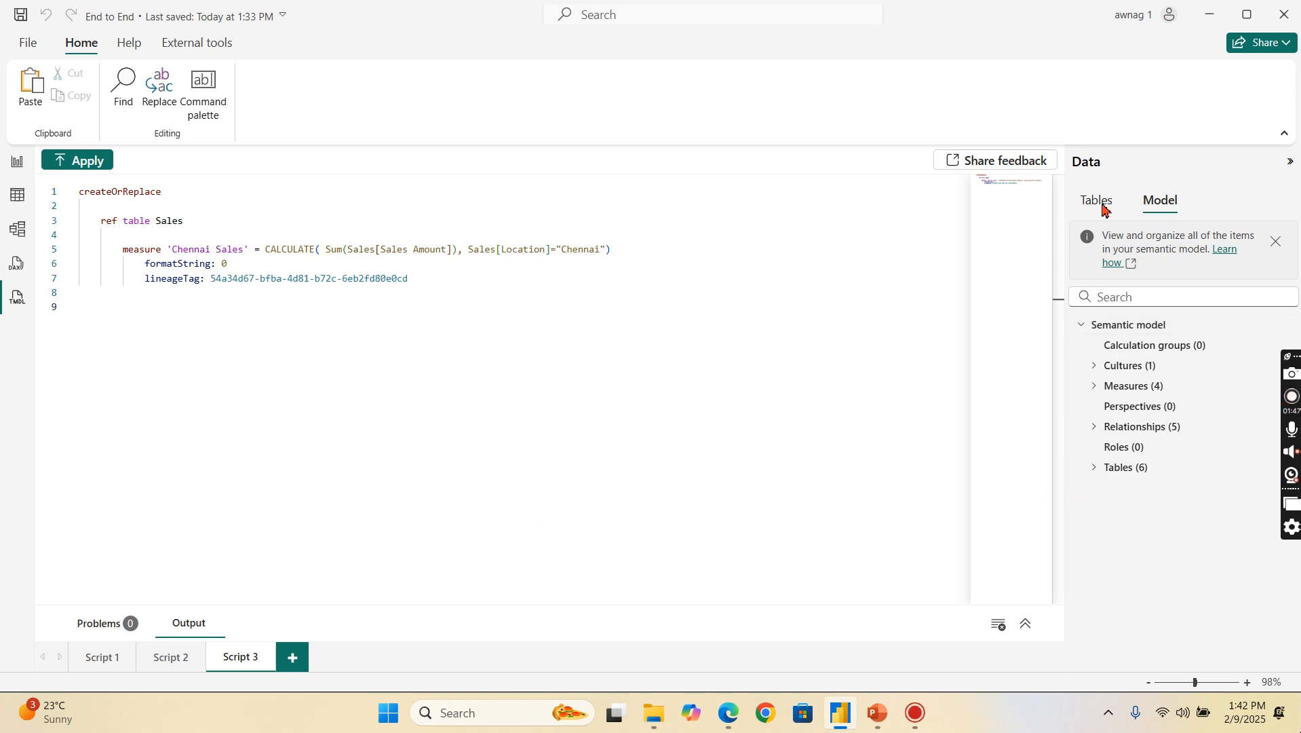
Step: Review the table-definition script, then show the whole semantic model's structure in the Data pane
left_click(292, 656)
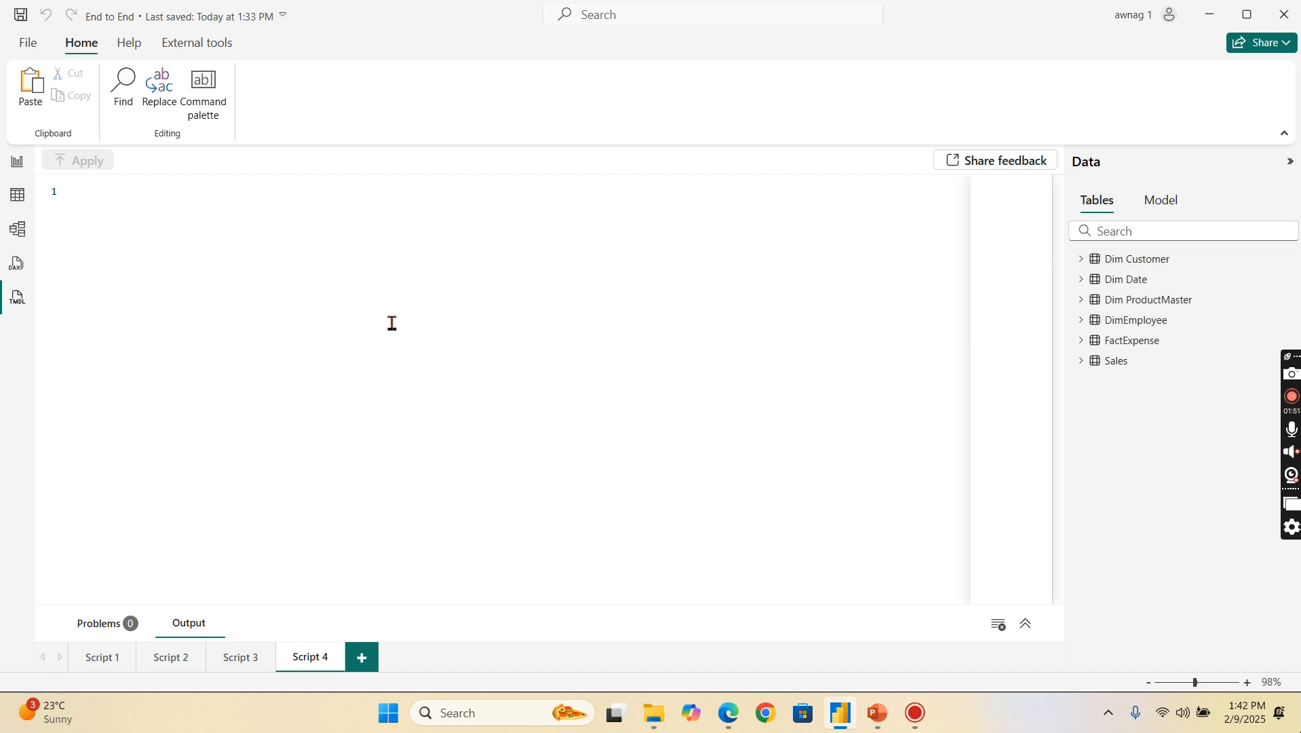
mouse_move(1136, 258)
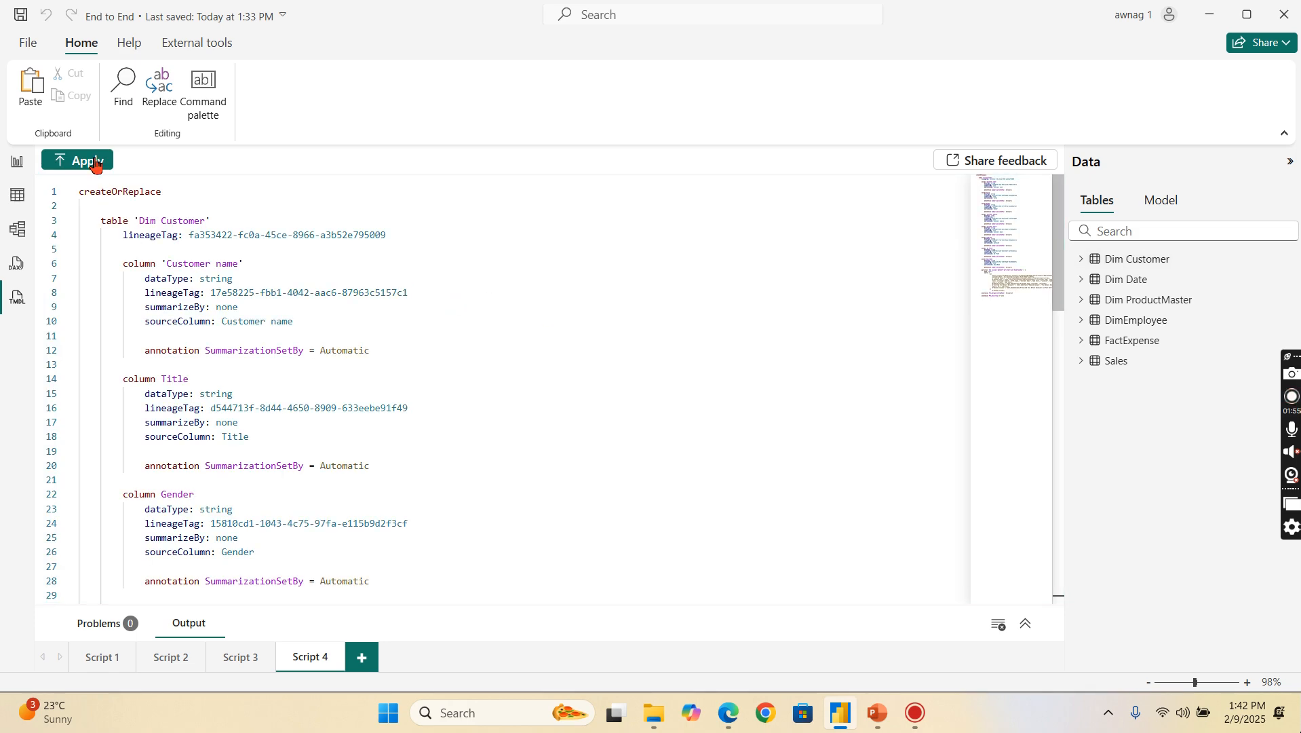
scroll("down", 3)
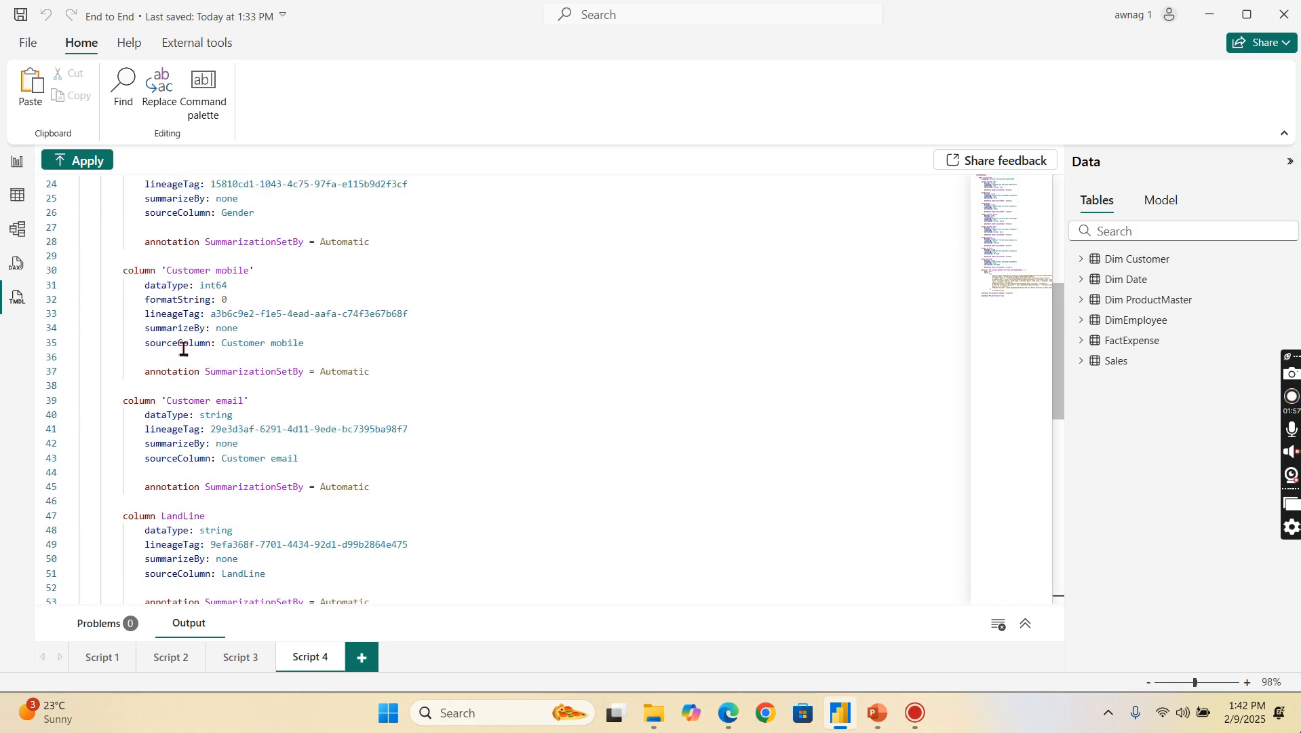
scroll("down", 3)
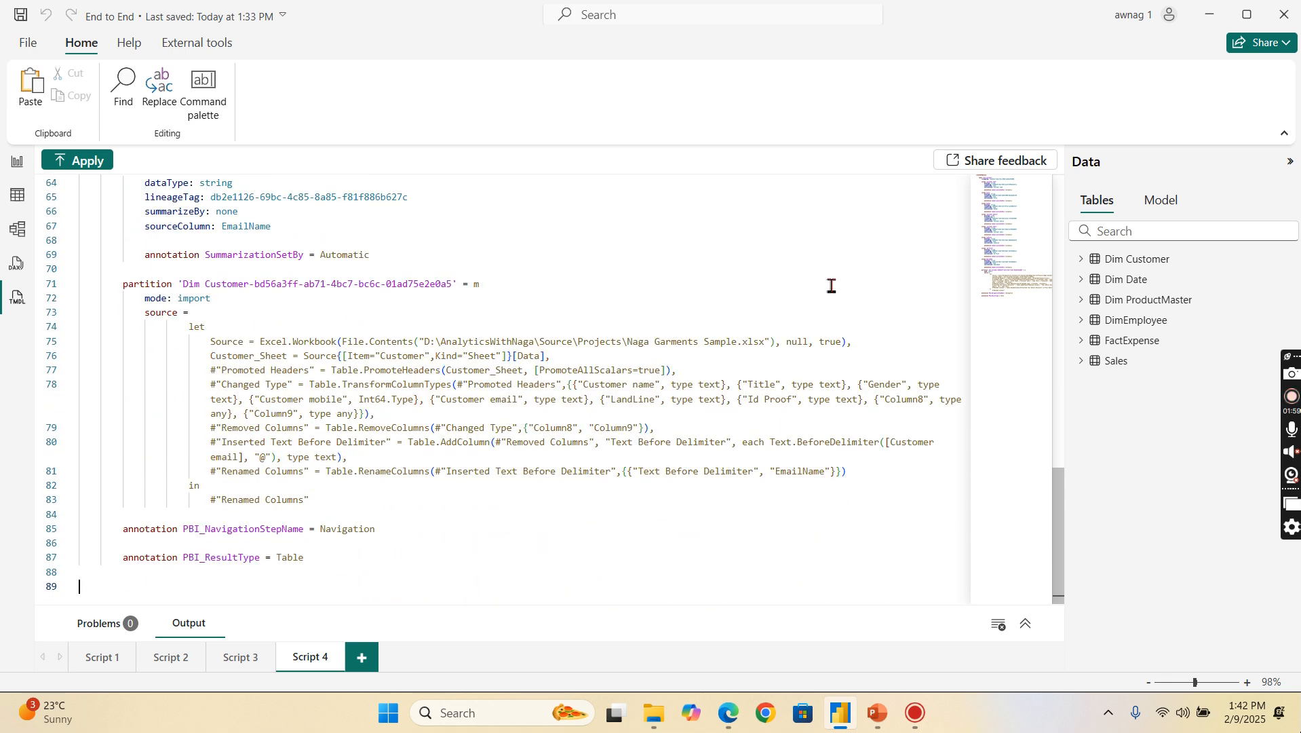
mouse_move(626, 294)
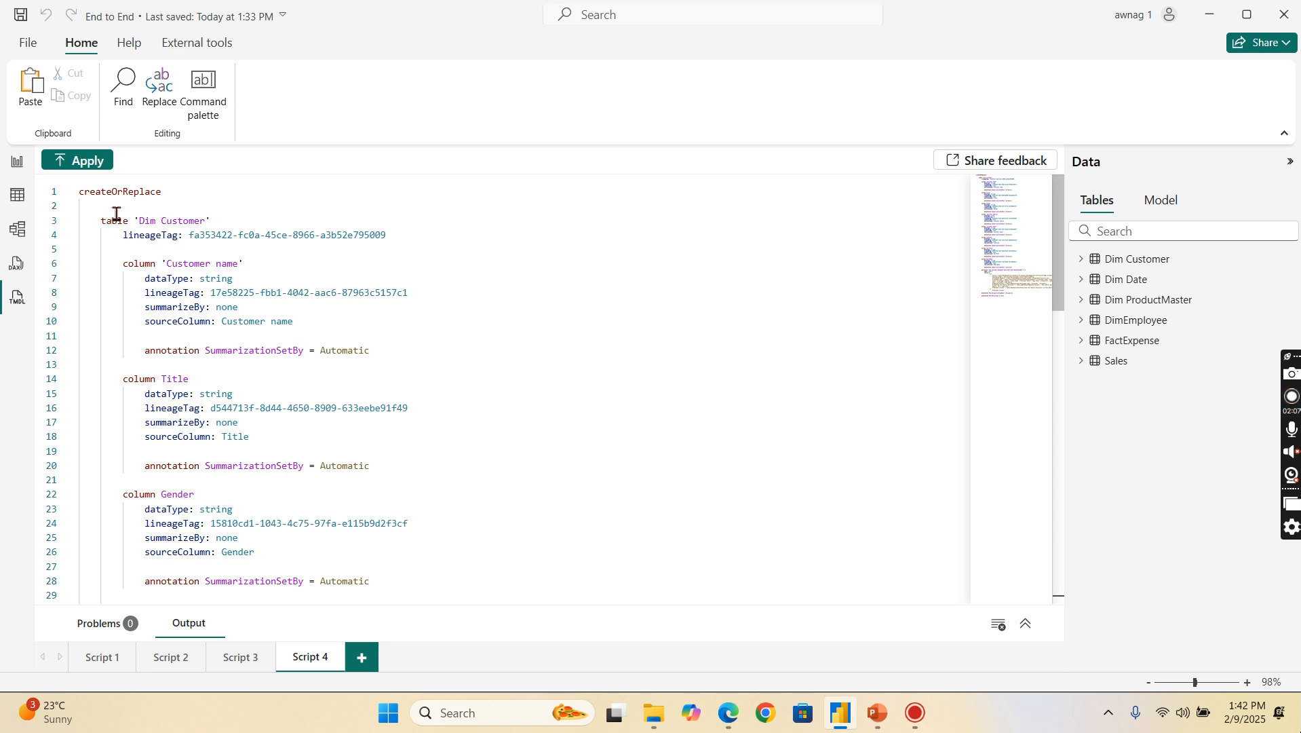
mouse_move(454, 276)
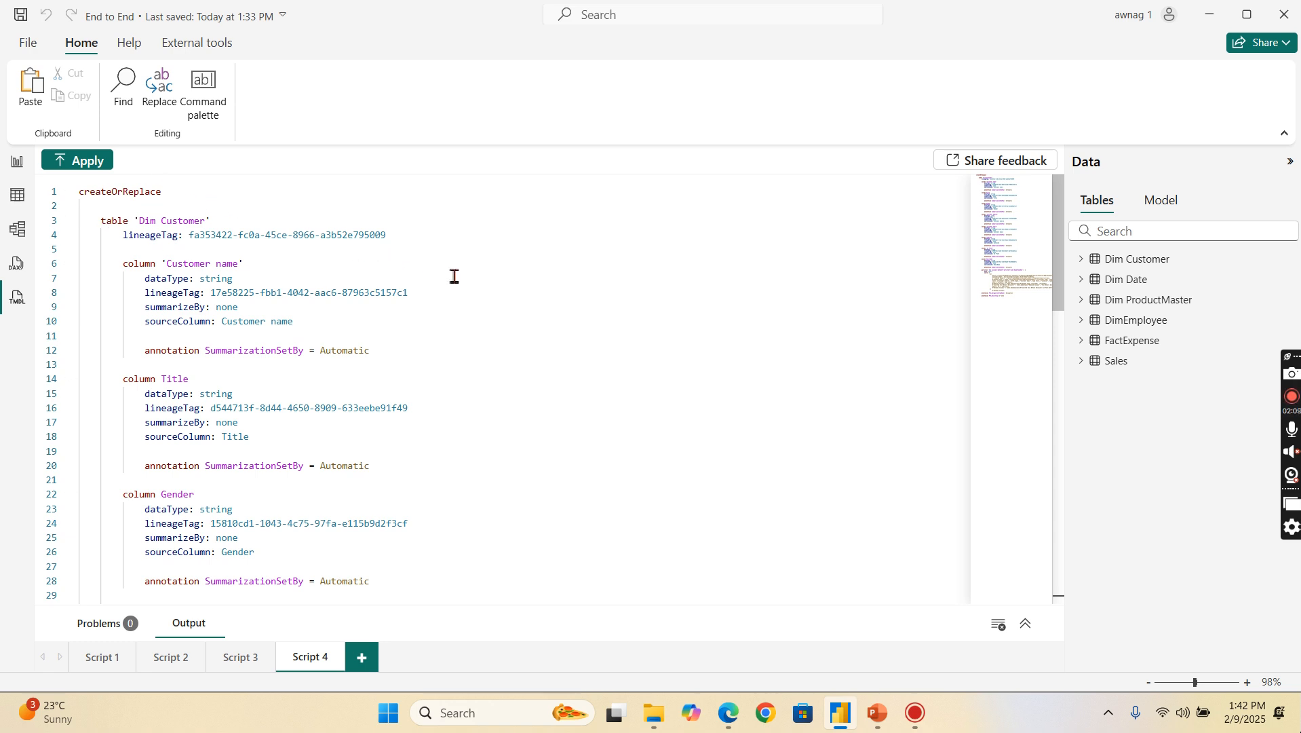
mouse_move(329, 494)
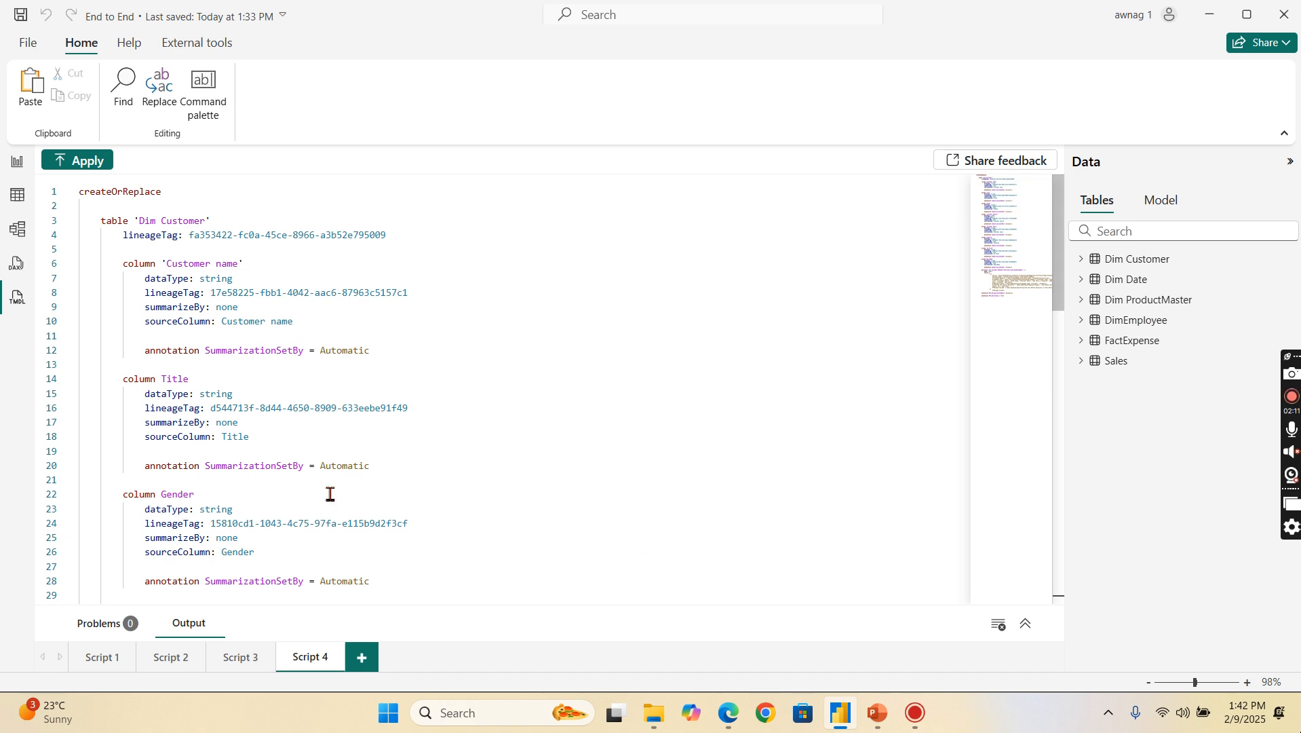
mouse_move(740, 351)
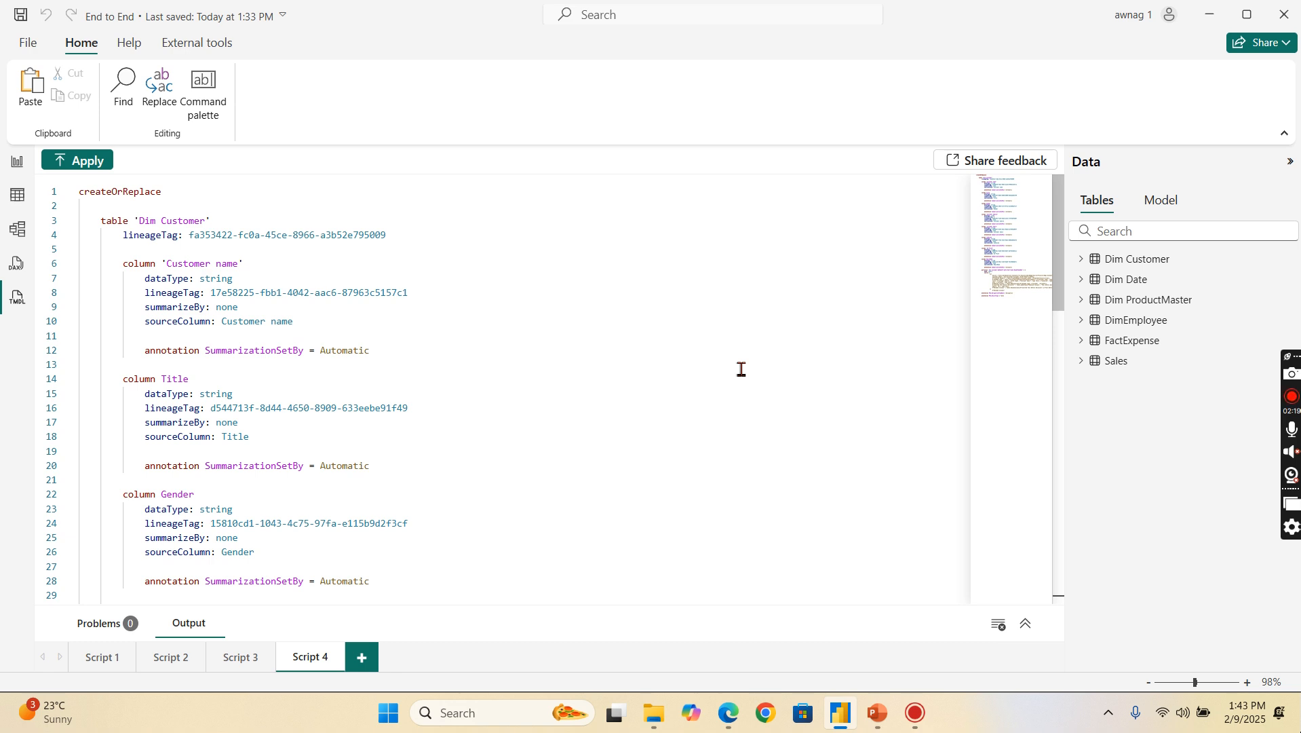
mouse_move(1144, 341)
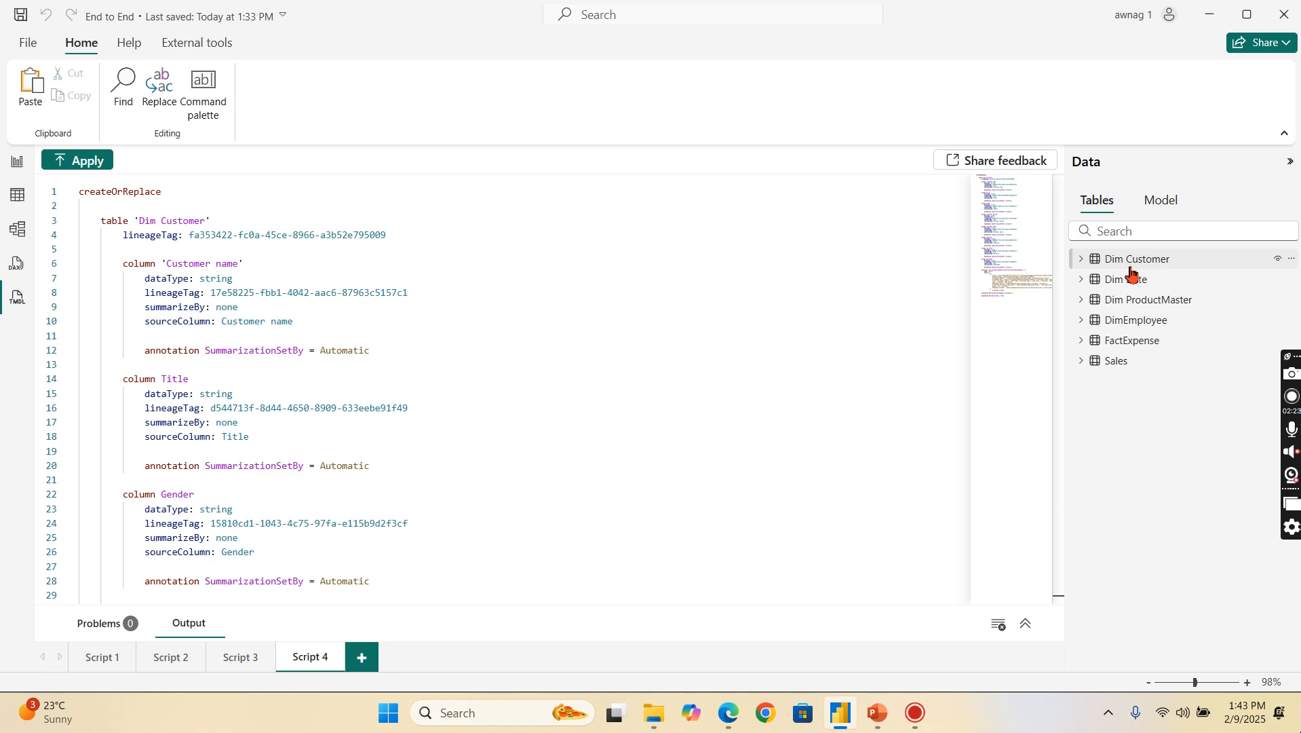
mouse_move(1124, 300)
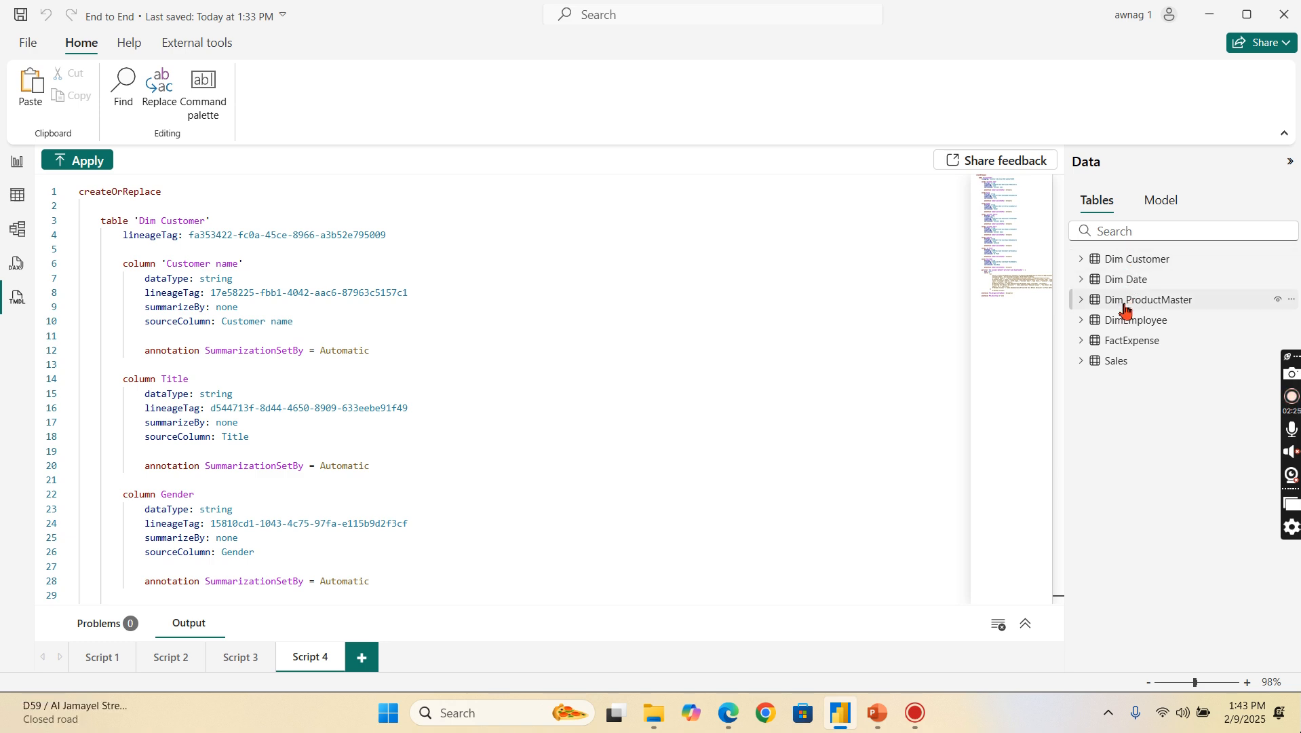
mouse_move(1150, 412)
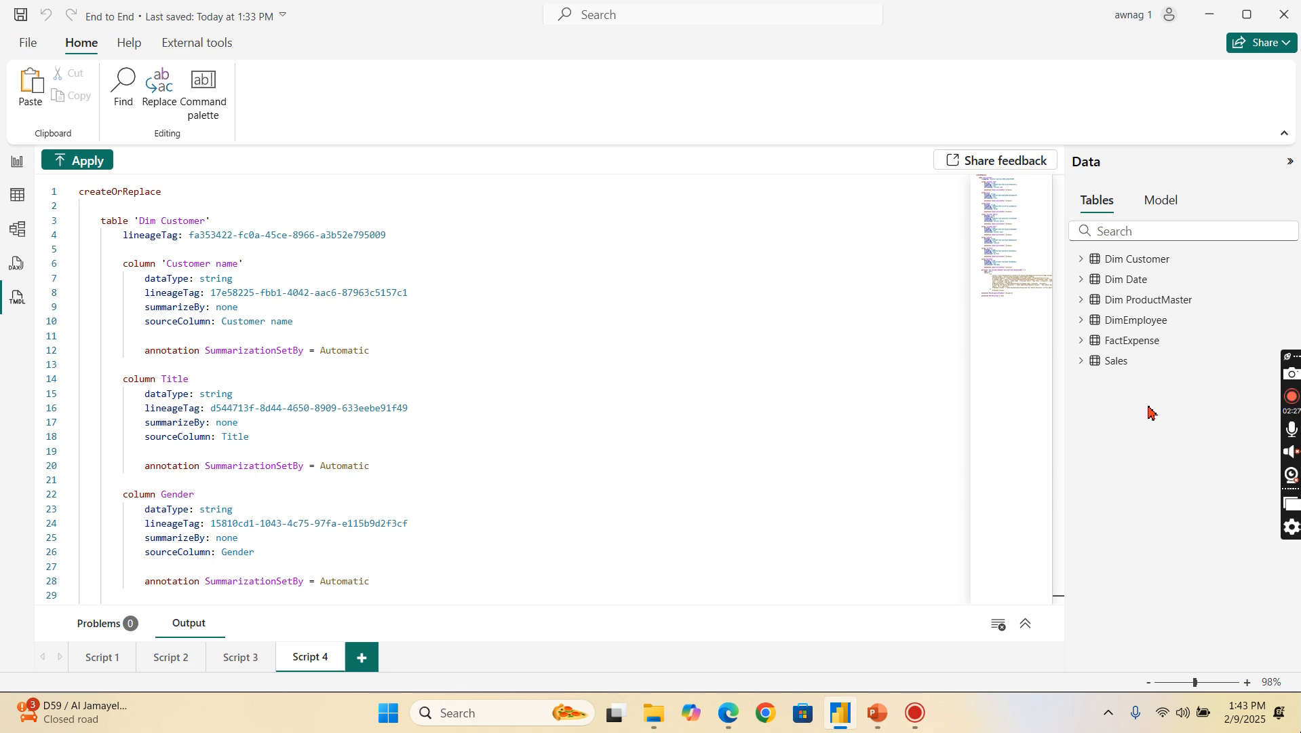
mouse_move(1134, 278)
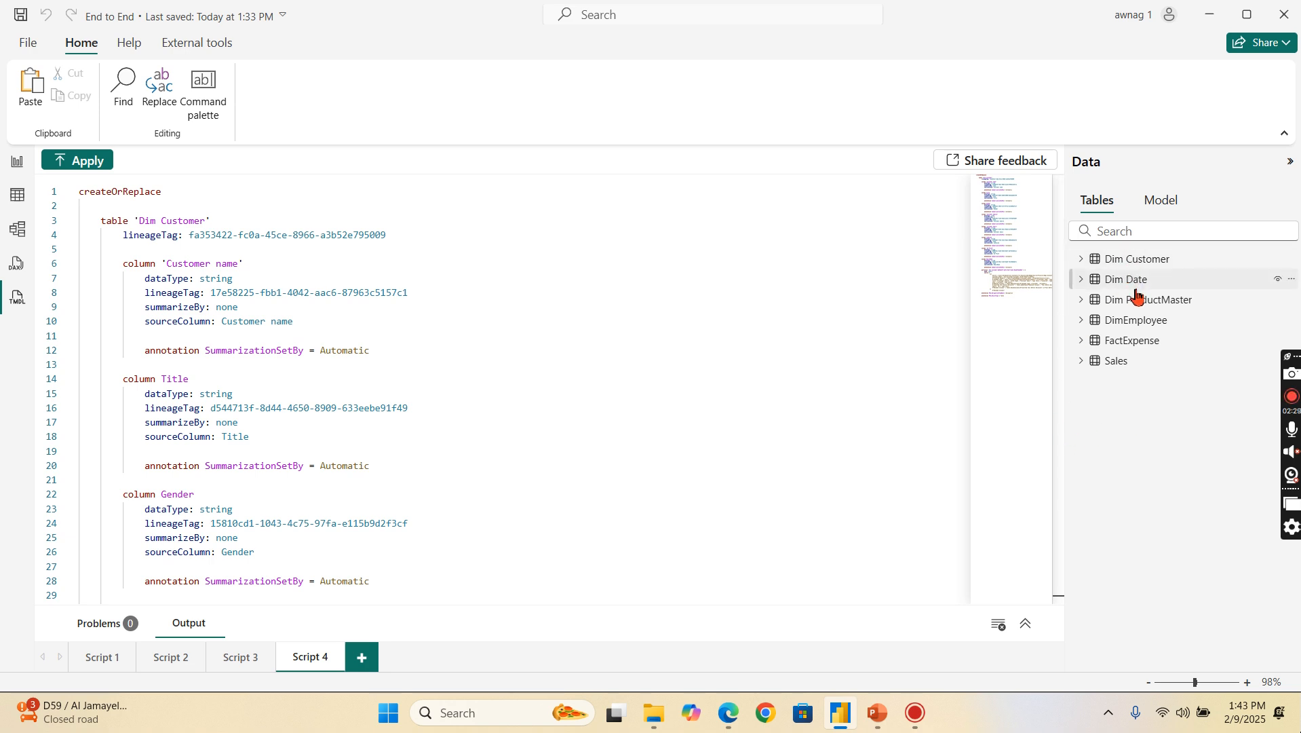
mouse_move(1178, 39)
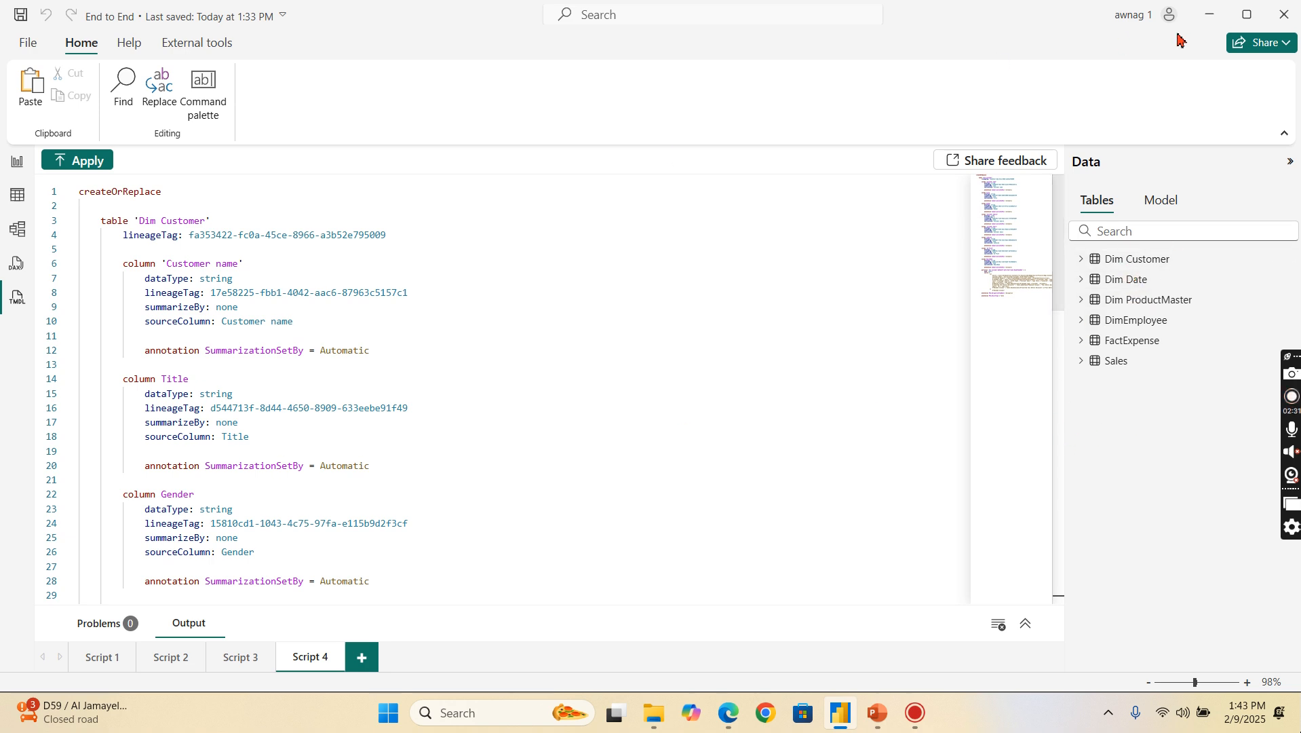
mouse_move(887, 629)
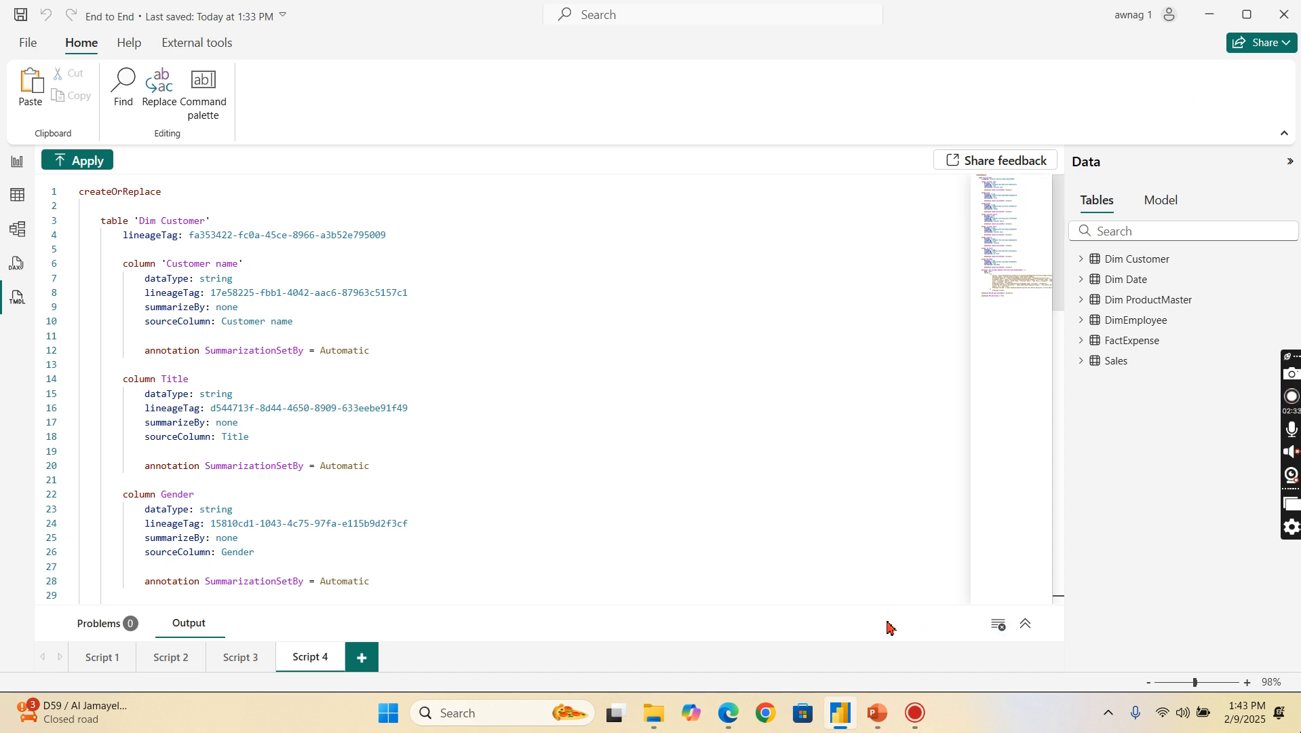
mouse_move(1231, 282)
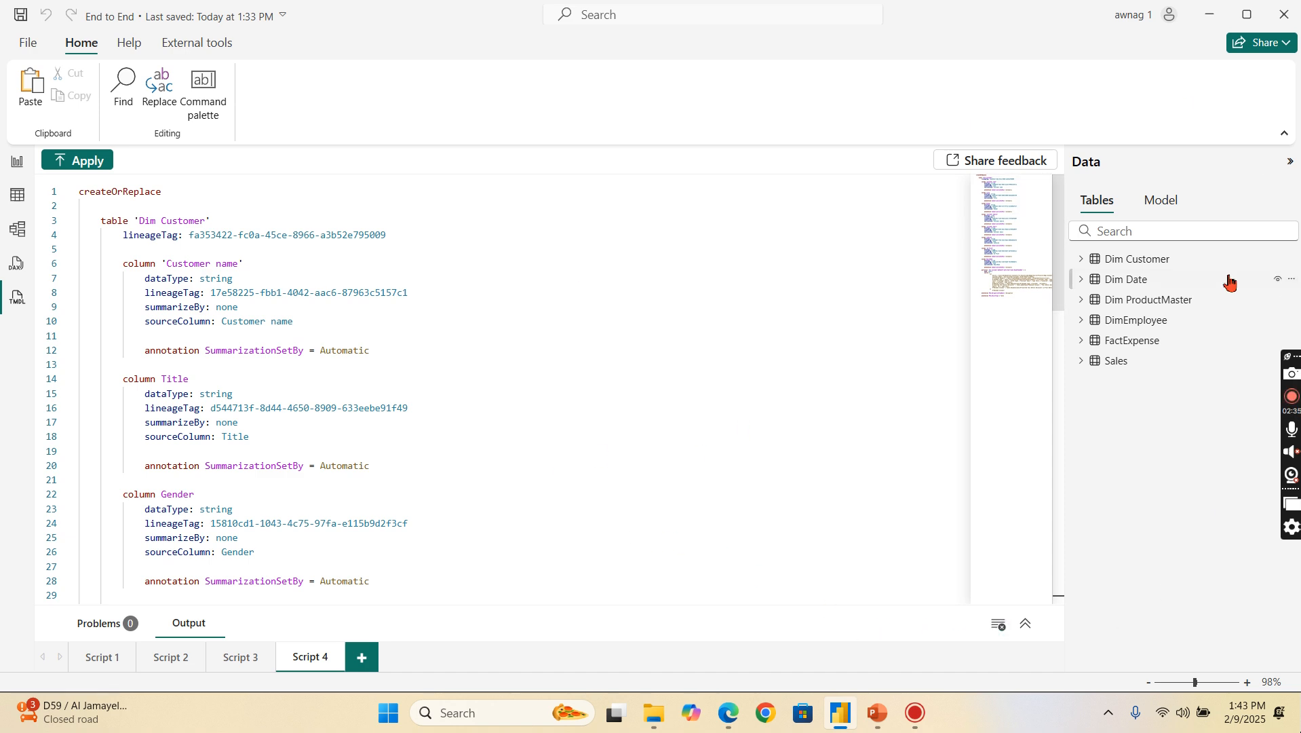
mouse_move(1150, 366)
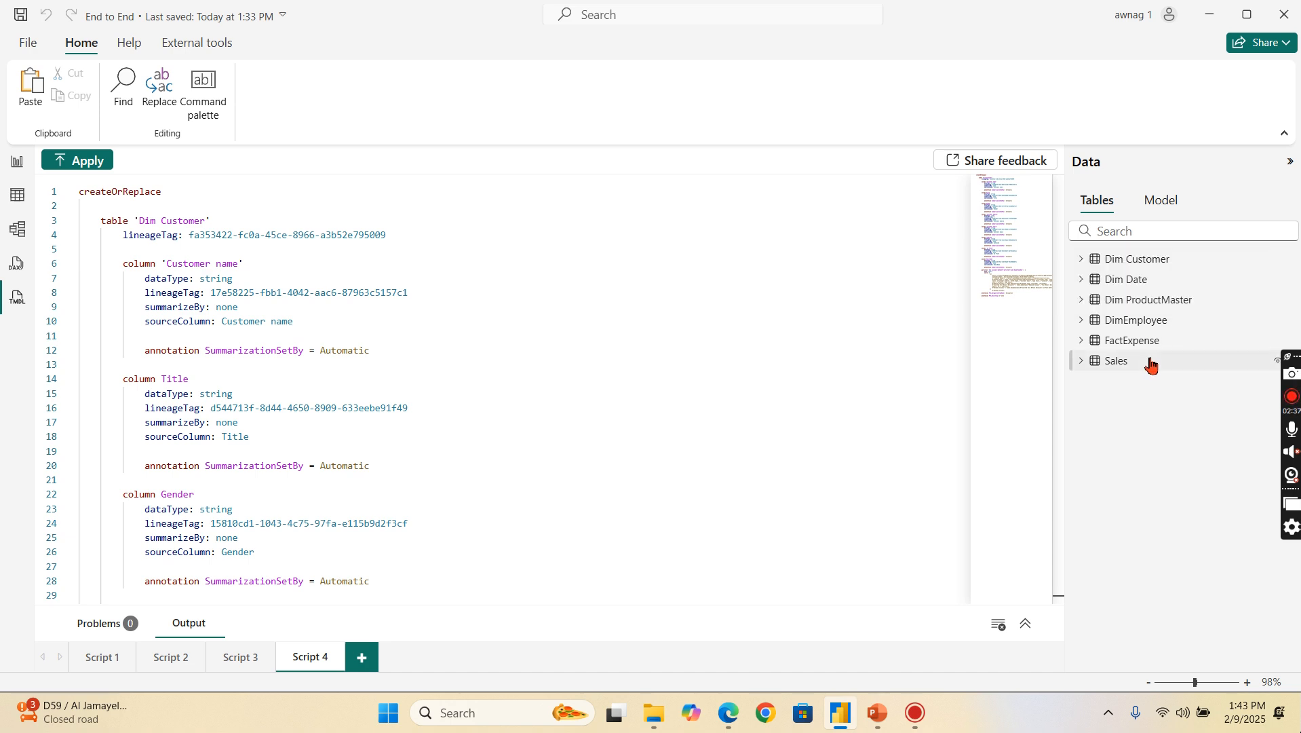
mouse_move(1149, 258)
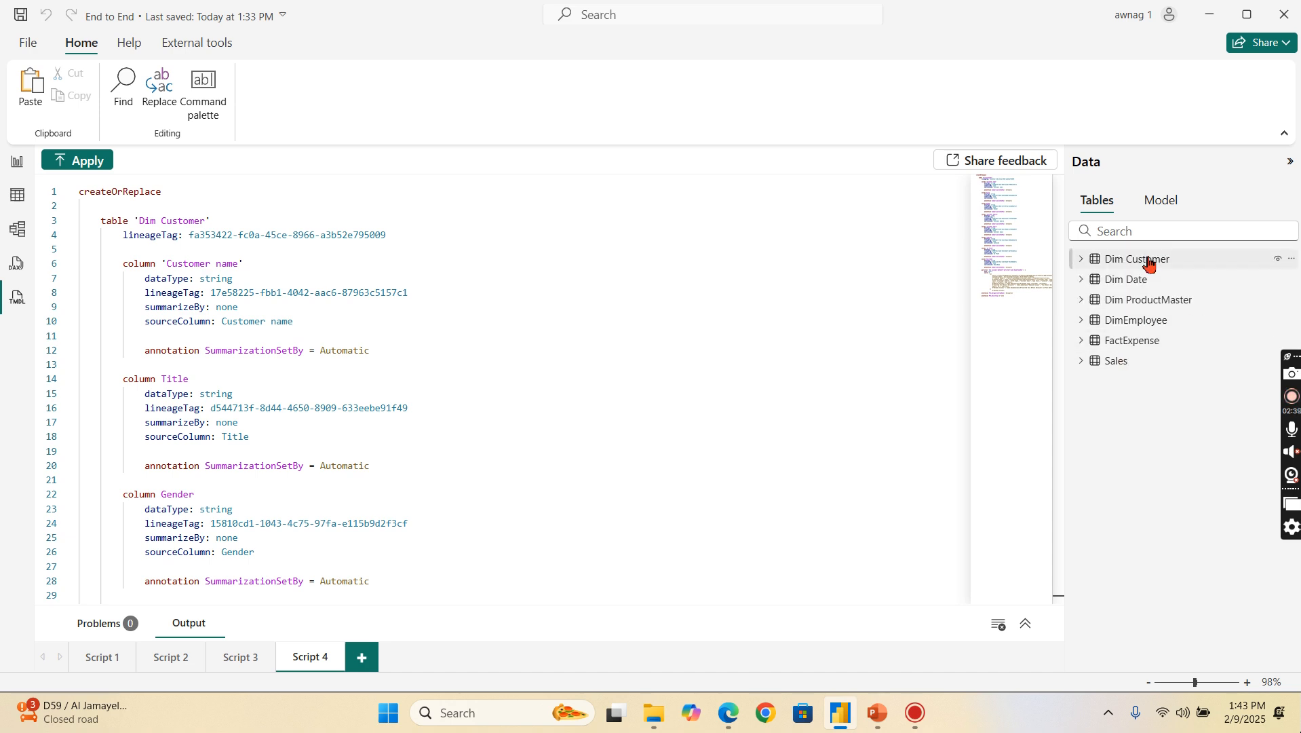
mouse_move(891, 414)
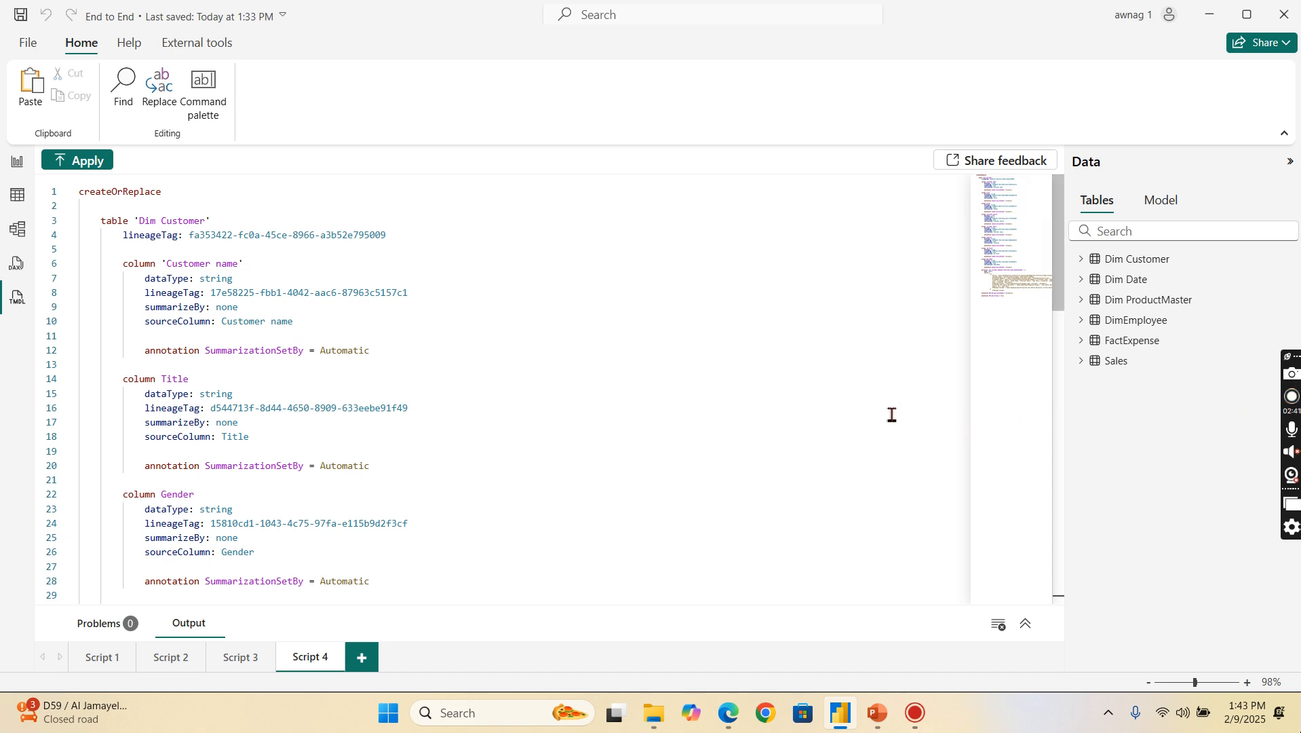
mouse_move(1169, 419)
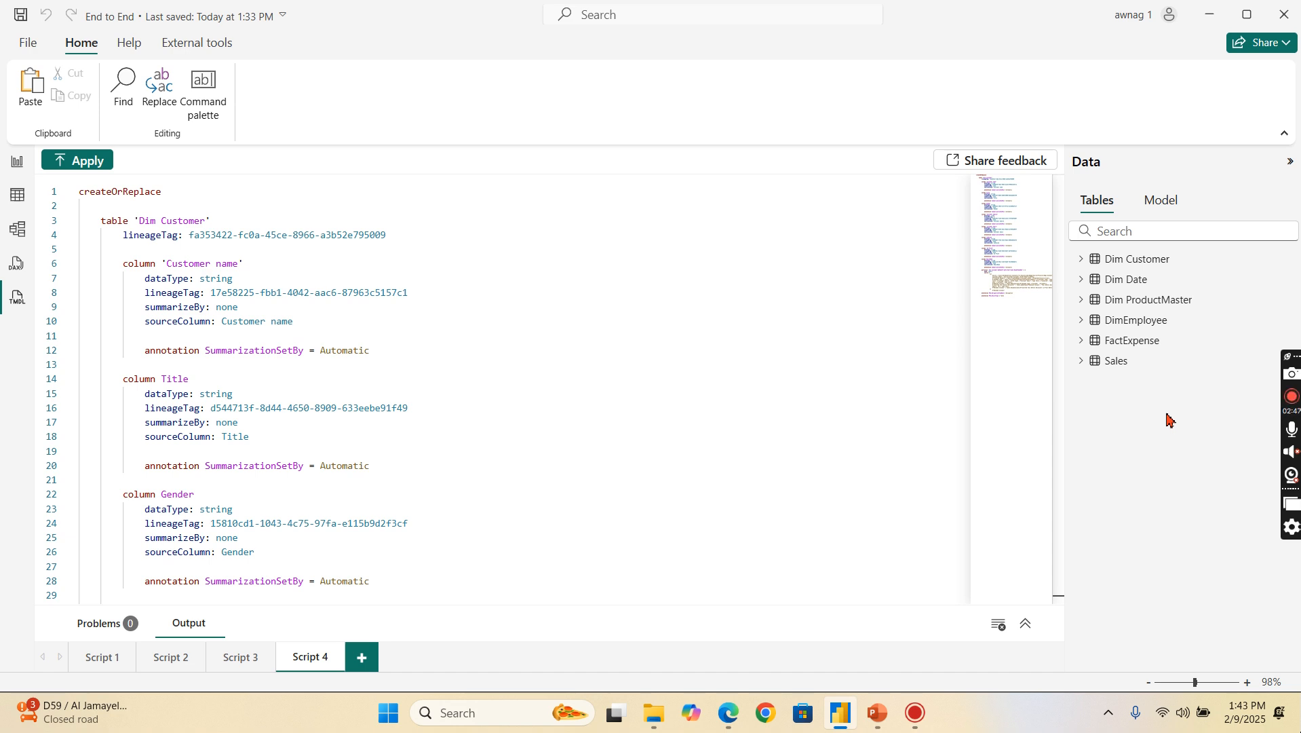
mouse_move(906, 506)
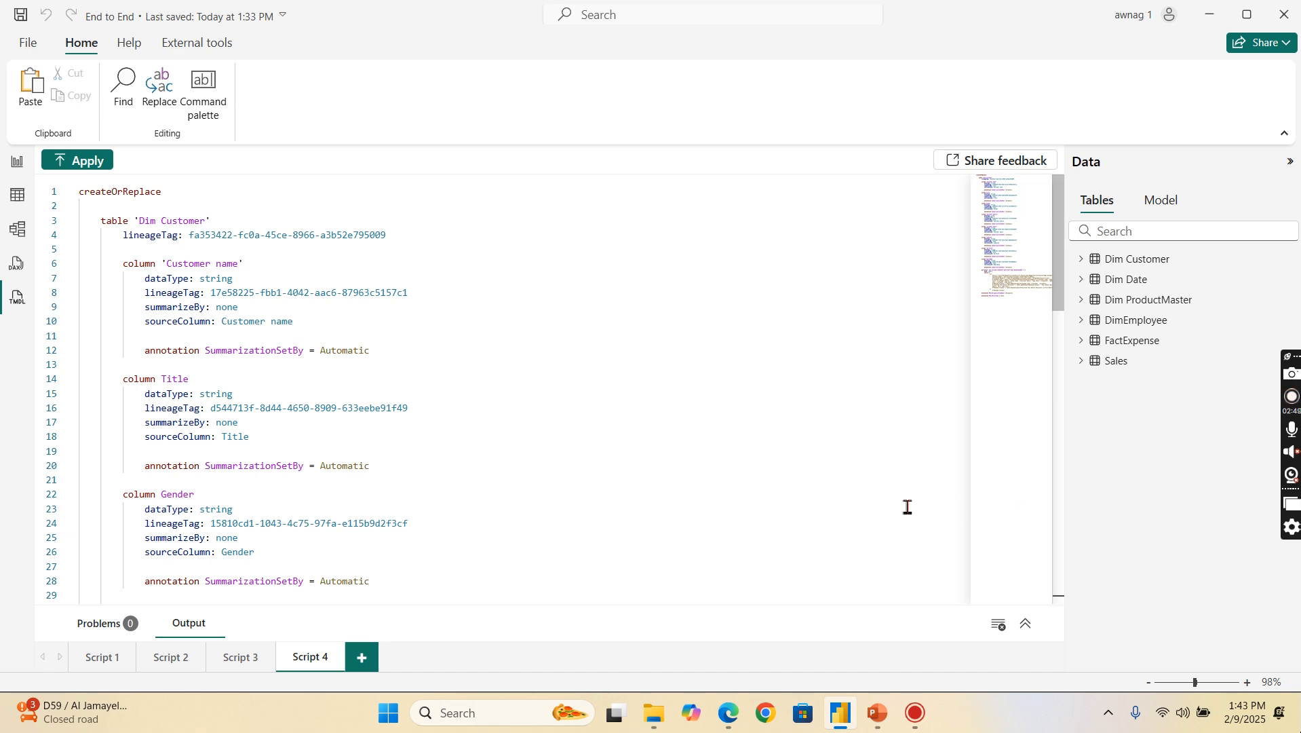
mouse_move(1171, 168)
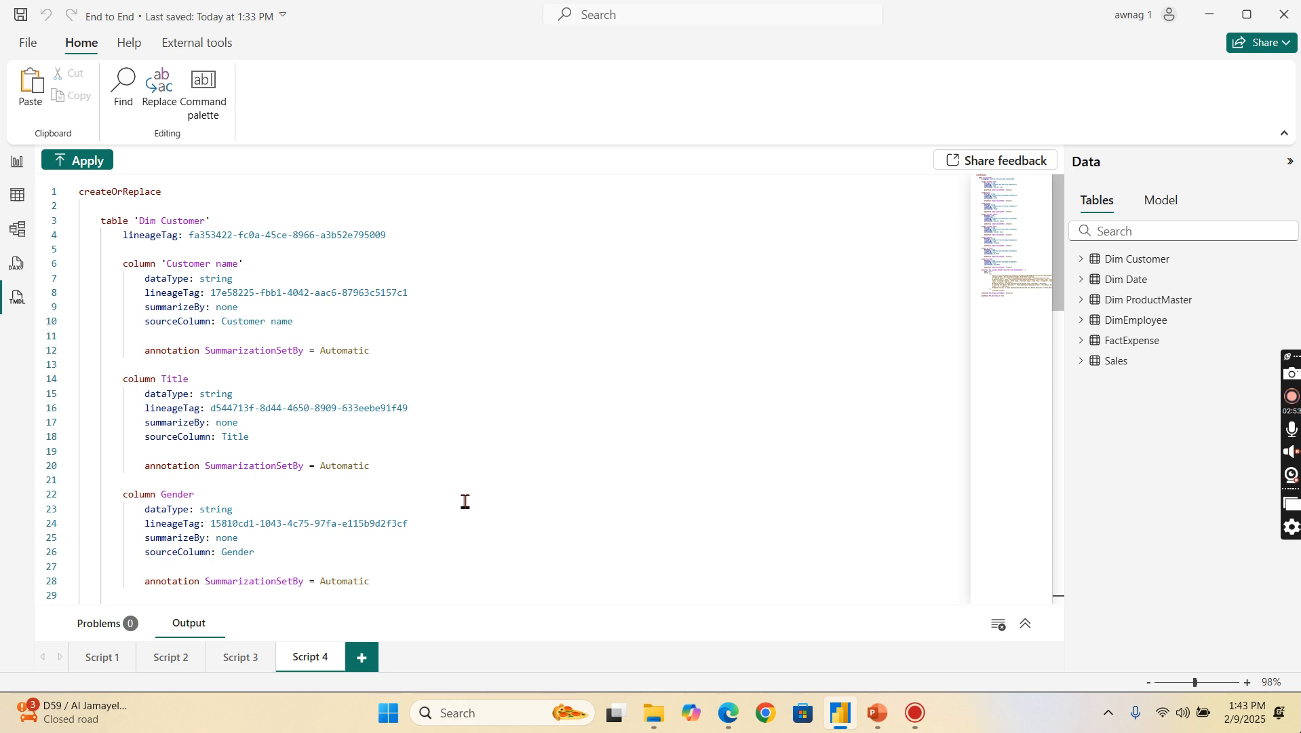
mouse_move(1128, 278)
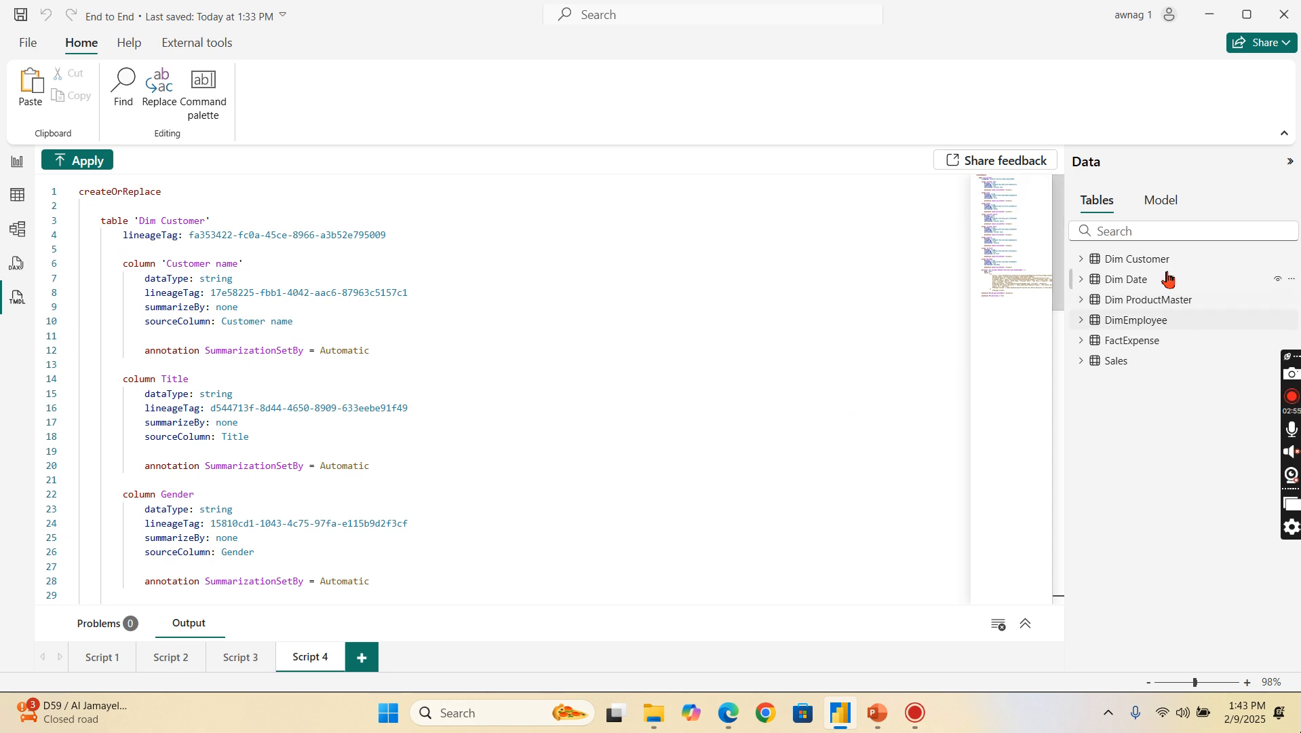
left_click(1161, 199)
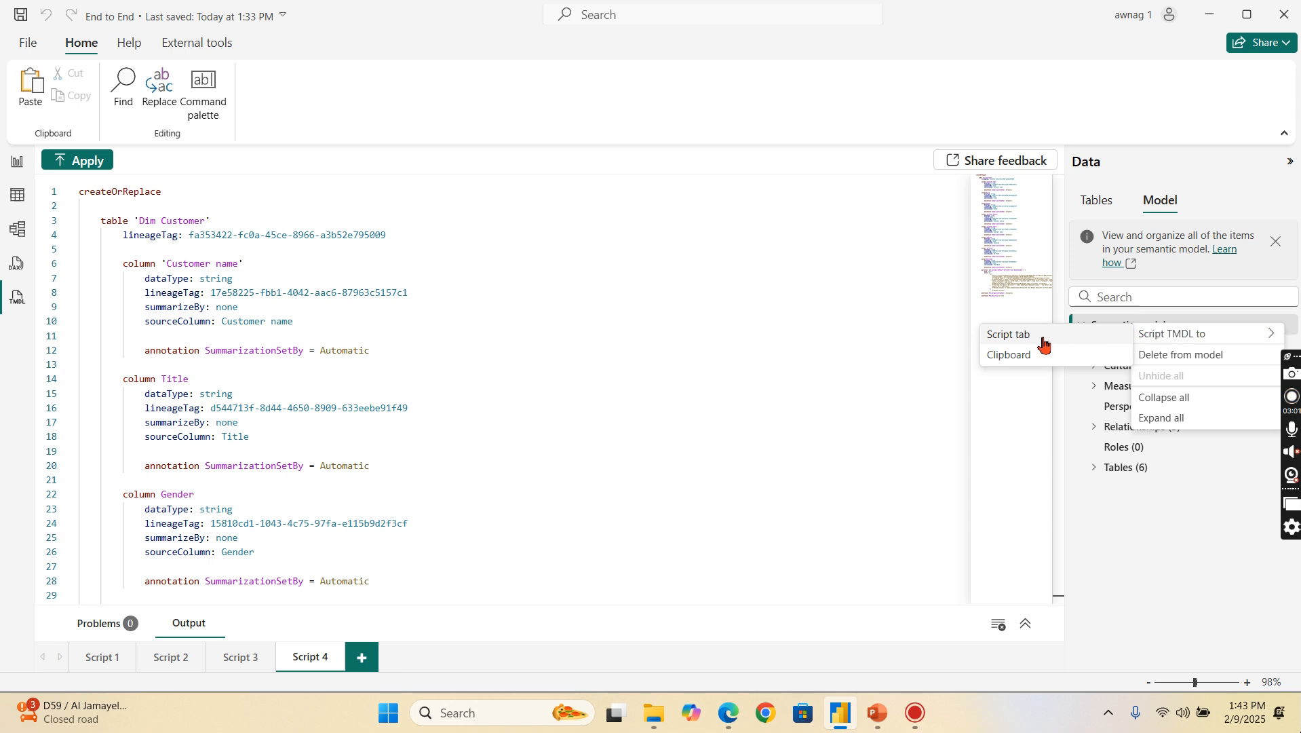
Step: Script the entire model to a new tab and replace every 'Dim ' prefix with nothing
left_click(1007, 334)
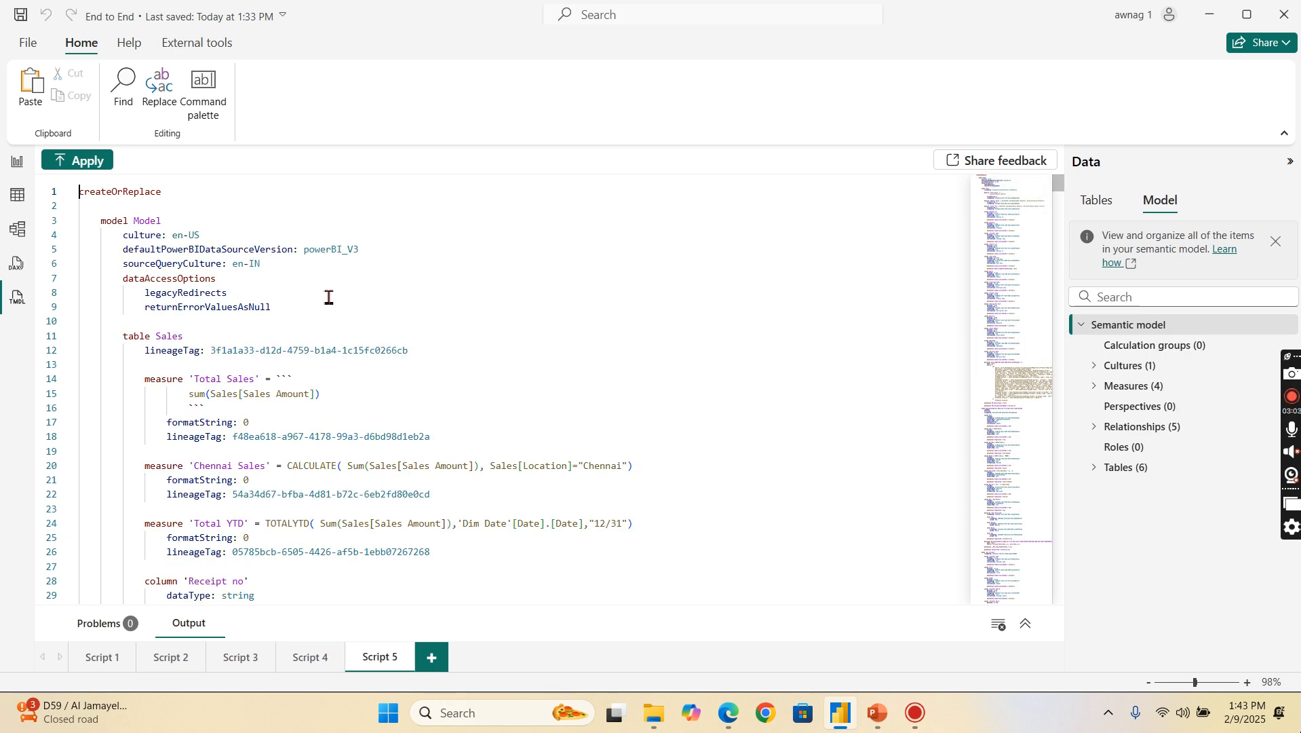
double_click(169, 278)
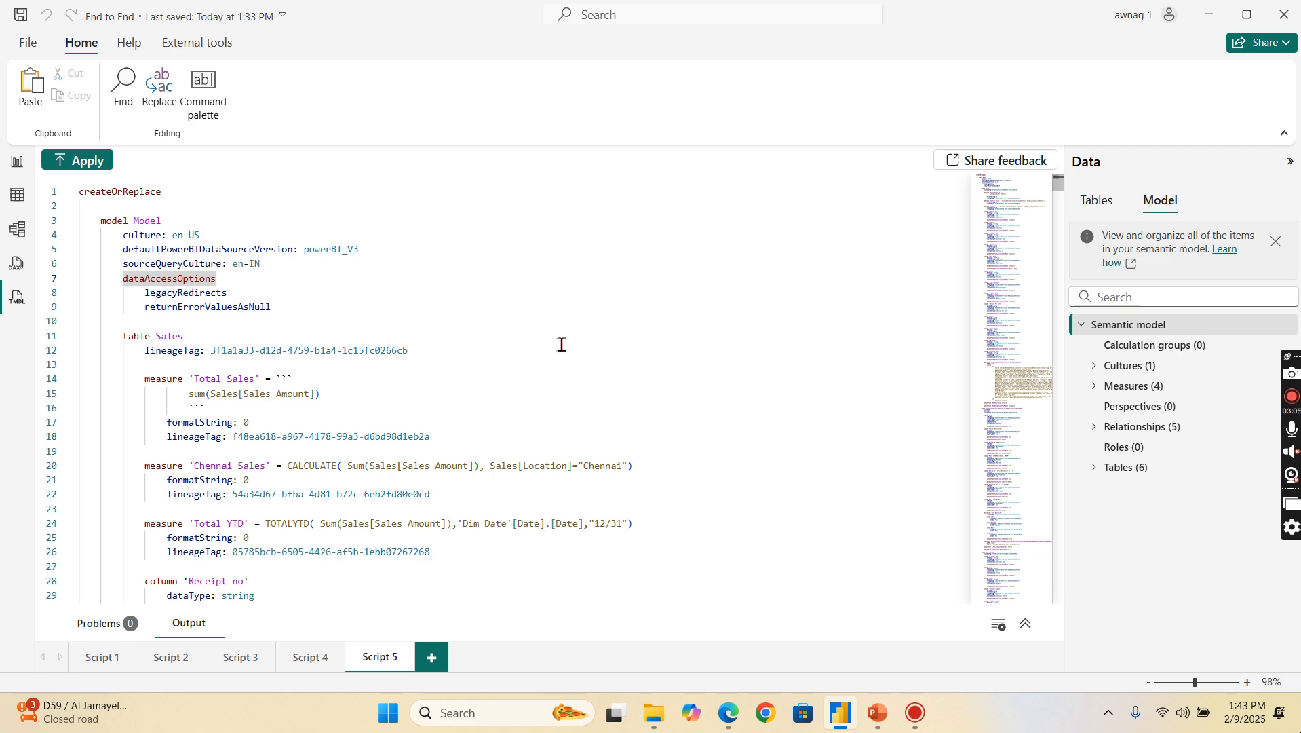
left_click(159, 87)
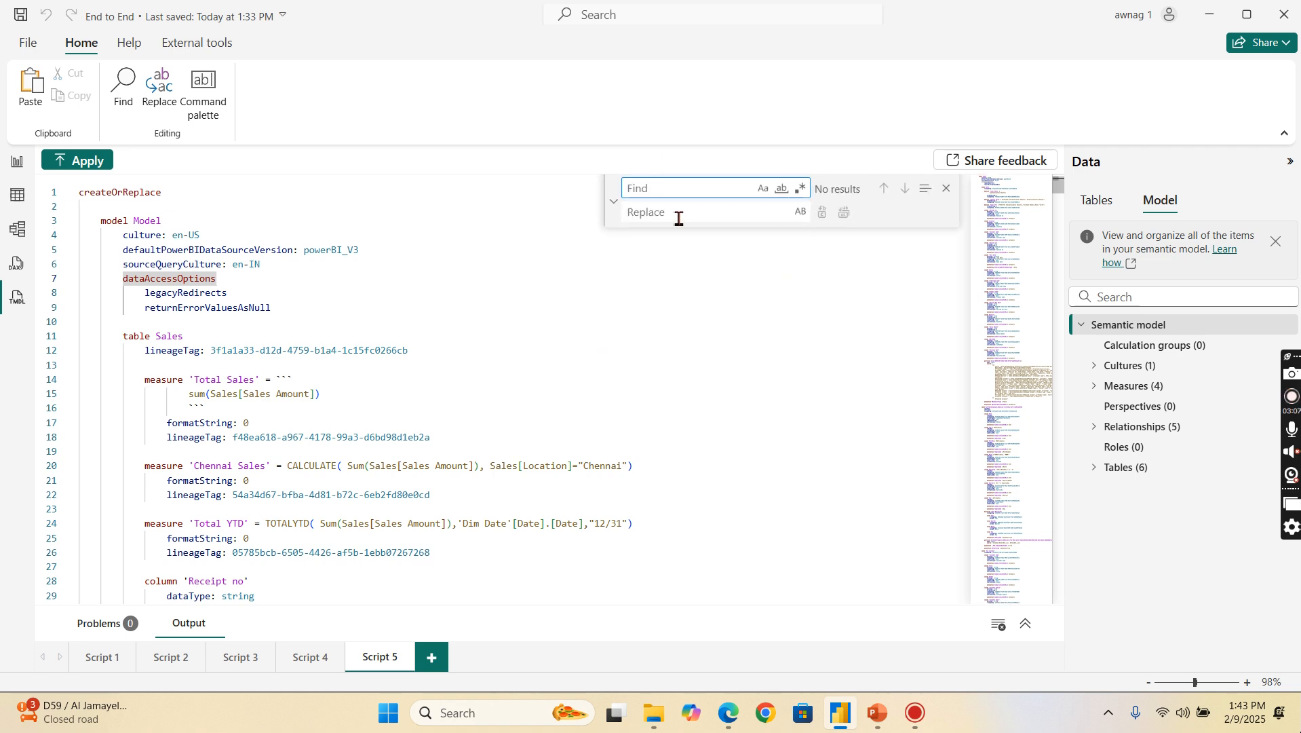
mouse_move(709, 287)
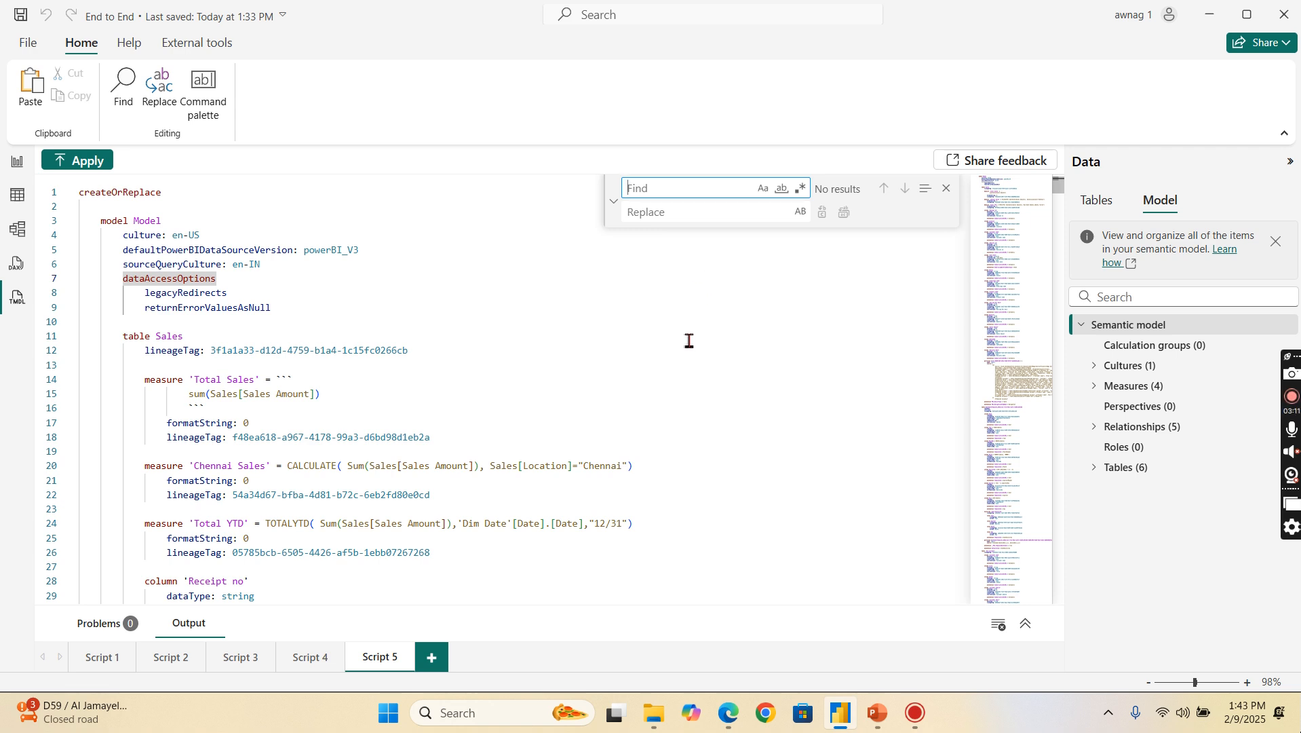
type("Dim")
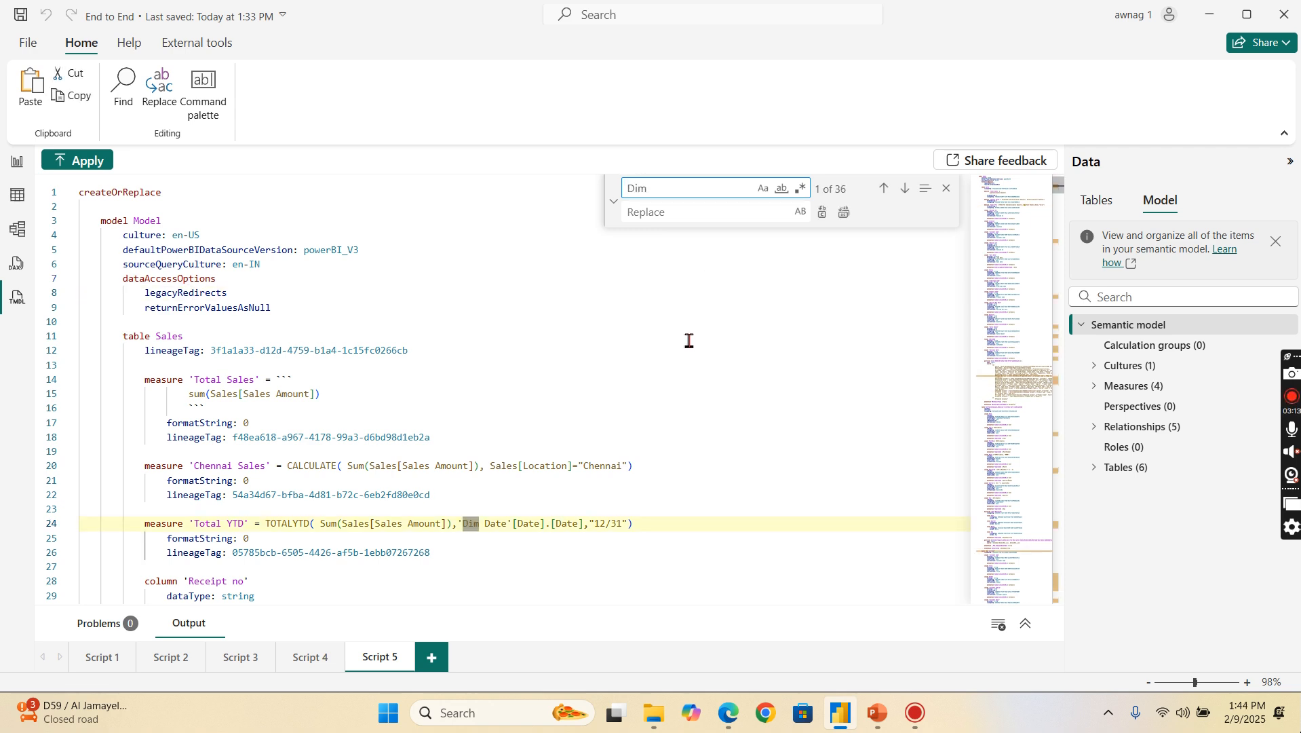
mouse_move(530, 490)
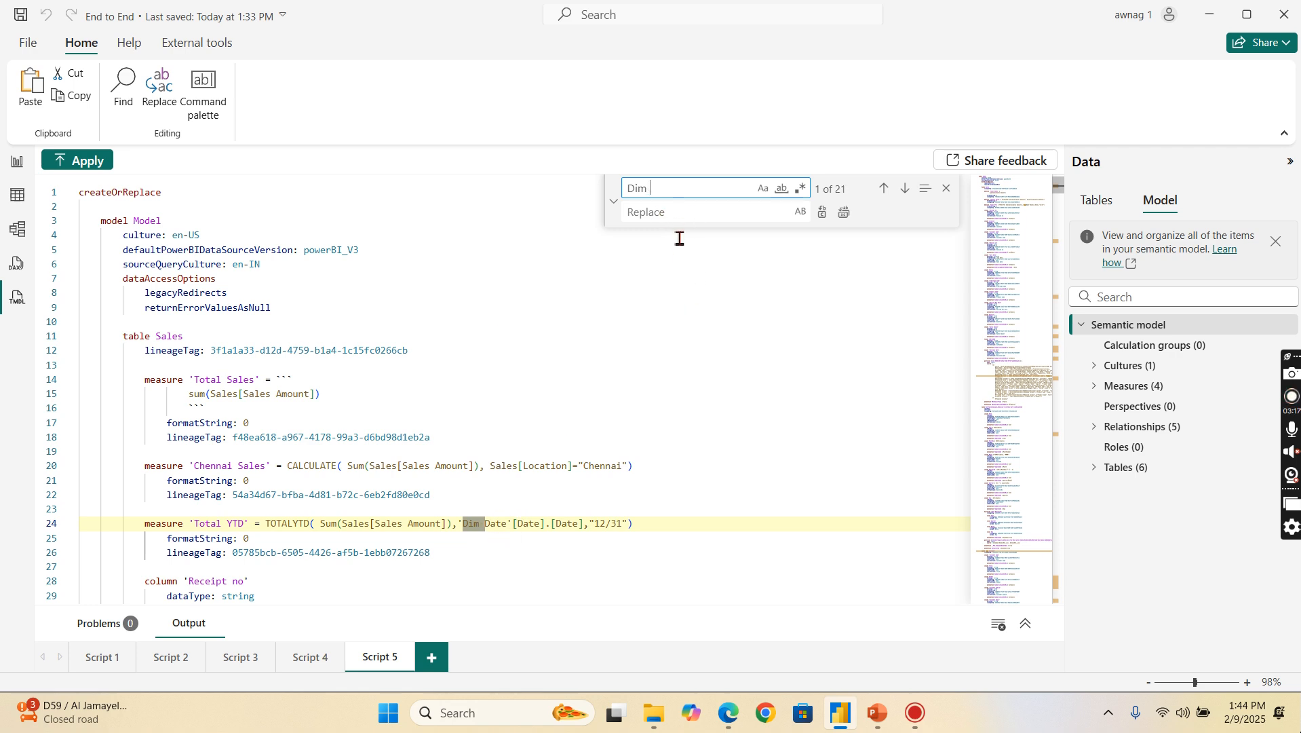
mouse_move(491, 537)
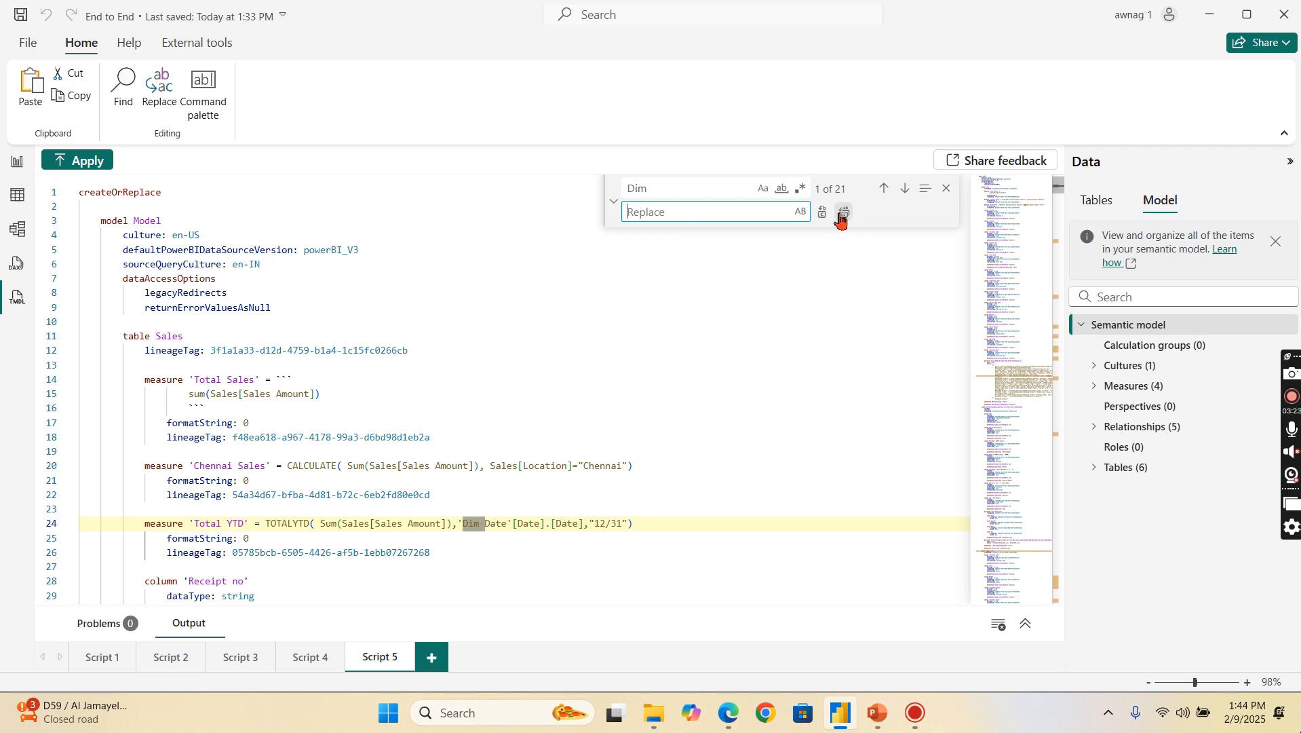
left_click(843, 214)
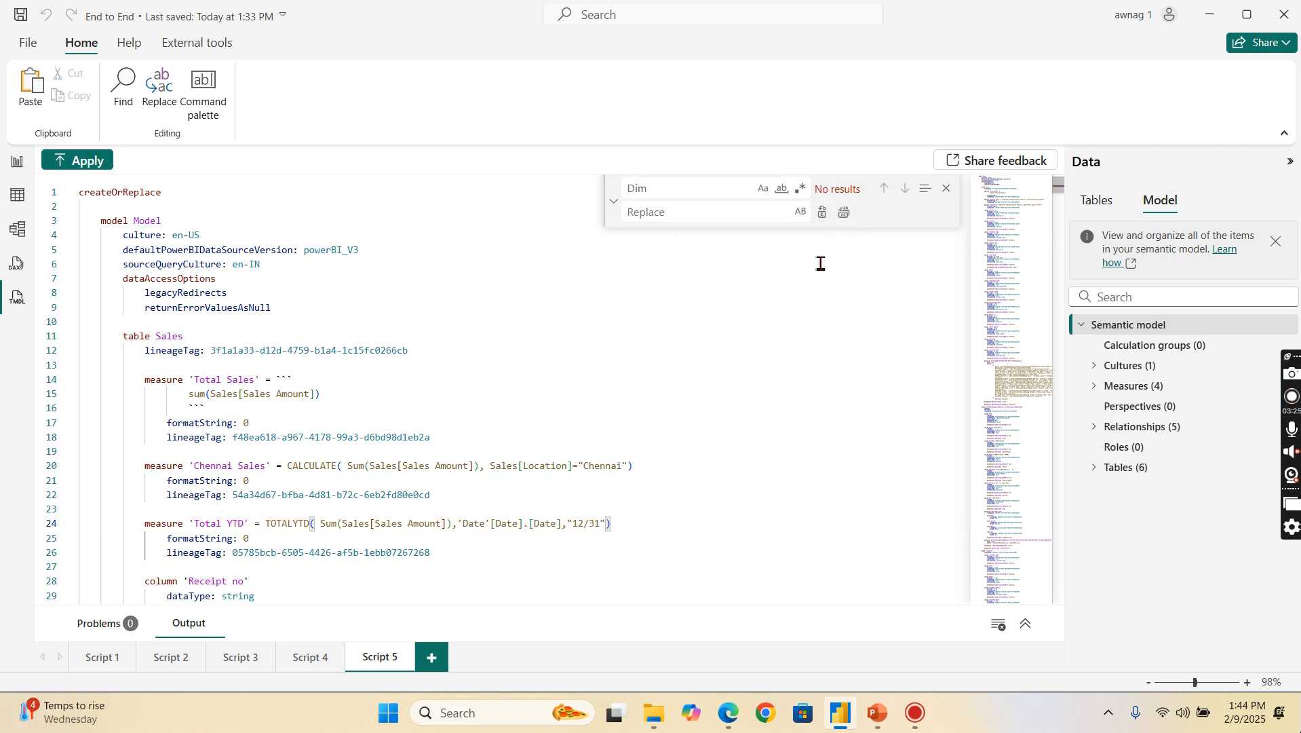
mouse_move(473, 426)
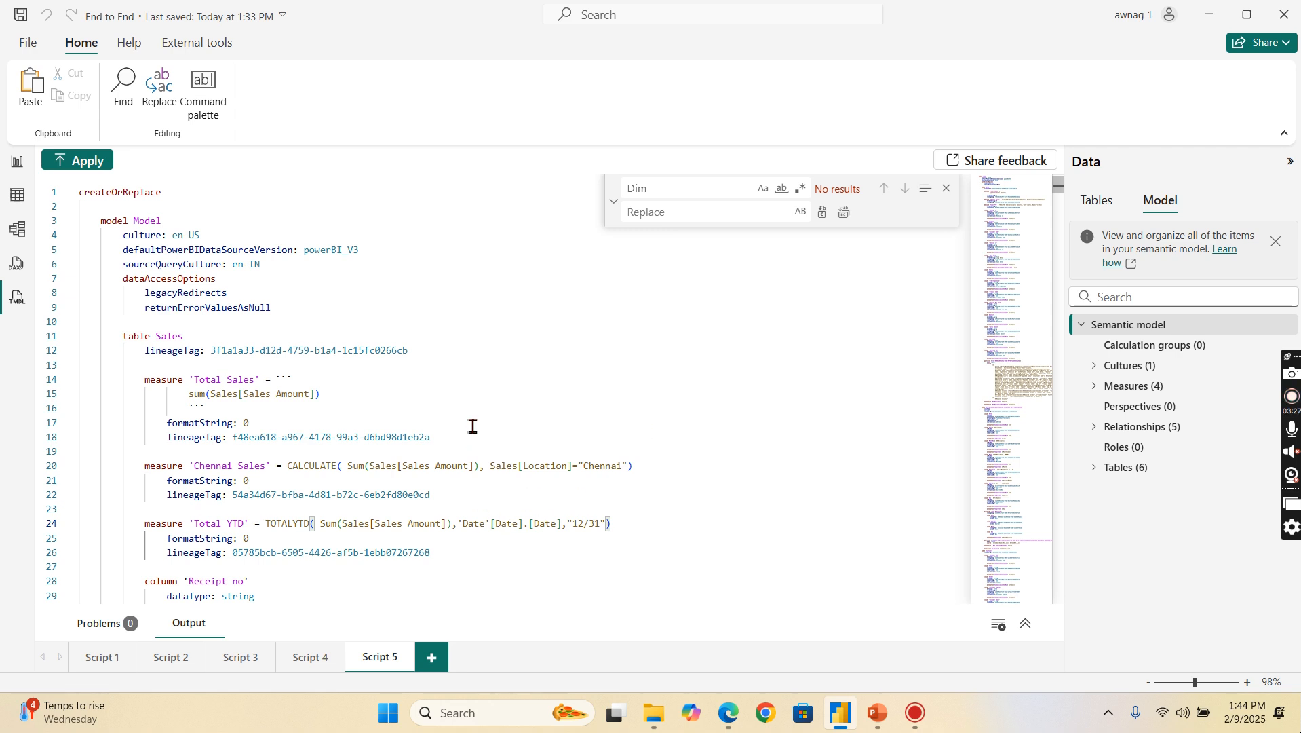
scroll("down", 3)
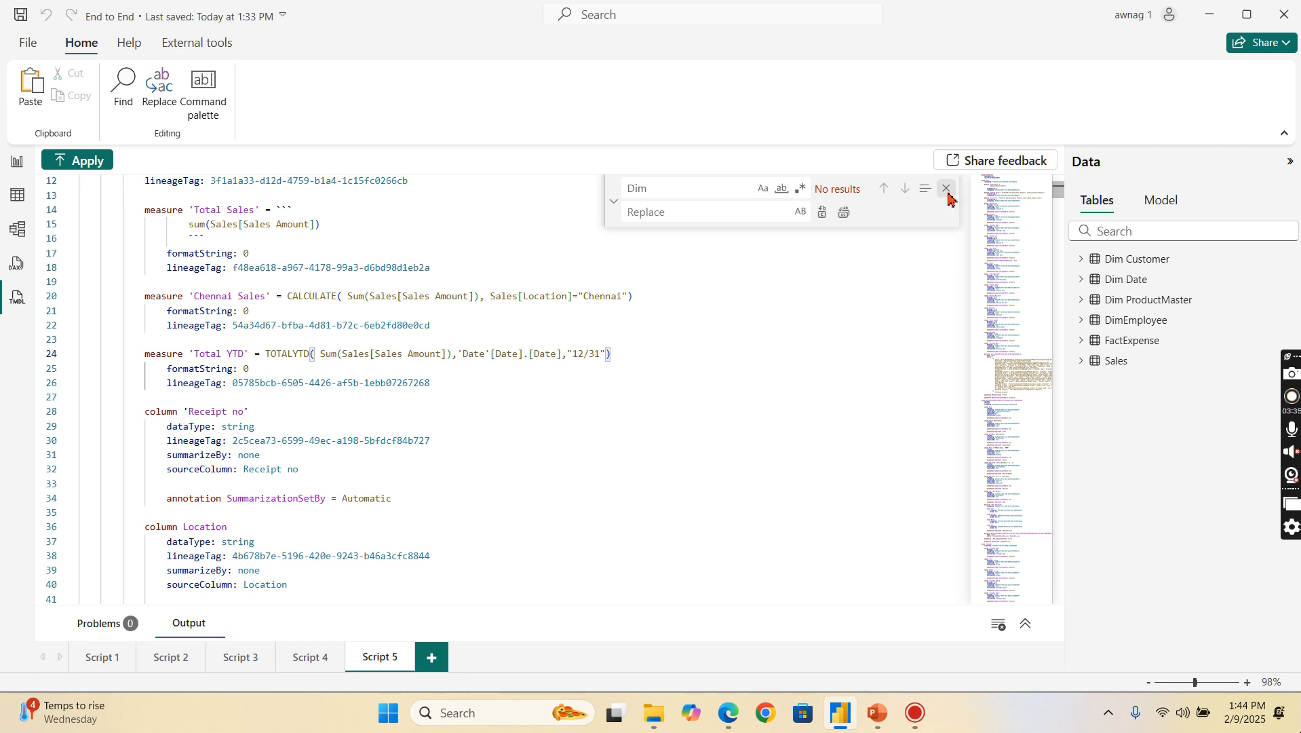
Step: Apply the renamed script, refresh calculated objects and apply pending query changes to reload the tables
left_click(945, 189)
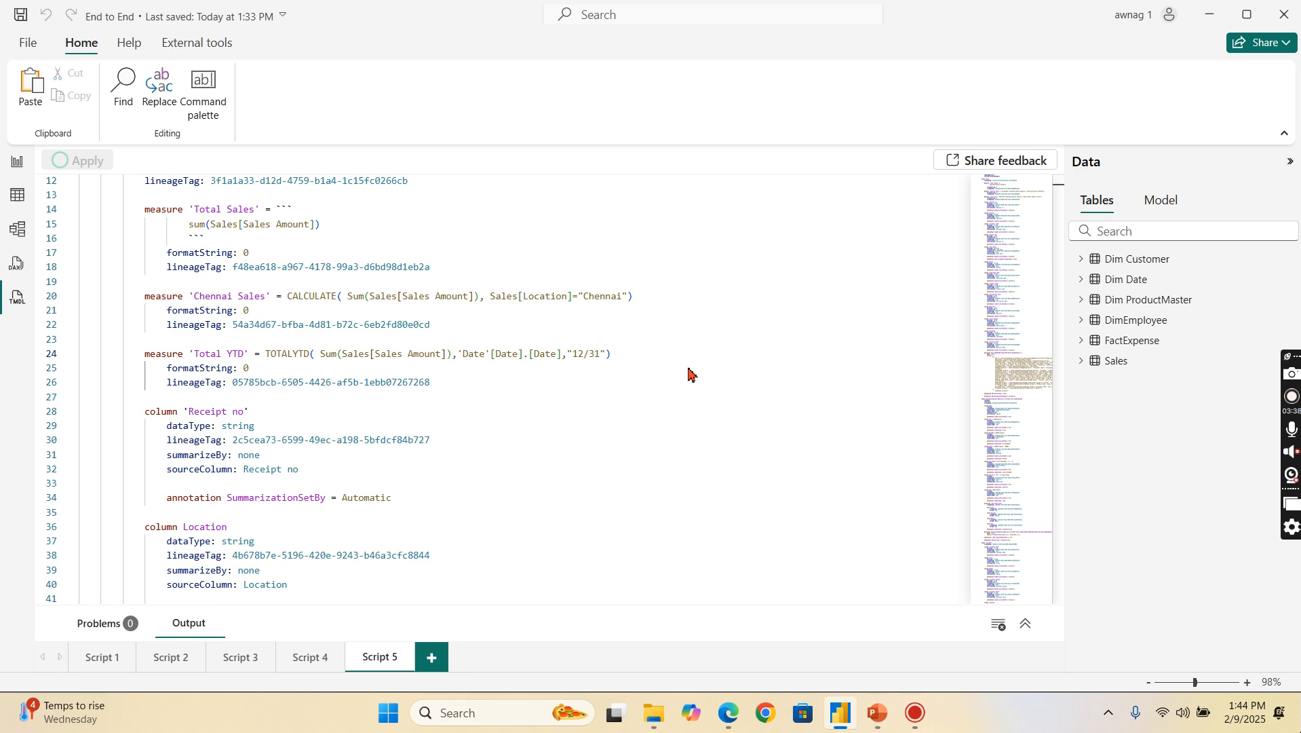
left_click(76, 158)
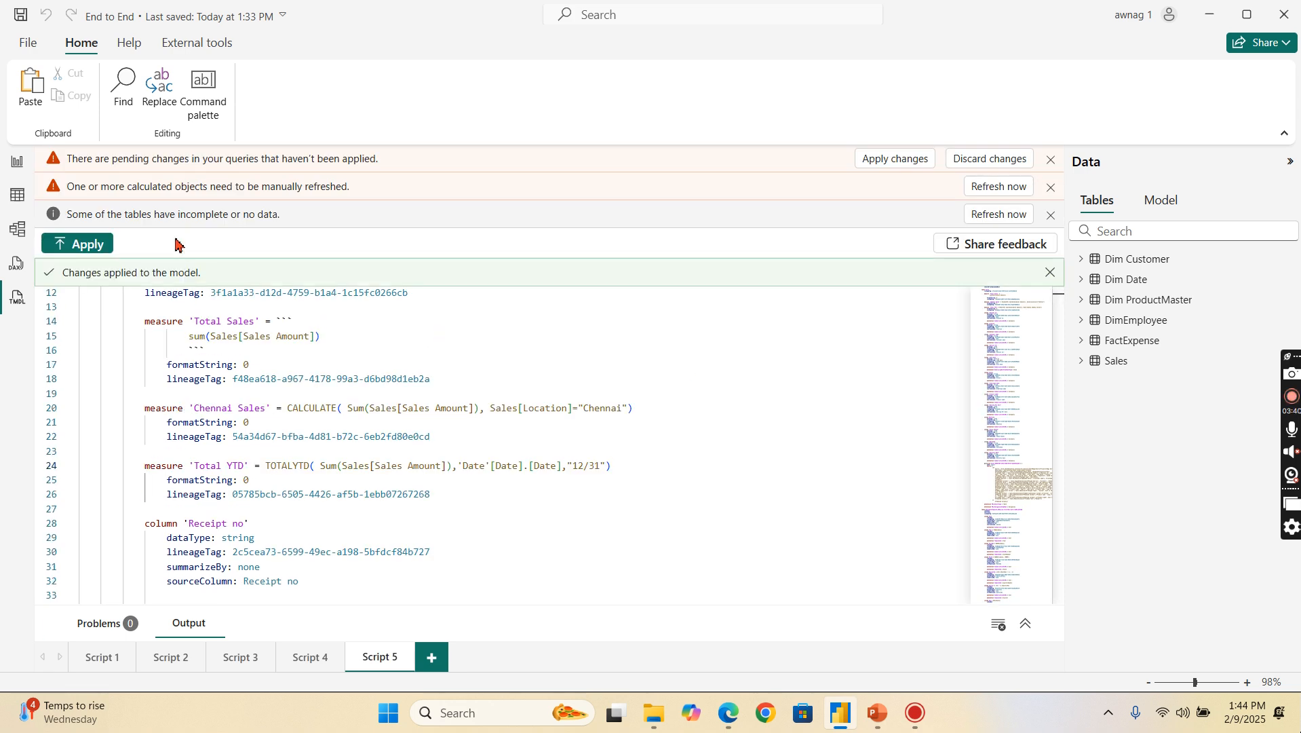
mouse_move(901, 165)
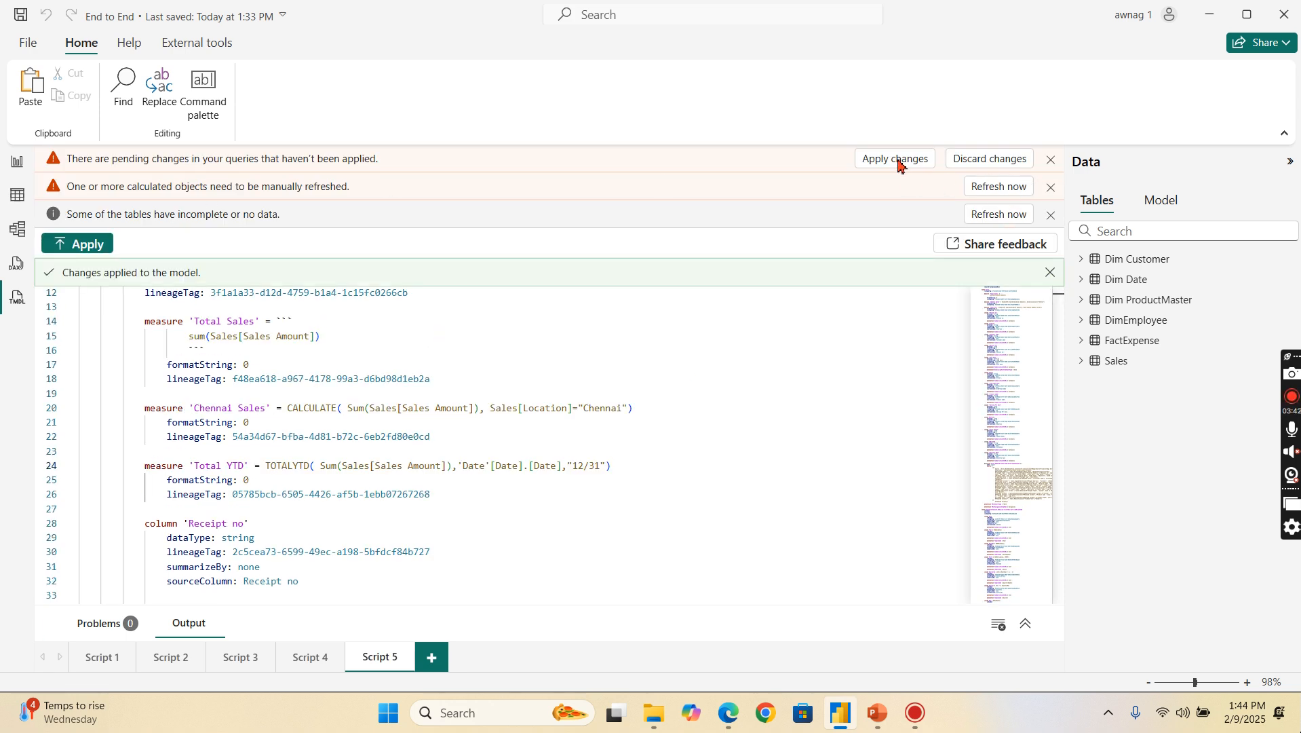
mouse_move(99, 196)
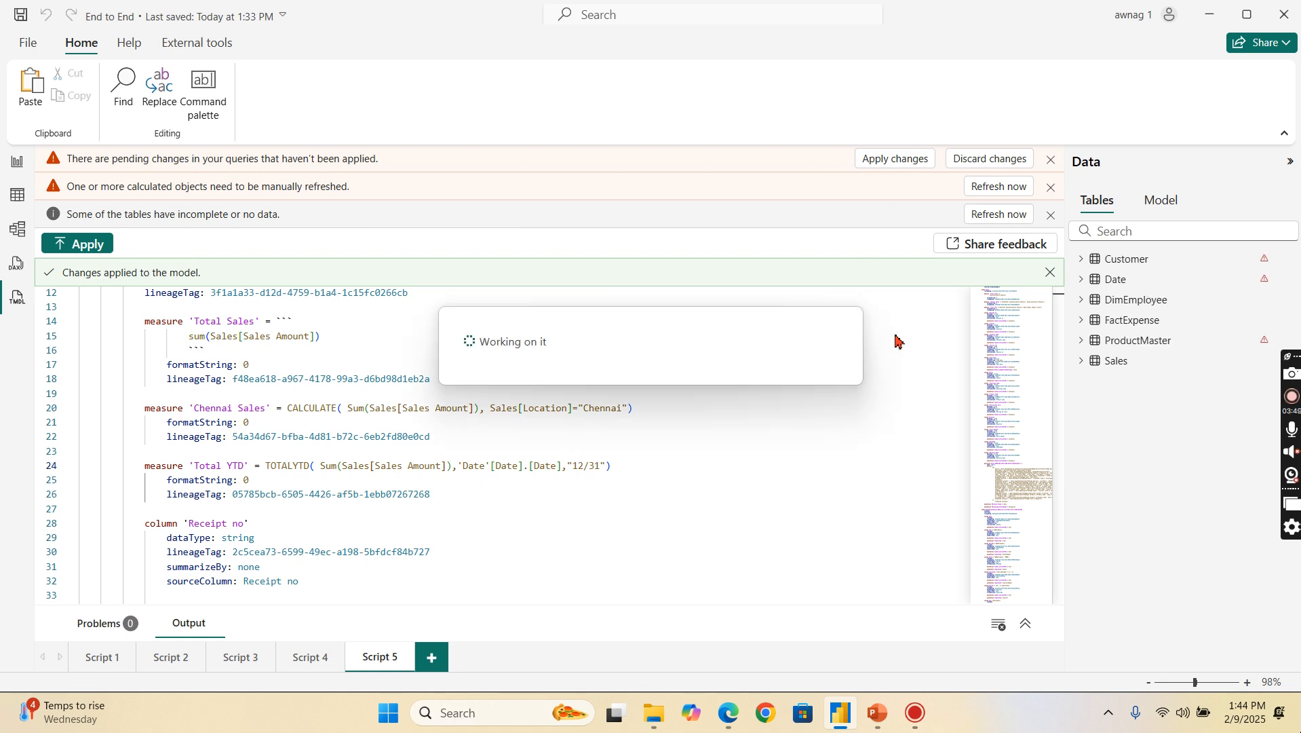
left_click(997, 186)
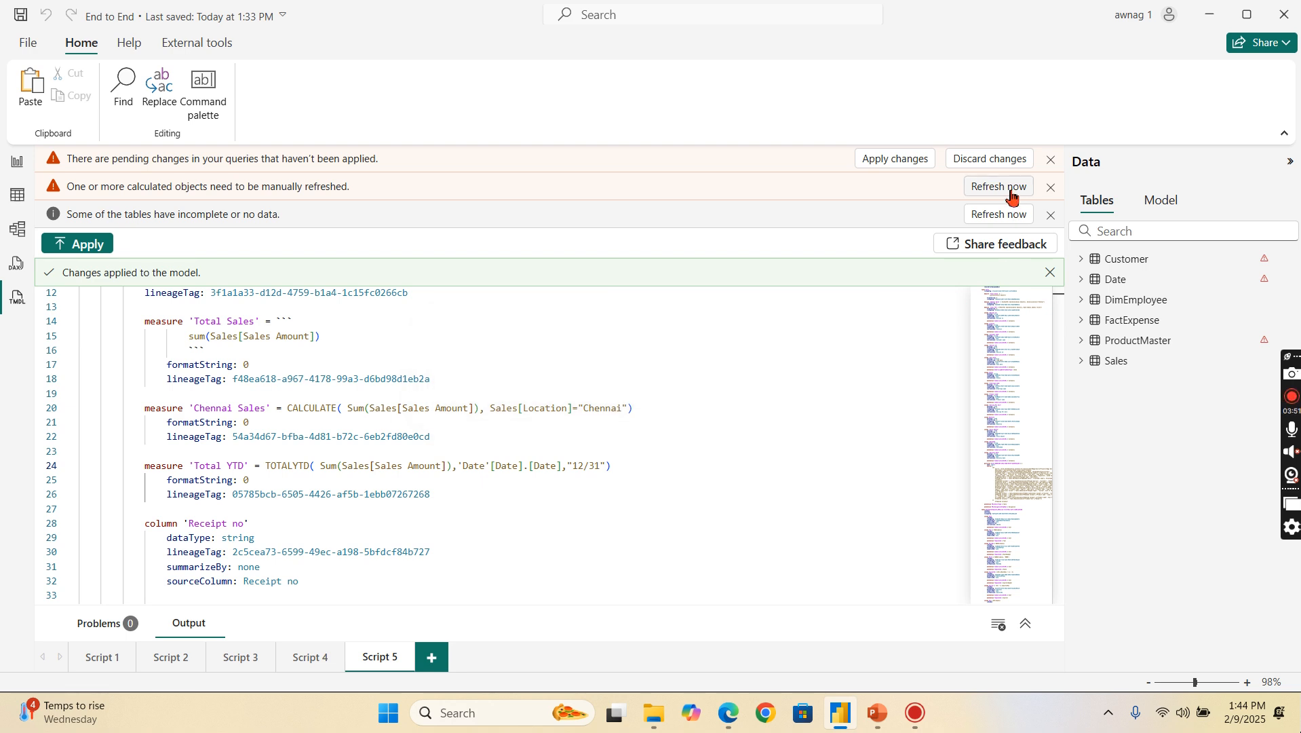
left_click(1049, 186)
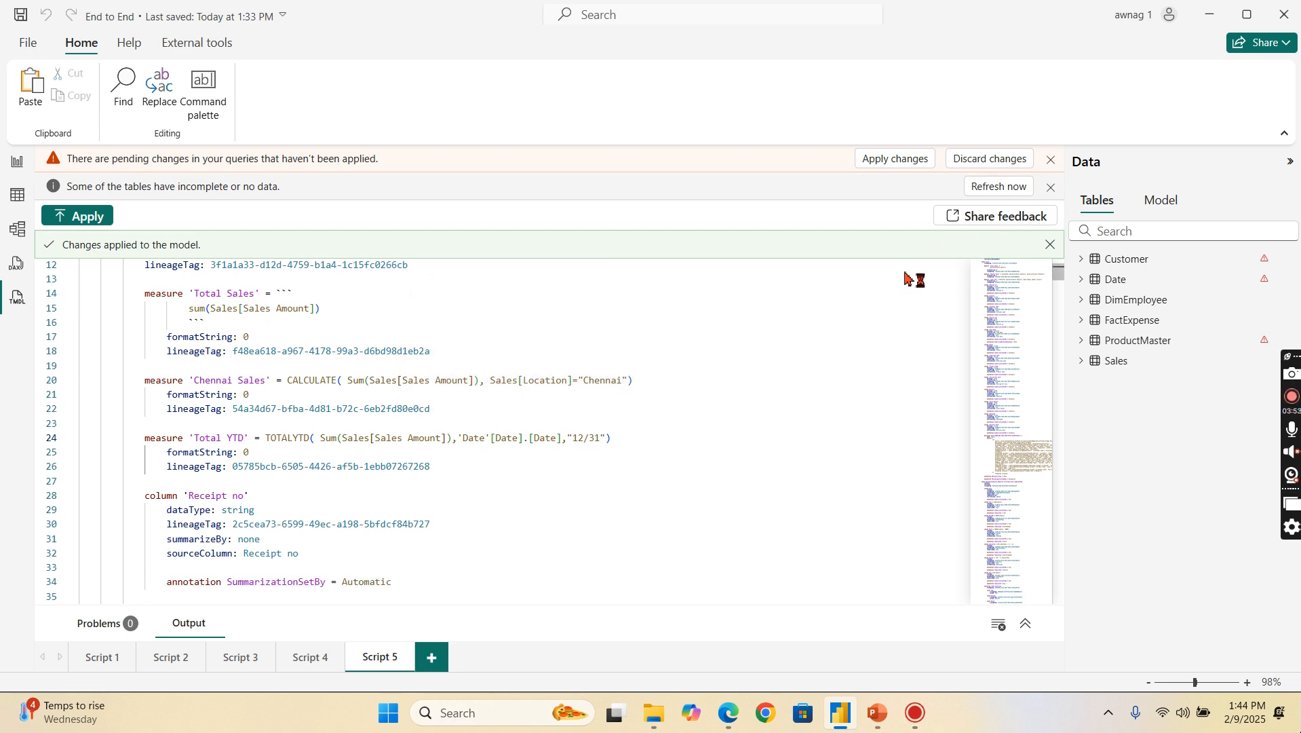
mouse_move(892, 247)
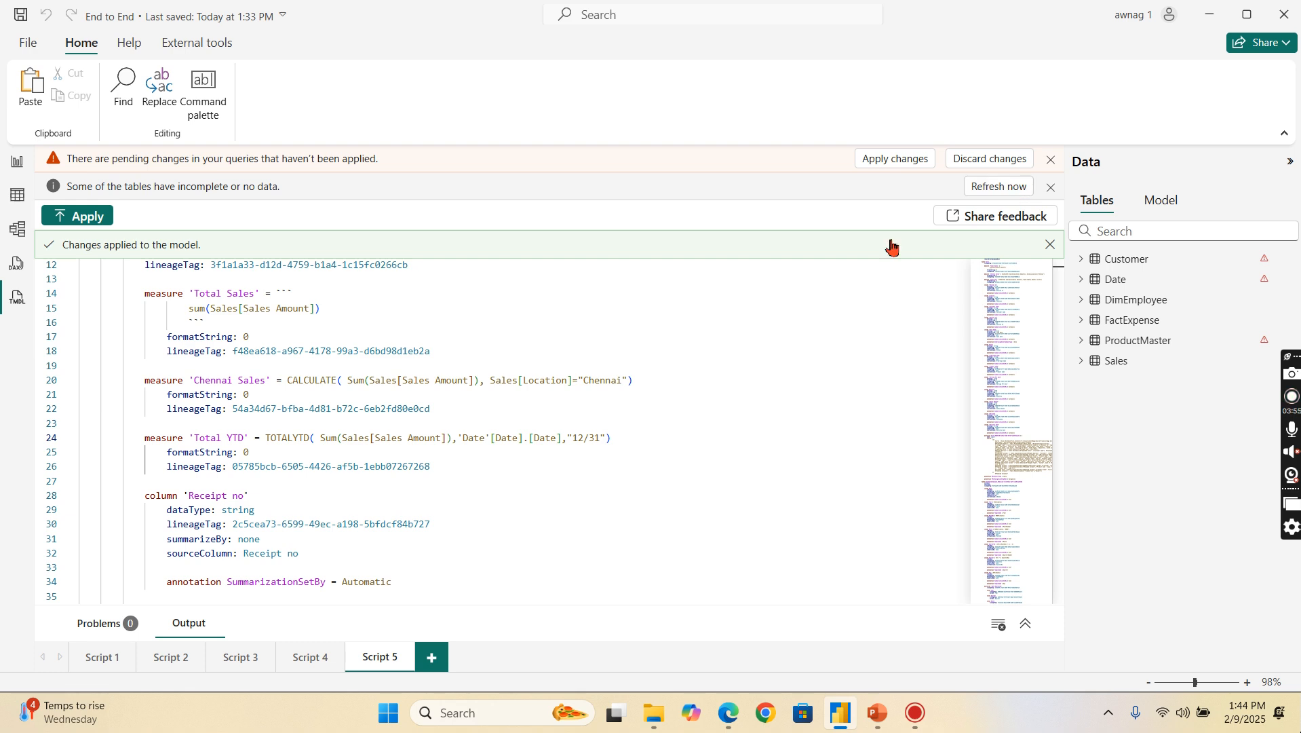
left_click(998, 186)
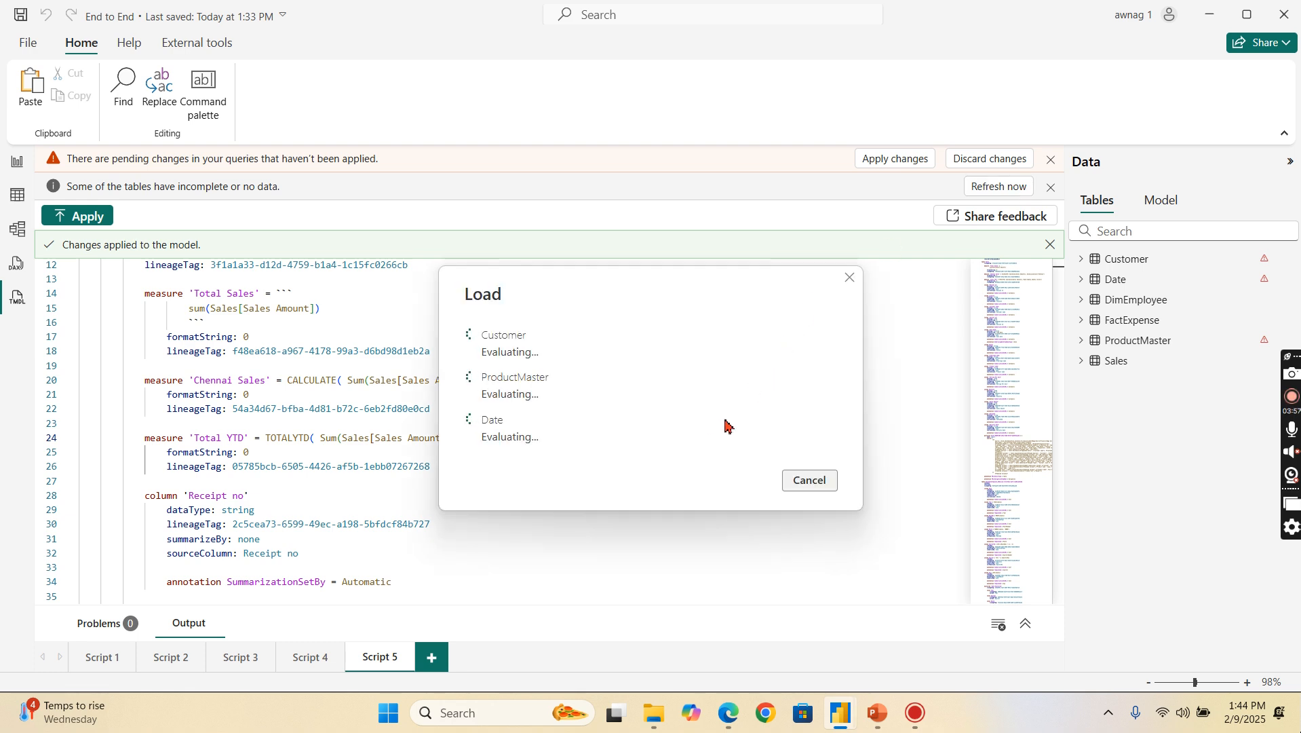
mouse_move(1117, 313)
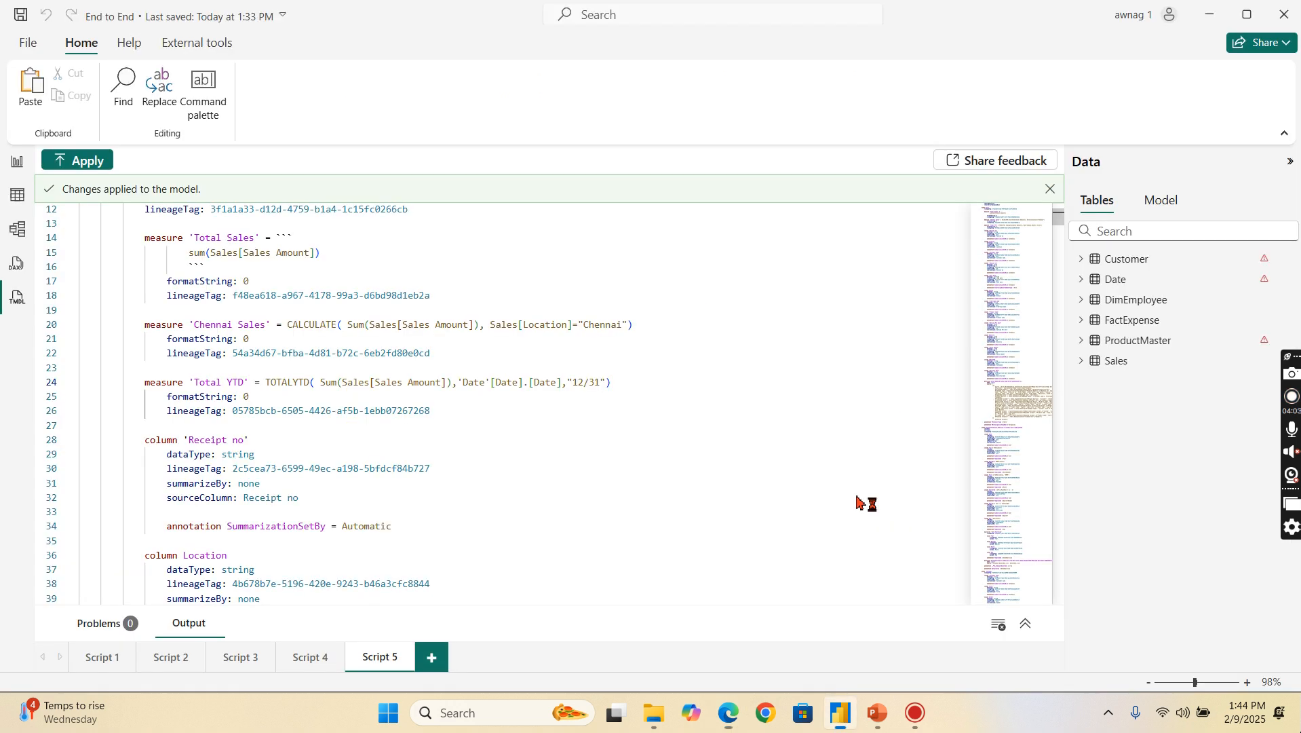
mouse_move(1142, 297)
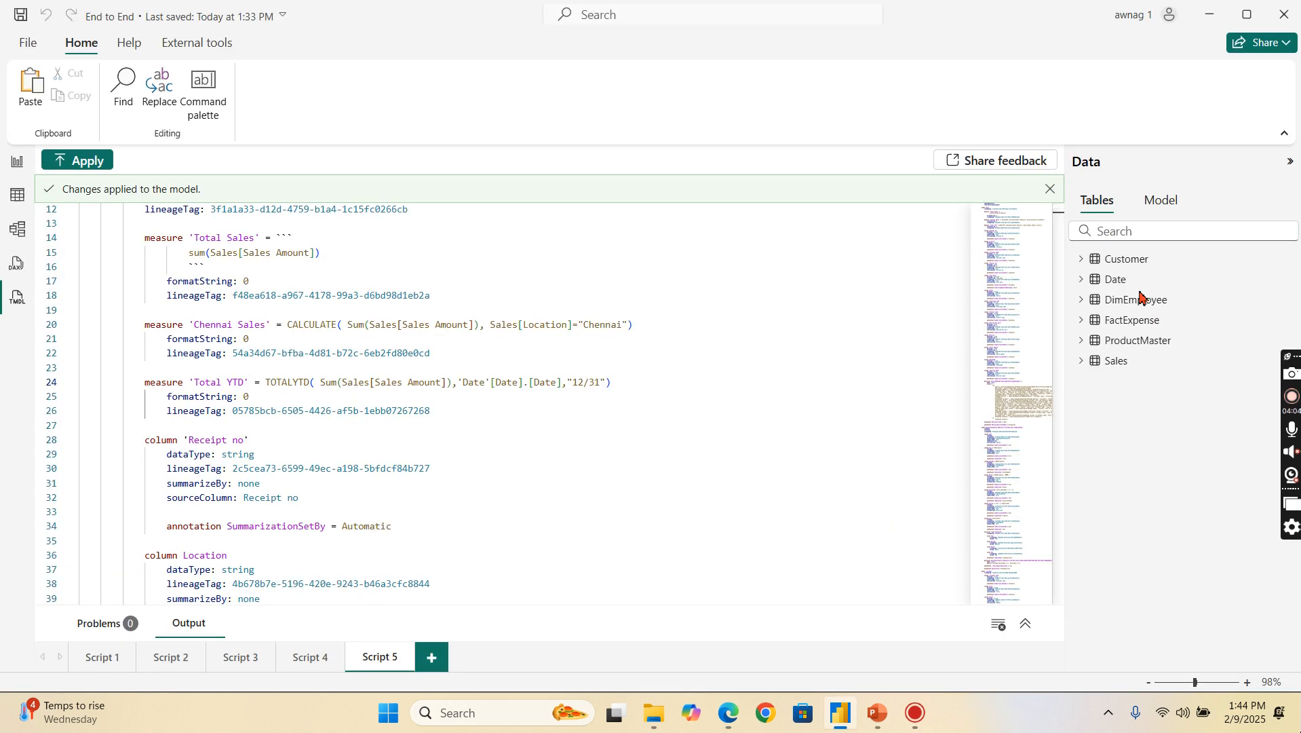
mouse_move(1232, 316)
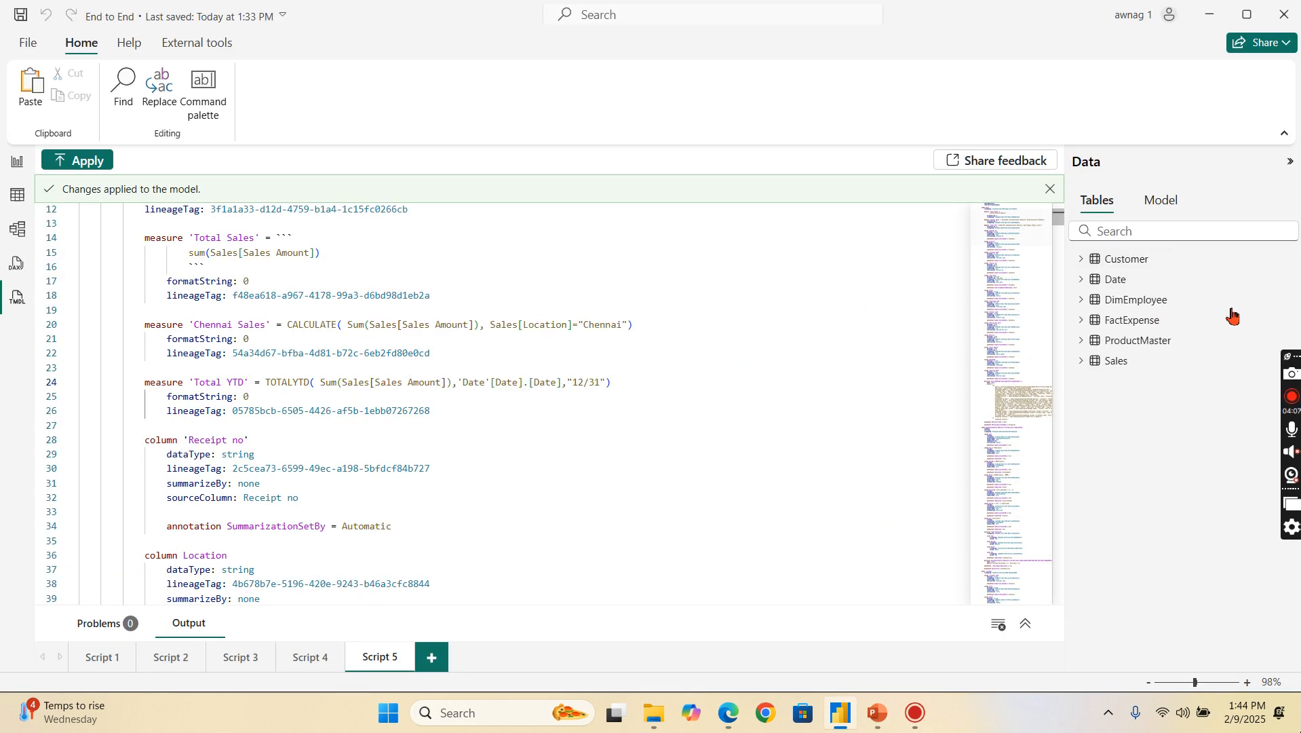
mouse_move(666, 374)
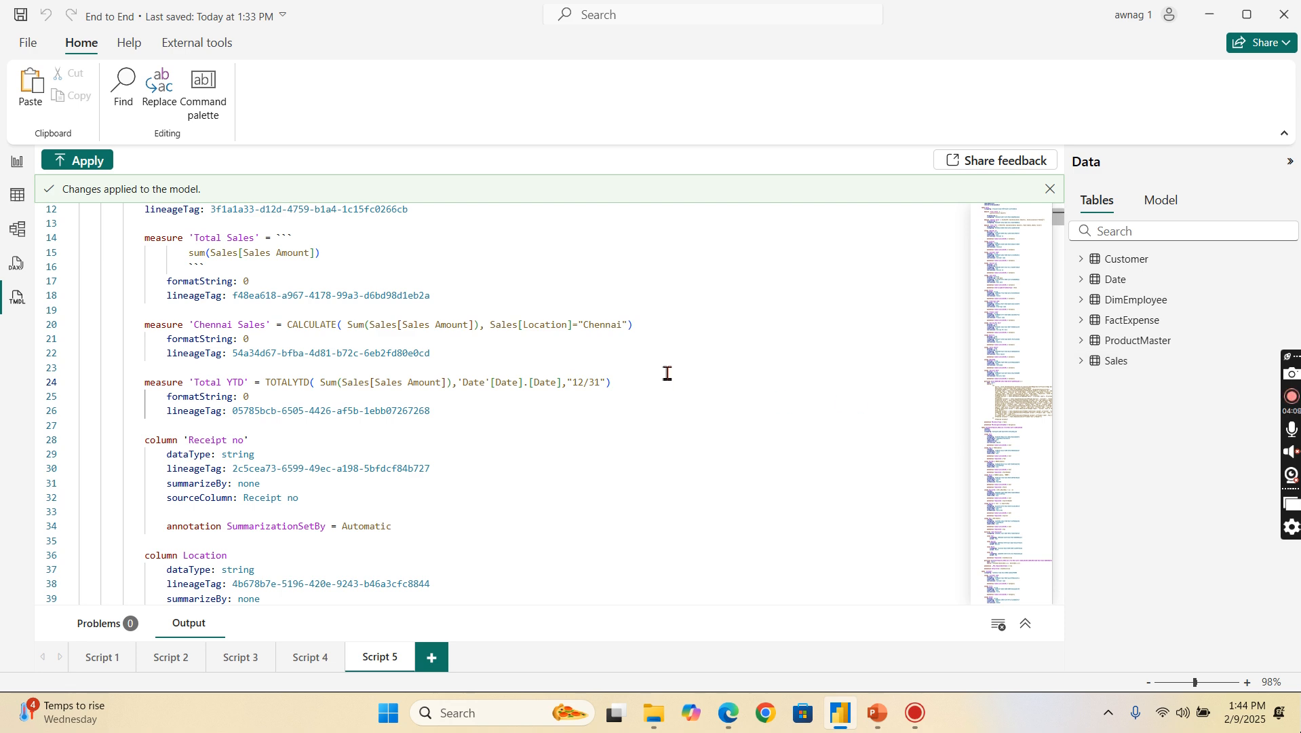
mouse_move(615, 387)
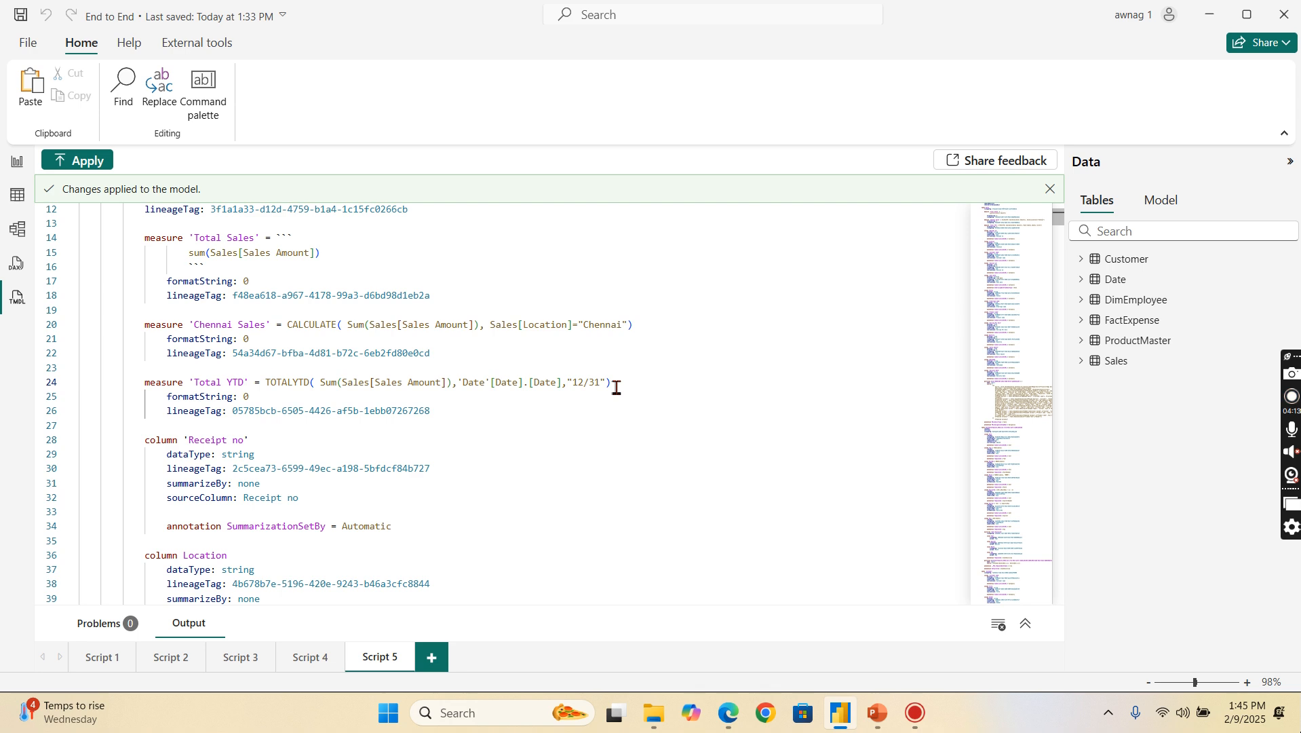
mouse_move(646, 378)
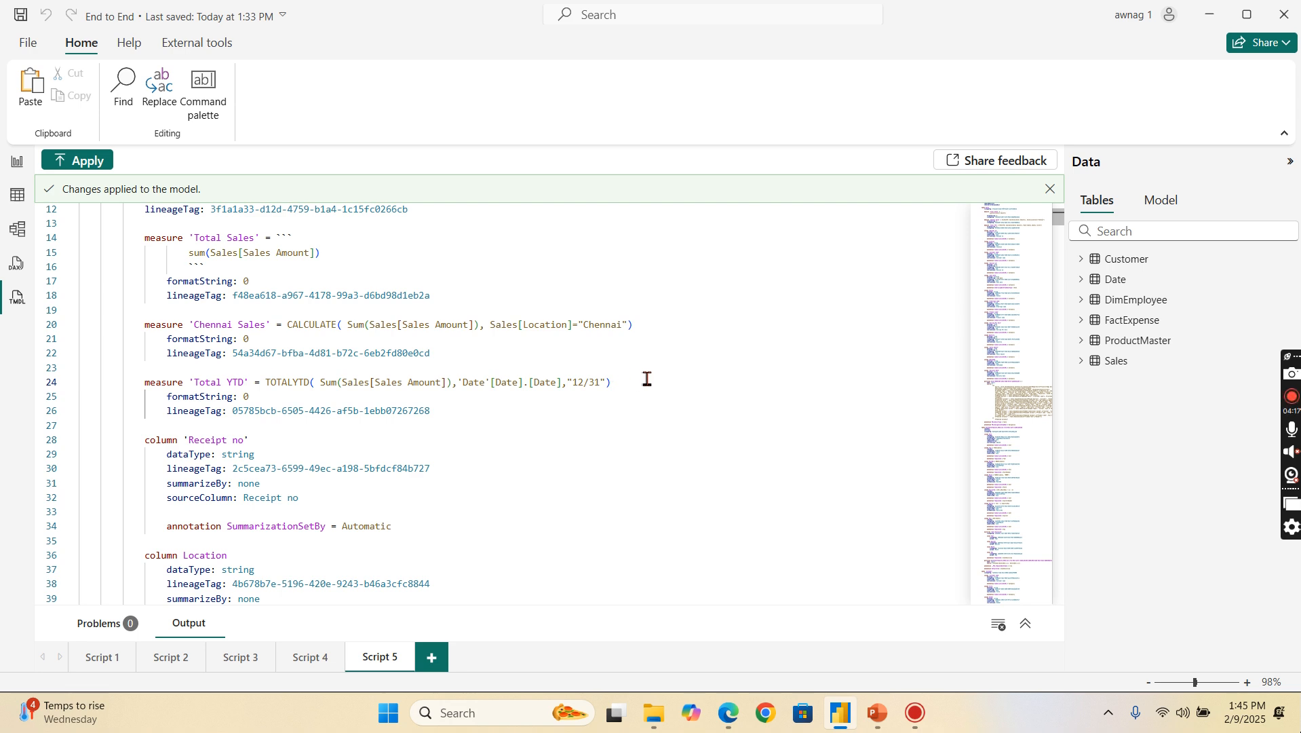
mouse_move(625, 641)
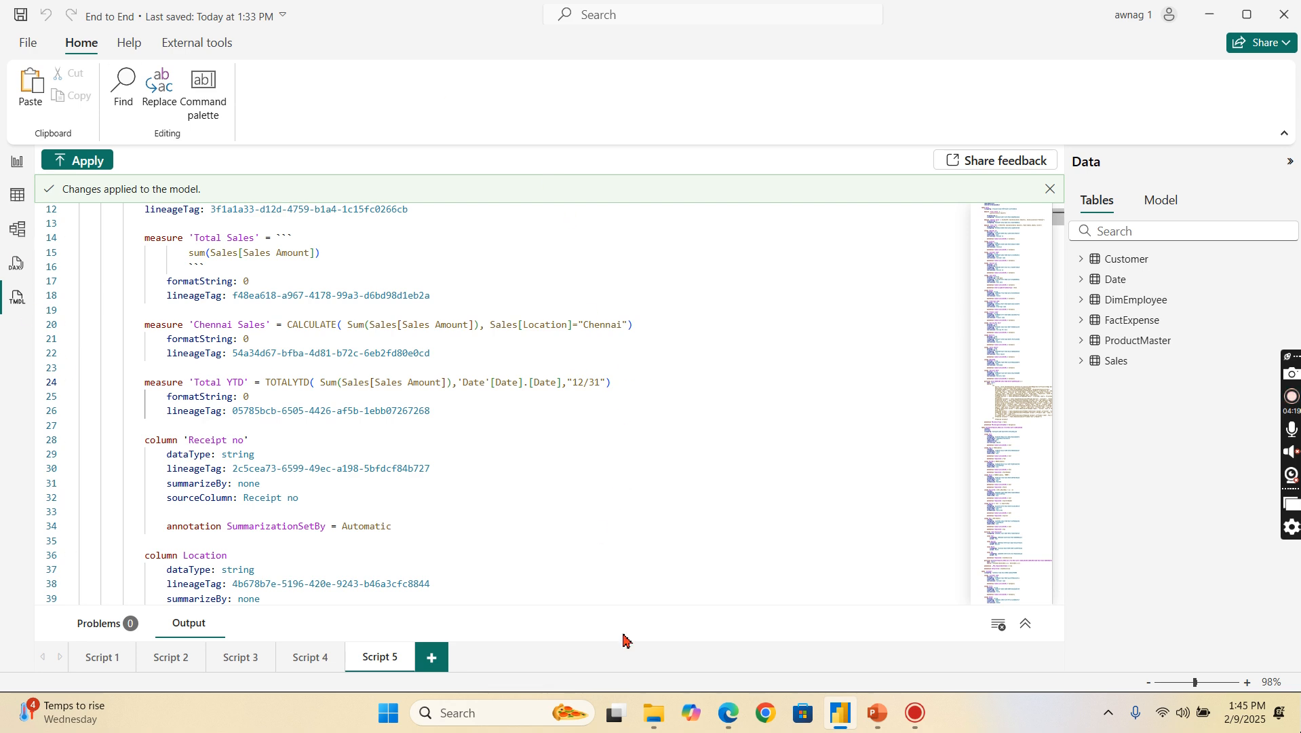
mouse_move(727, 712)
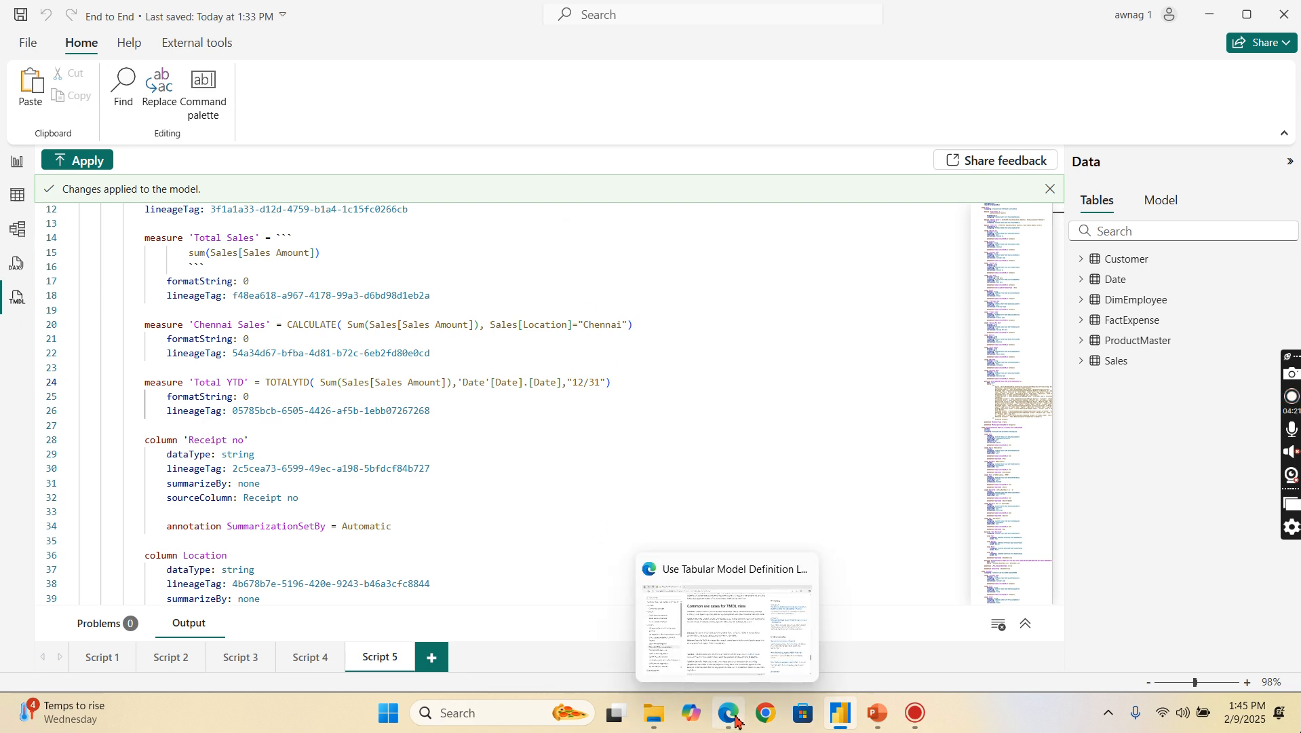
left_click(631, 325)
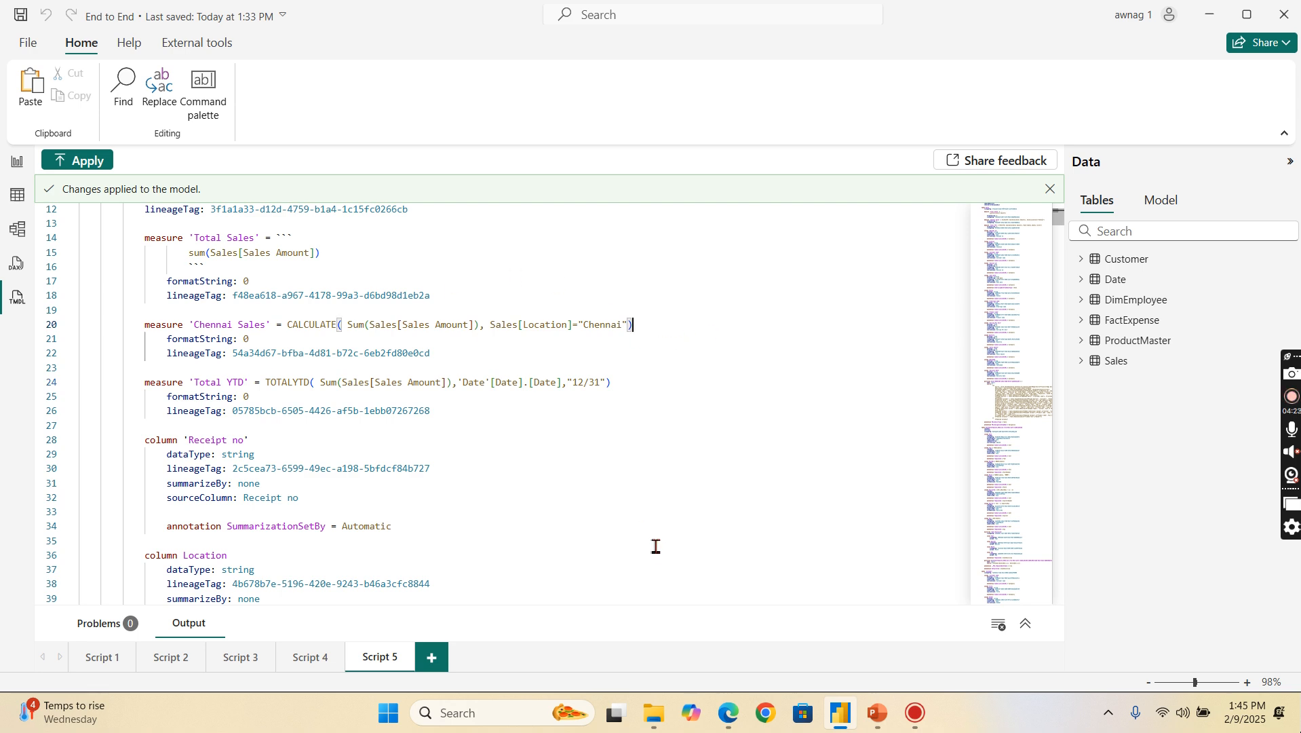
scroll("up", 3)
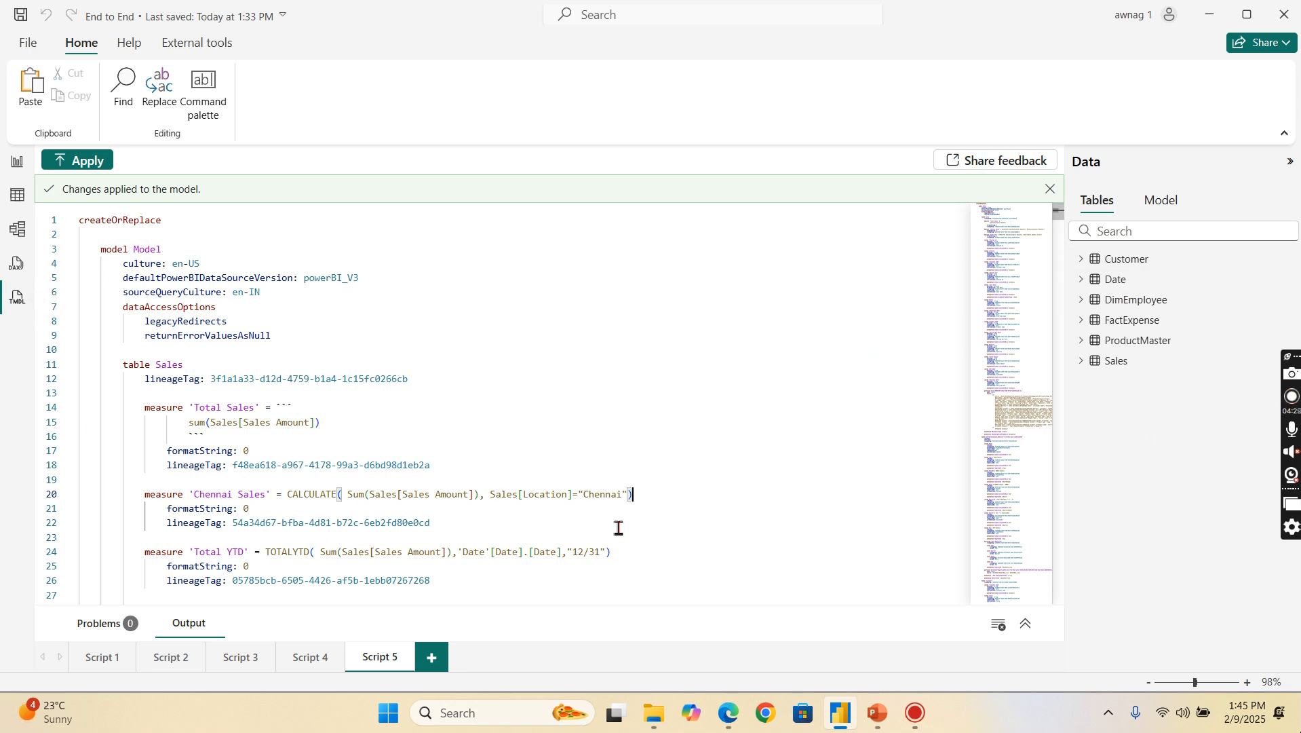
mouse_move(300, 270)
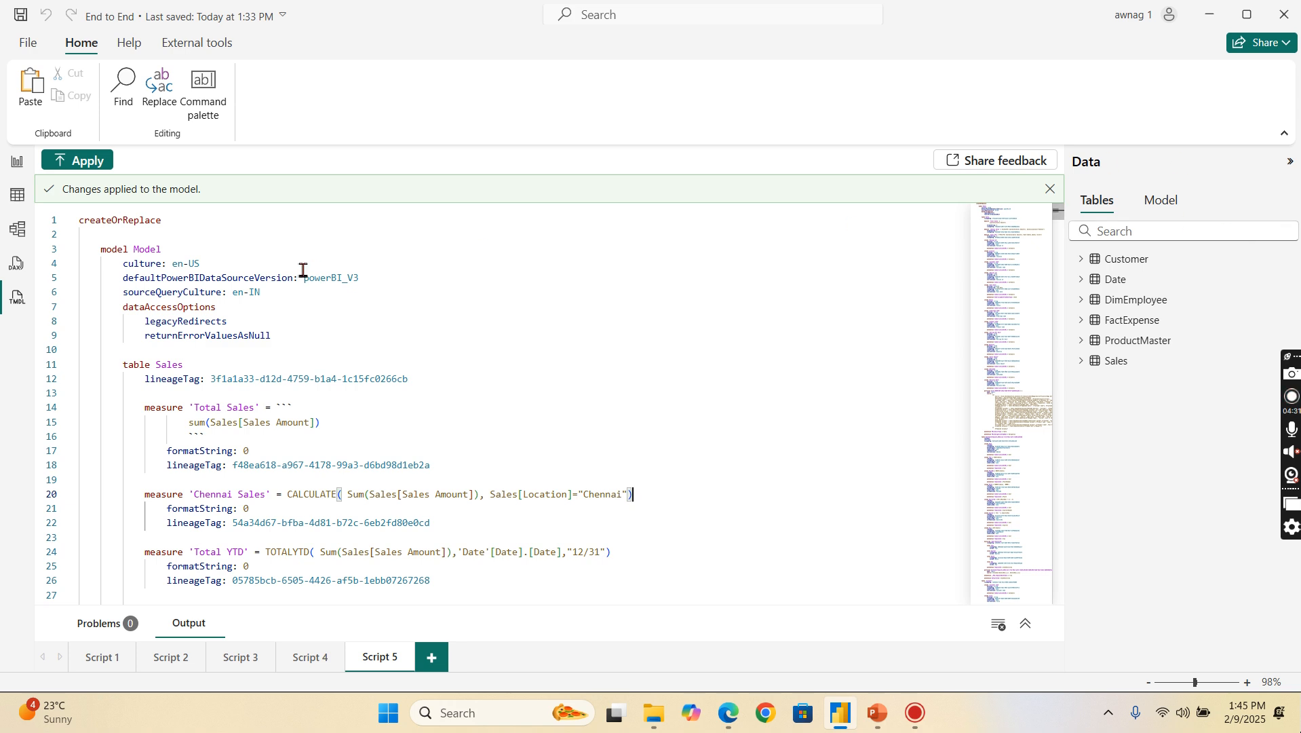
mouse_move(311, 657)
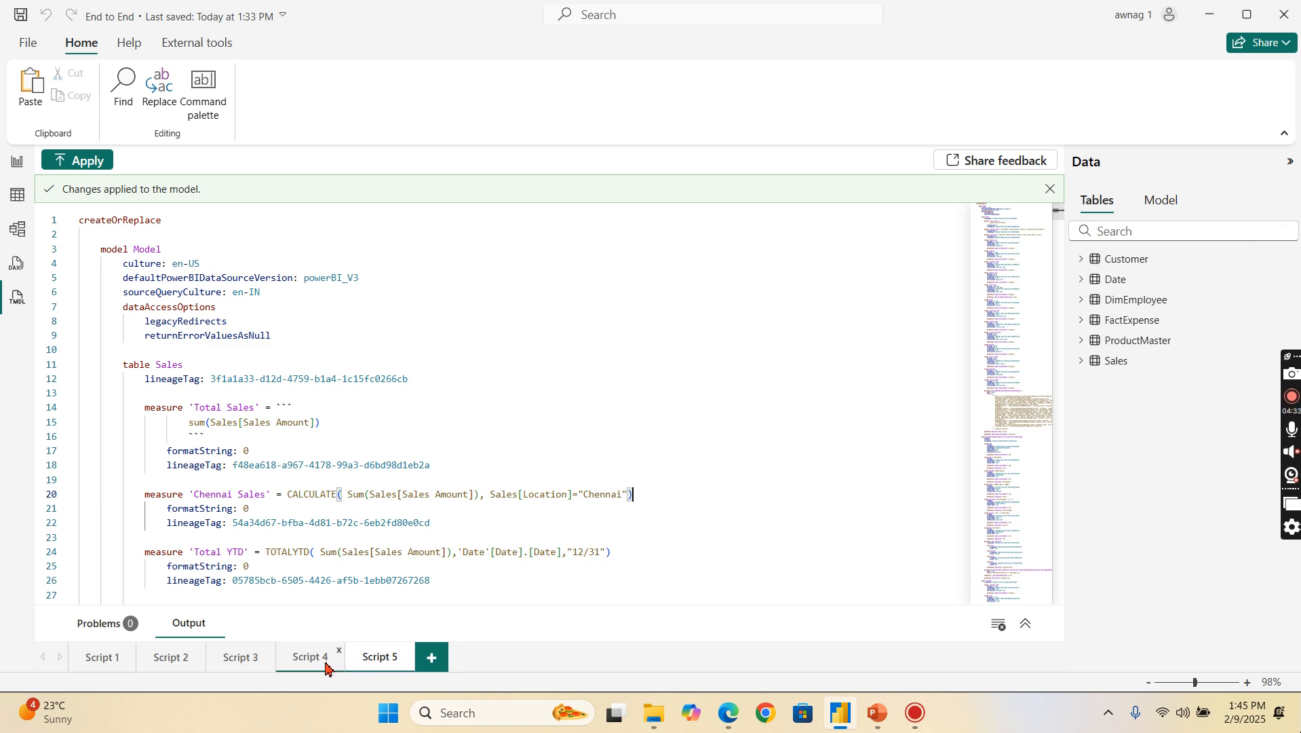
left_click(378, 655)
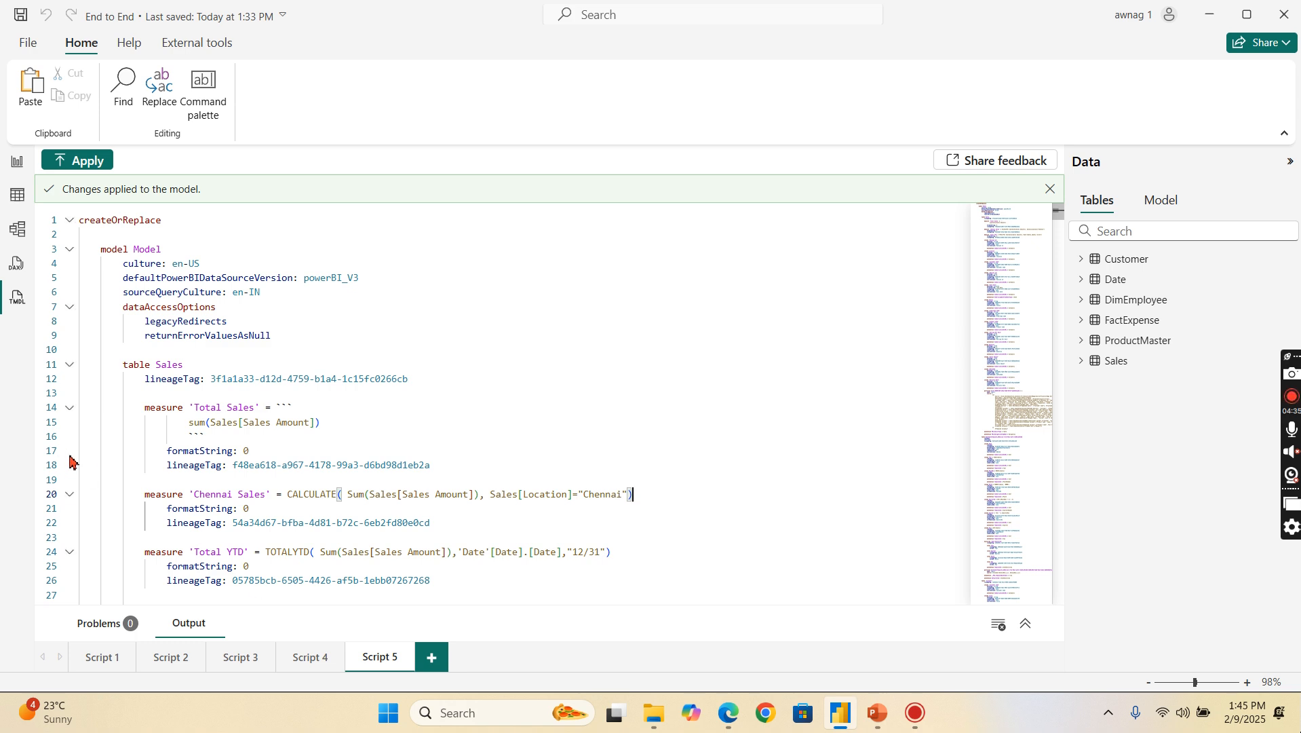
left_click(70, 407)
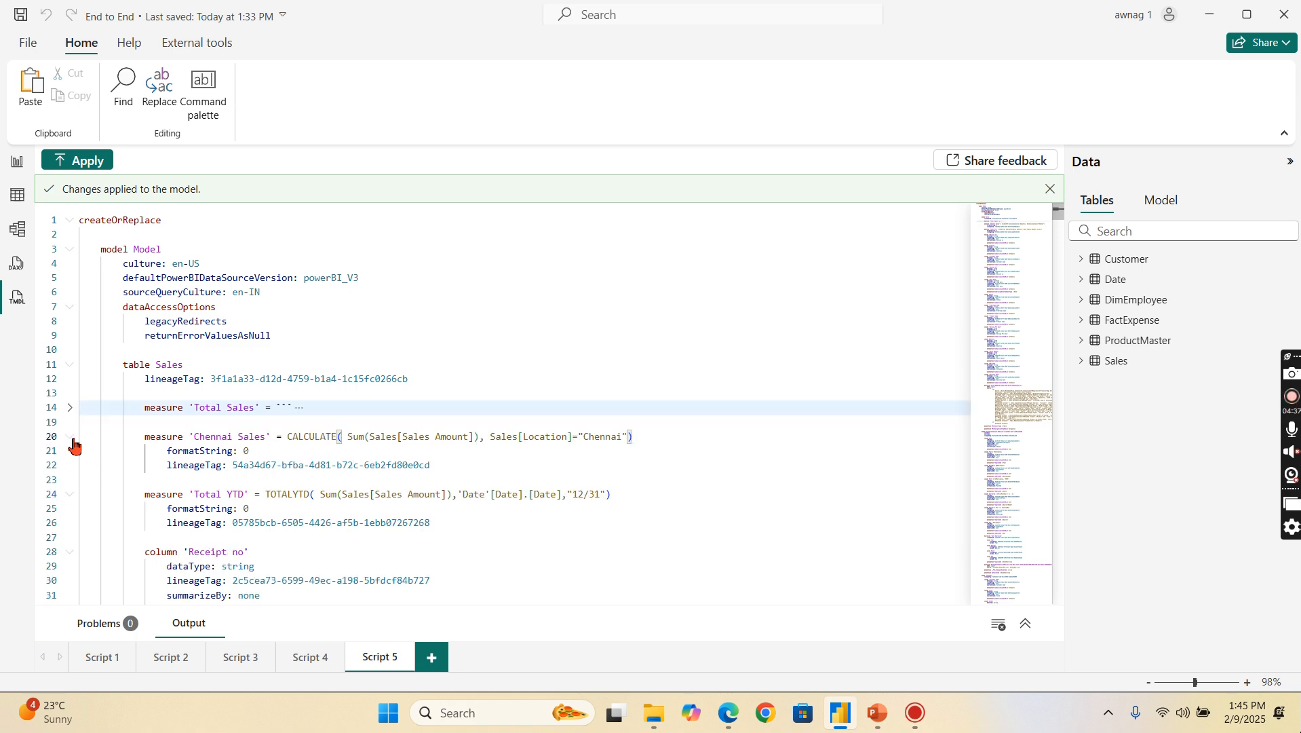
left_click(69, 437)
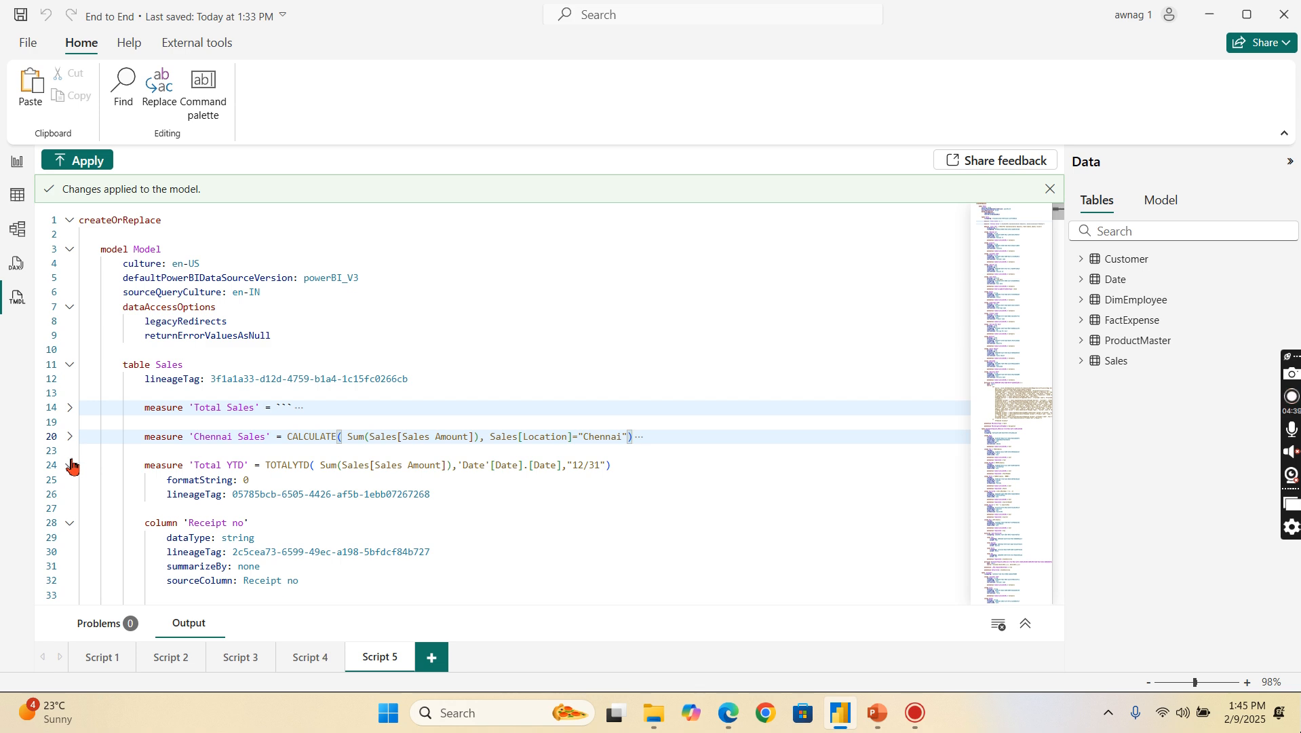
left_click(70, 464)
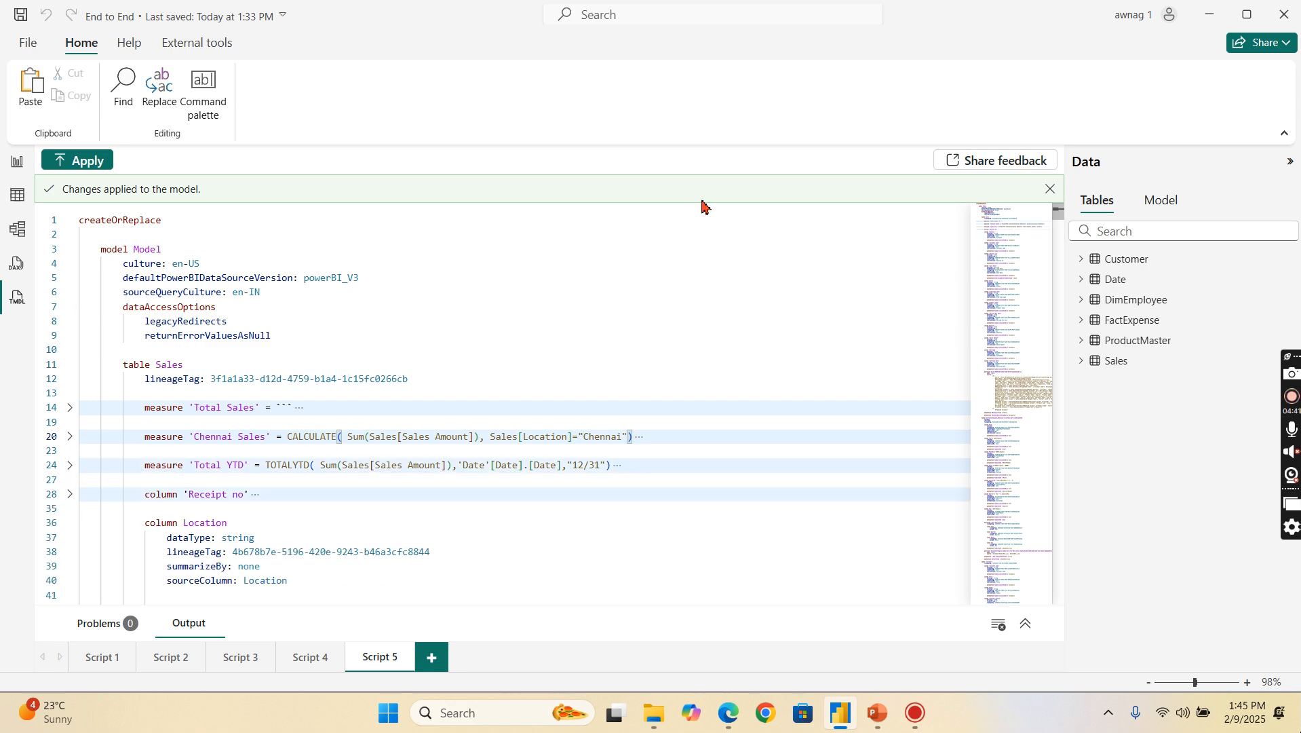
scroll("down", 3)
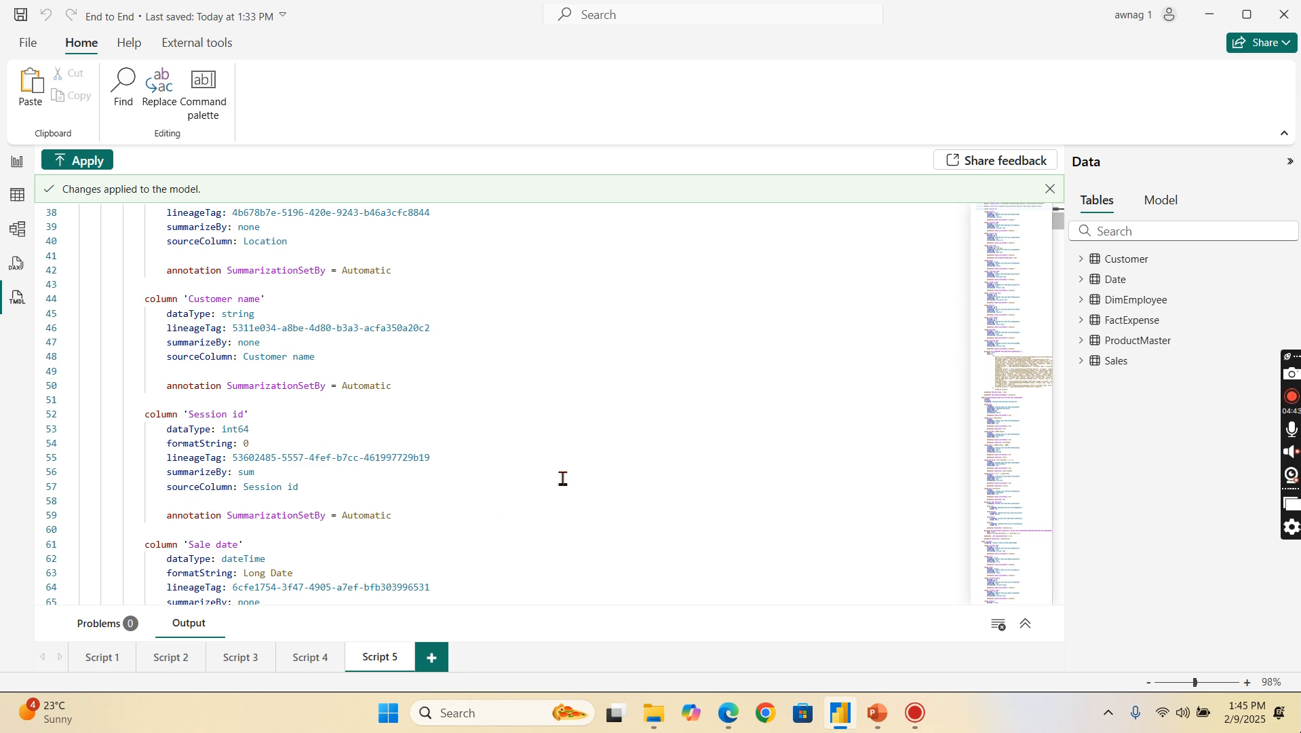
mouse_move(70, 423)
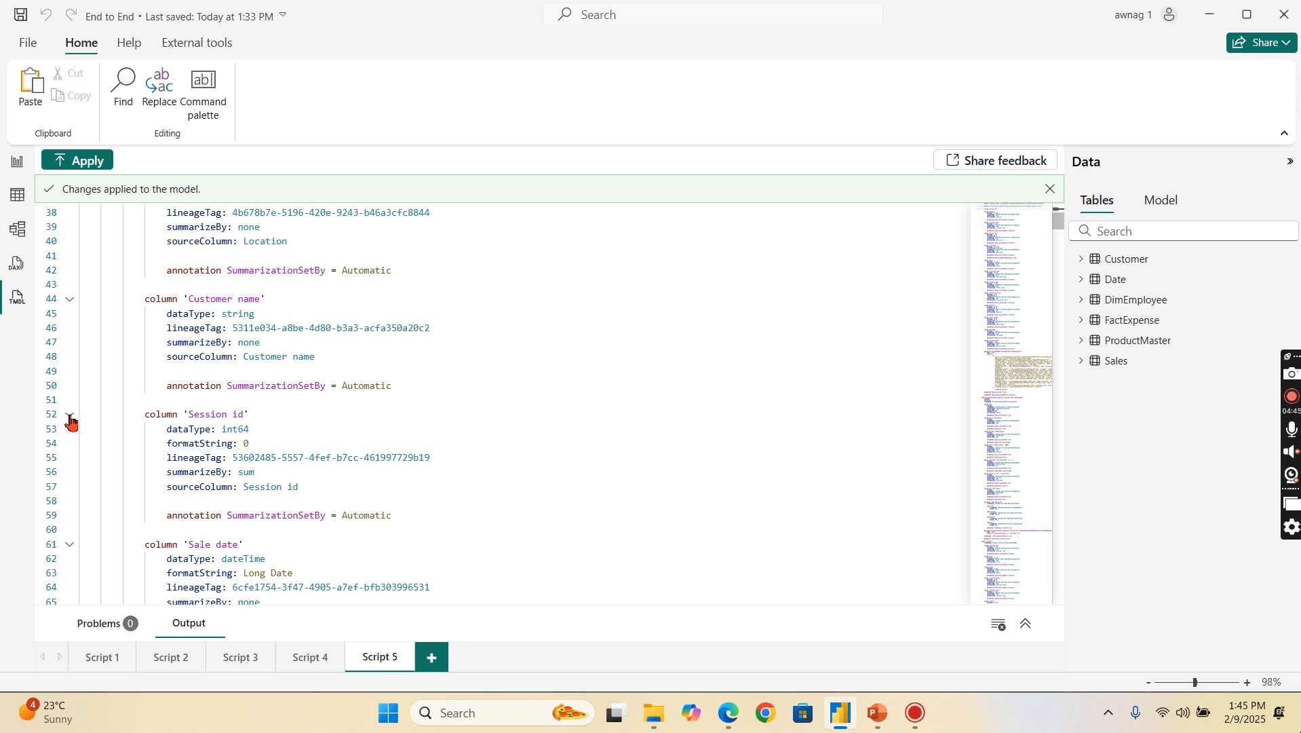
left_click(71, 414)
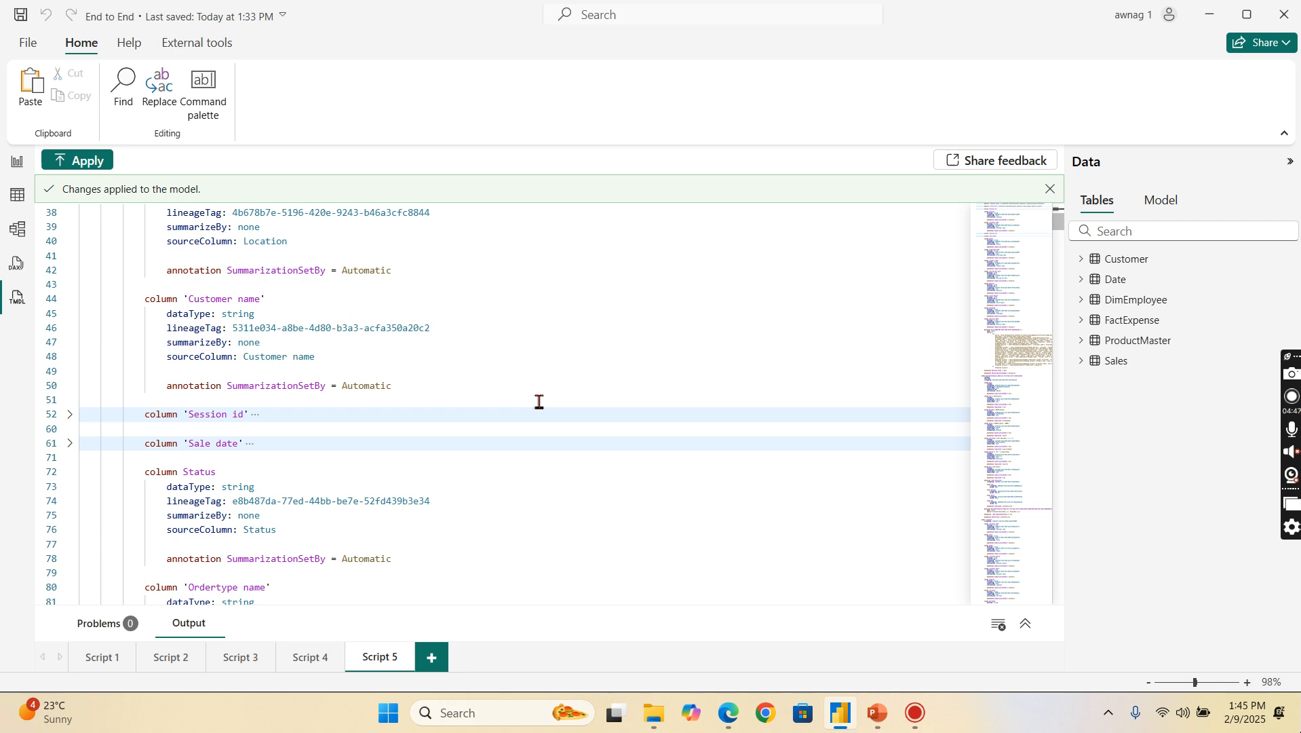
scroll("up", 3)
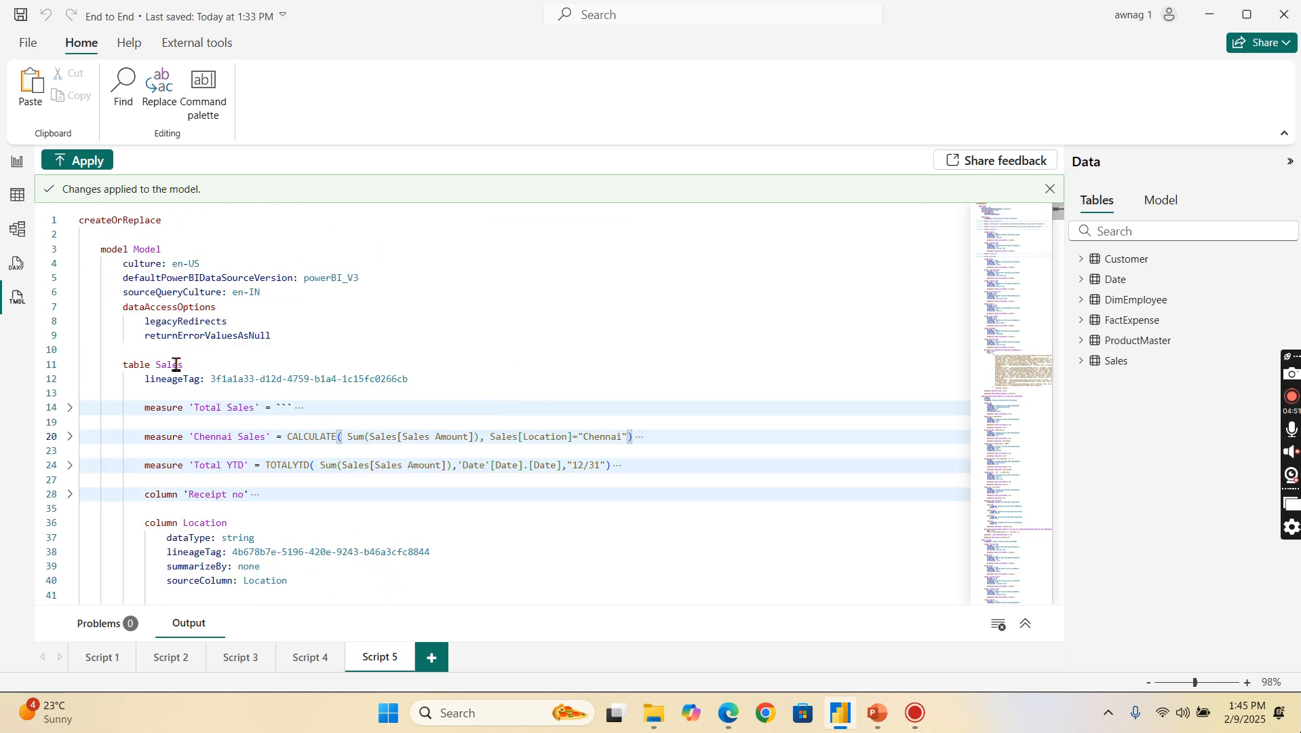
mouse_move(170, 219)
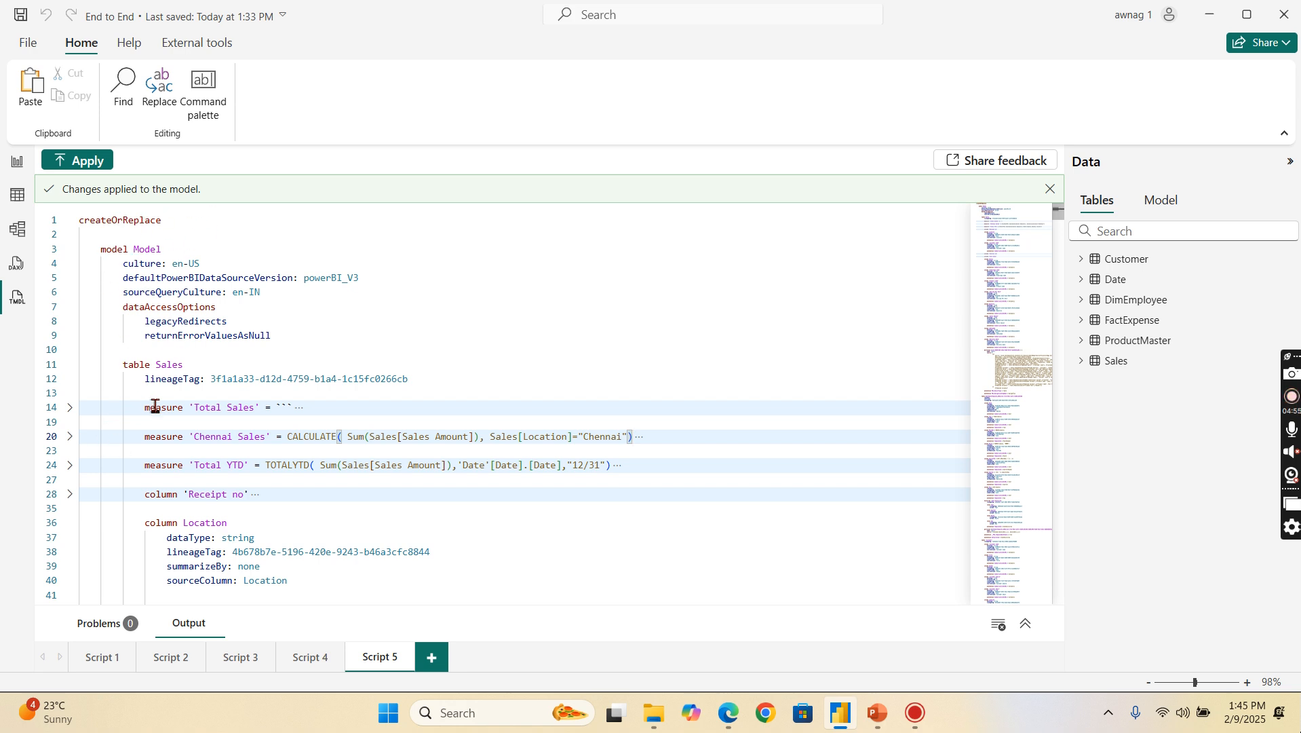
mouse_move(490, 349)
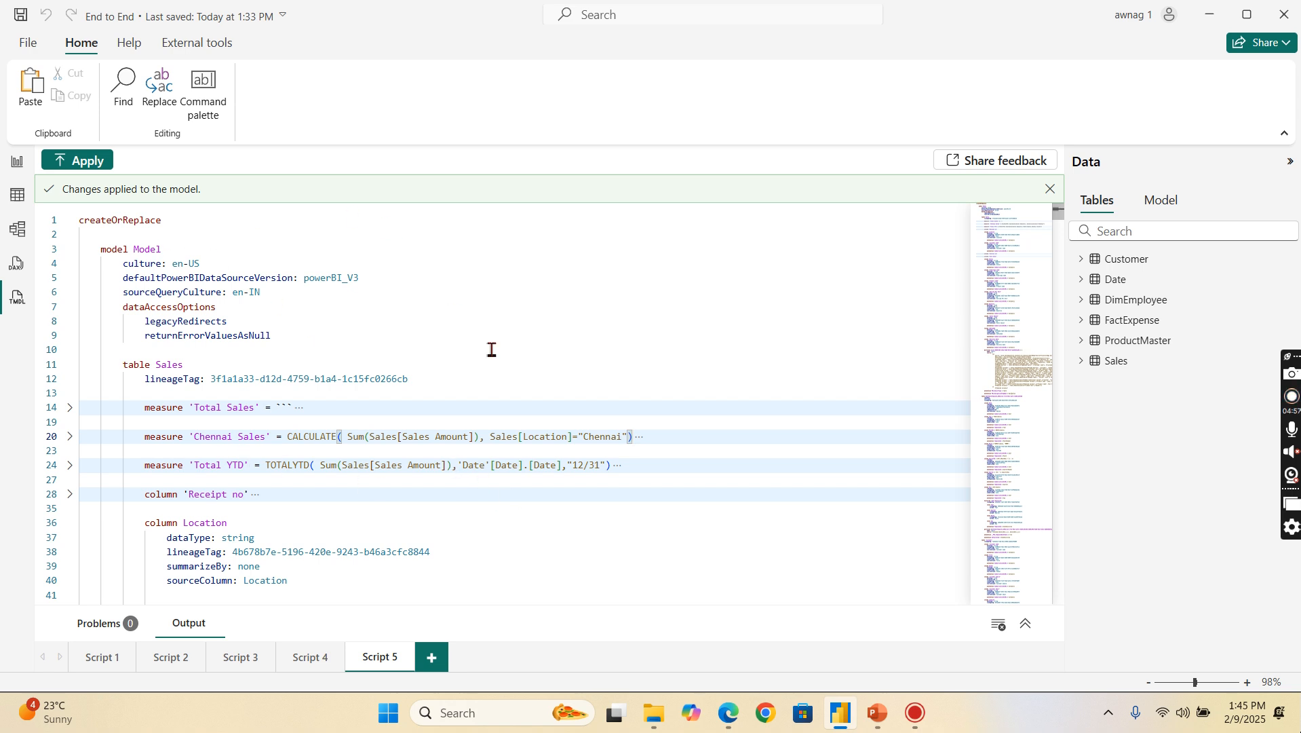
scroll("down", 3)
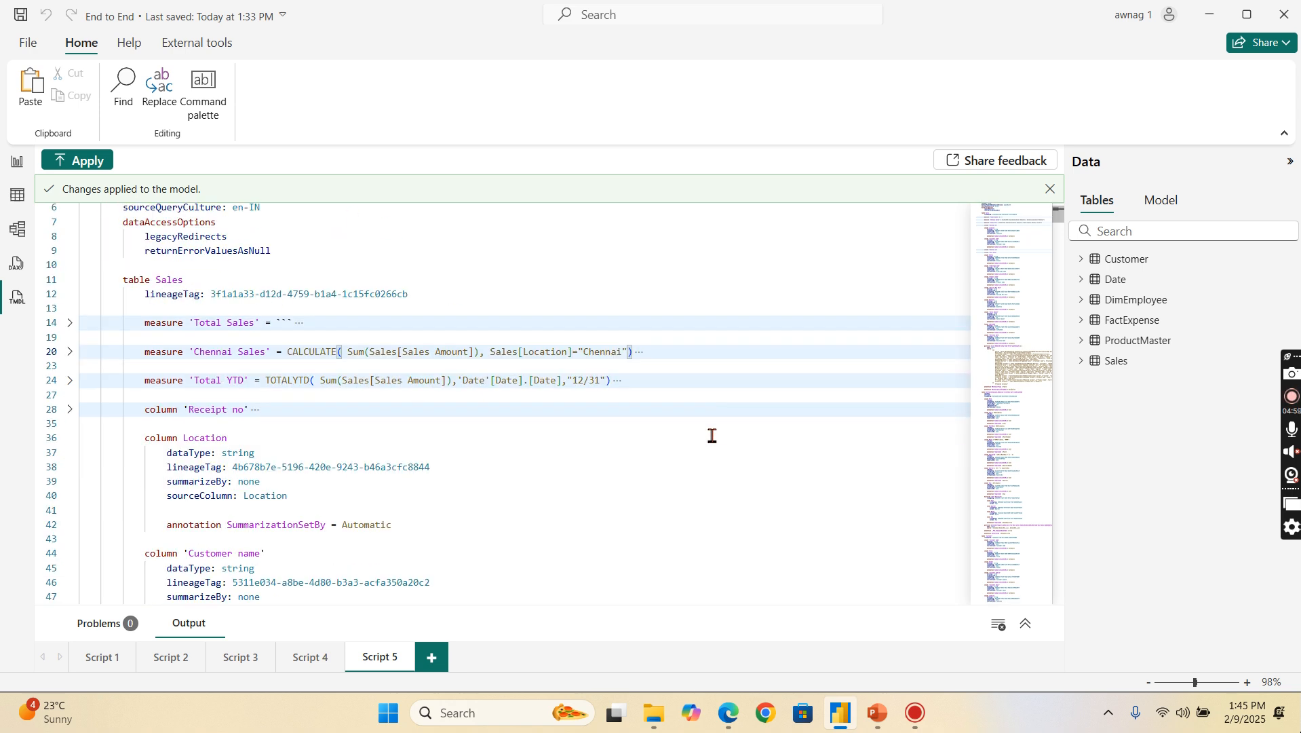
scroll("down", 3)
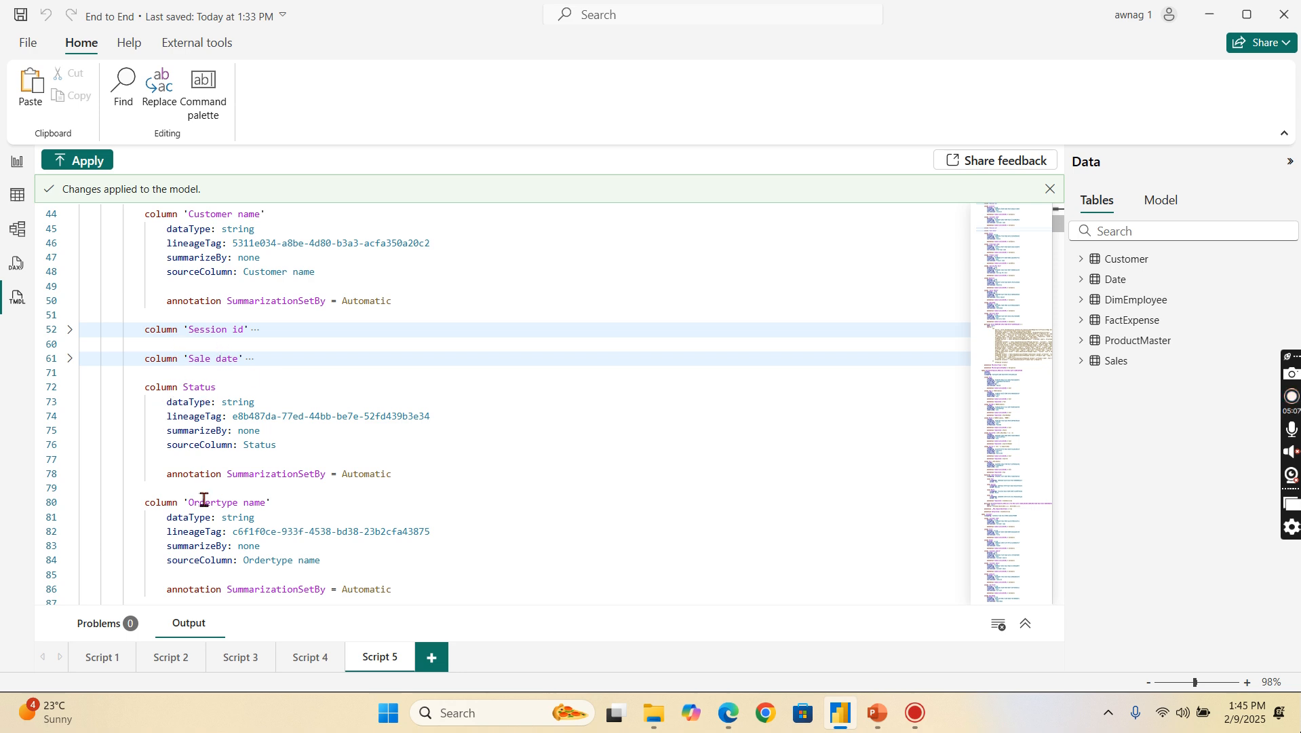
mouse_move(191, 387)
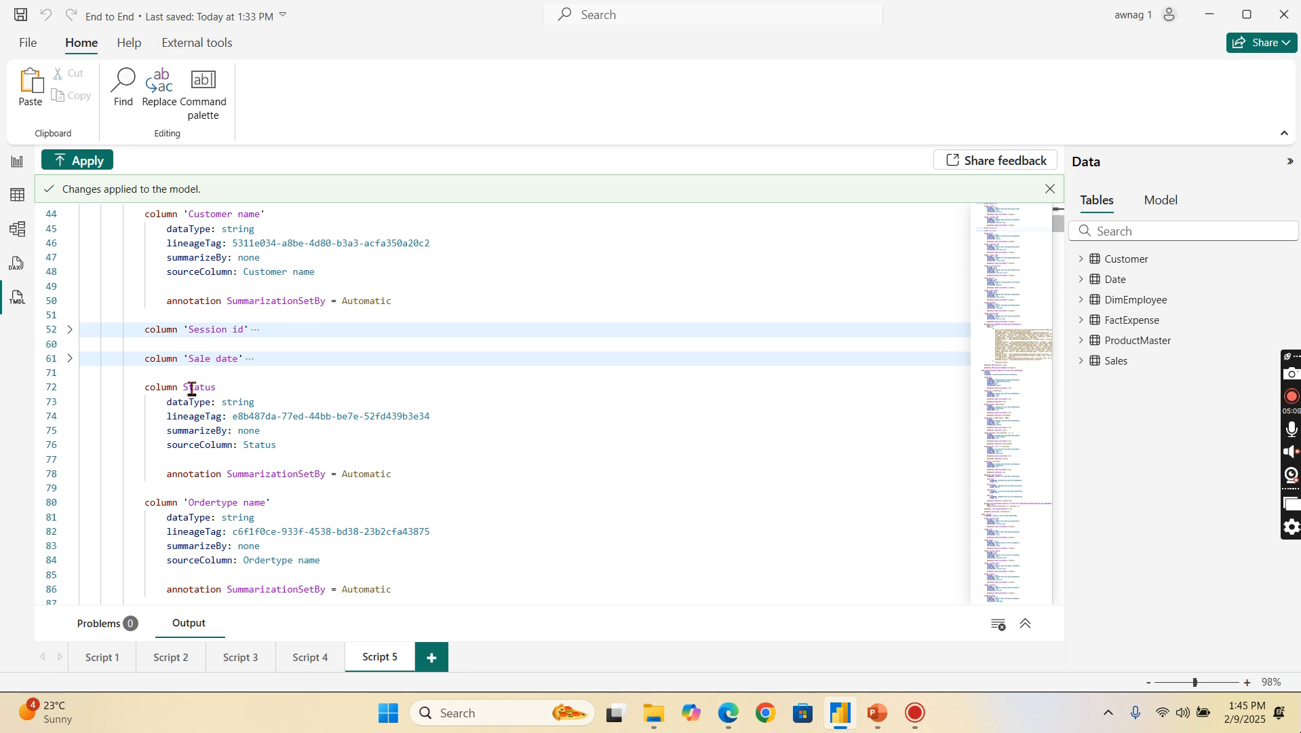
mouse_move(168, 516)
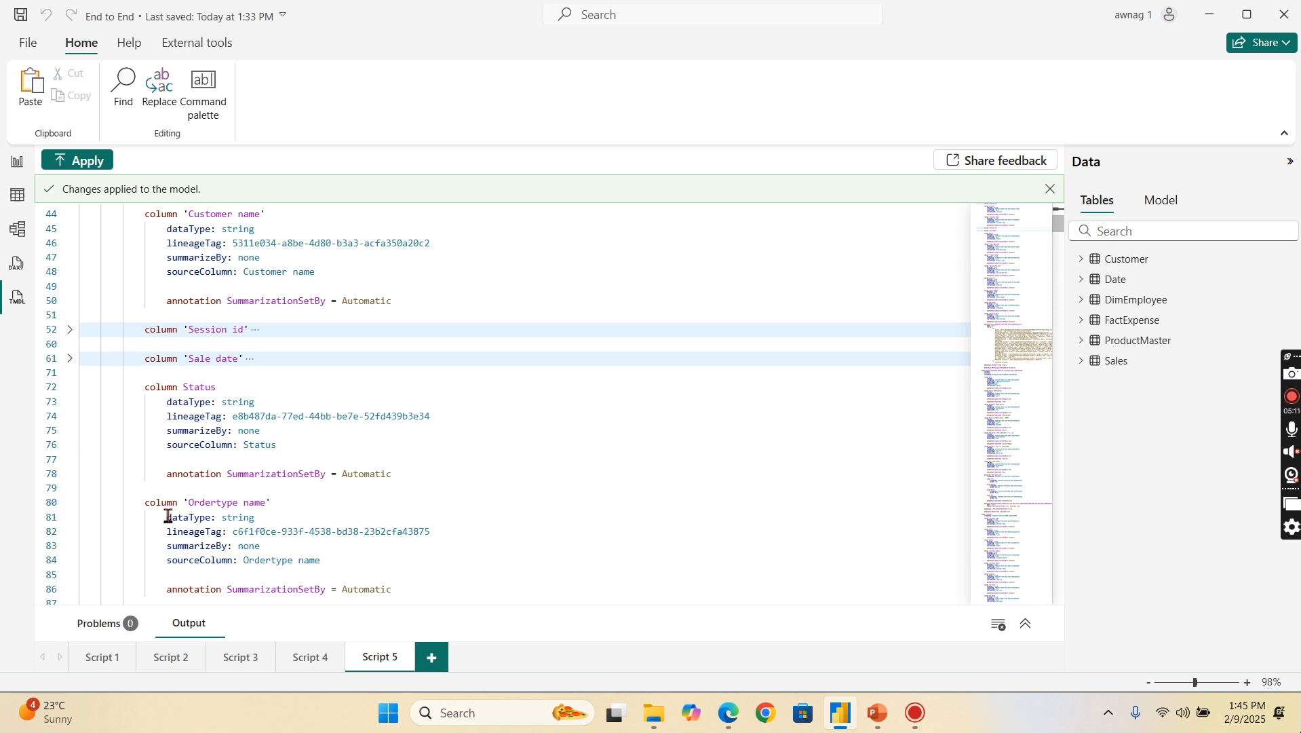
mouse_move(263, 503)
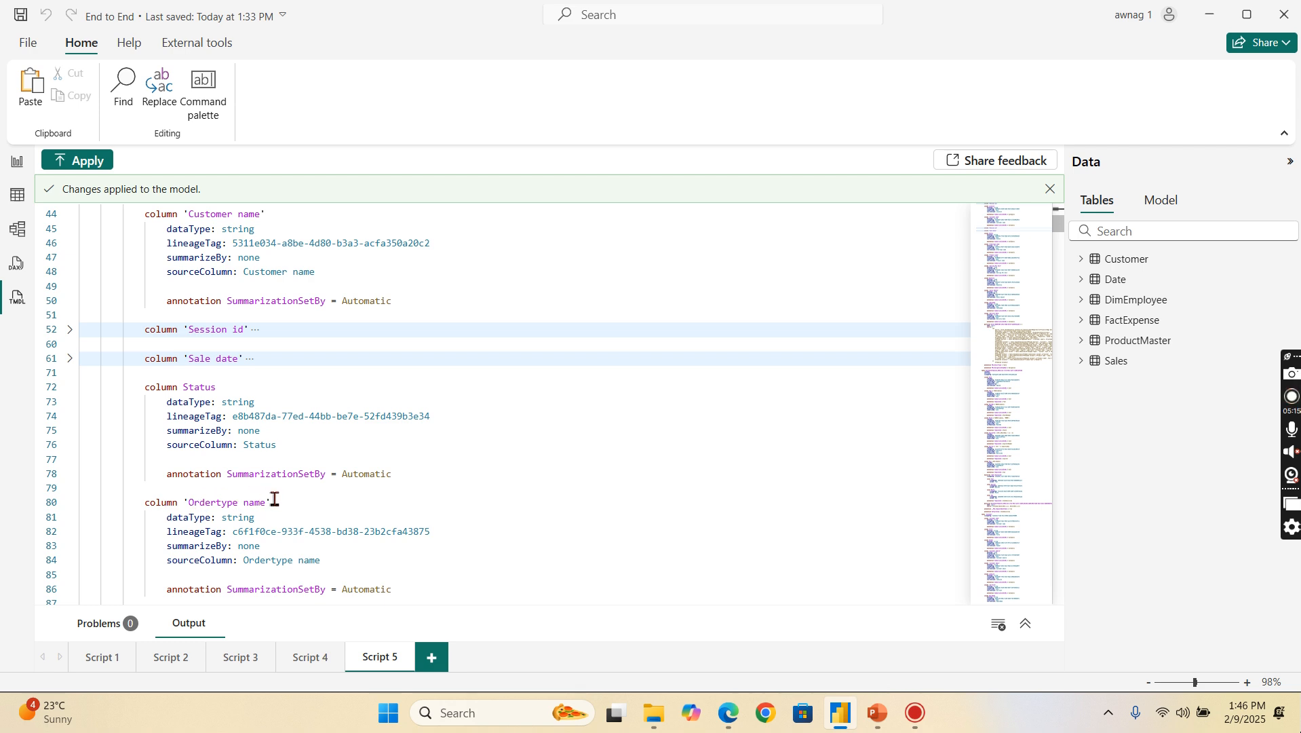
mouse_move(299, 519)
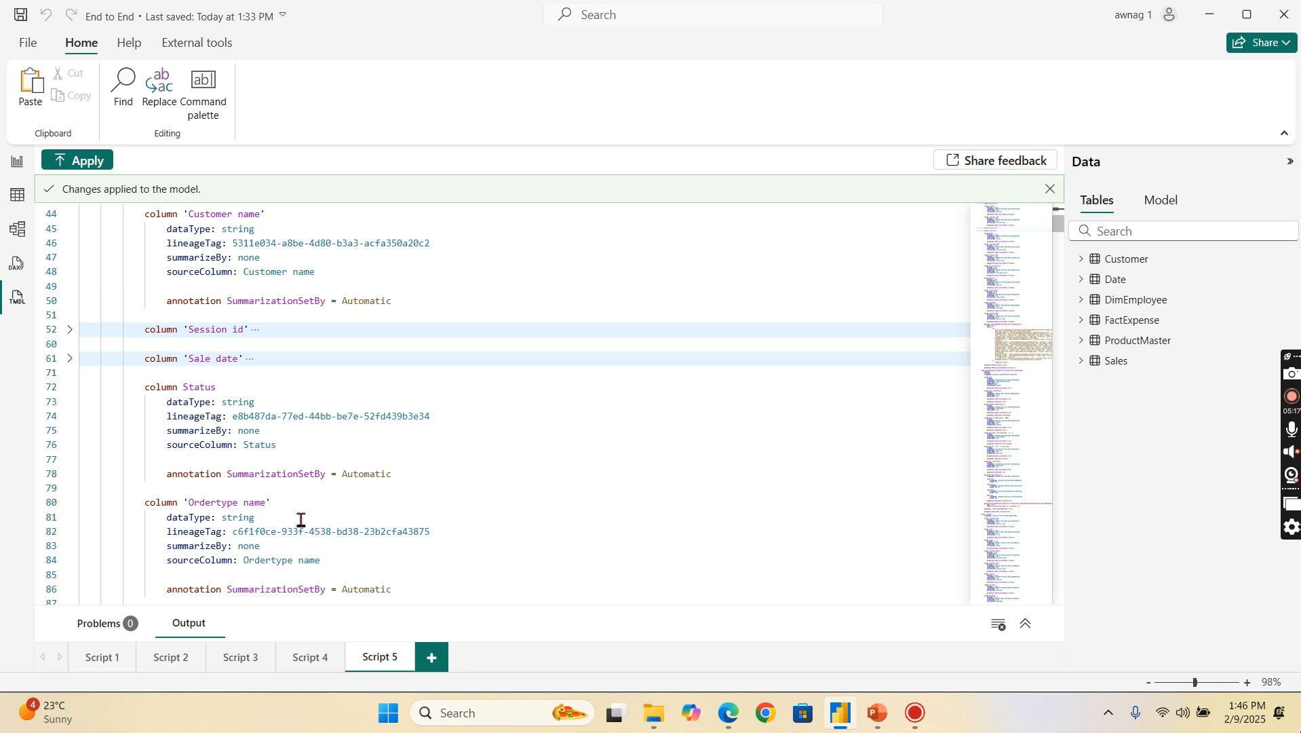
scroll("down", 3)
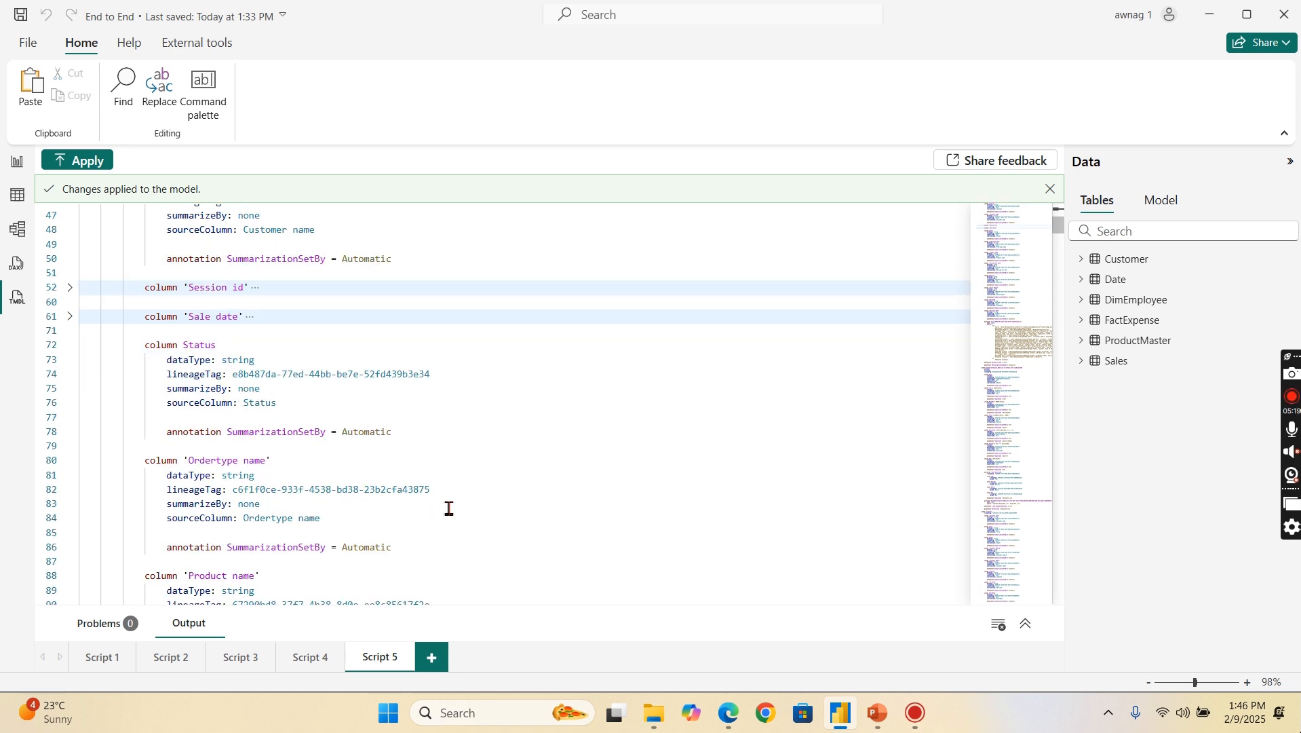
mouse_move(809, 317)
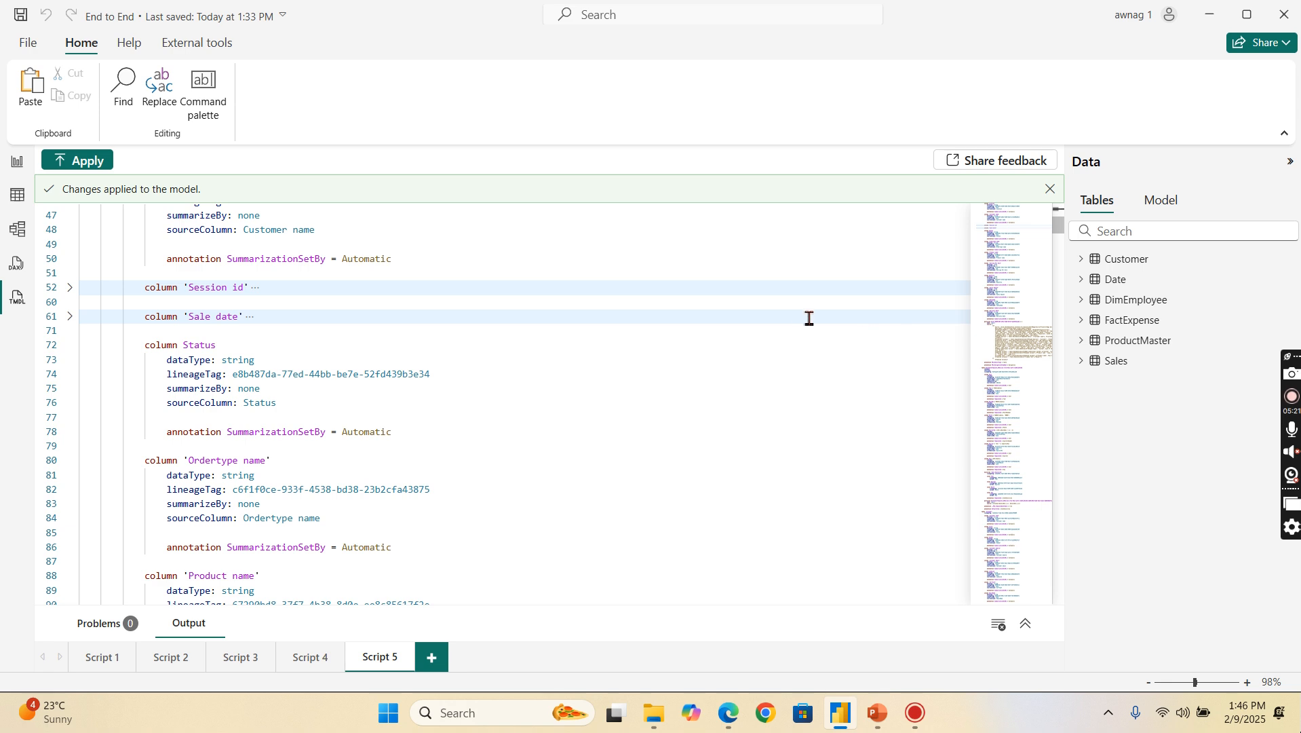
mouse_move(756, 537)
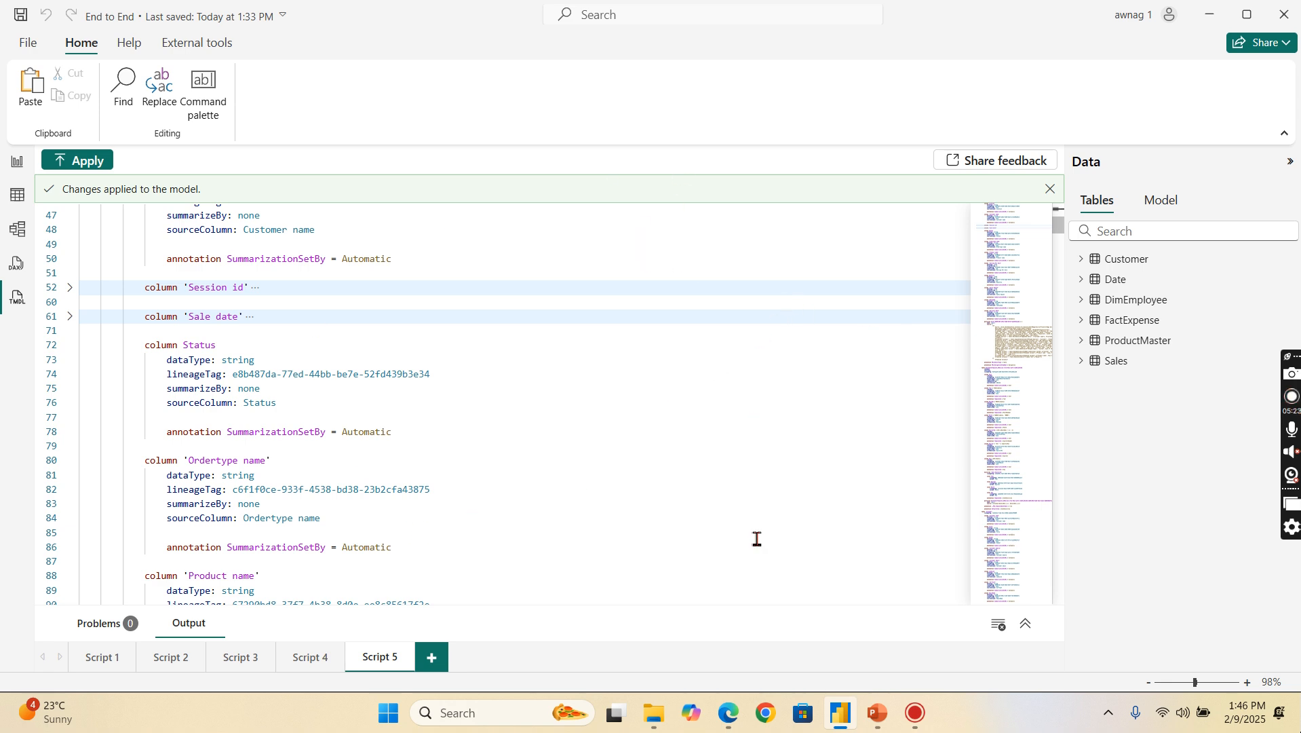
Step: Scroll the Microsoft Learn TMDL view article to its common use cases, including model backups
left_click(728, 712)
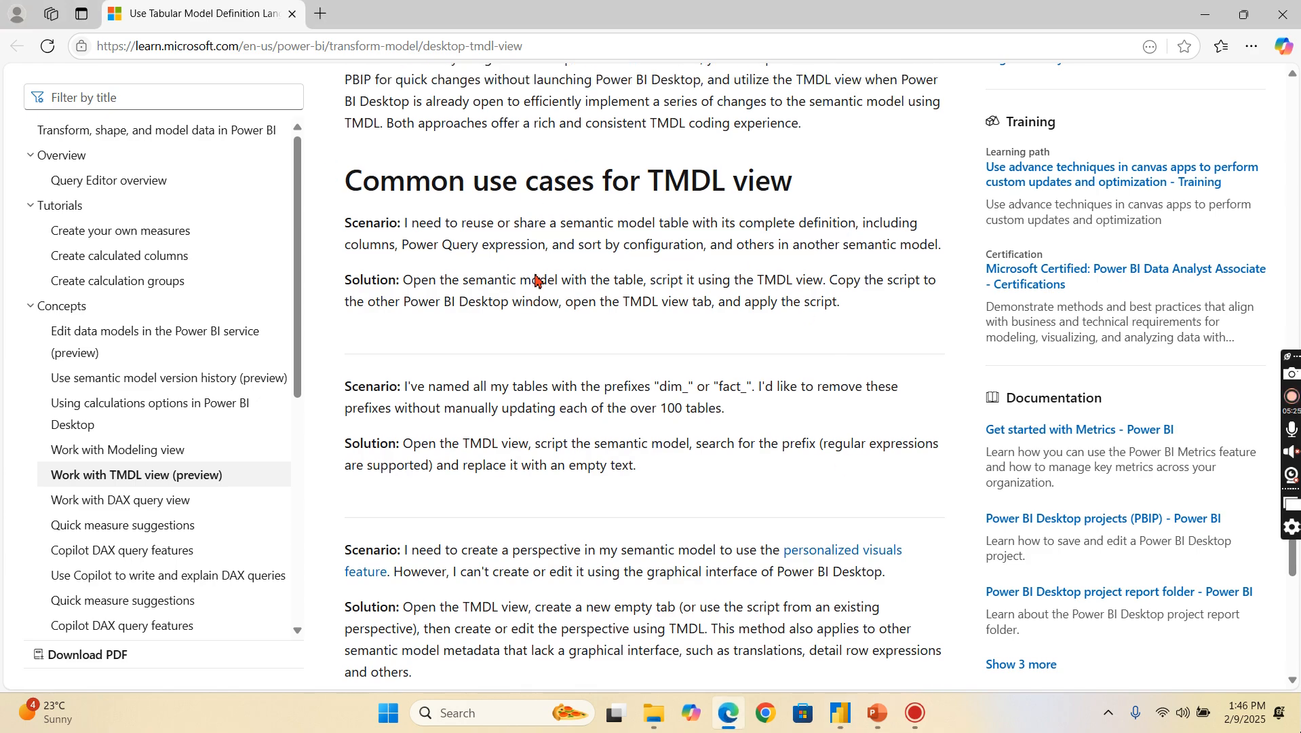
scroll("down", 3)
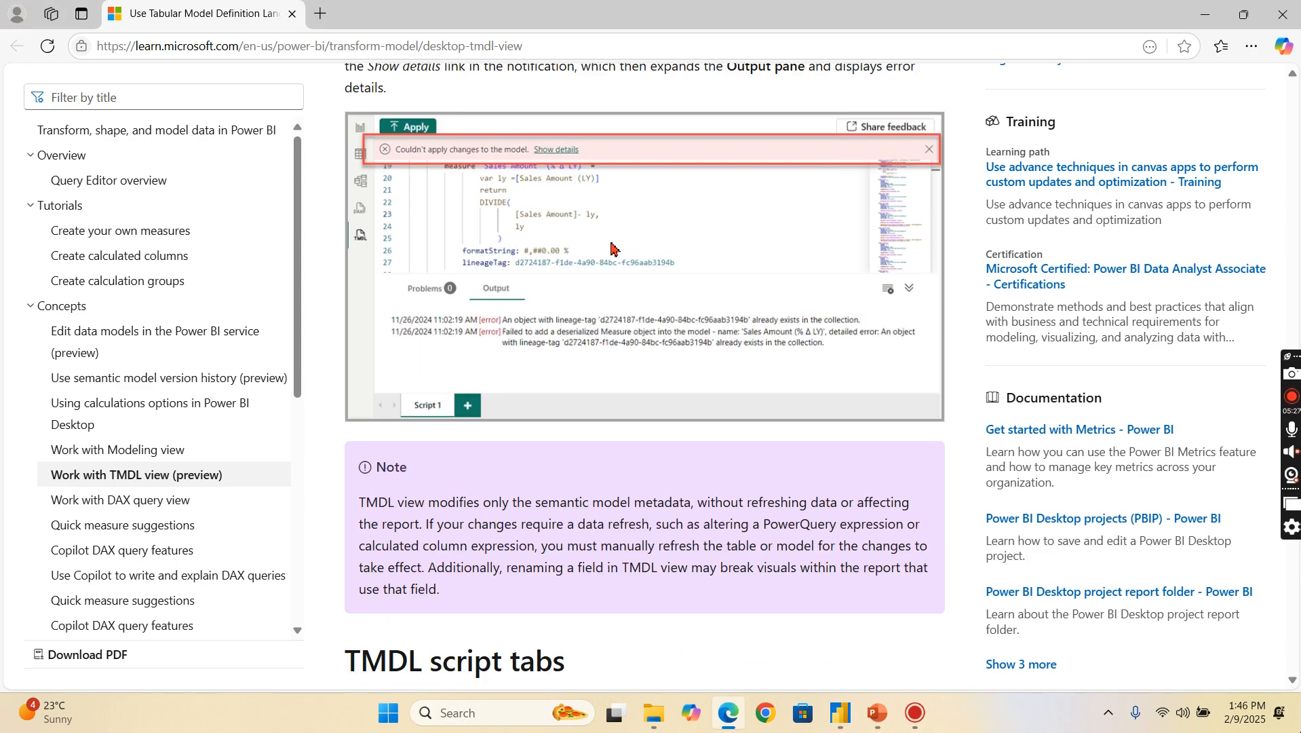
scroll("down", 3)
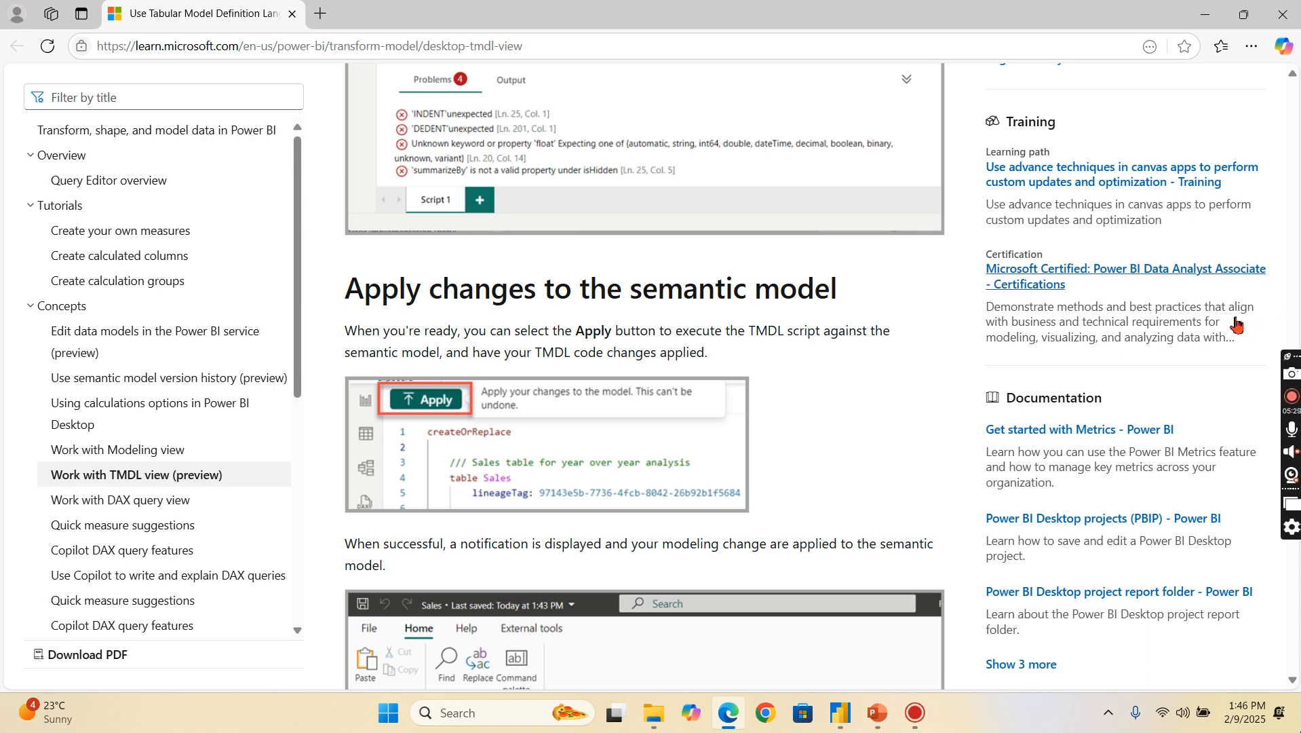
scroll("up", 3)
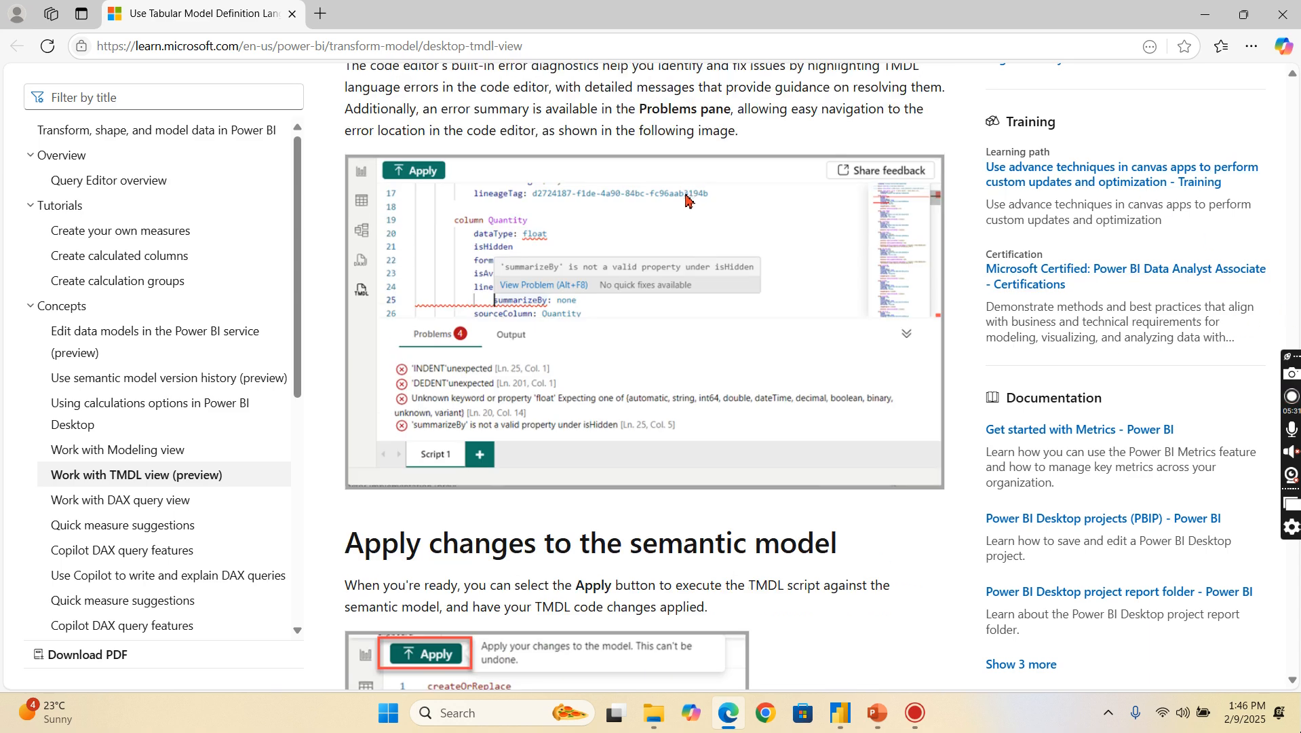
scroll("down", 3)
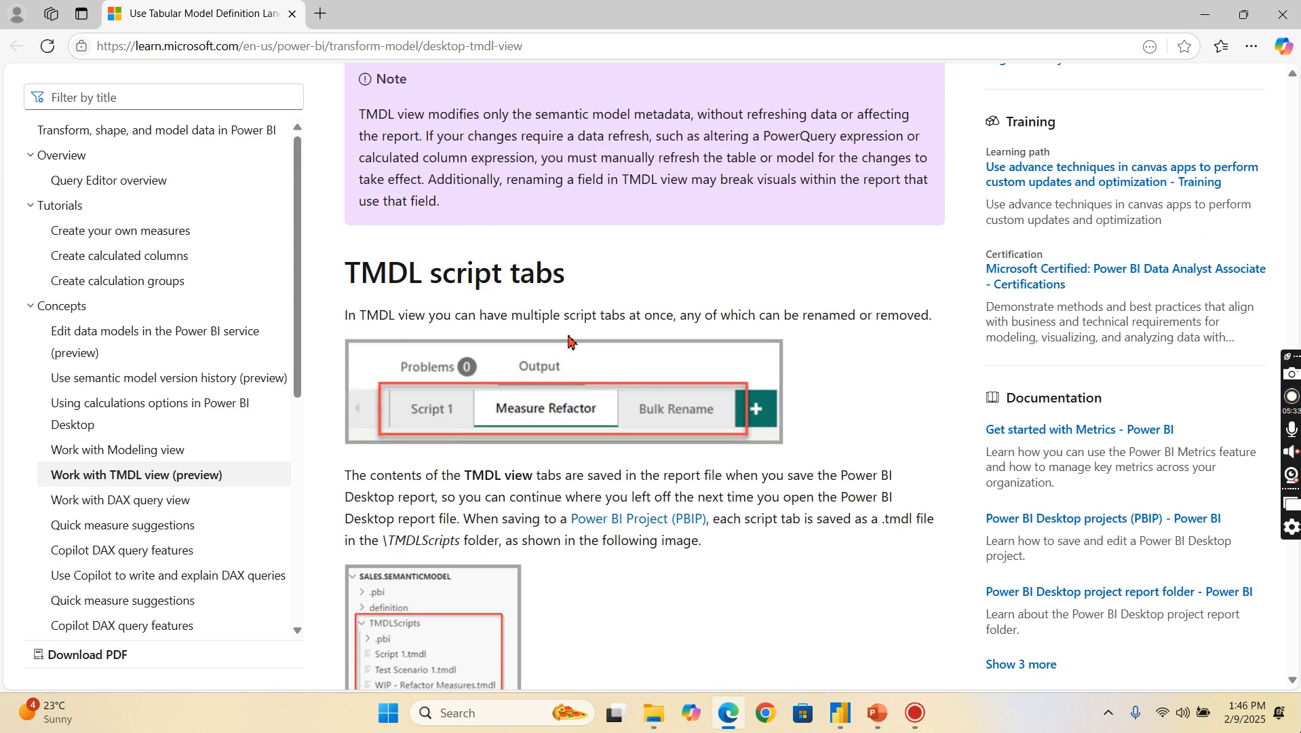
scroll("down", 3)
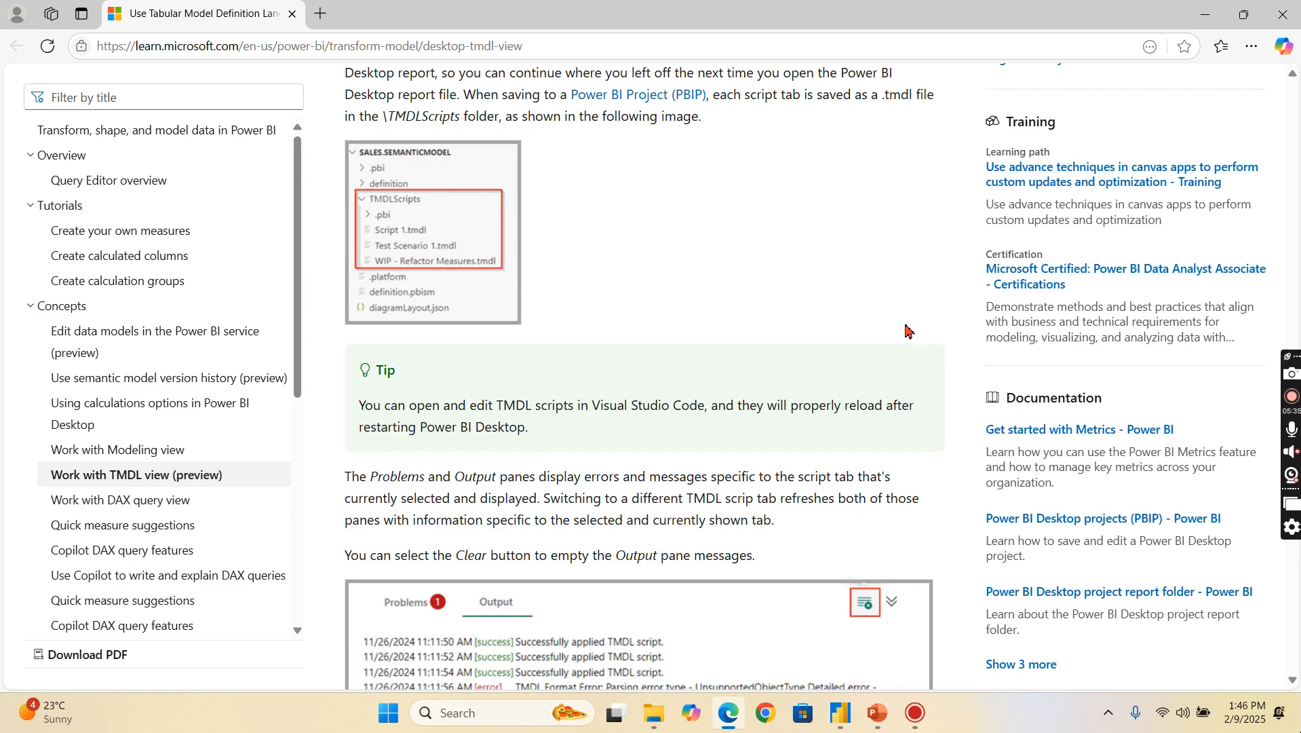
scroll("down", 3)
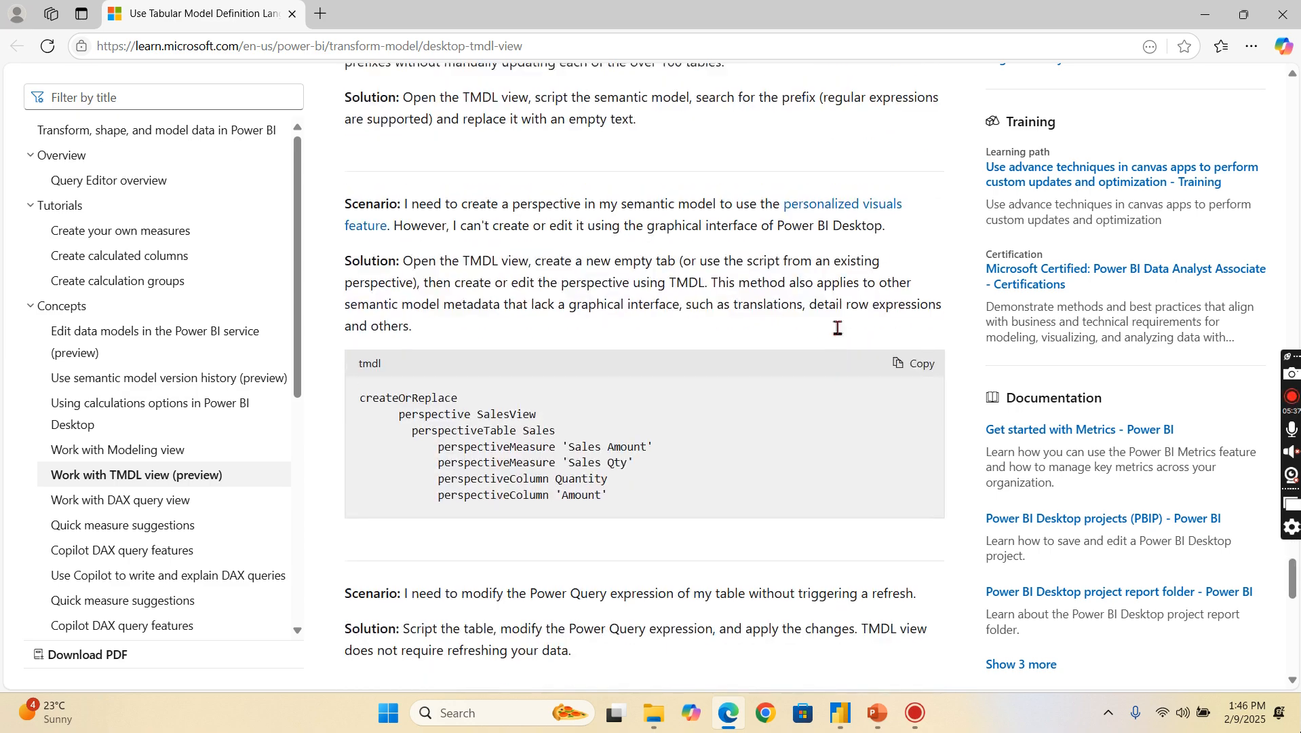
scroll("up", 3)
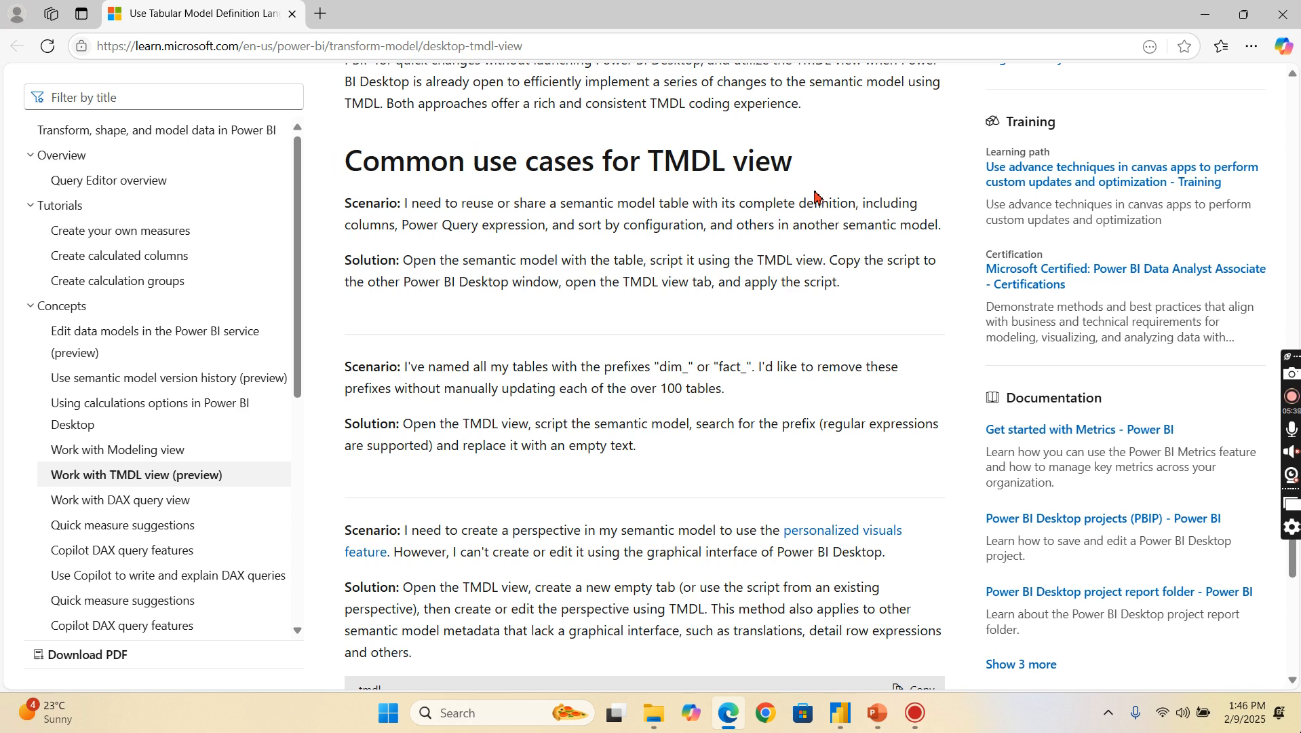
mouse_move(456, 396)
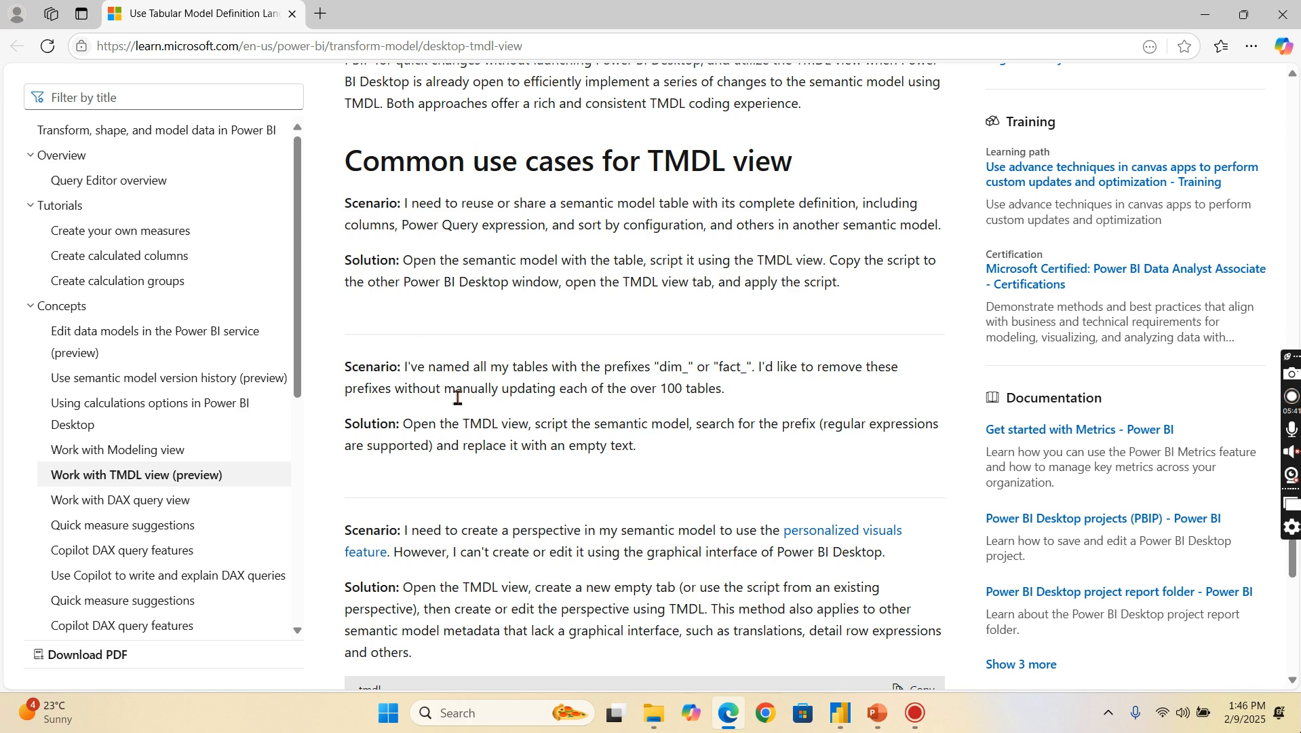
mouse_move(787, 389)
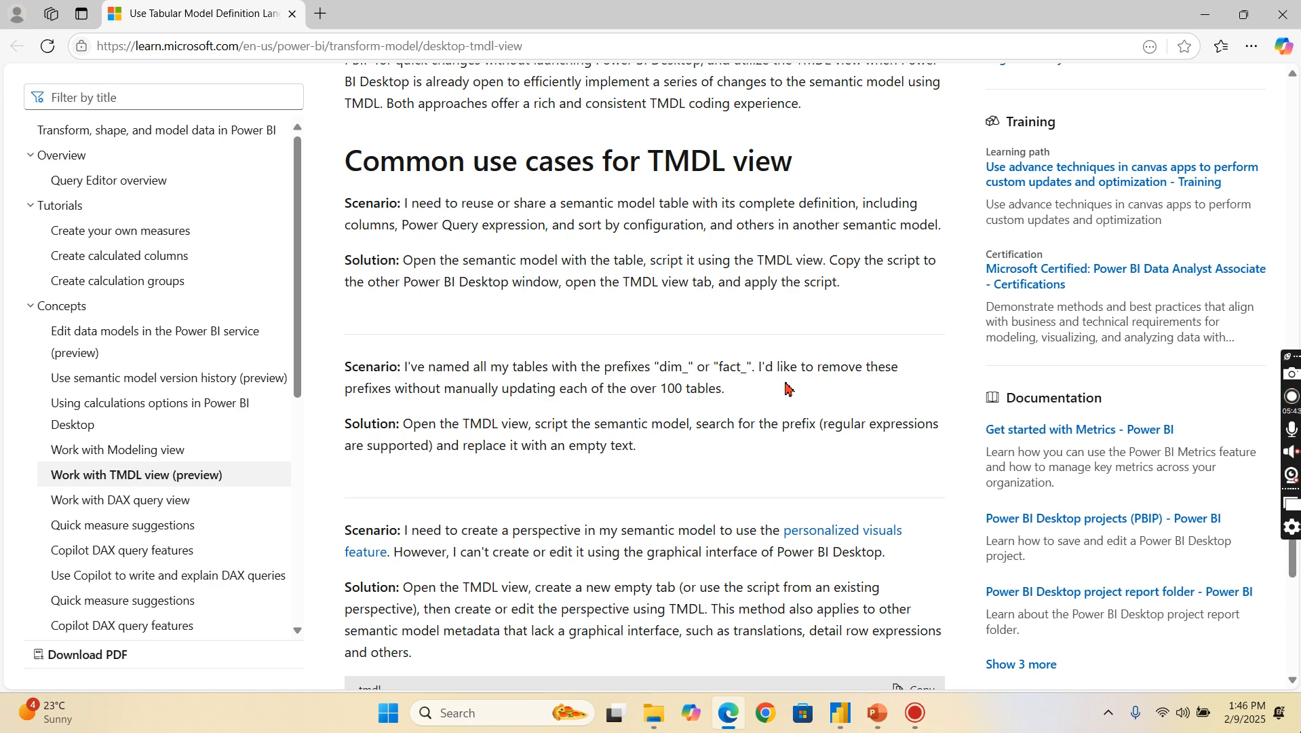
mouse_move(739, 414)
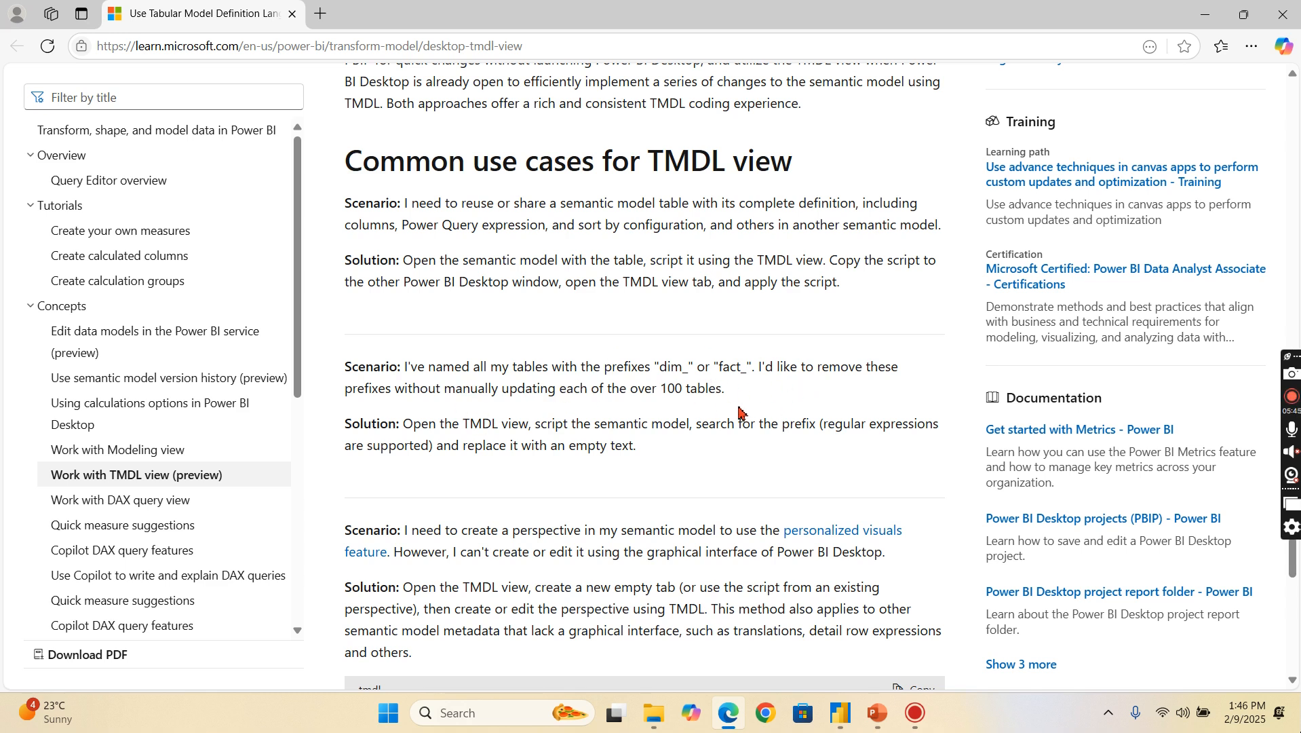
mouse_move(493, 419)
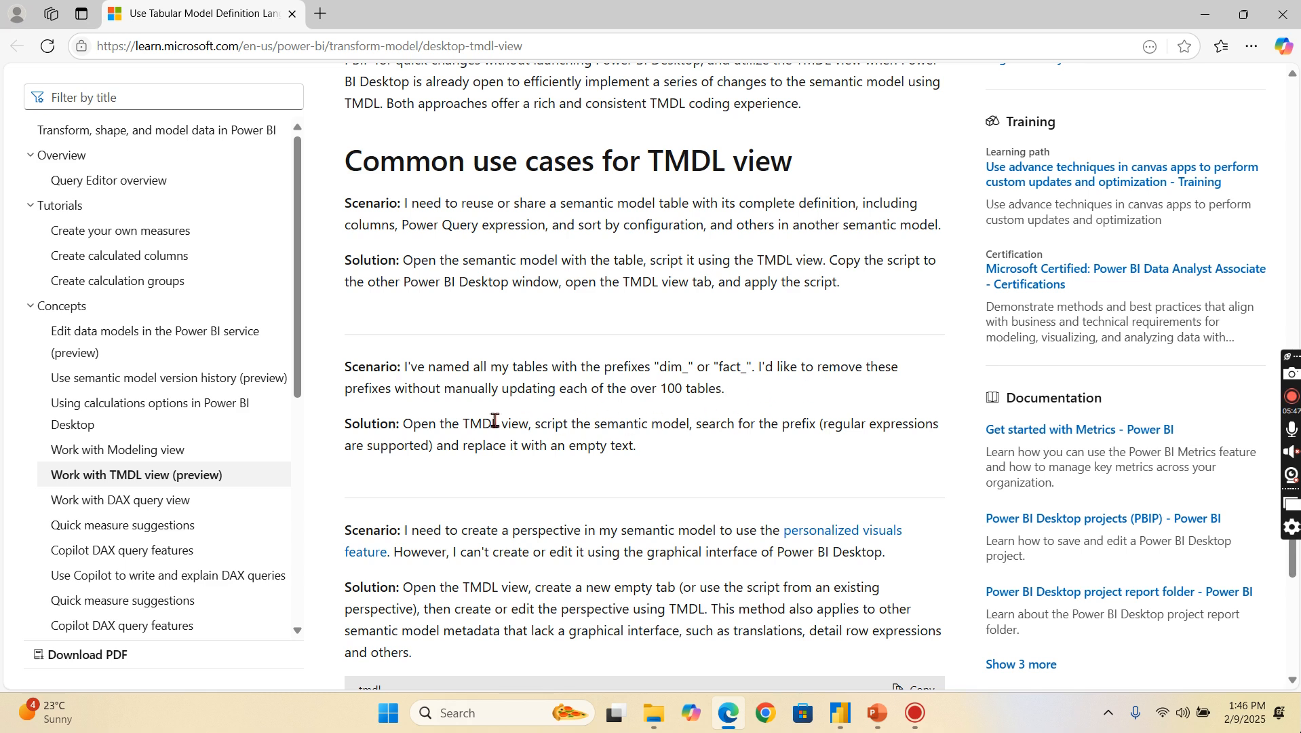
scroll("down", 3)
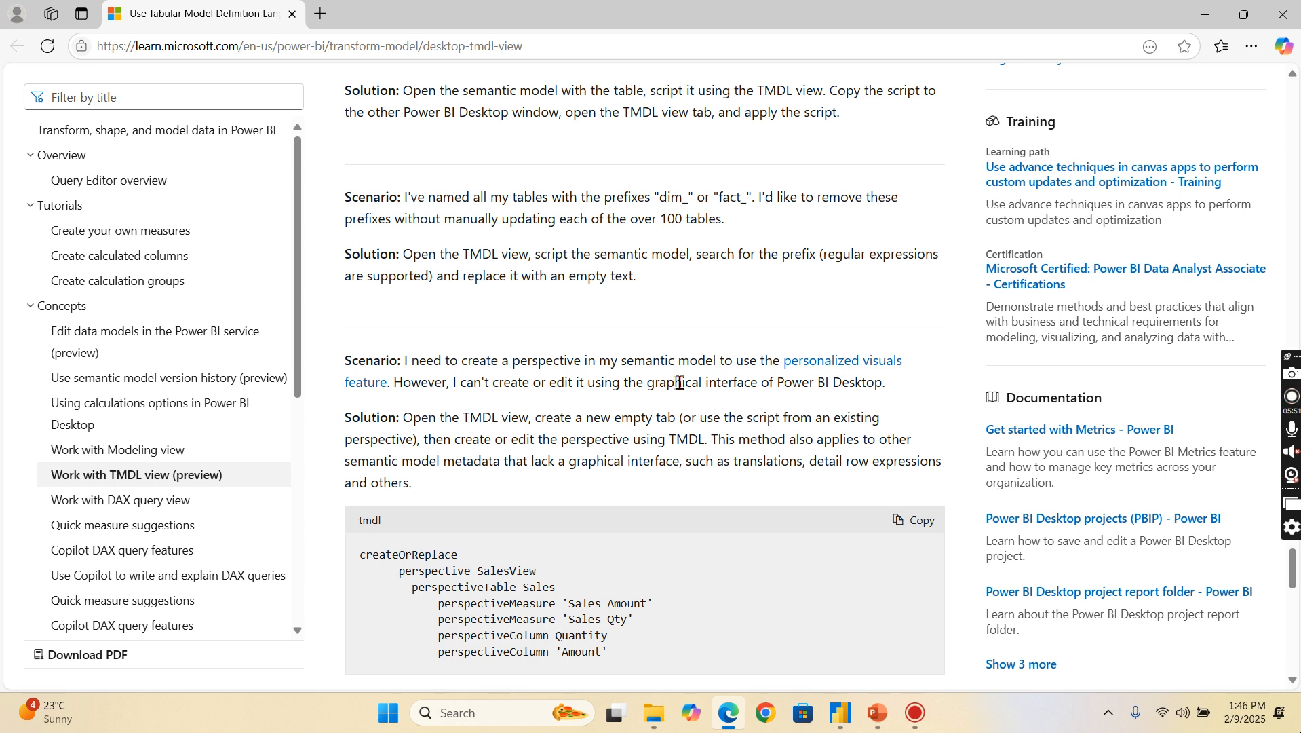
scroll("down", 3)
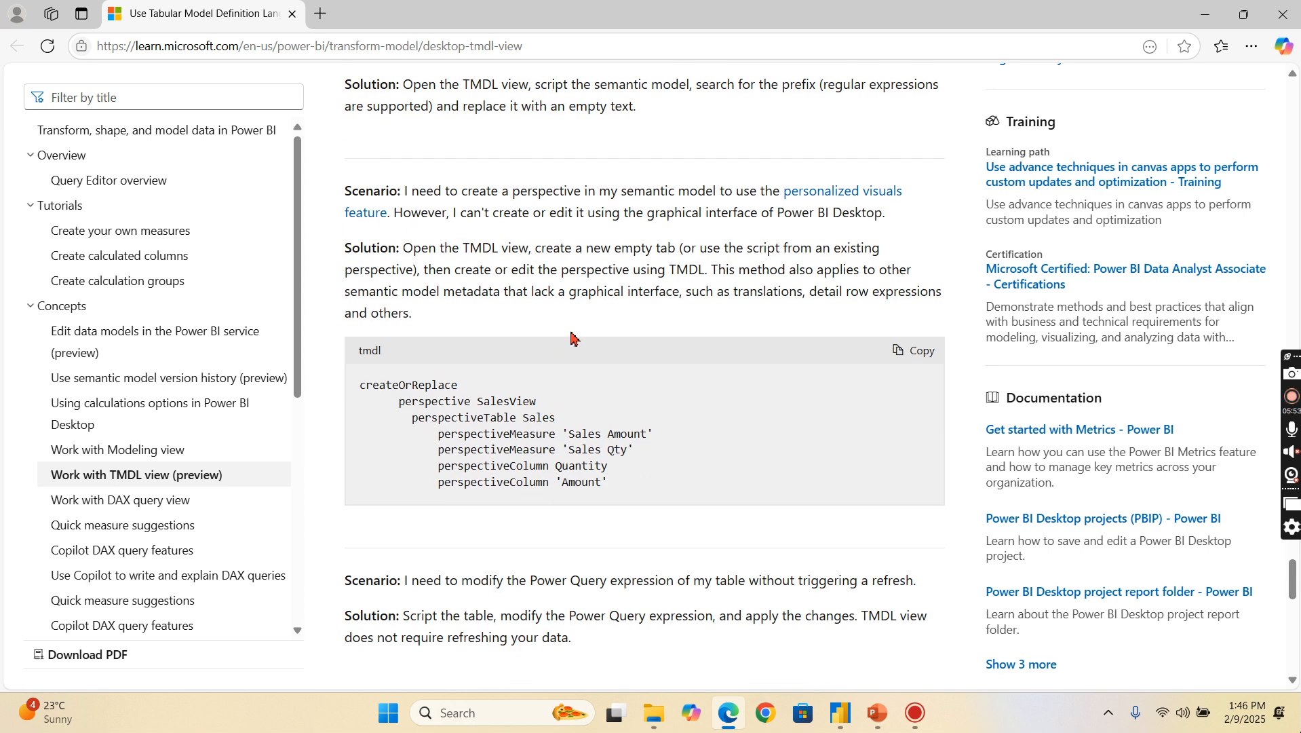
scroll("down", 3)
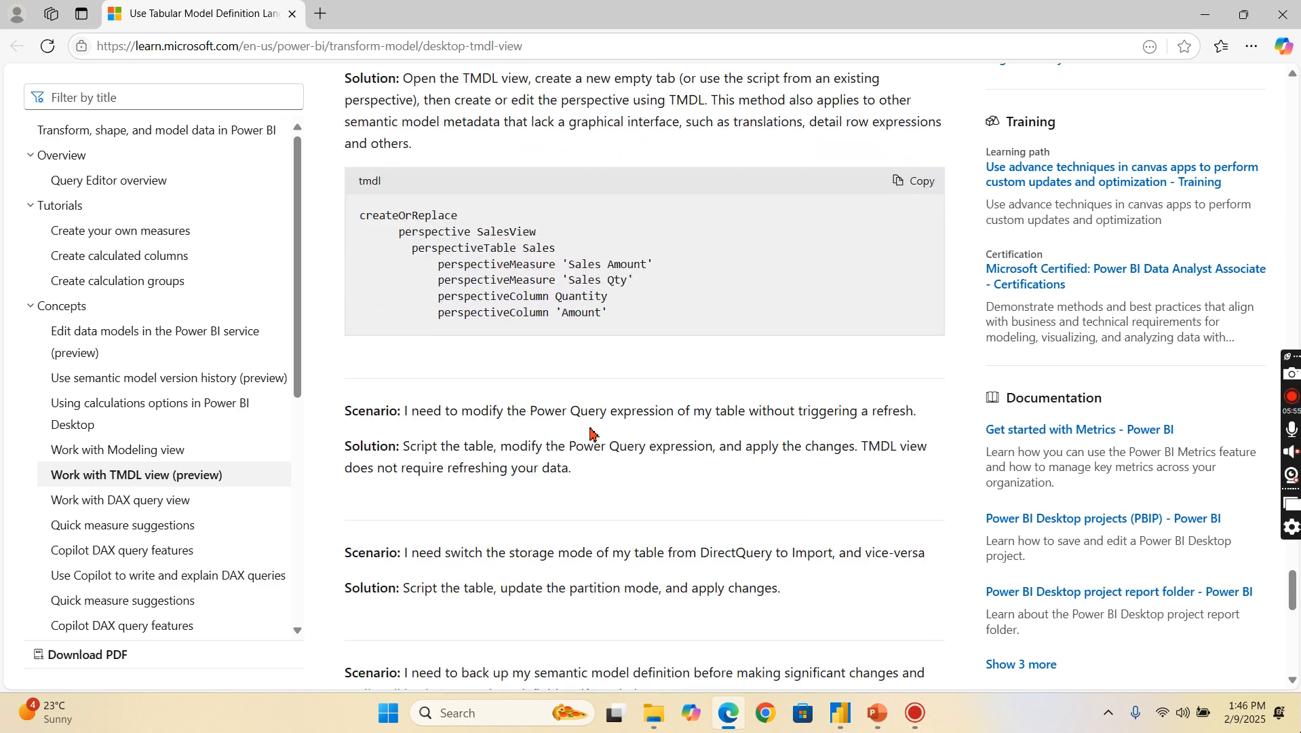
scroll("down", 3)
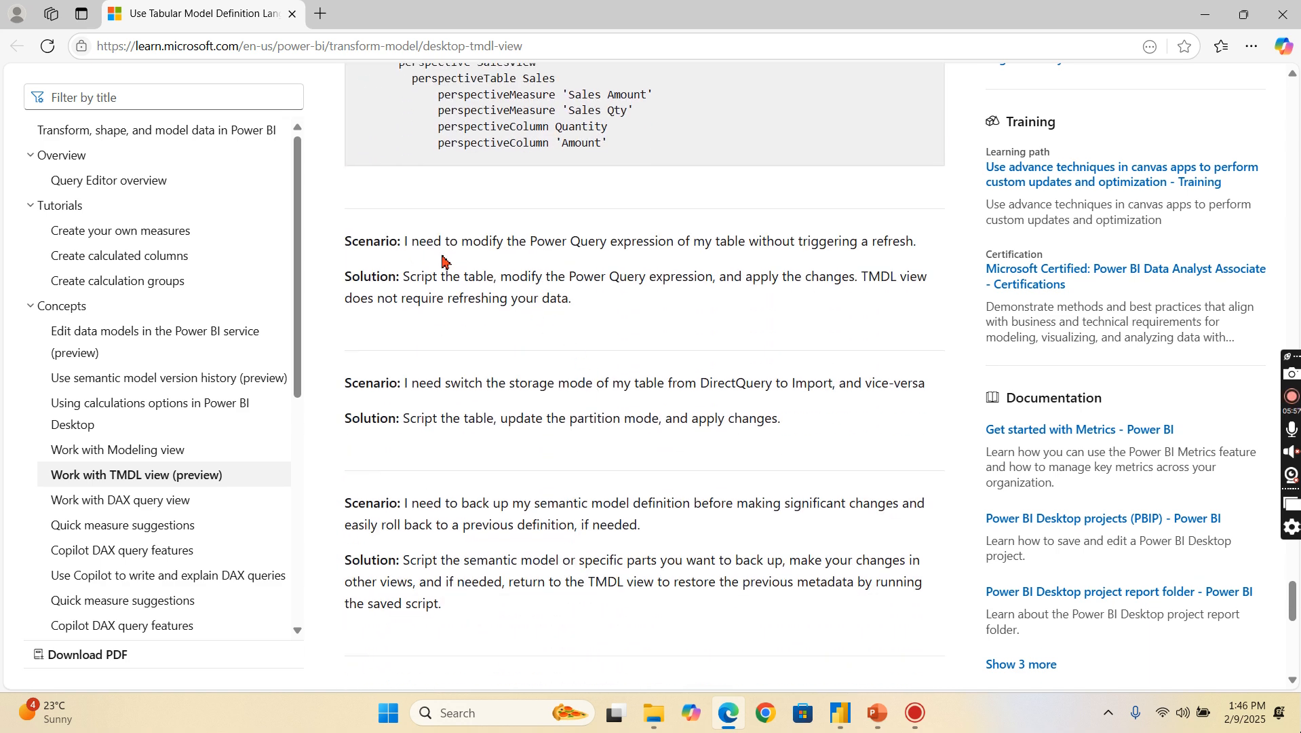
mouse_move(704, 244)
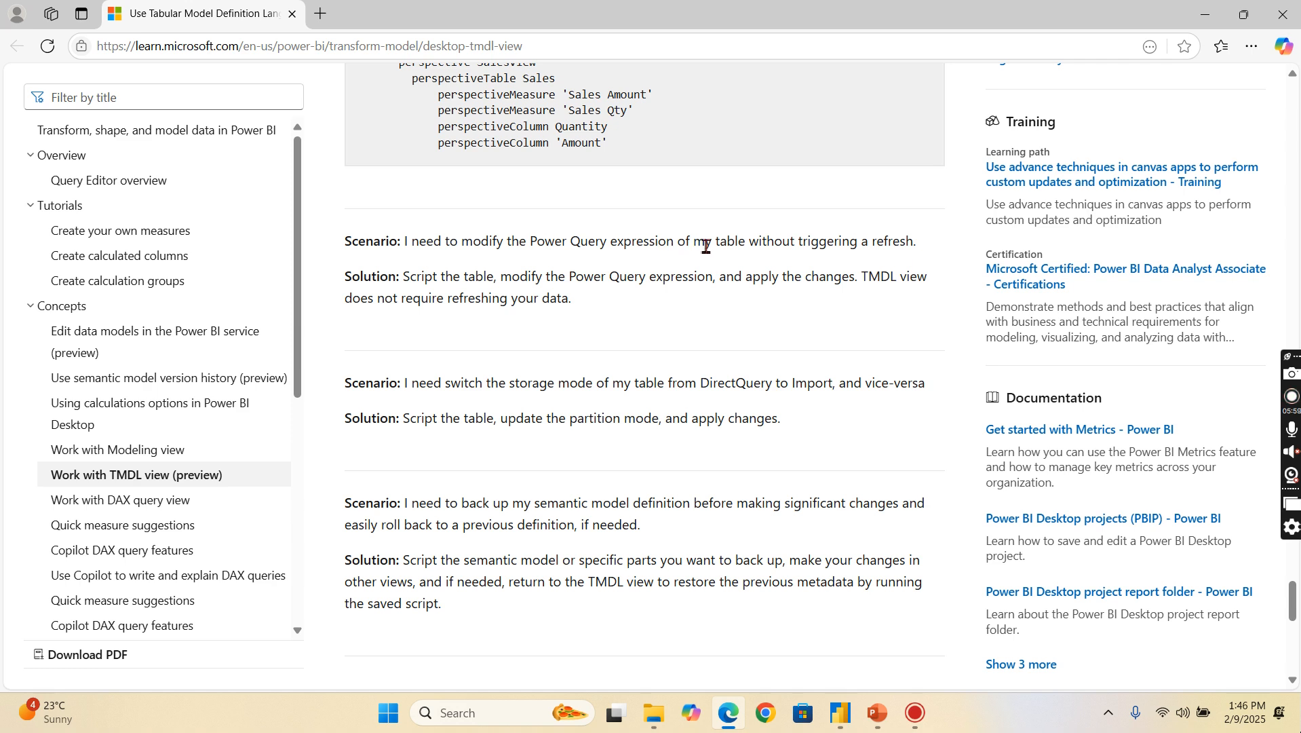
mouse_move(905, 348)
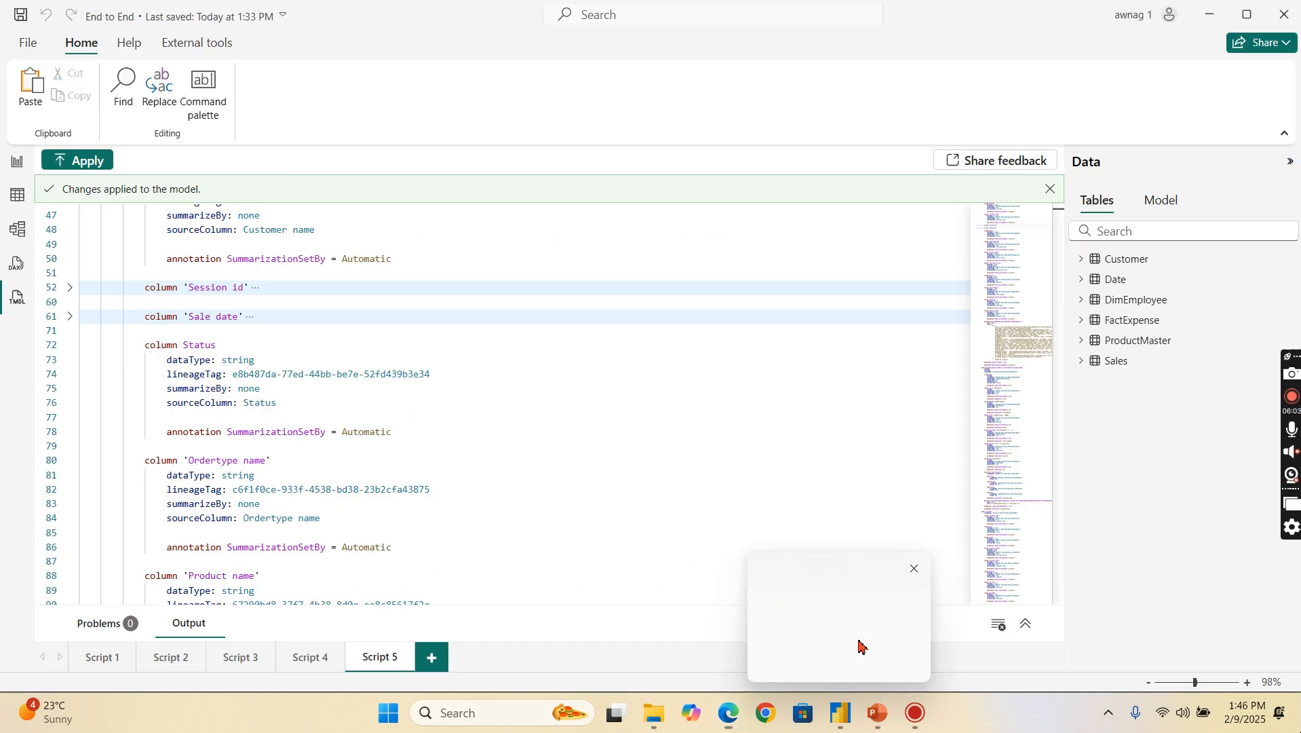
Step: Script the Customer table into Script 6 and remove its EmailName column block
left_click(1081, 258)
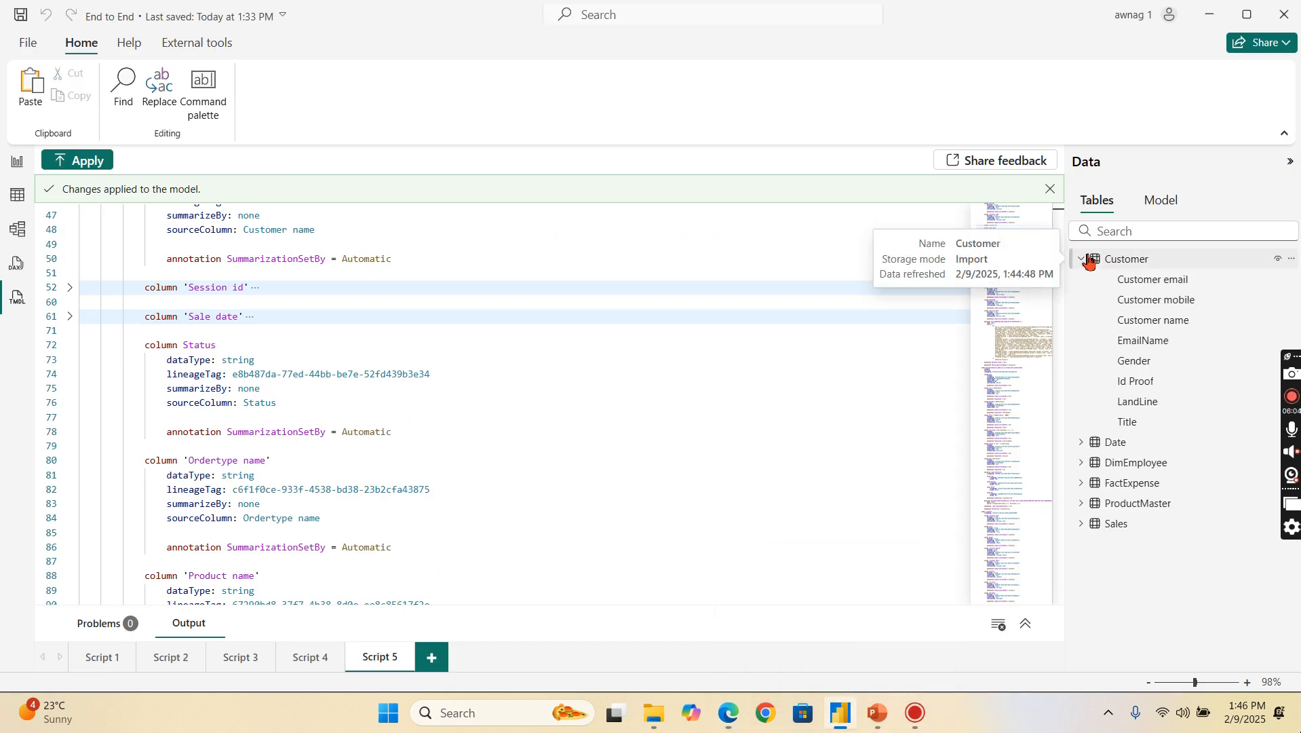
left_click(431, 657)
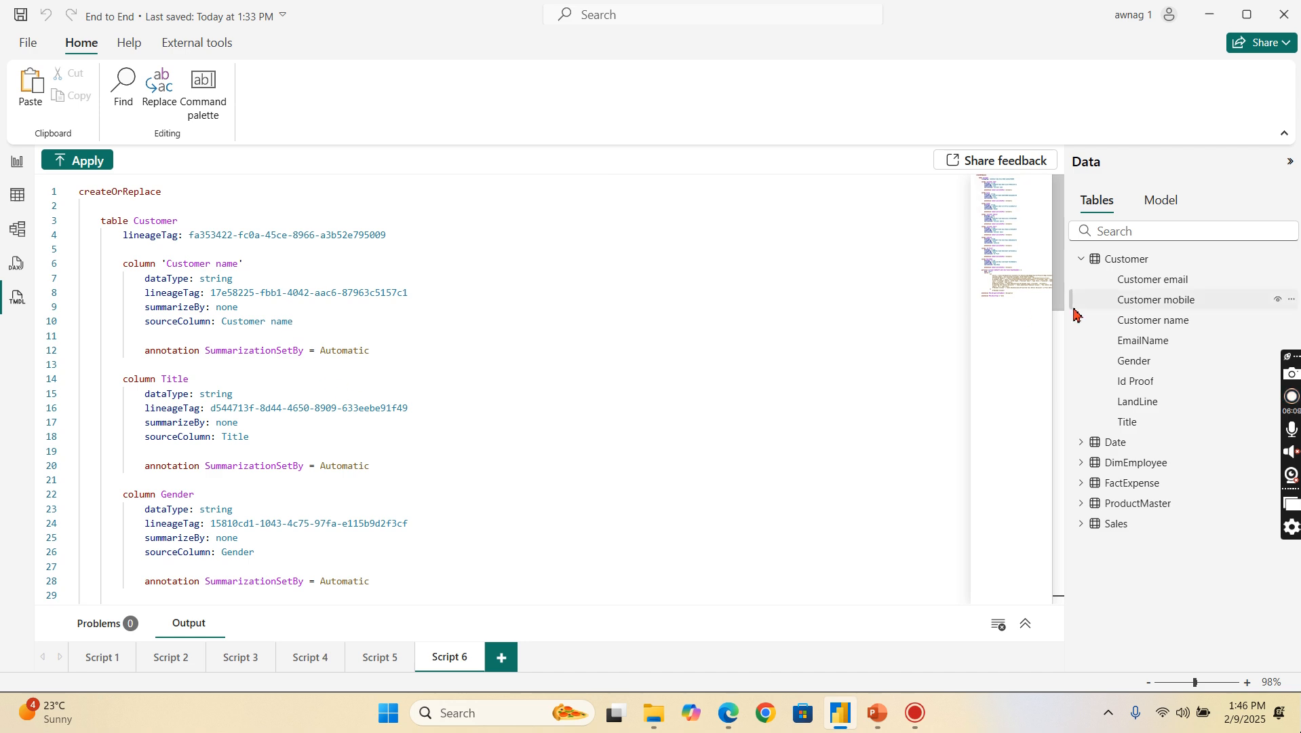
left_click(1144, 341)
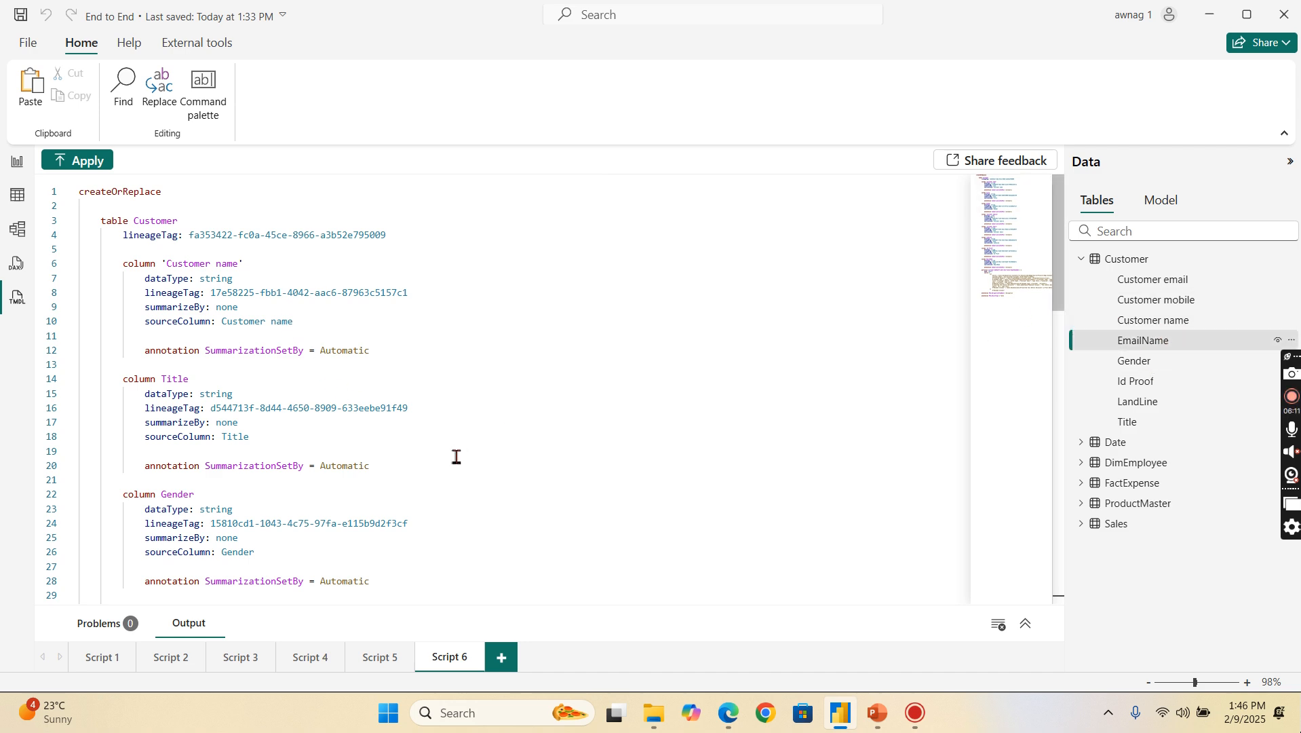
scroll("down", 3)
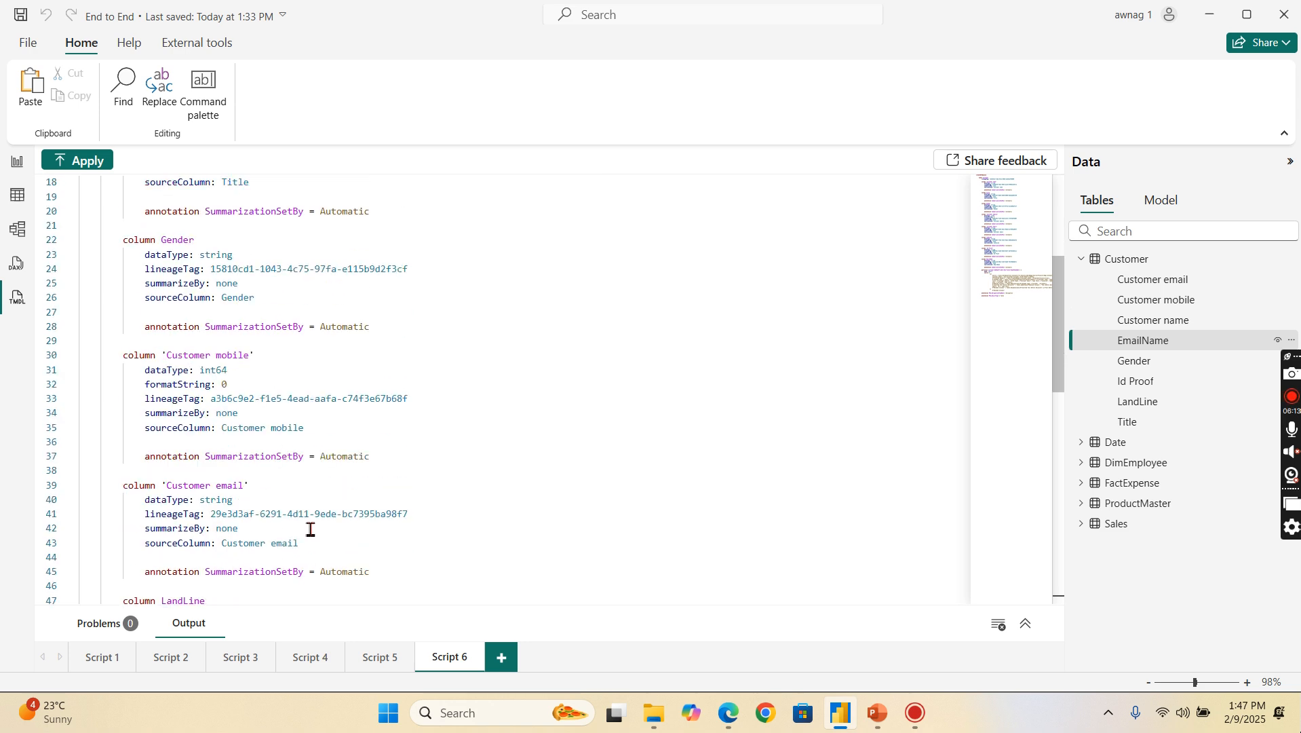
scroll("down", 3)
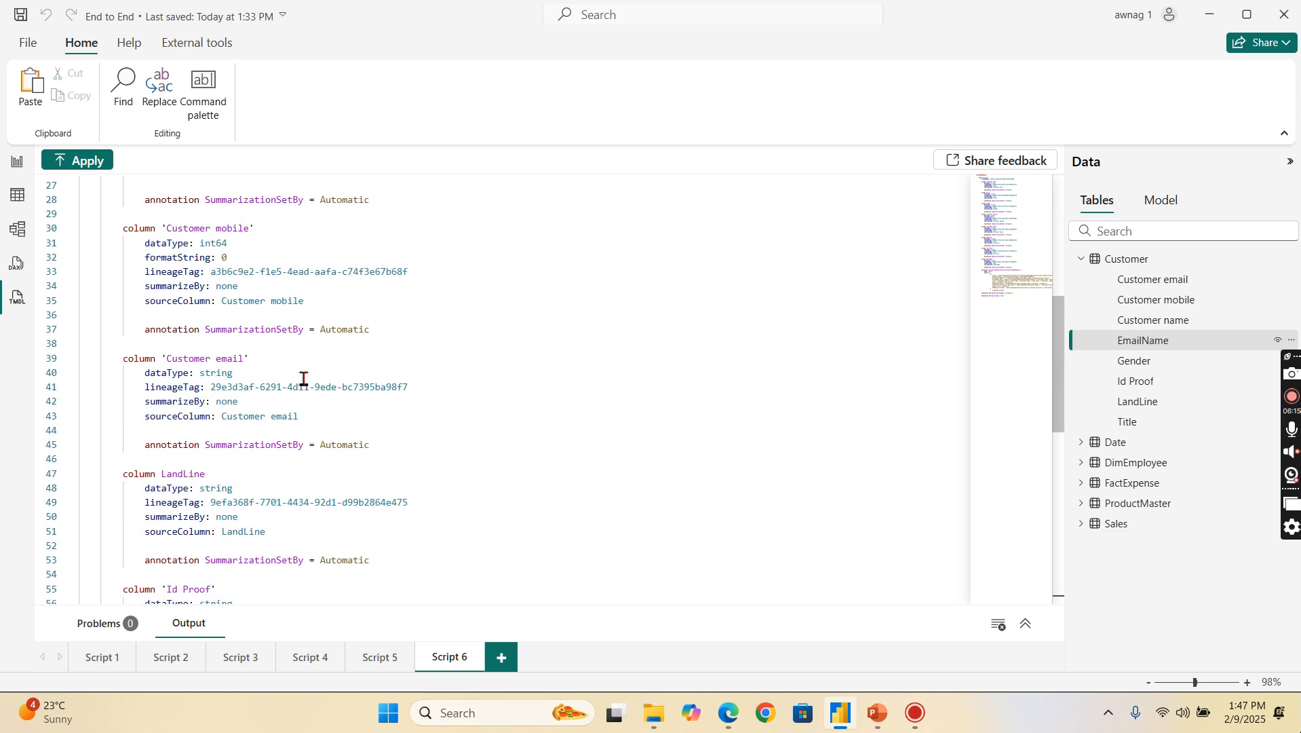
scroll("down", 3)
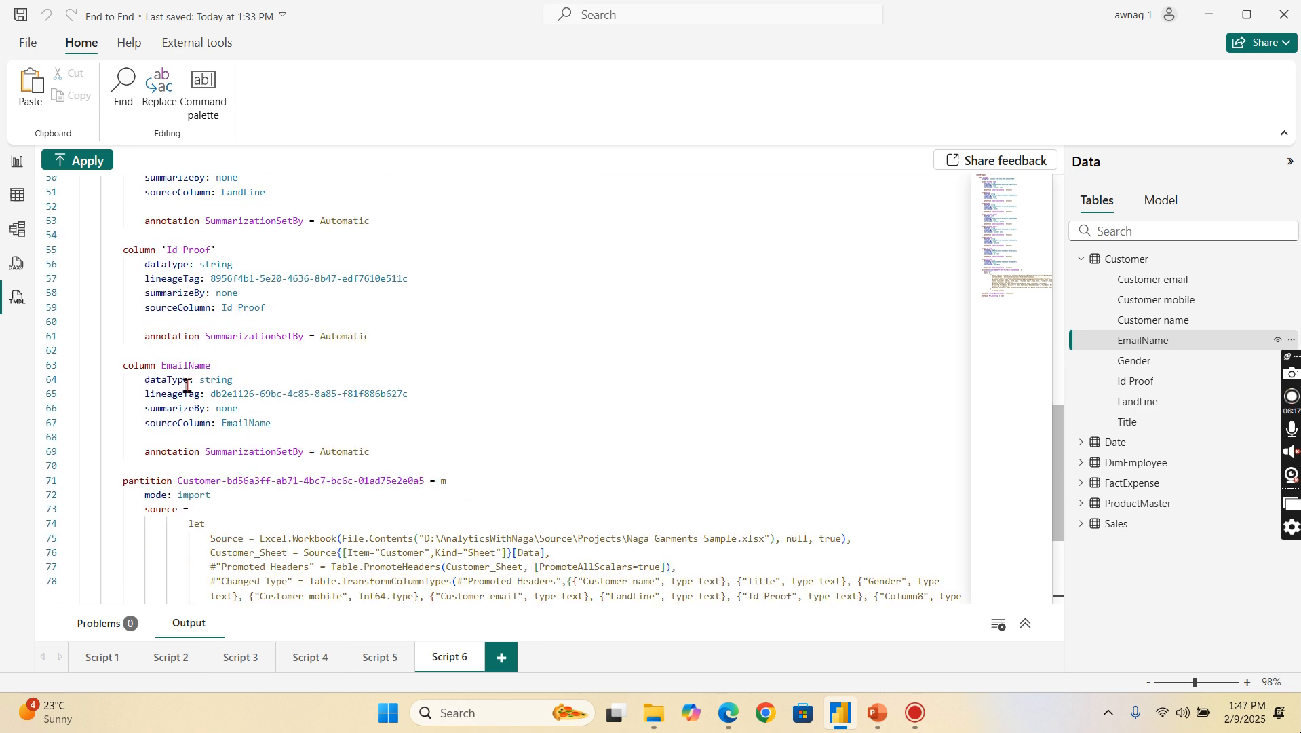
mouse_move(183, 403)
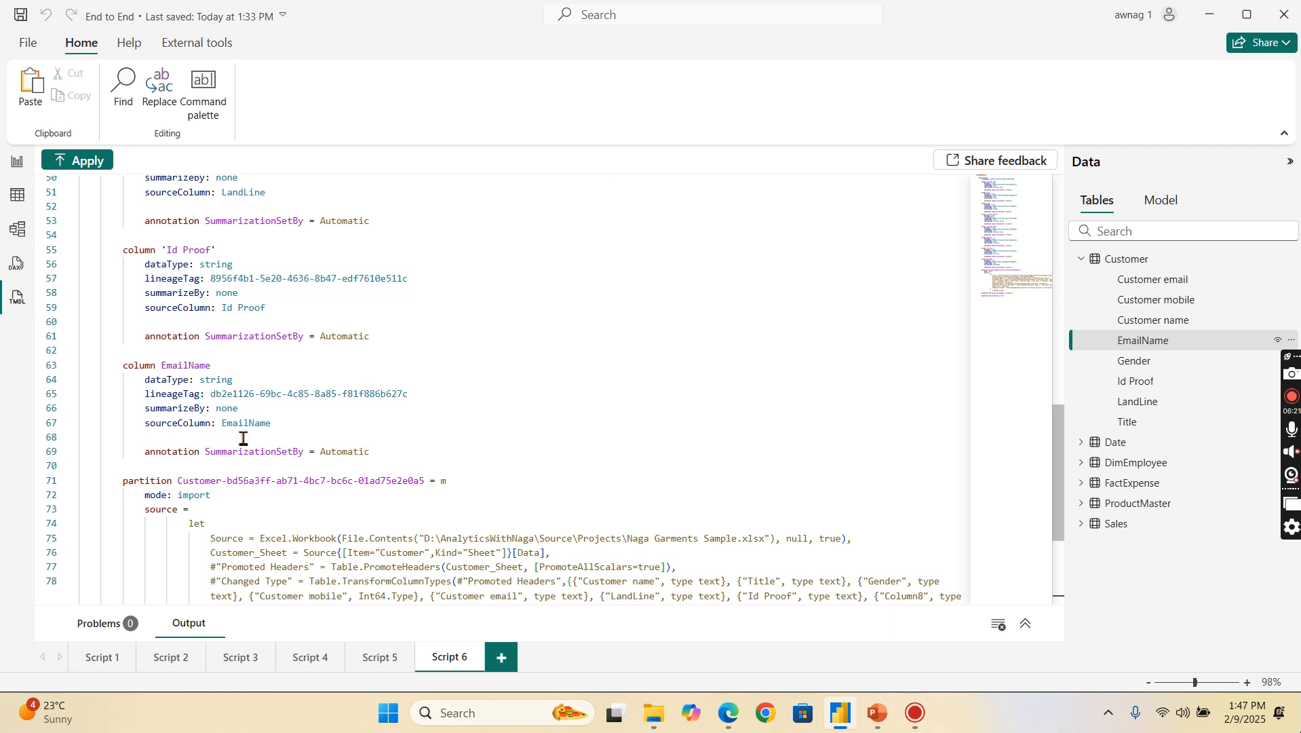
mouse_move(187, 379)
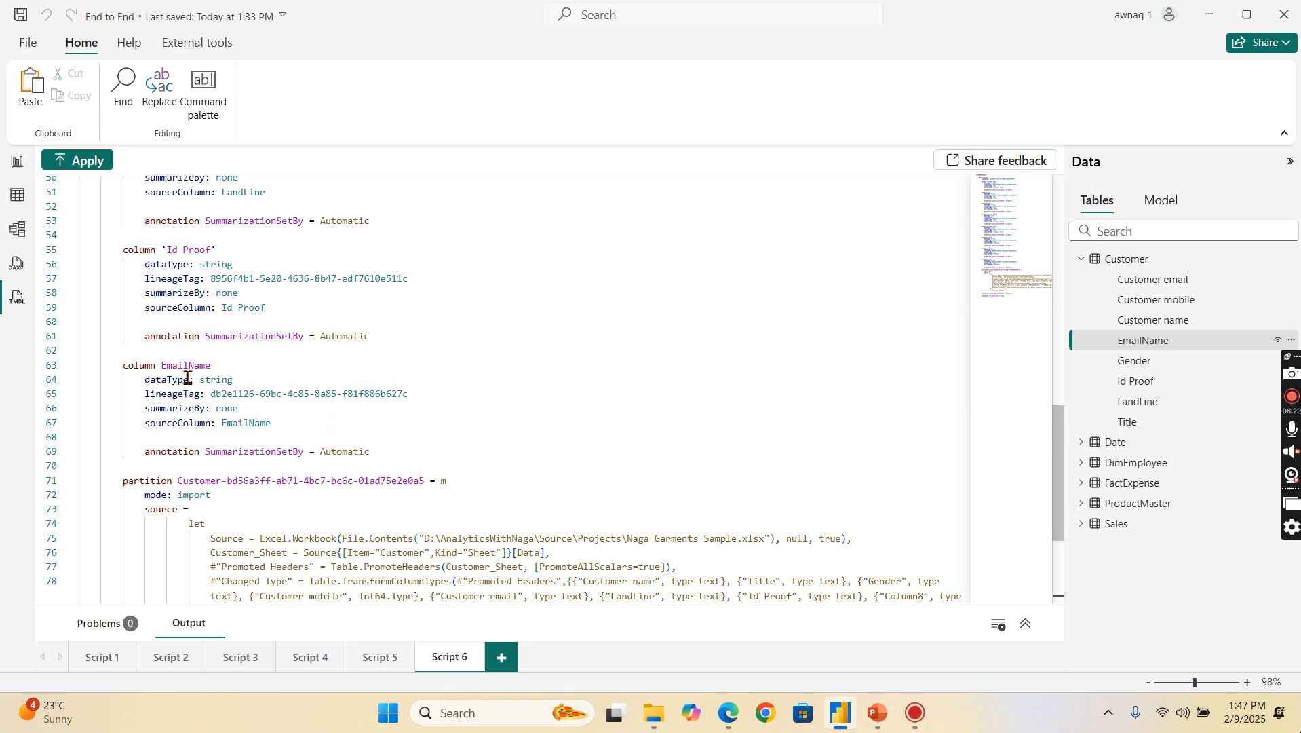
scroll("down", 3)
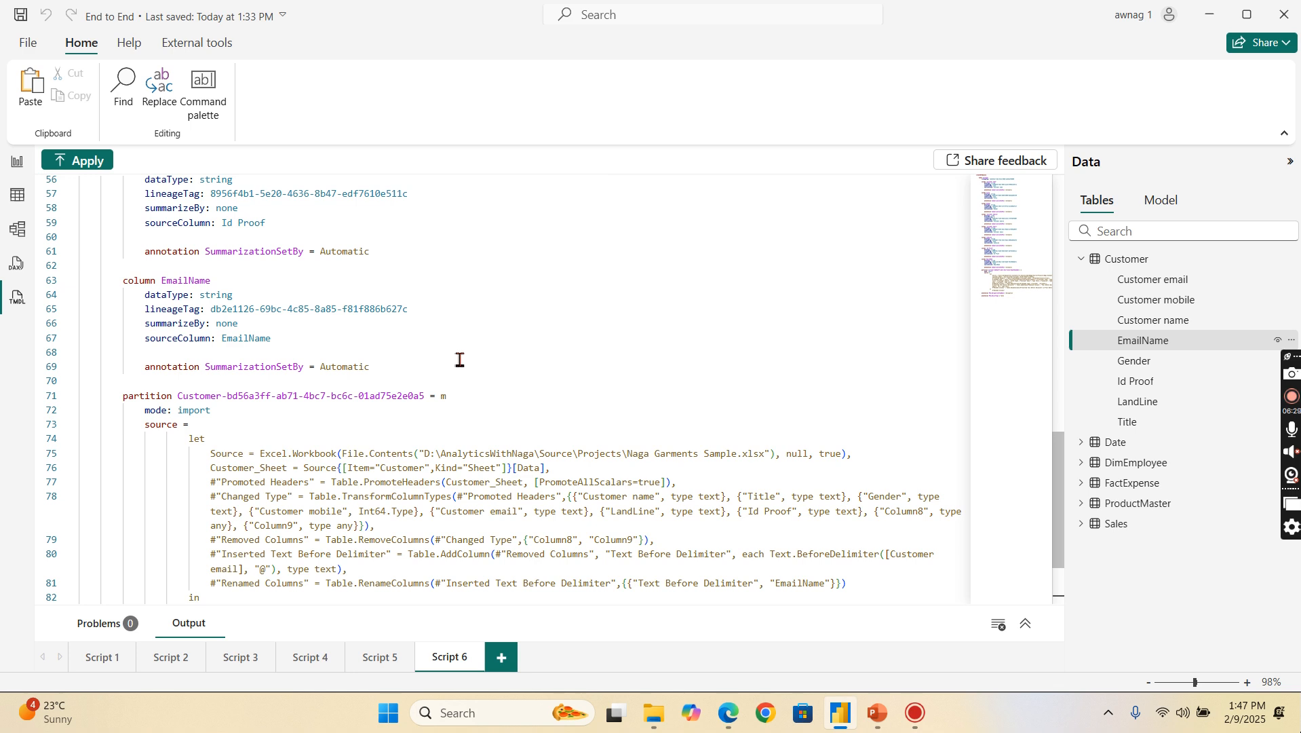
scroll("down", 3)
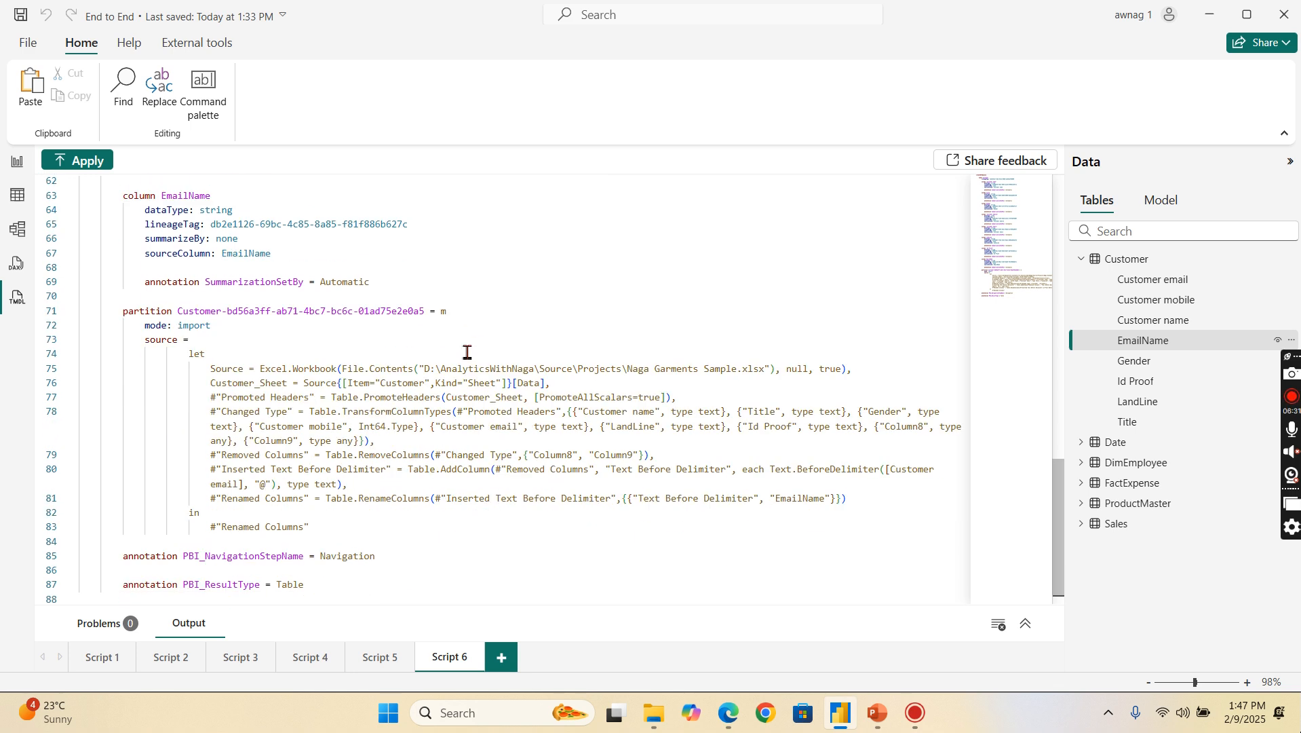
scroll("up", 3)
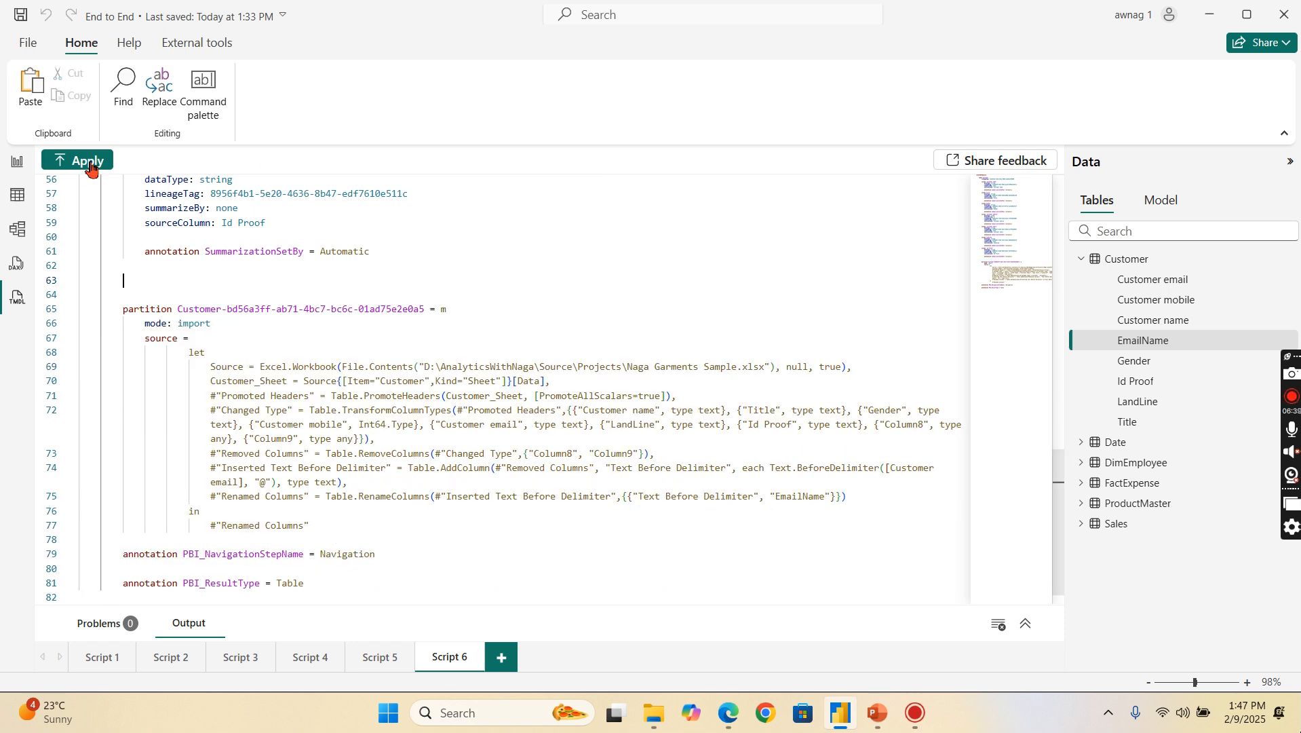
Step: Apply the Script 6 edit so EmailName leaves the Customer table
left_click(76, 159)
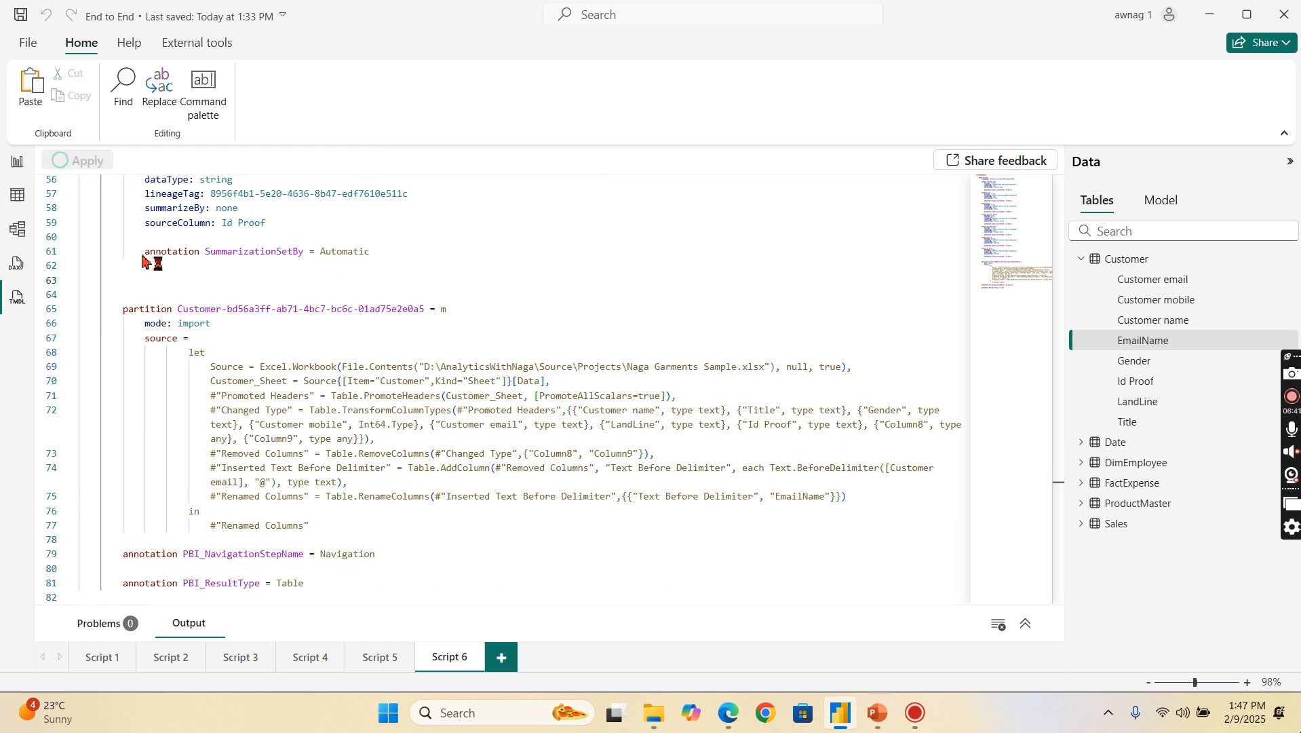
left_click(76, 159)
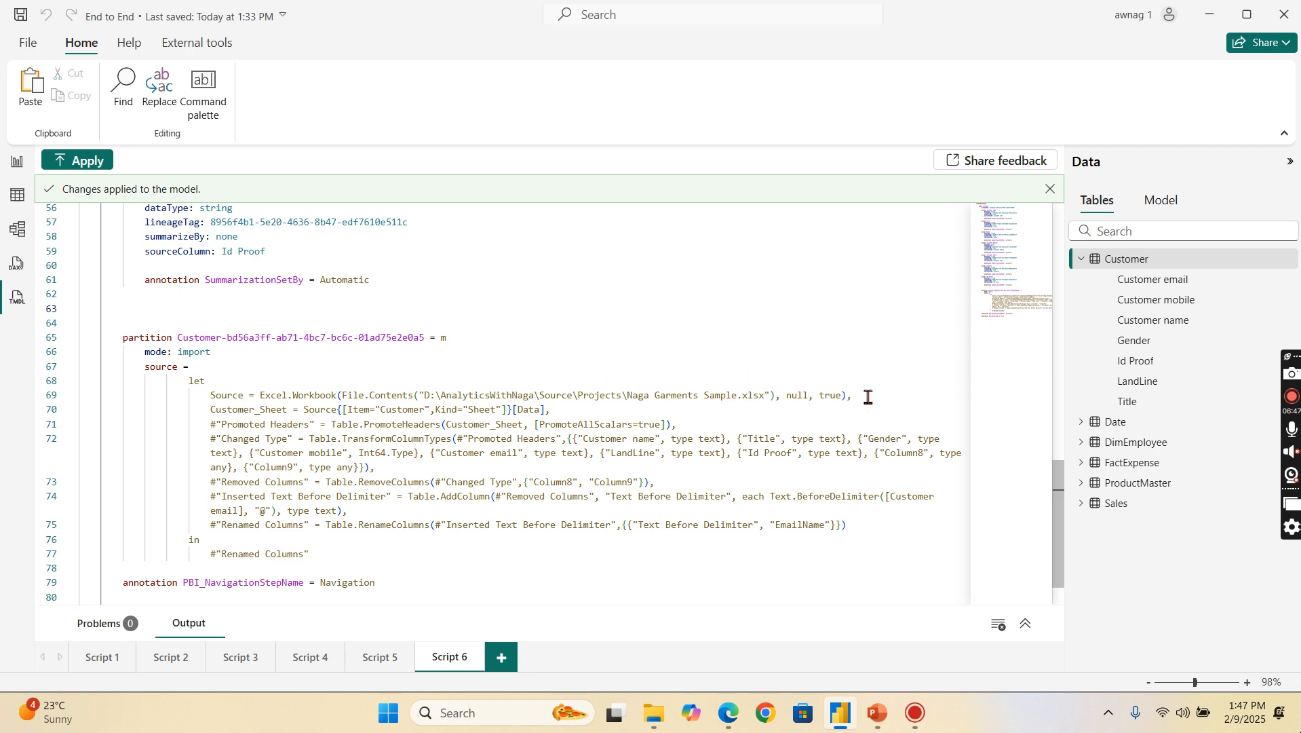
mouse_move(520, 404)
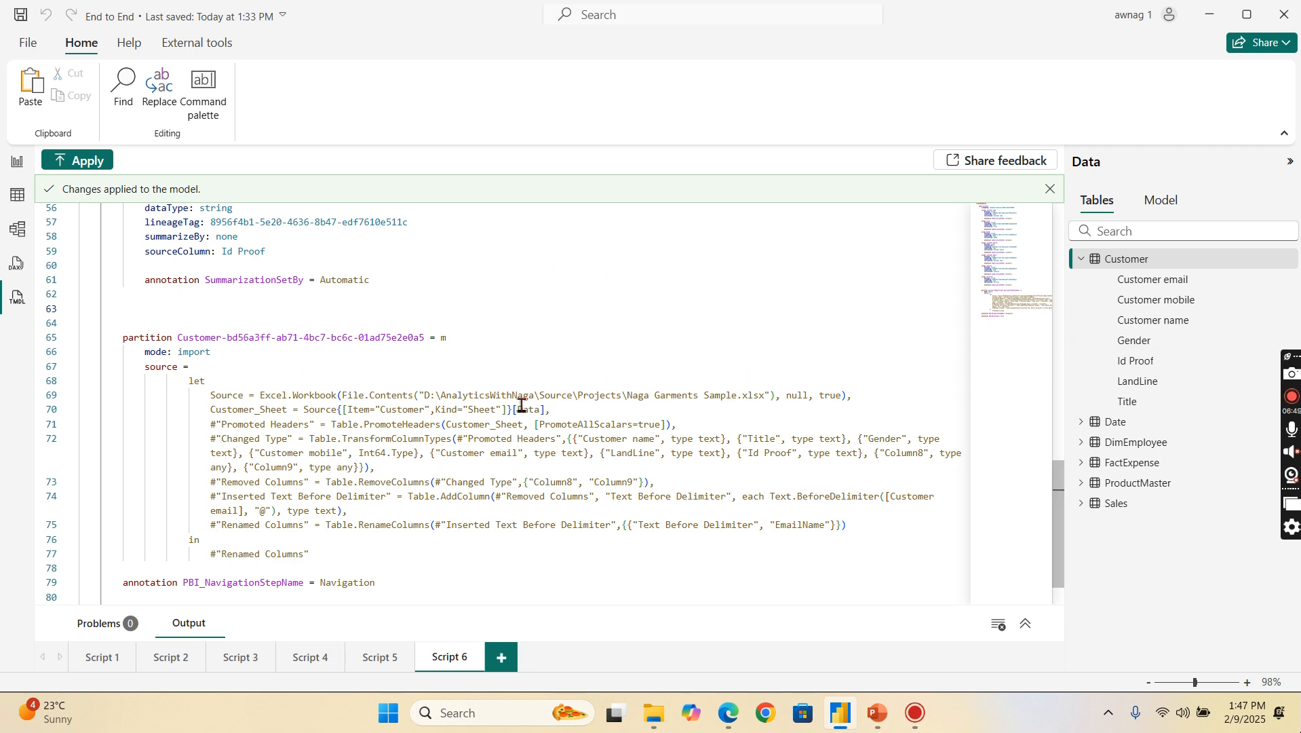
mouse_move(573, 501)
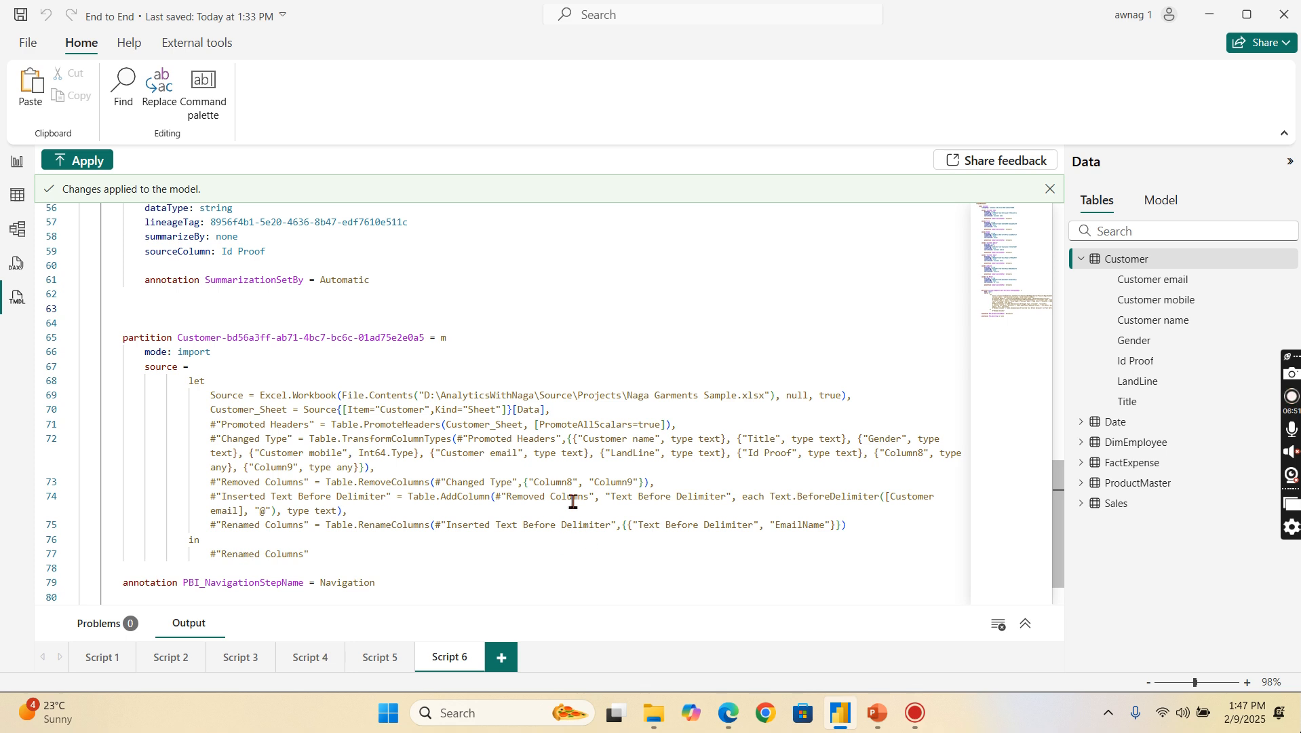
mouse_move(854, 500)
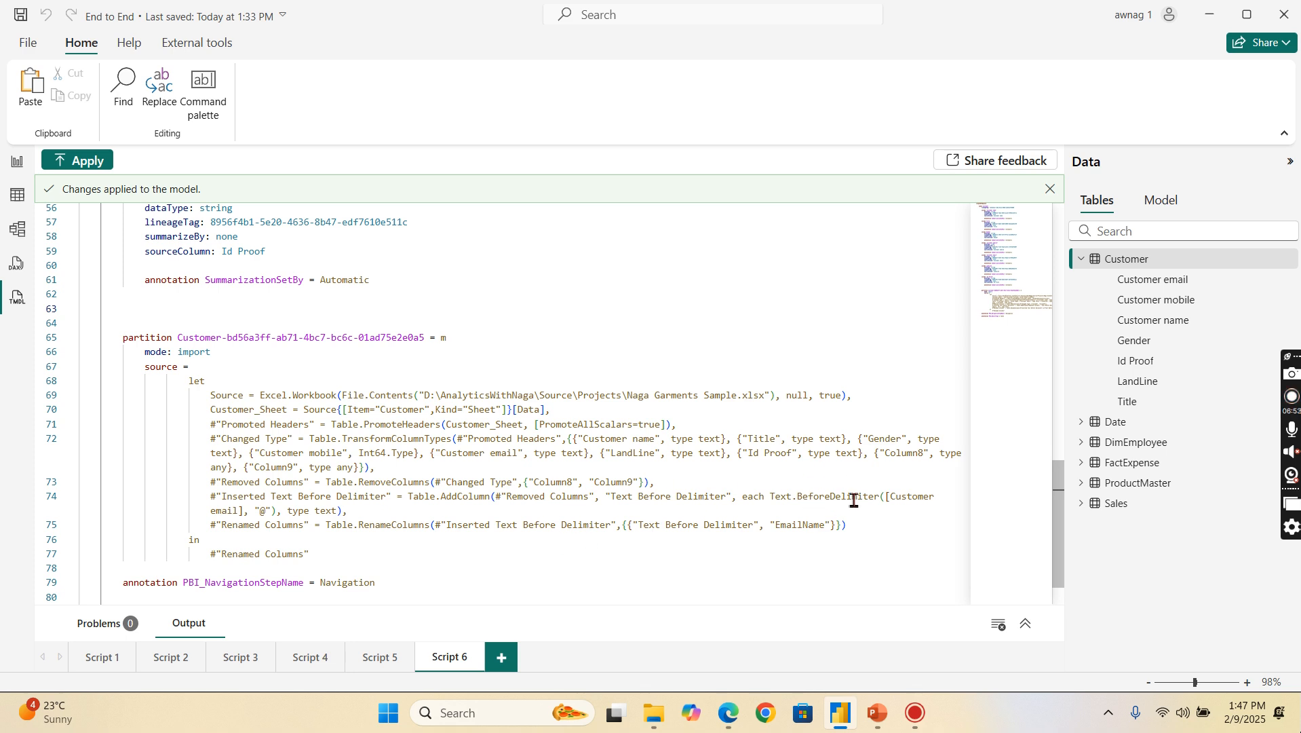
mouse_move(224, 241)
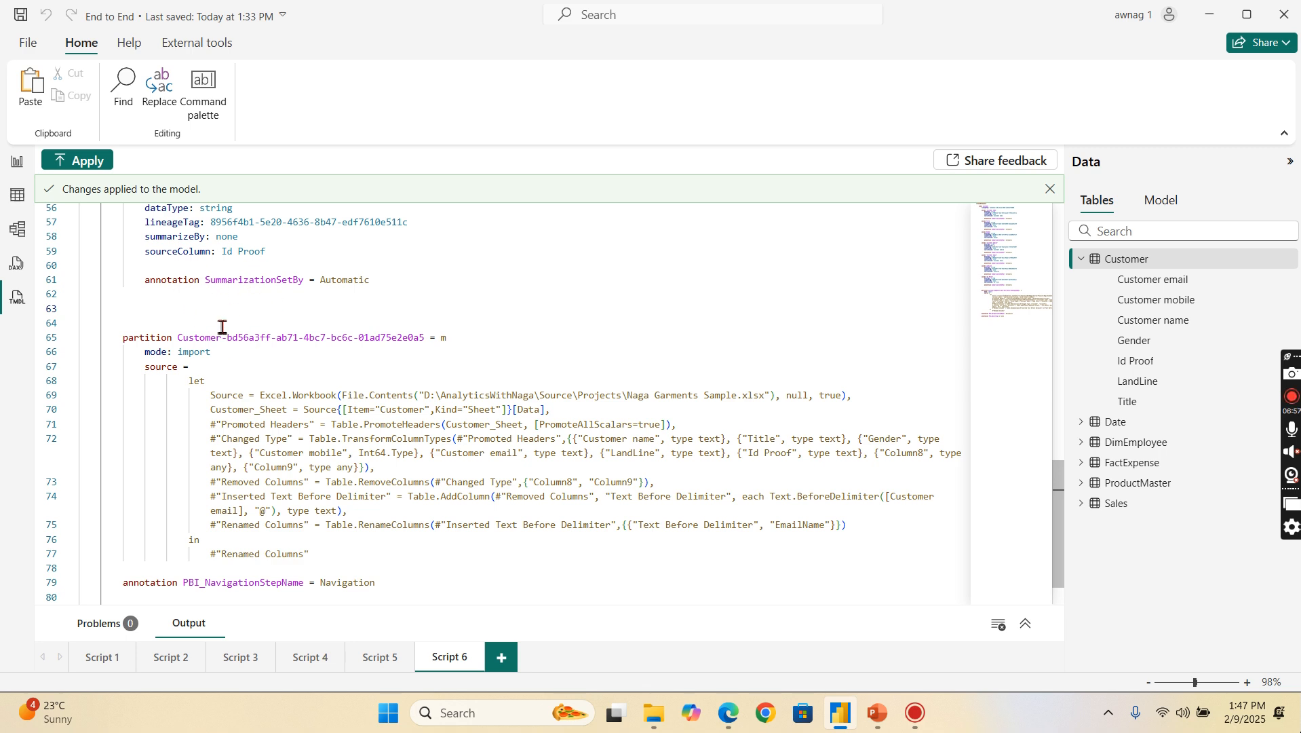
mouse_move(678, 473)
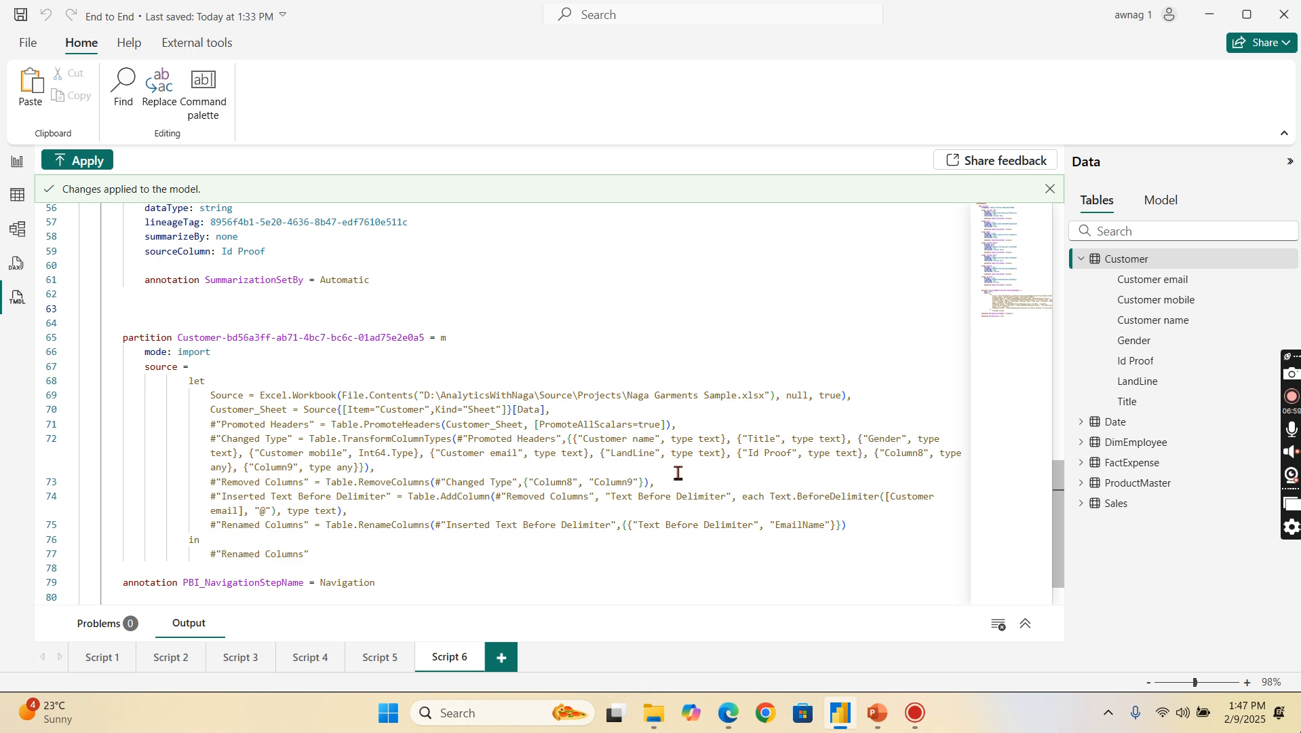
mouse_move(374, 512)
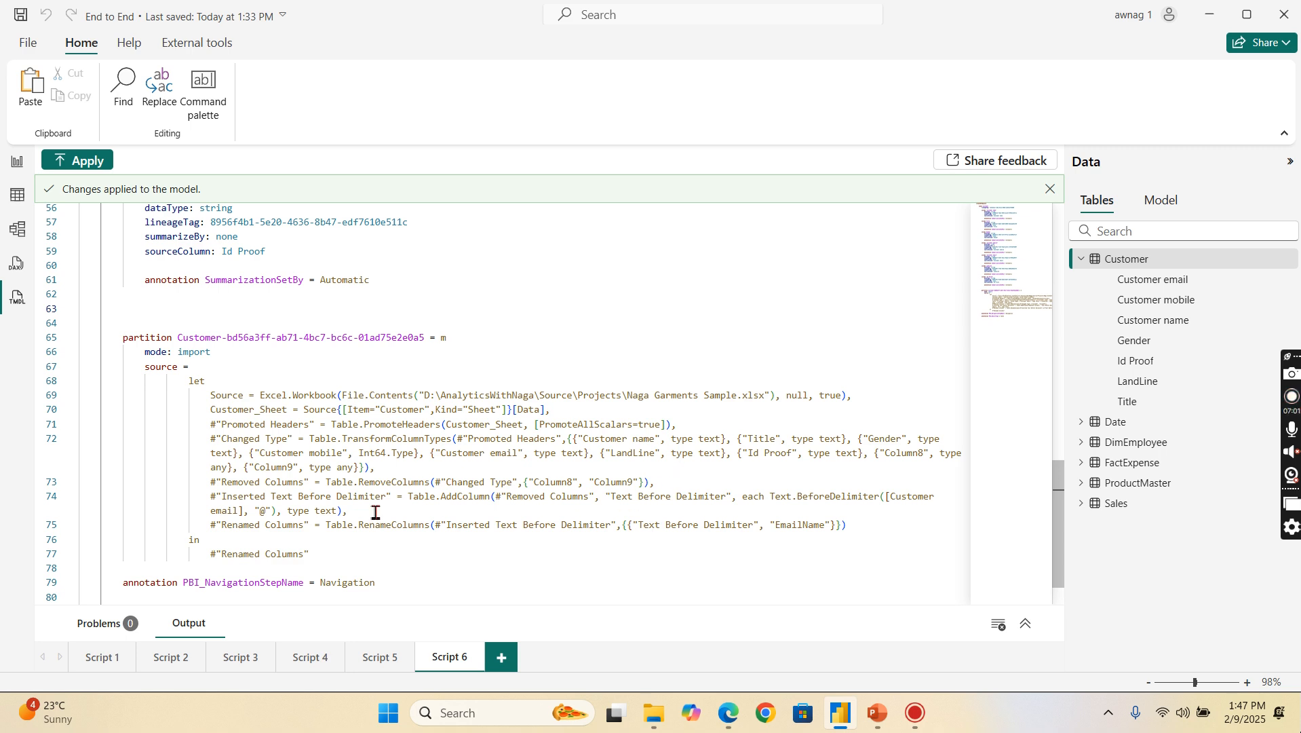
mouse_move(757, 505)
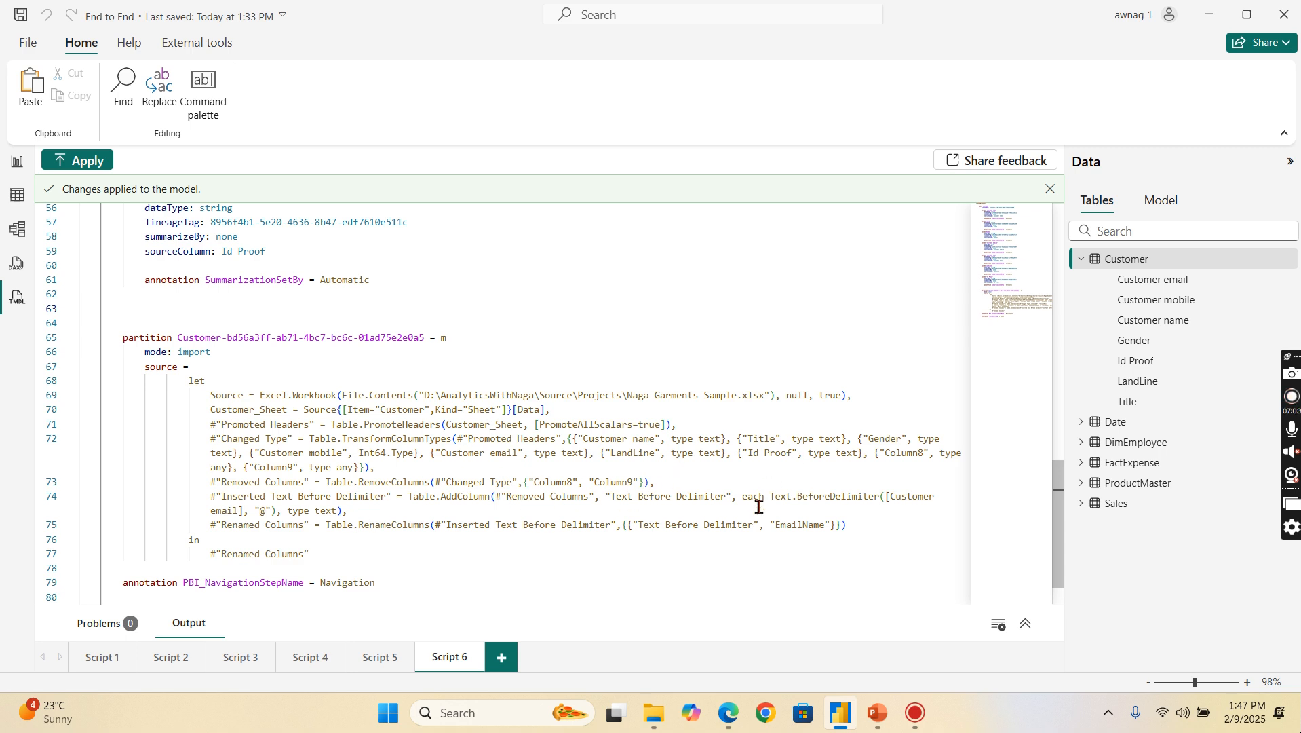
Step: Scroll the TMDL view article's scenarios on Power Query edits, storage mode switching and model backups
left_click(727, 719)
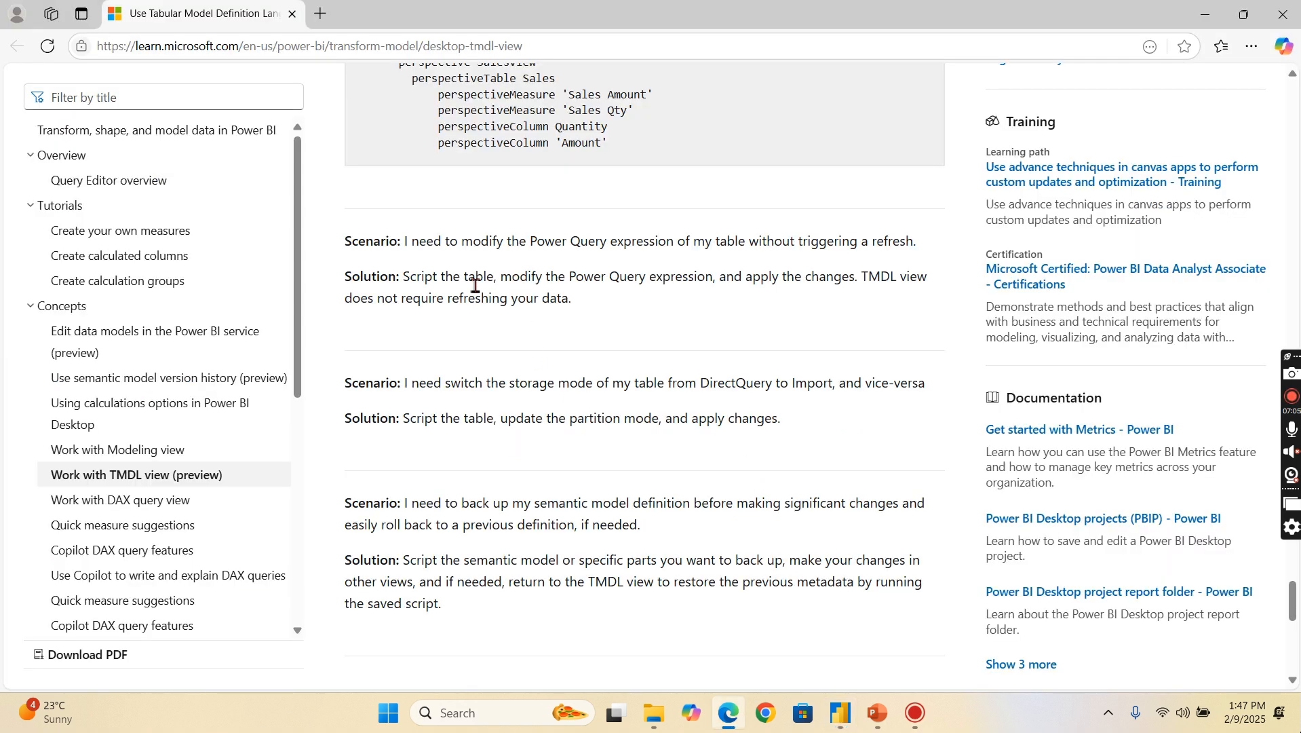
mouse_move(553, 259)
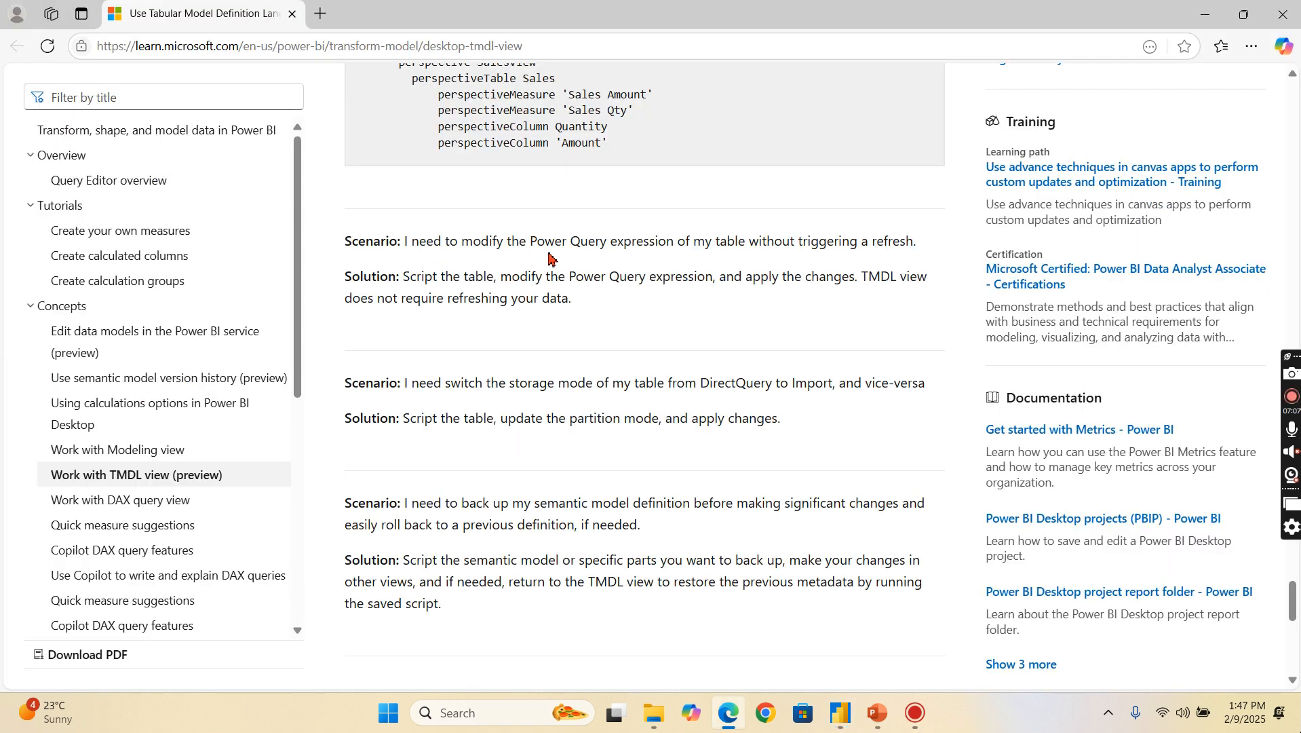
mouse_move(764, 258)
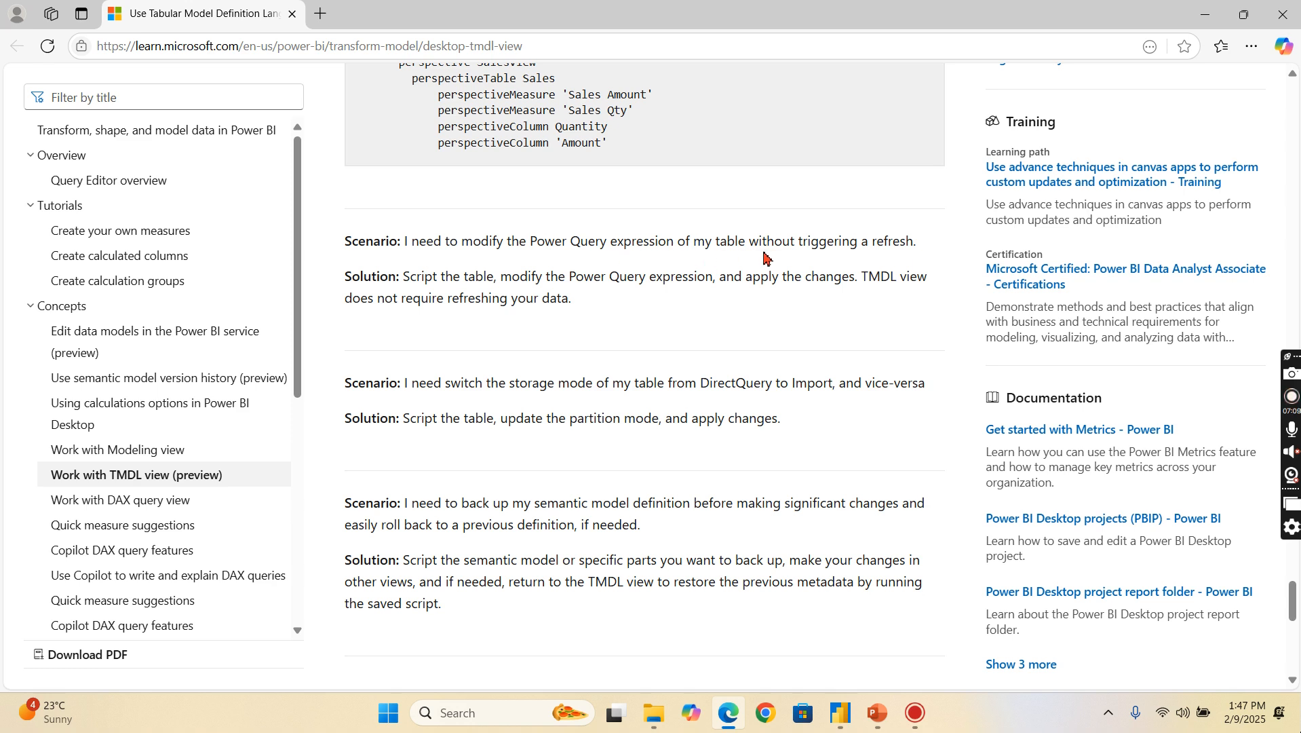
mouse_move(950, 266)
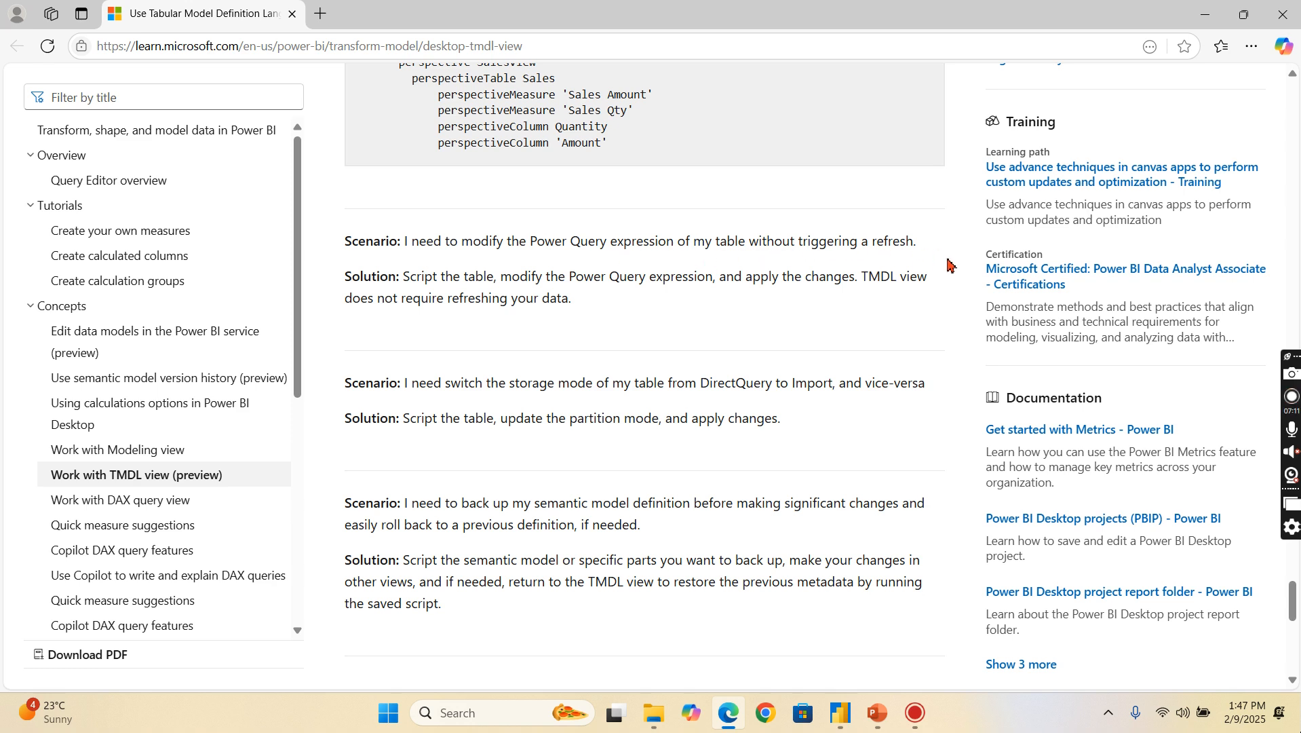
mouse_move(703, 282)
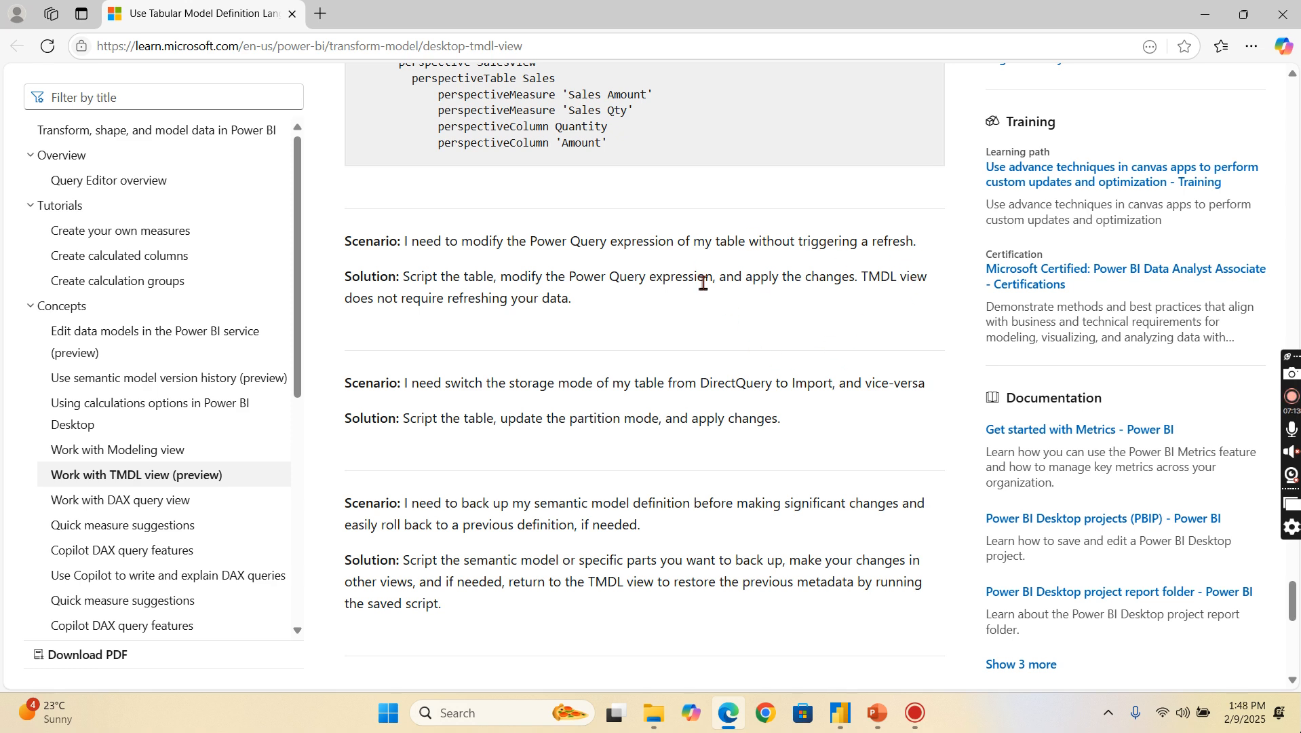
mouse_move(370, 274)
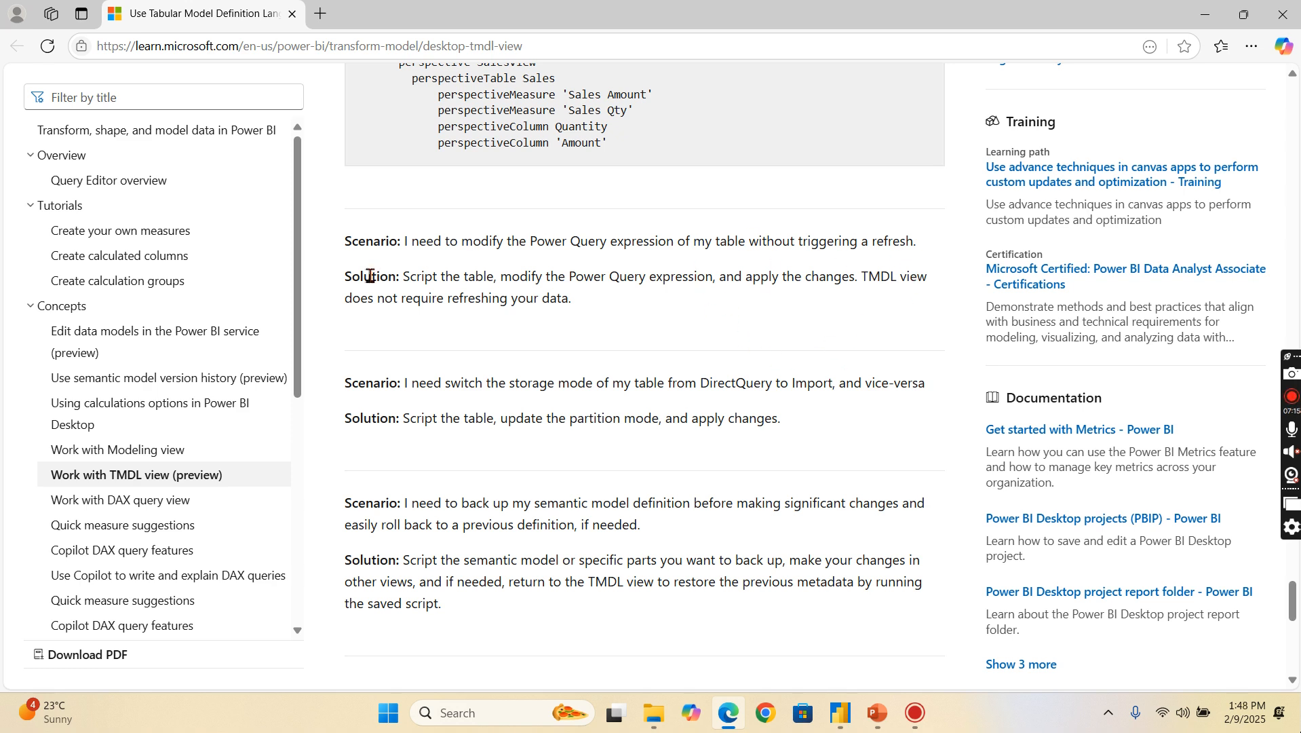
mouse_move(498, 314)
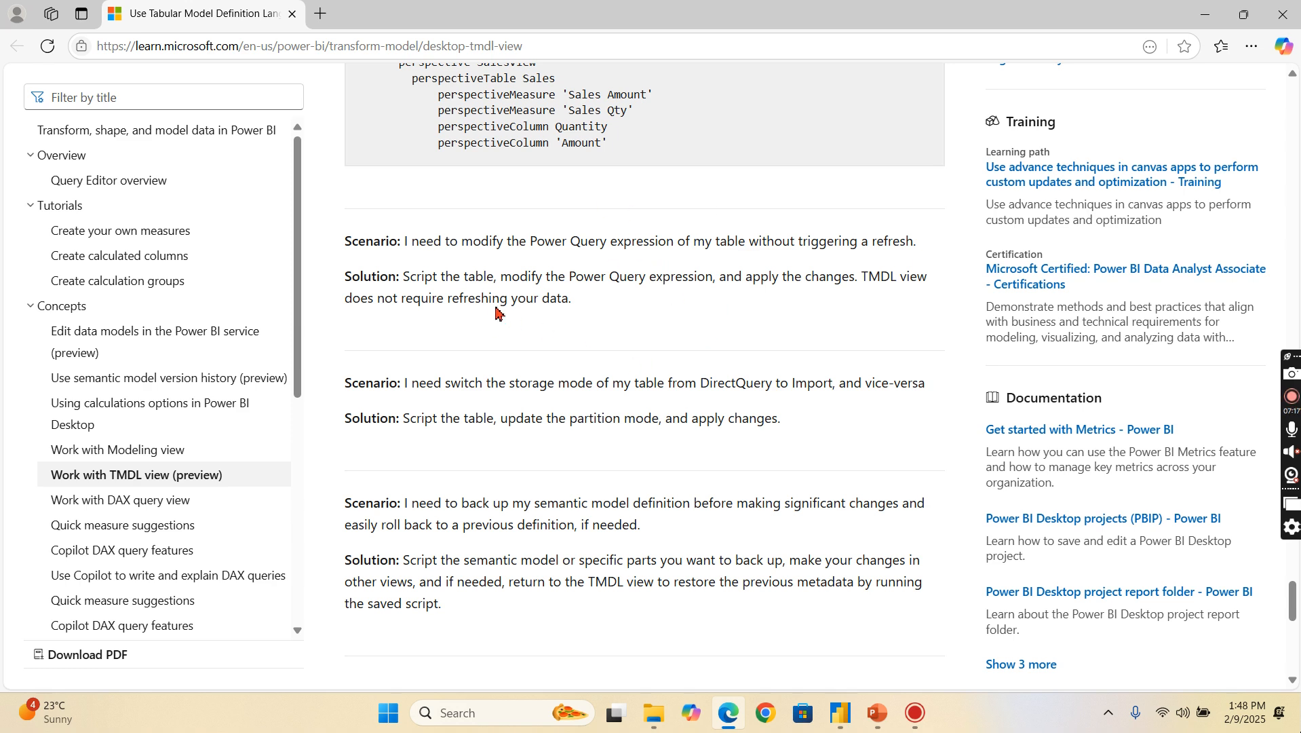
mouse_move(821, 319)
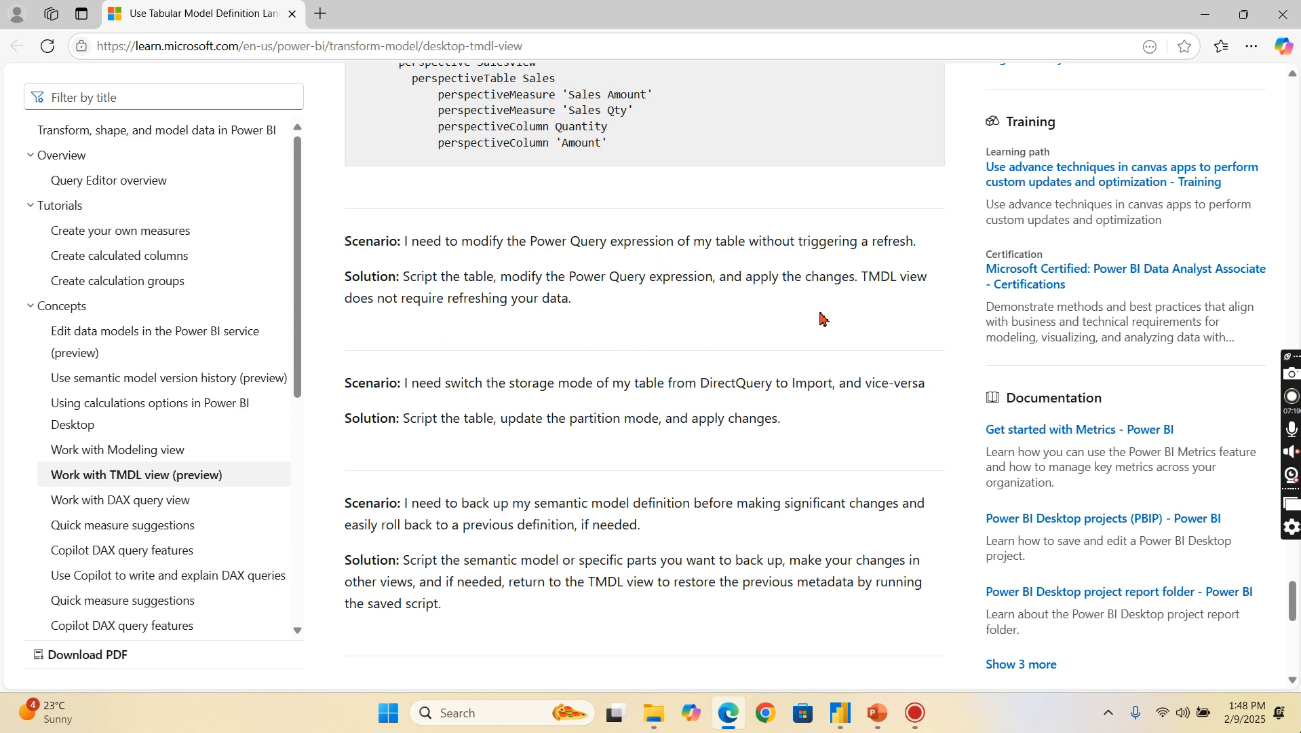
mouse_move(681, 371)
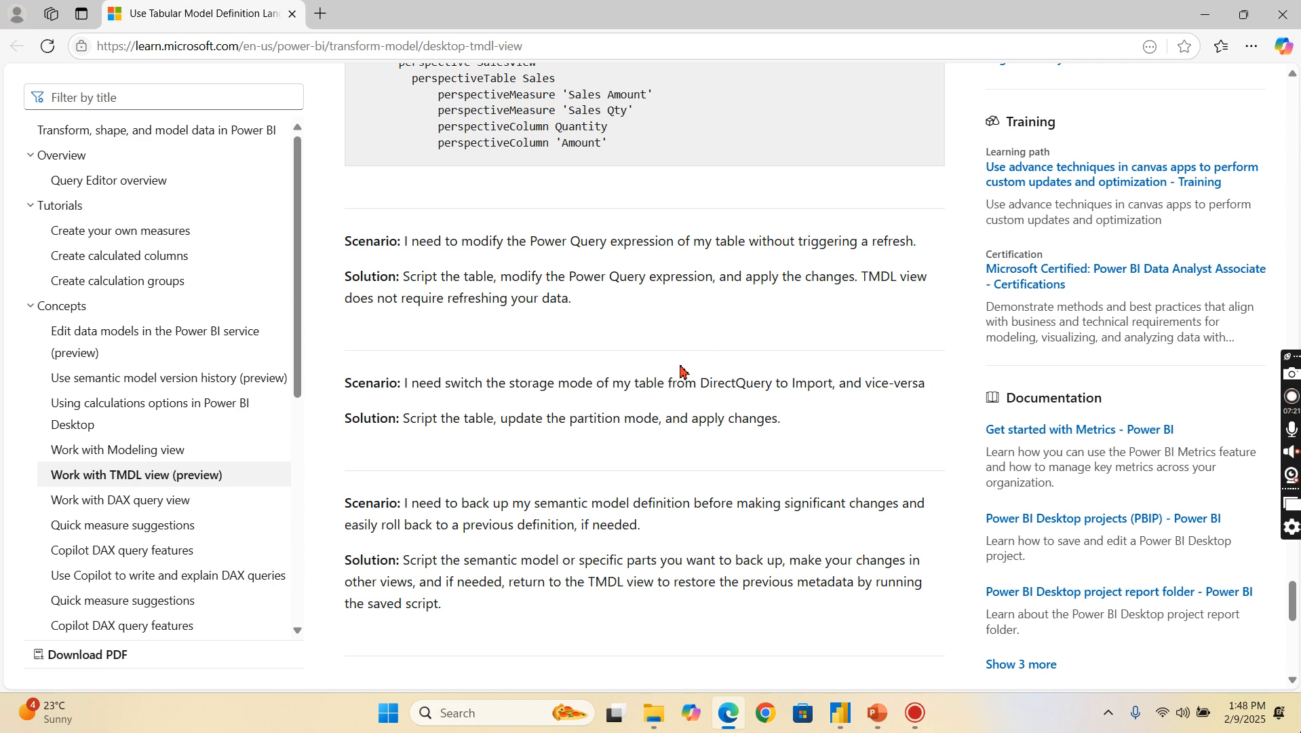
scroll("down", 3)
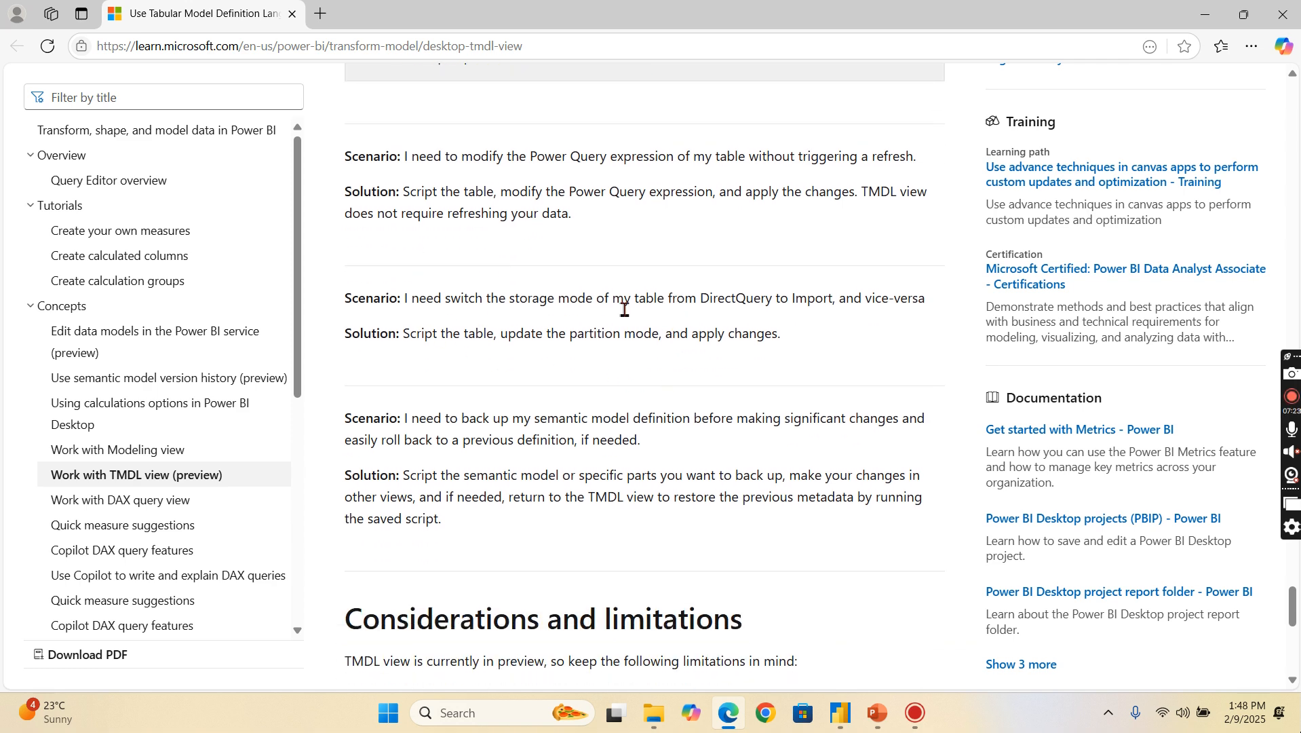
mouse_move(363, 456)
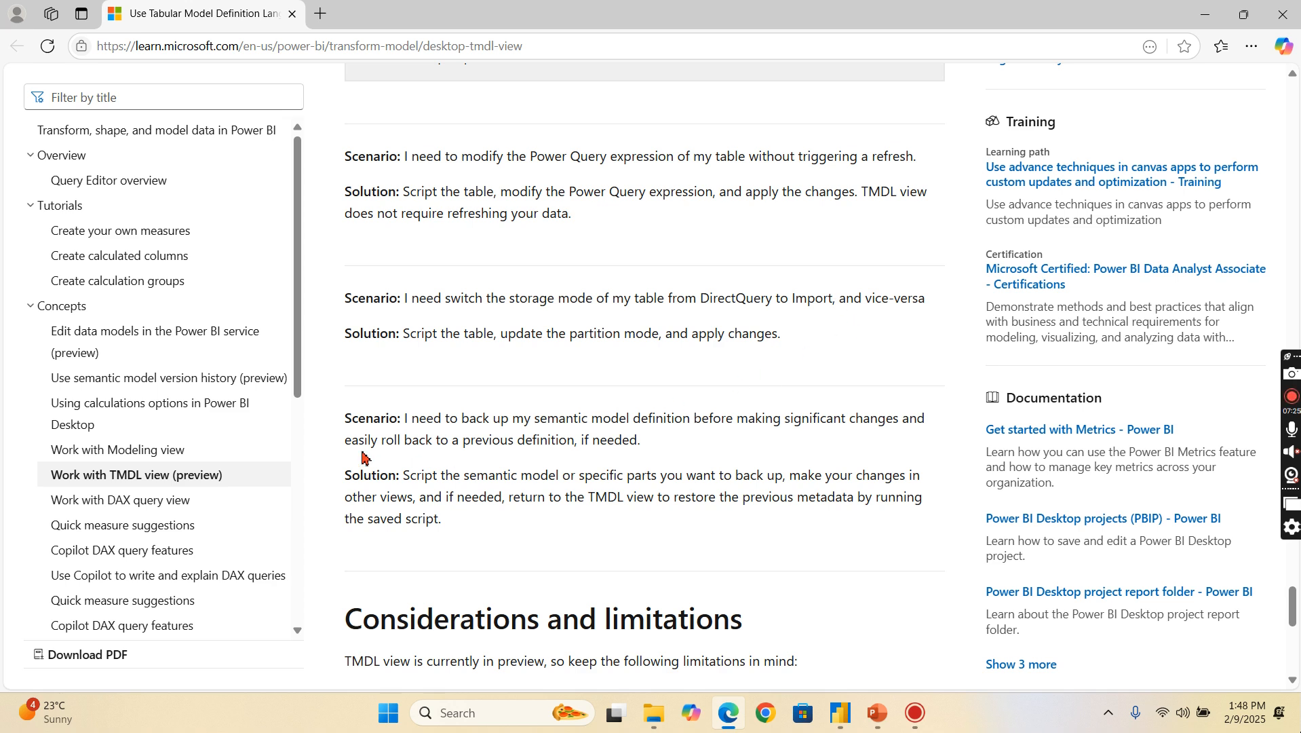
mouse_move(919, 272)
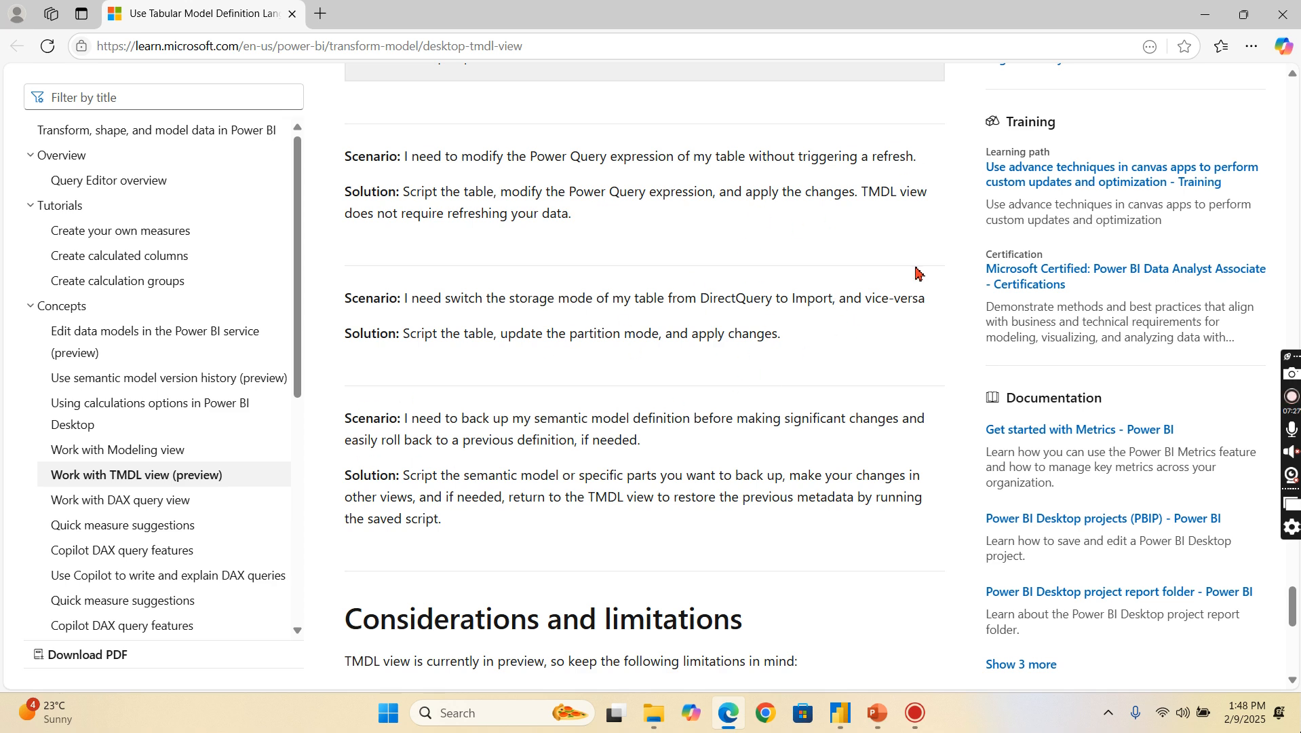
scroll("down", 3)
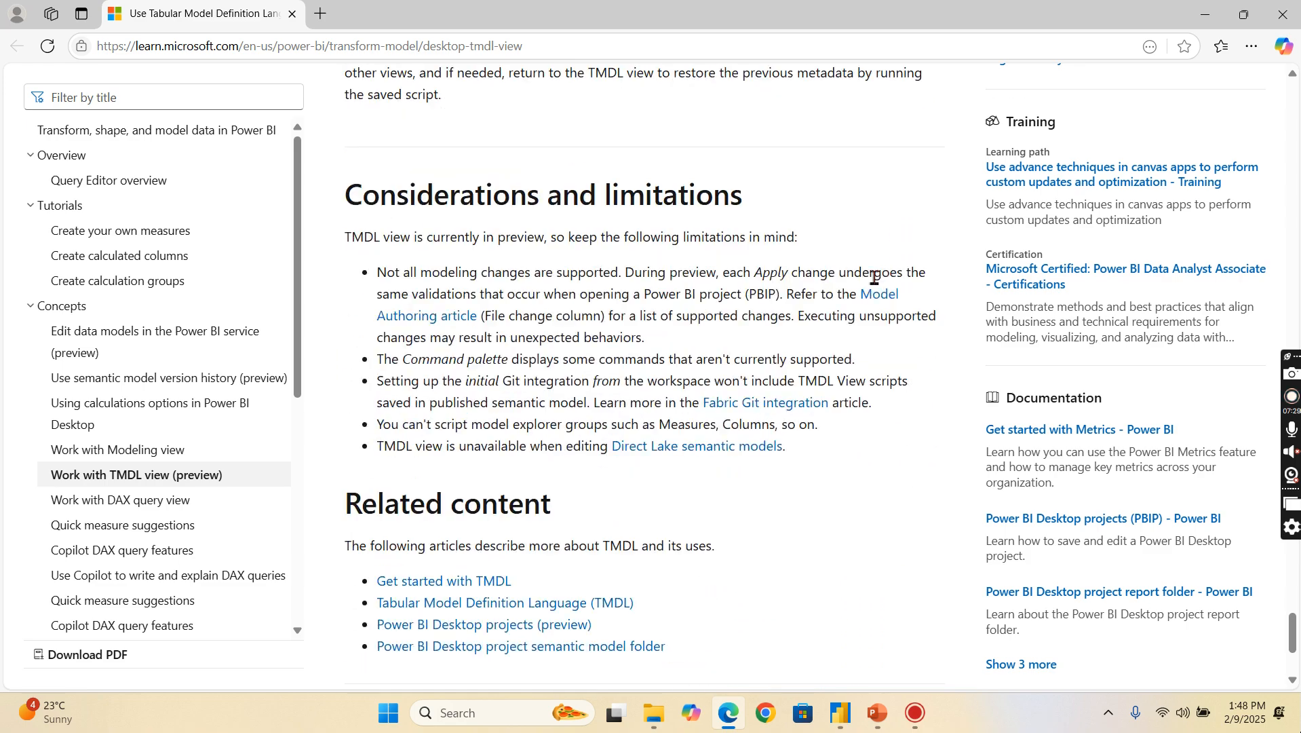
scroll("up", 3)
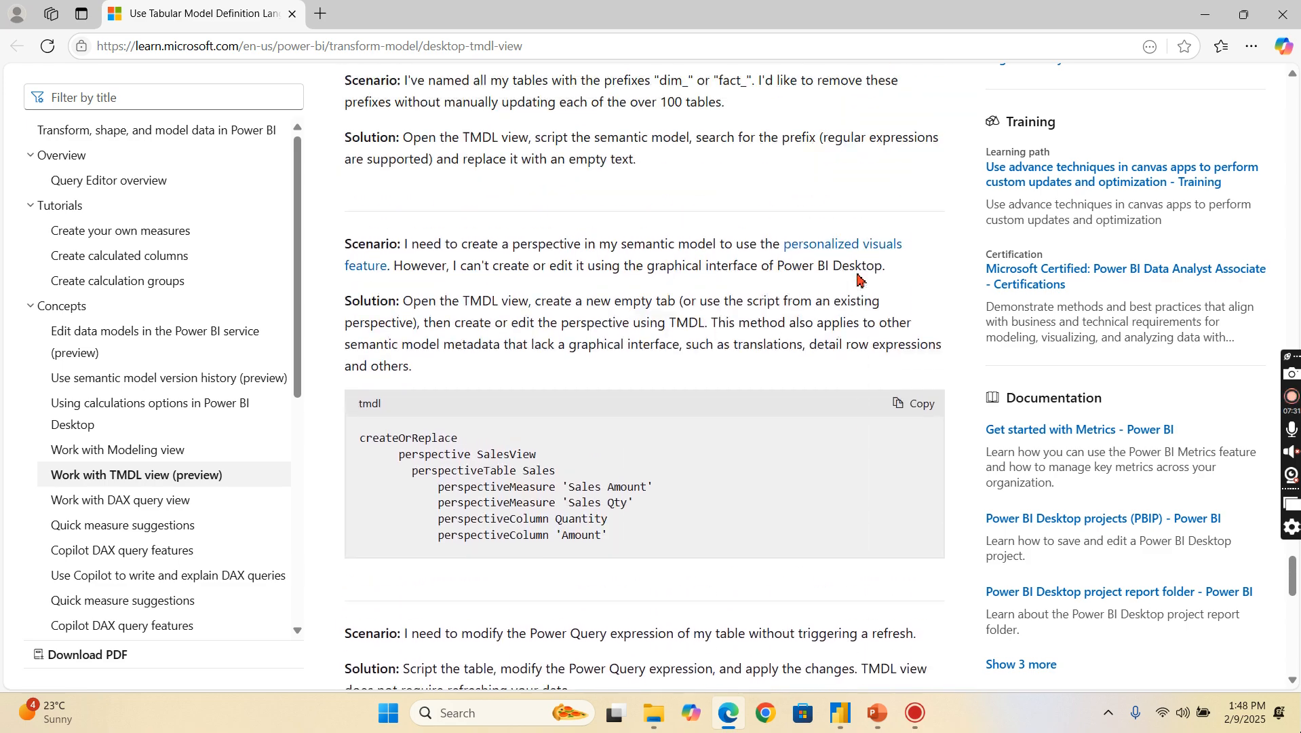
scroll("down", 3)
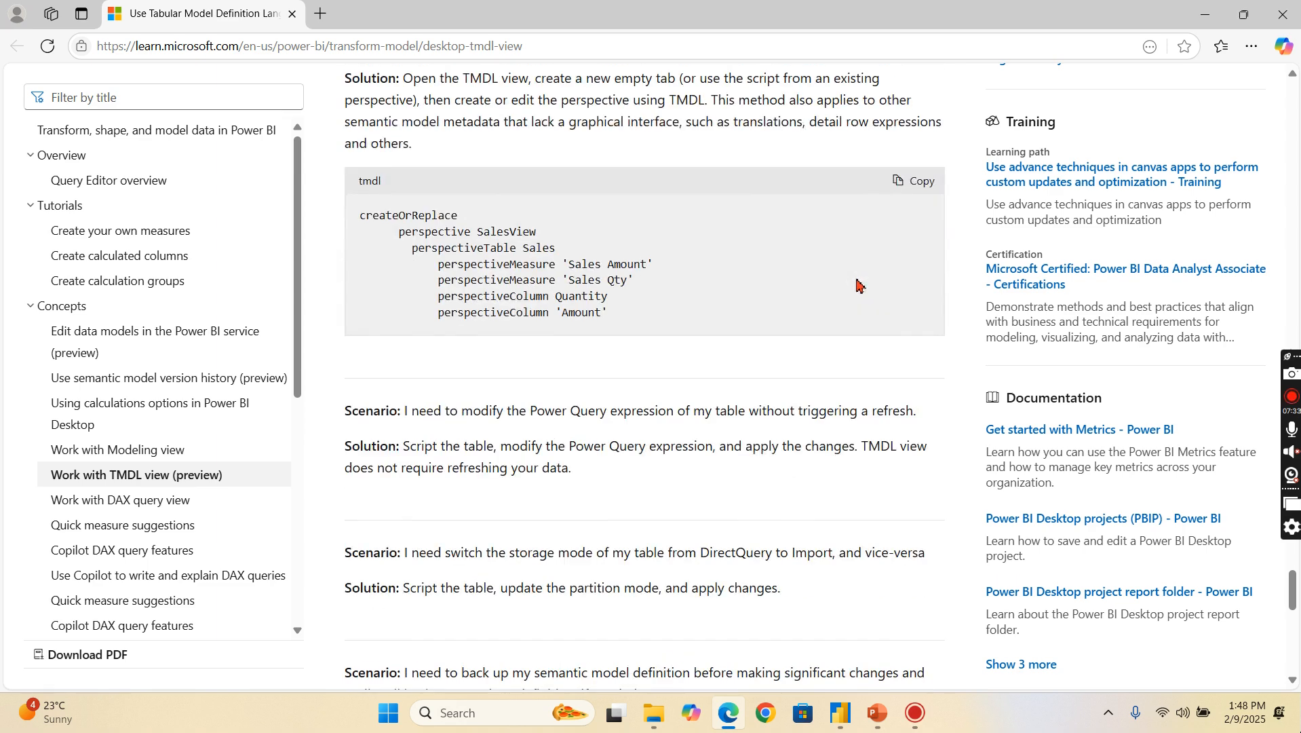
scroll("down", 3)
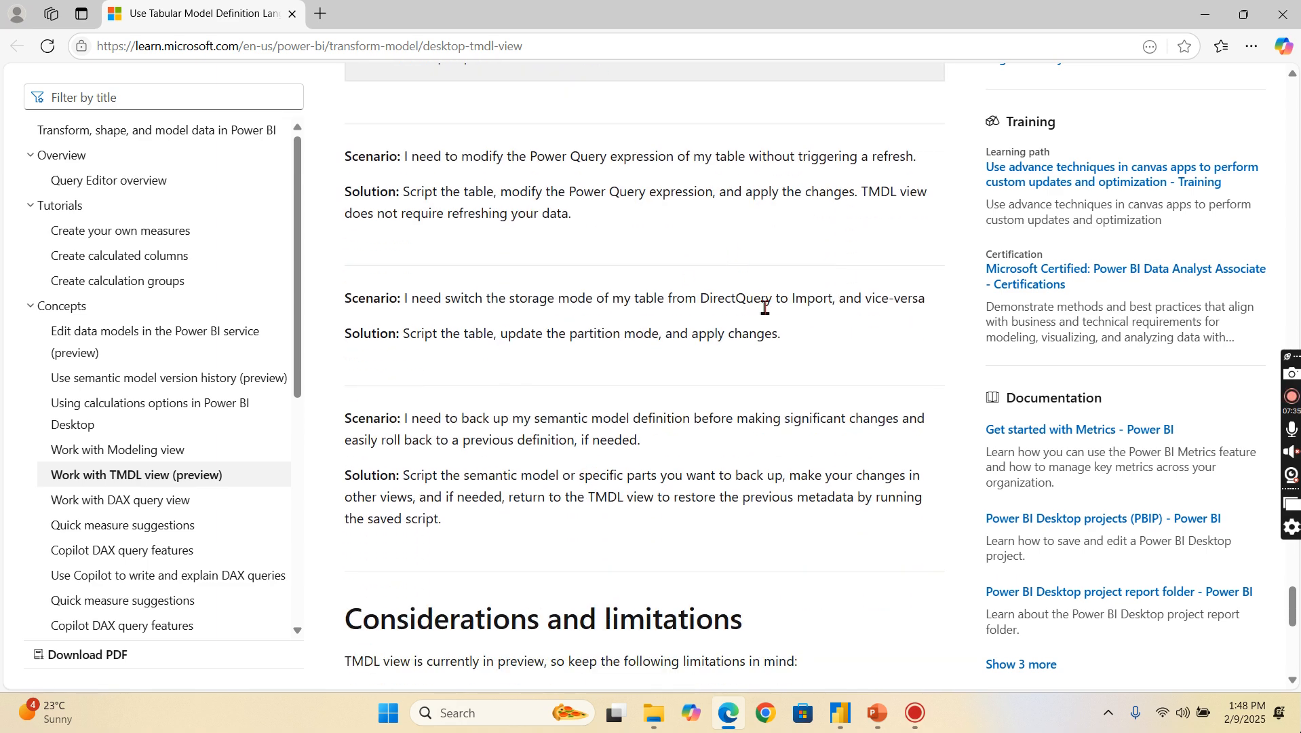
mouse_move(757, 313)
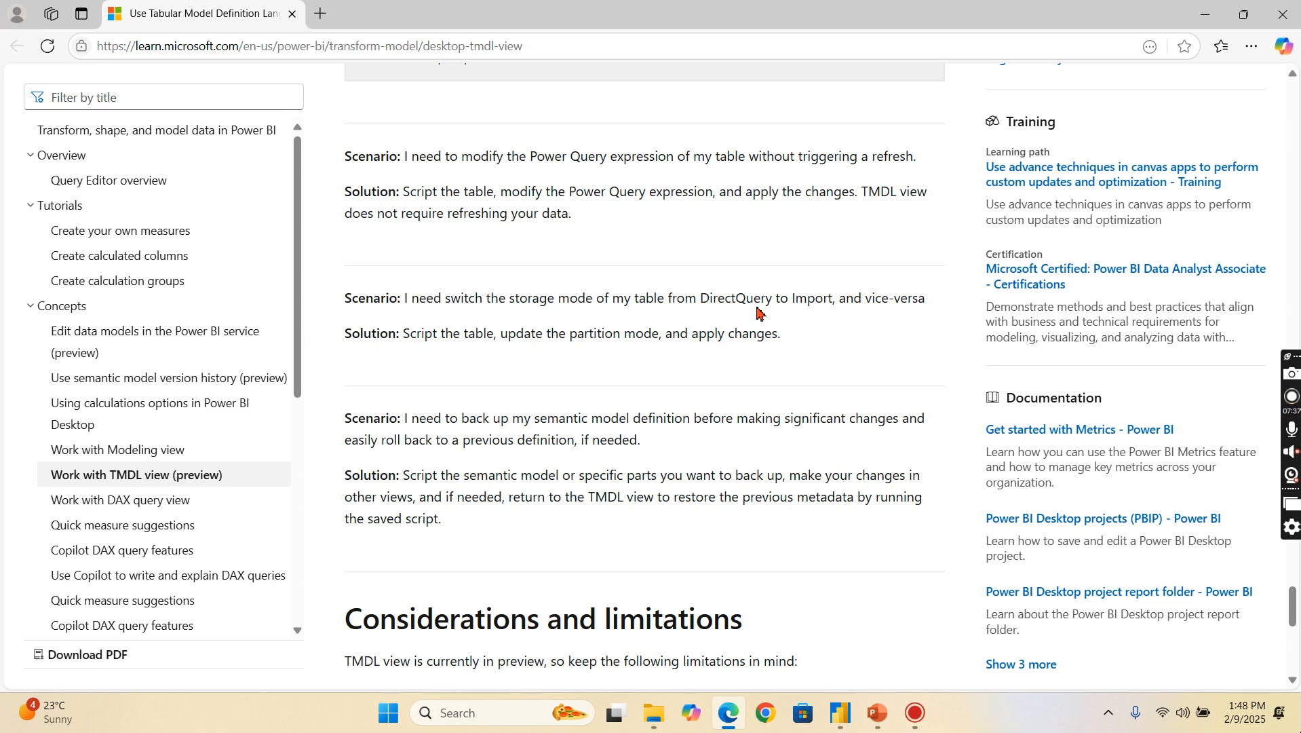
mouse_move(656, 712)
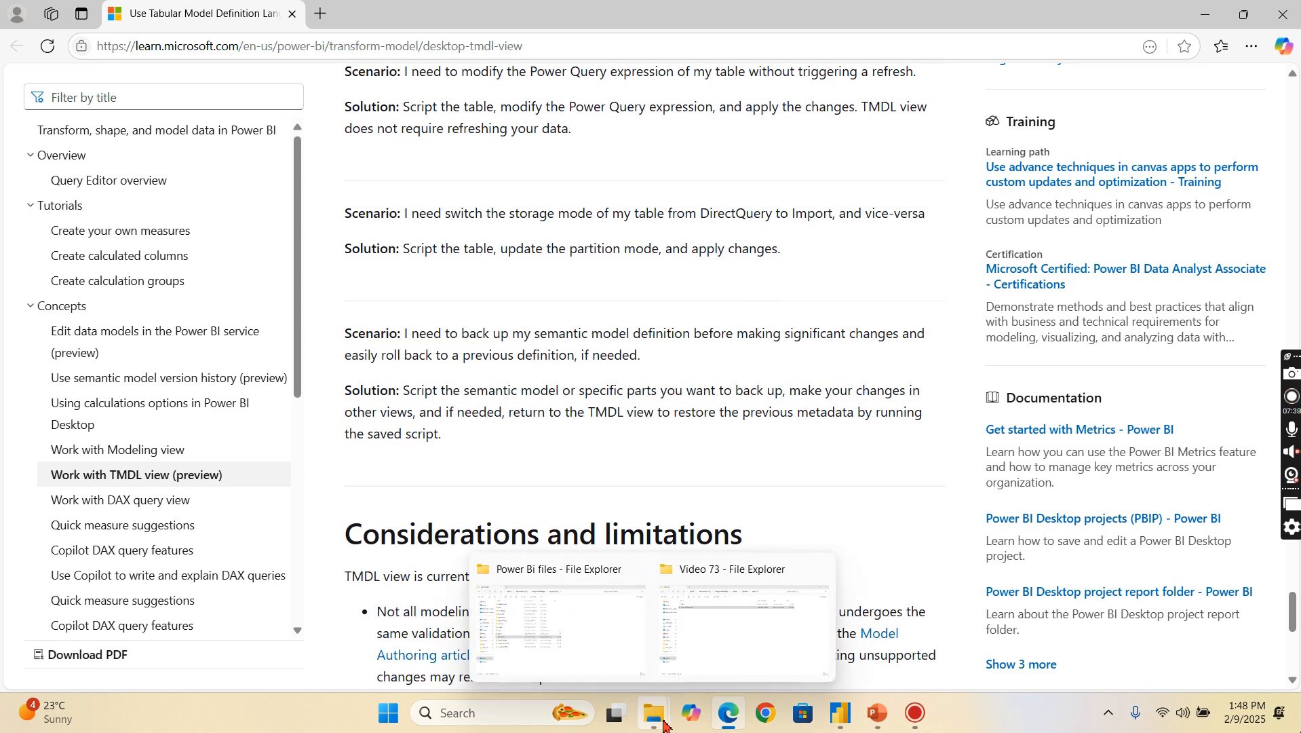
Step: Return to Power BI, collapse Customer's columns and show the semantic model object hierarchy
left_click(738, 619)
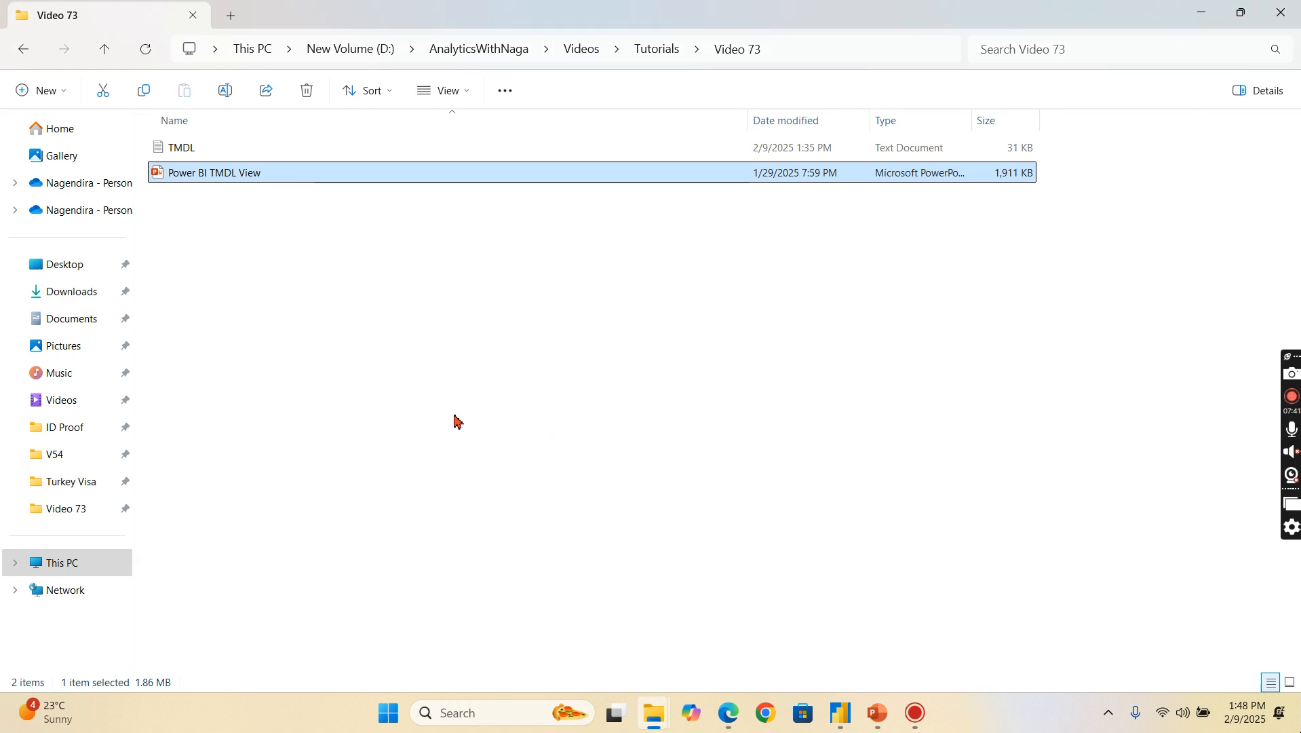
mouse_move(876, 713)
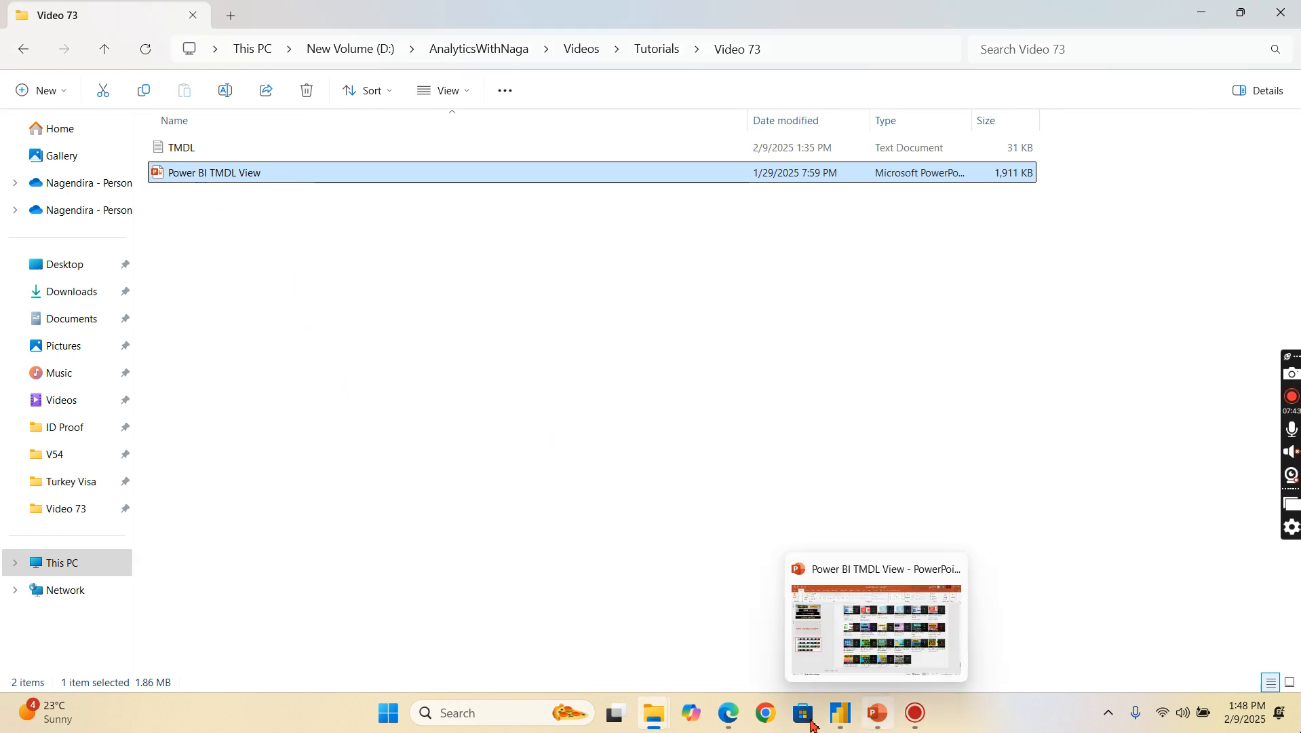
left_click(837, 713)
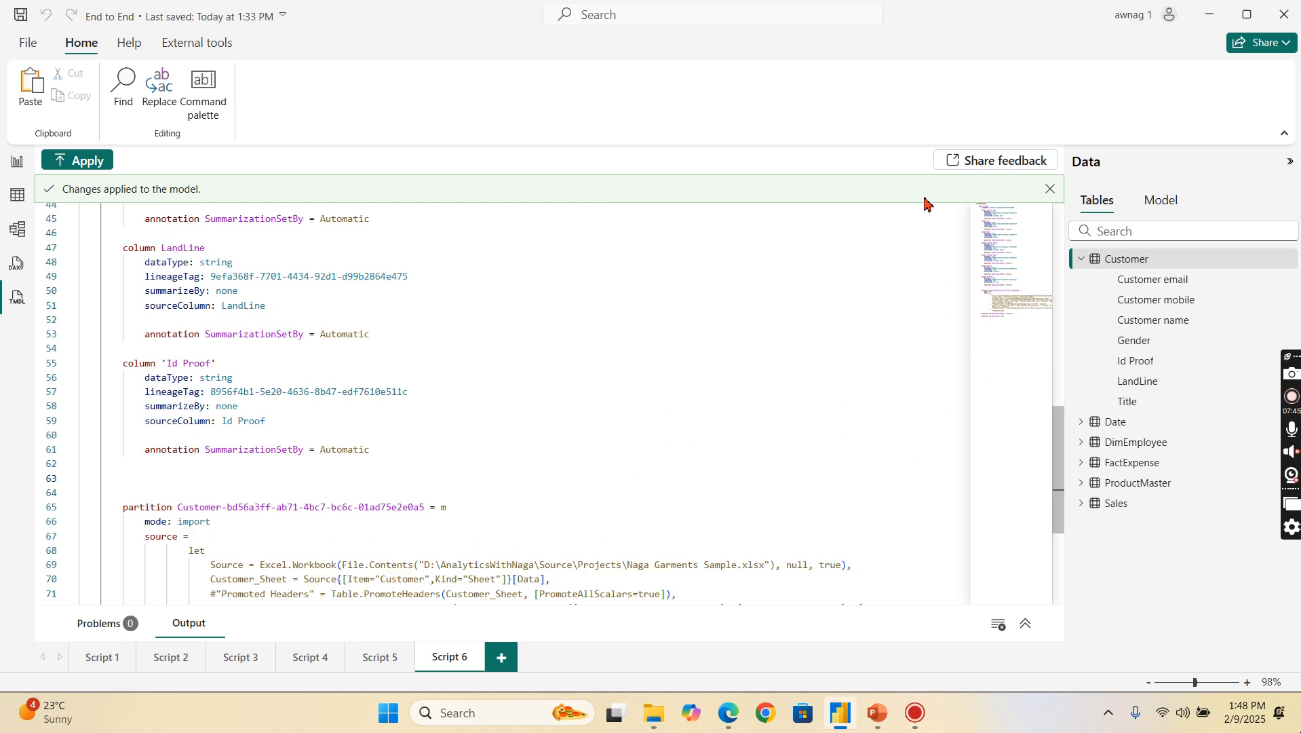
mouse_move(1098, 277)
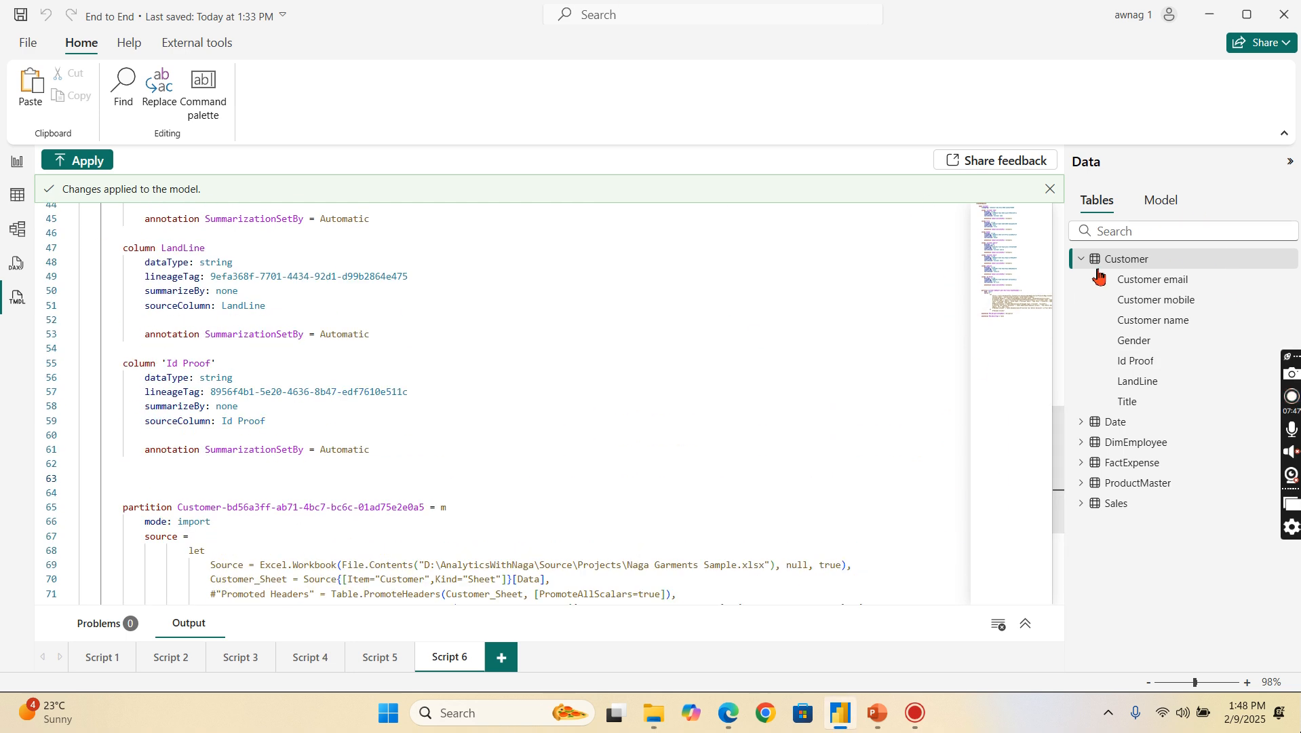
left_click(1082, 258)
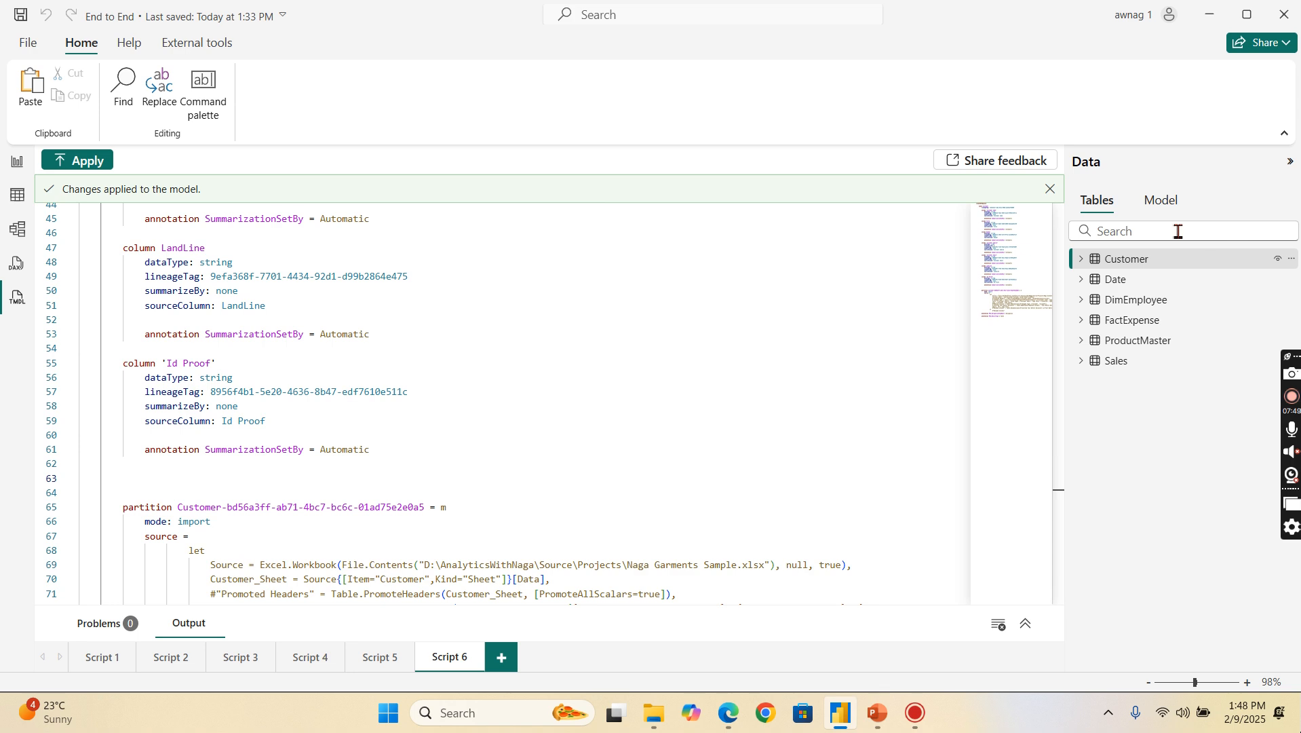
left_click(1160, 200)
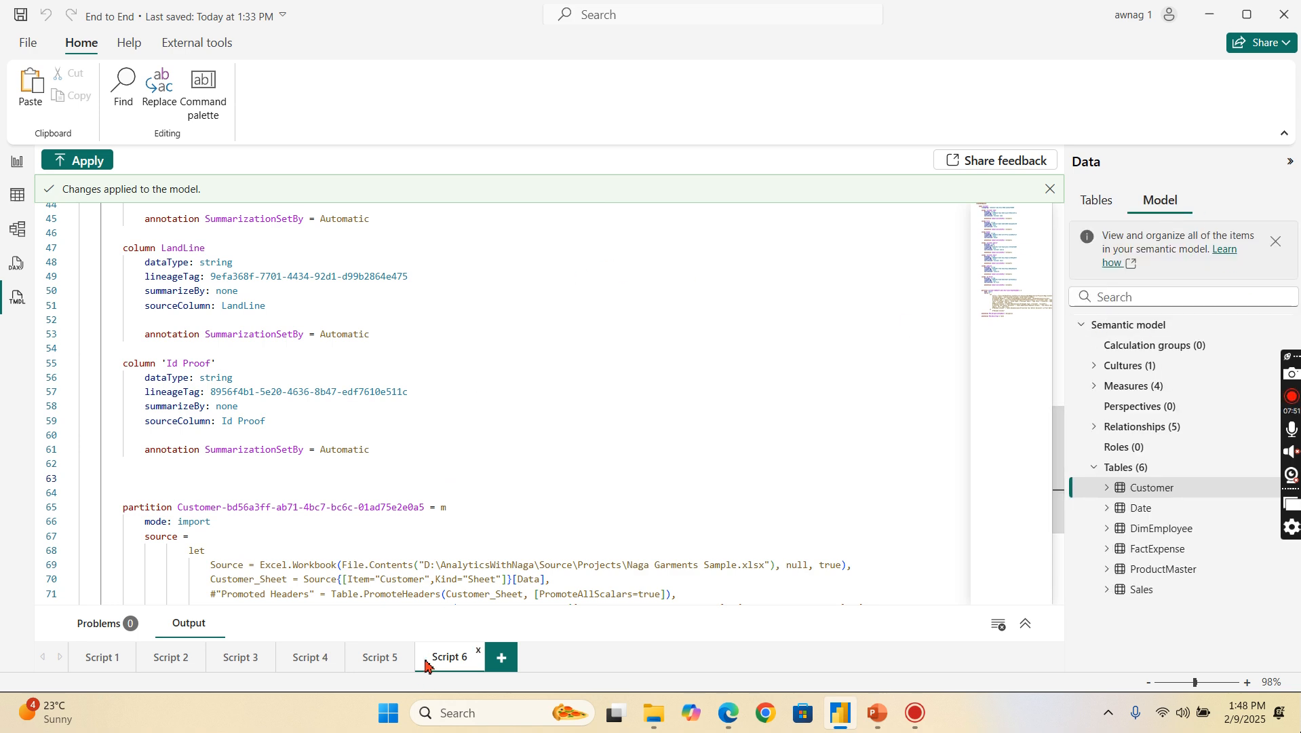
Step: Script the whole semantic model as TMDL into new Script 7, then show the Video 73 folder
left_click(499, 657)
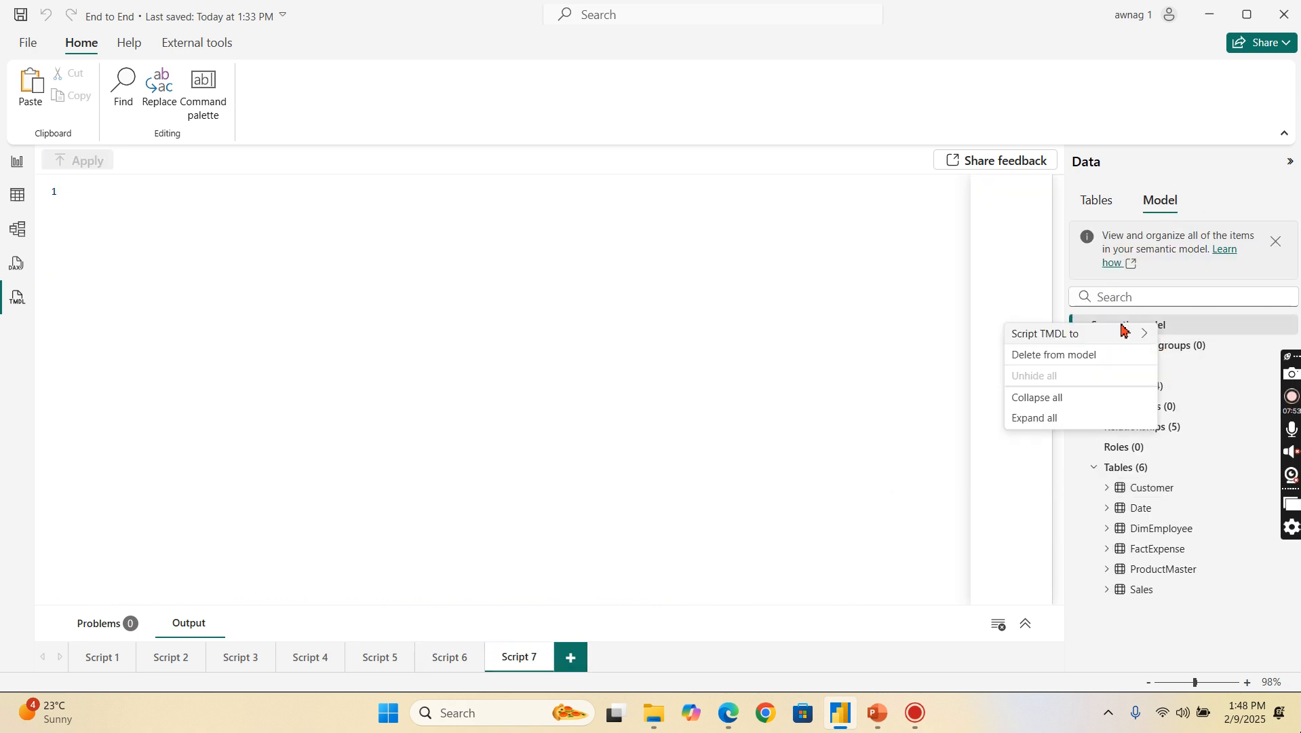
left_click(1044, 333)
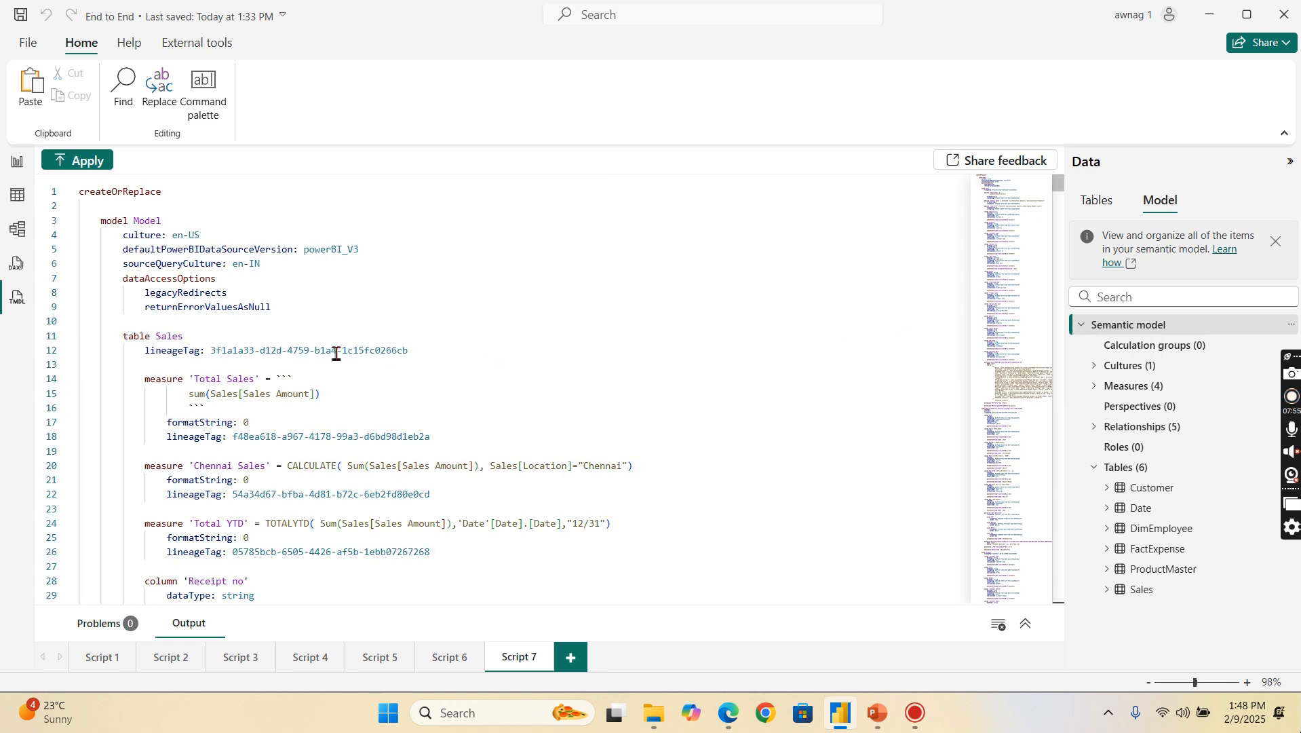
scroll("down", 3)
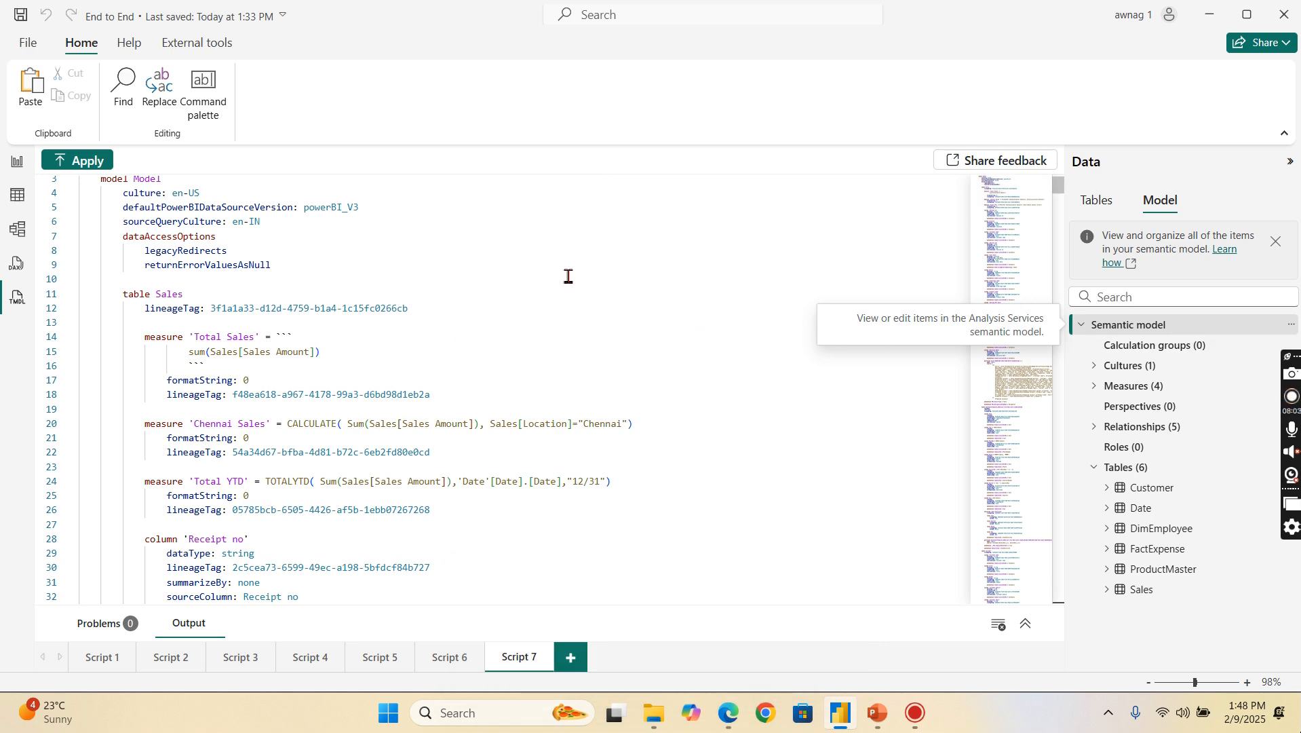
mouse_move(152, 39)
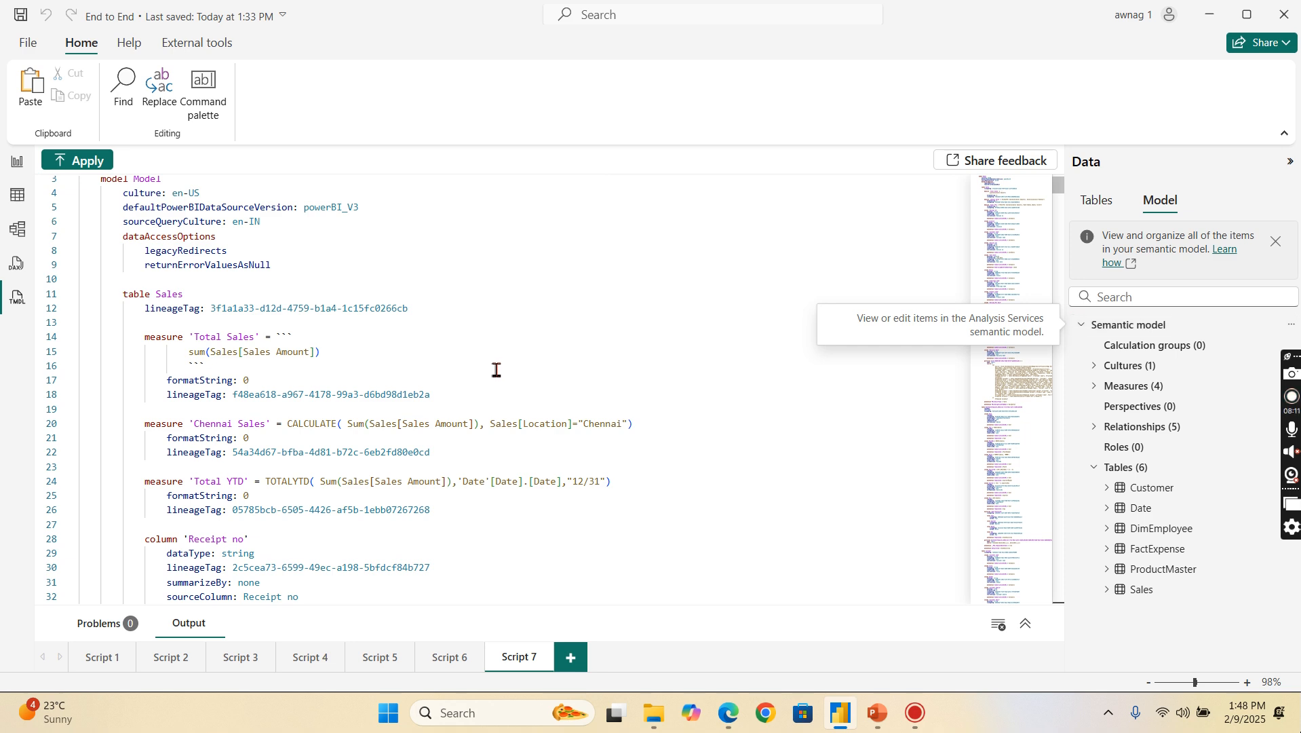
mouse_move(504, 362)
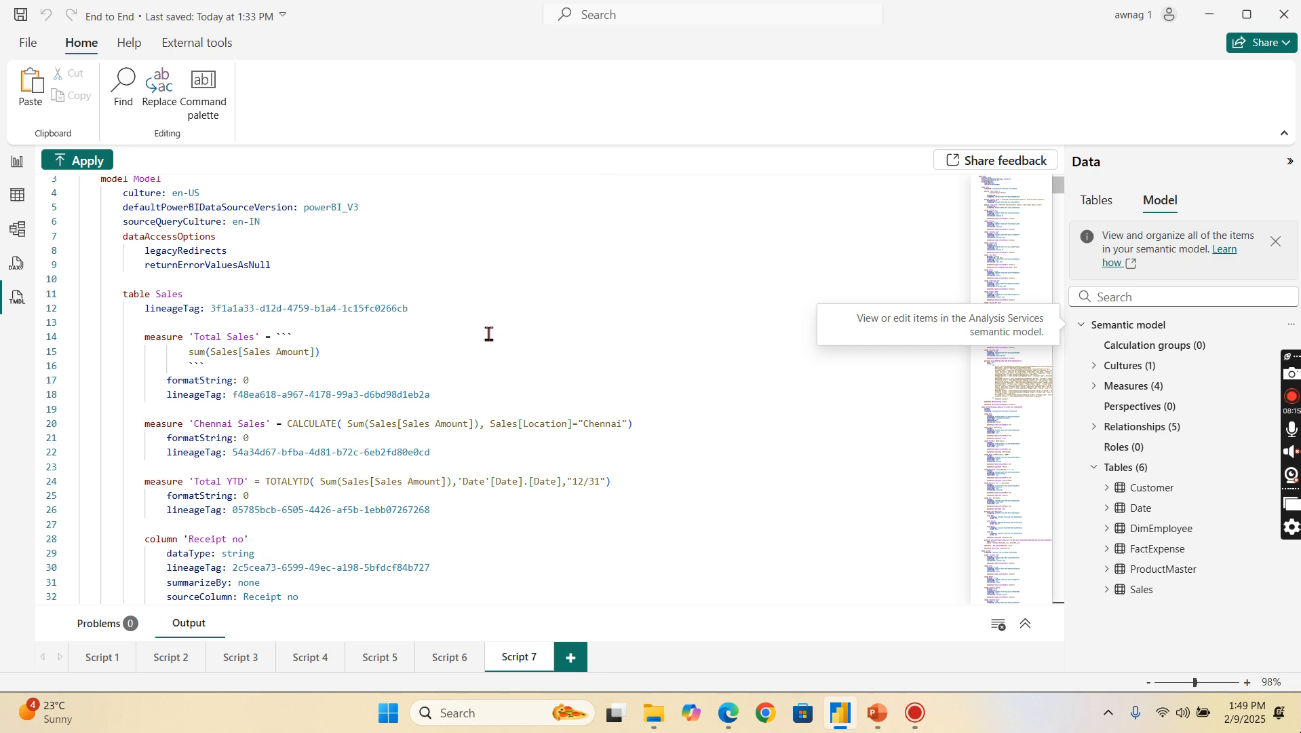
mouse_move(215, 188)
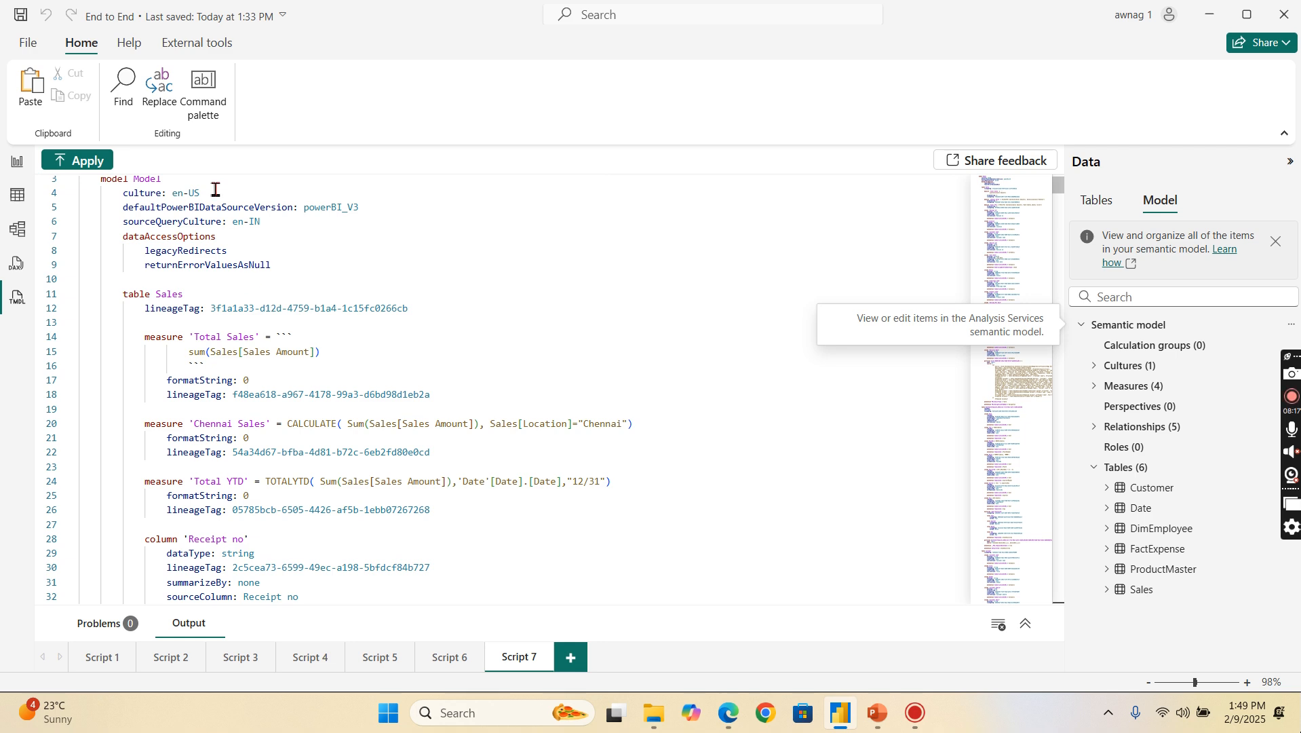
mouse_move(867, 284)
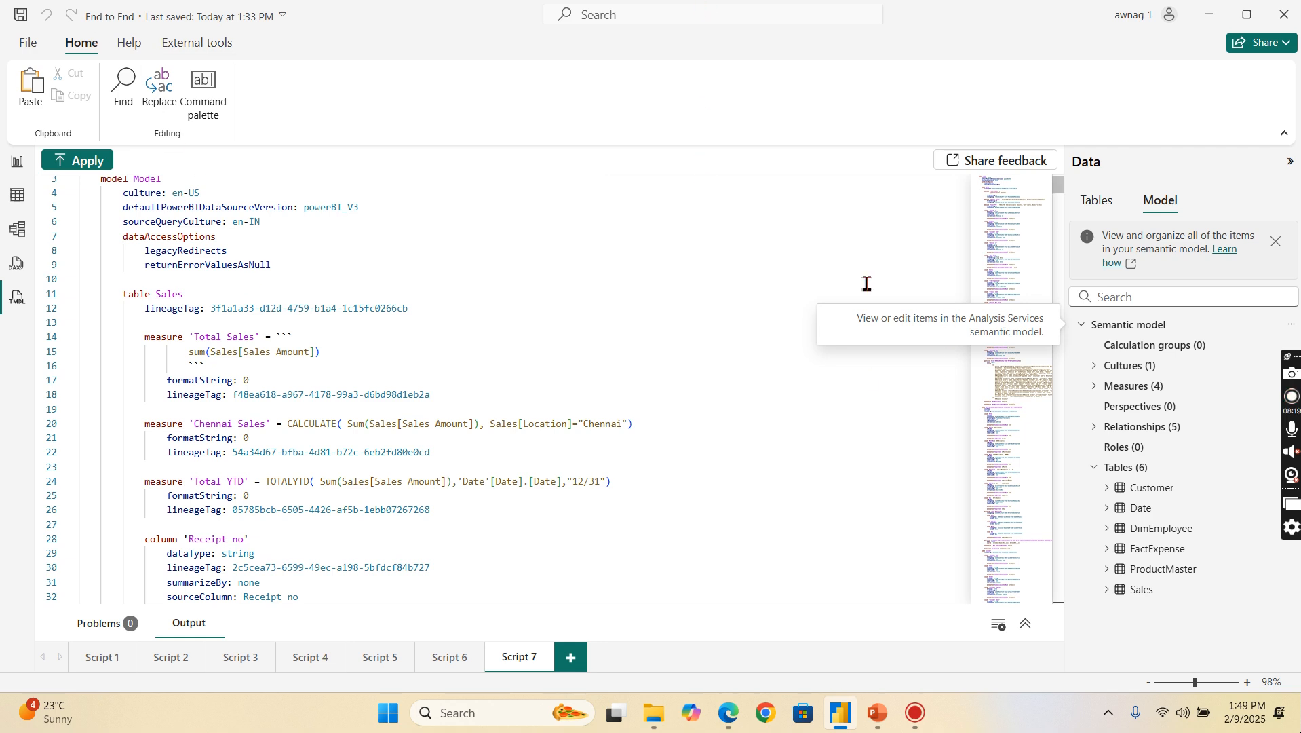
key("ctrl+a")
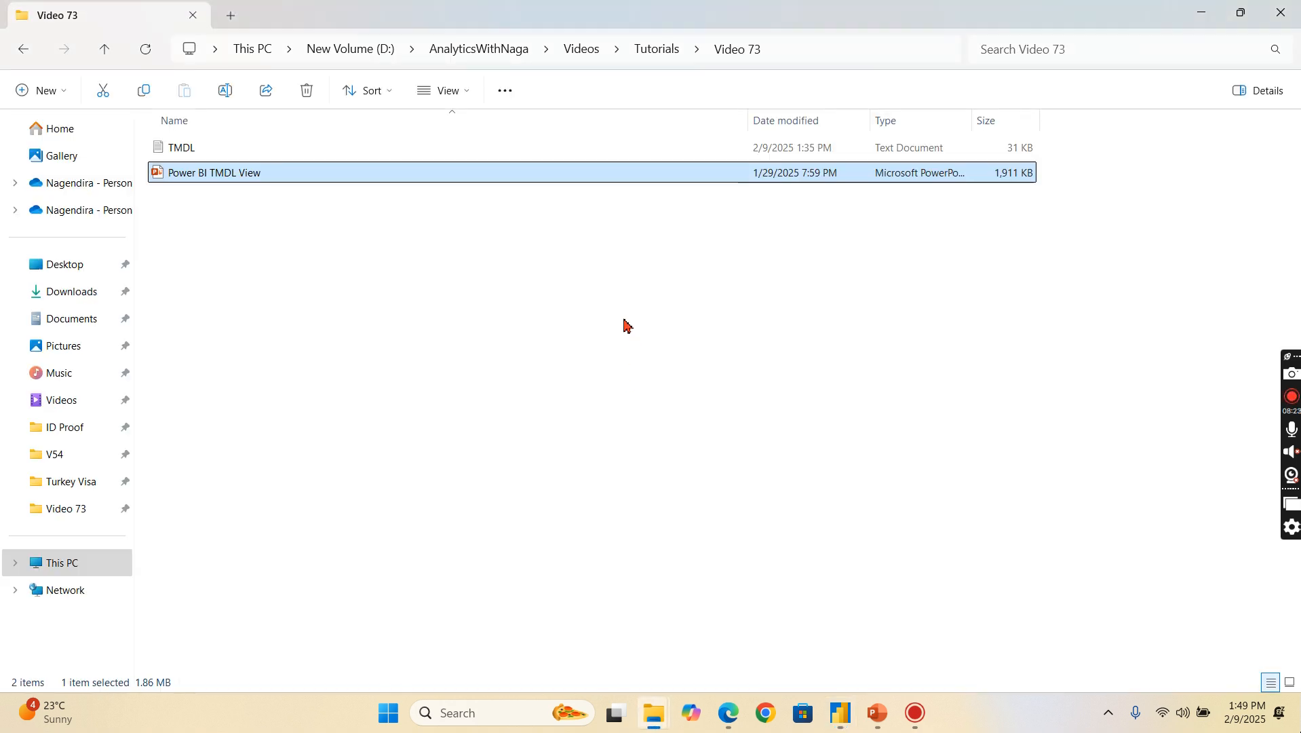
left_click(180, 148)
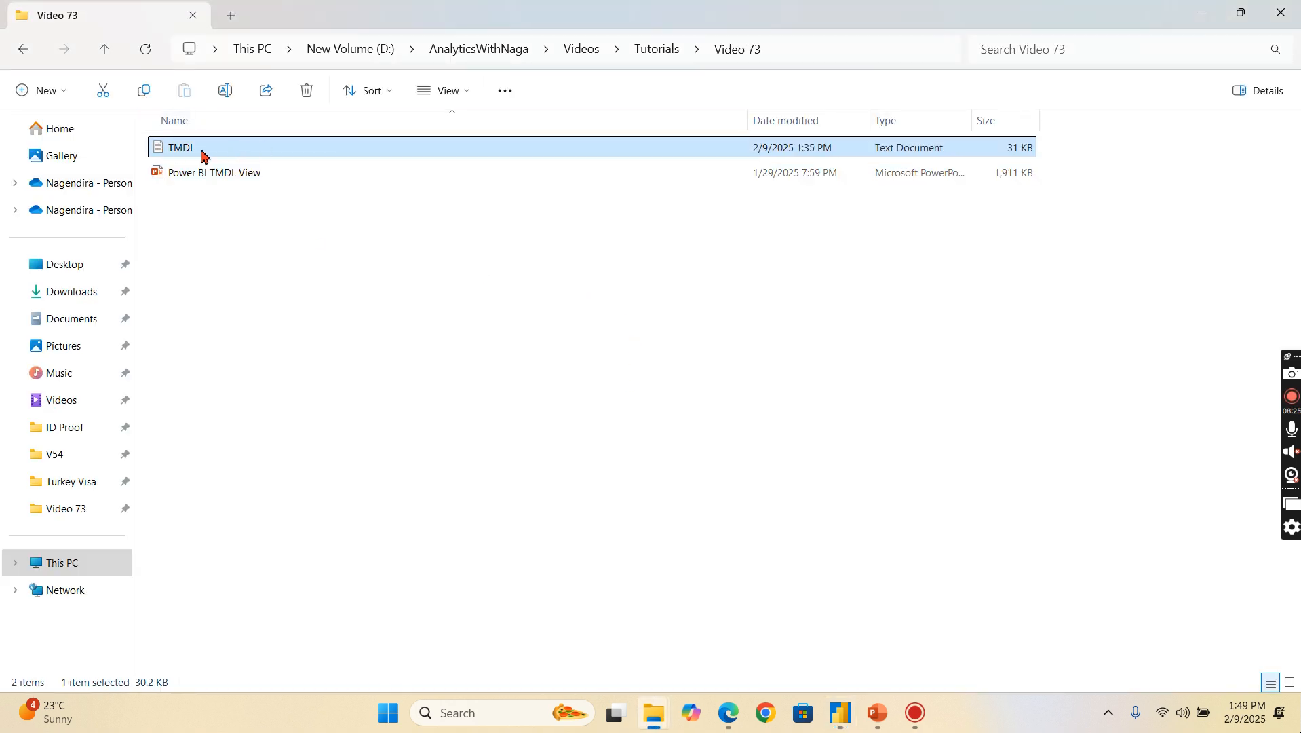
mouse_move(346, 150)
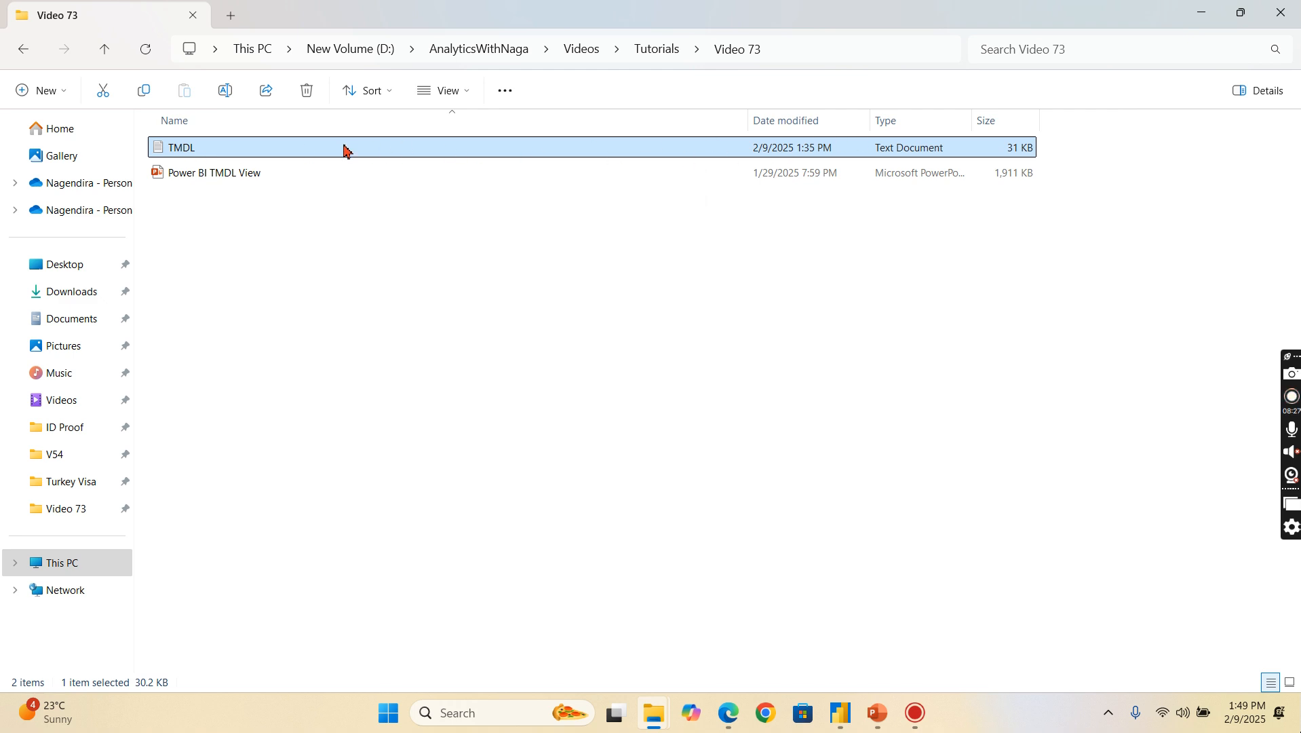
mouse_move(183, 158)
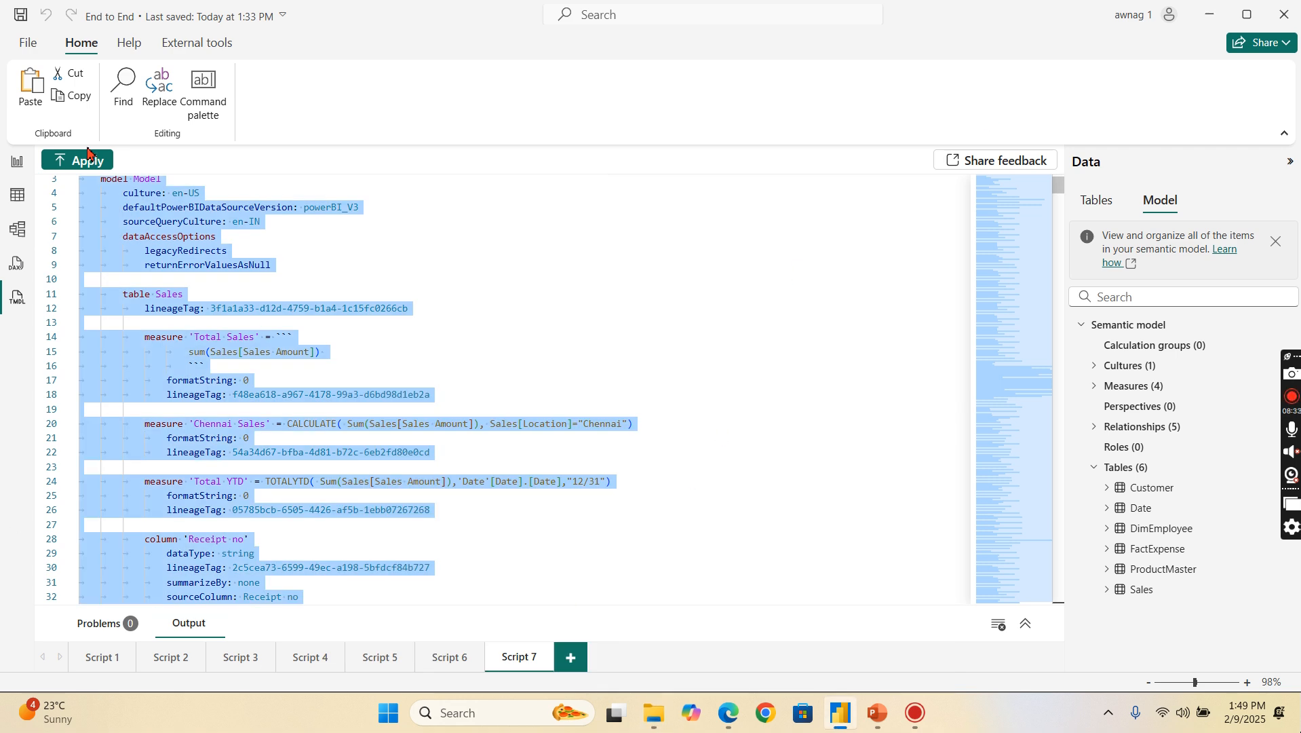
mouse_move(926, 236)
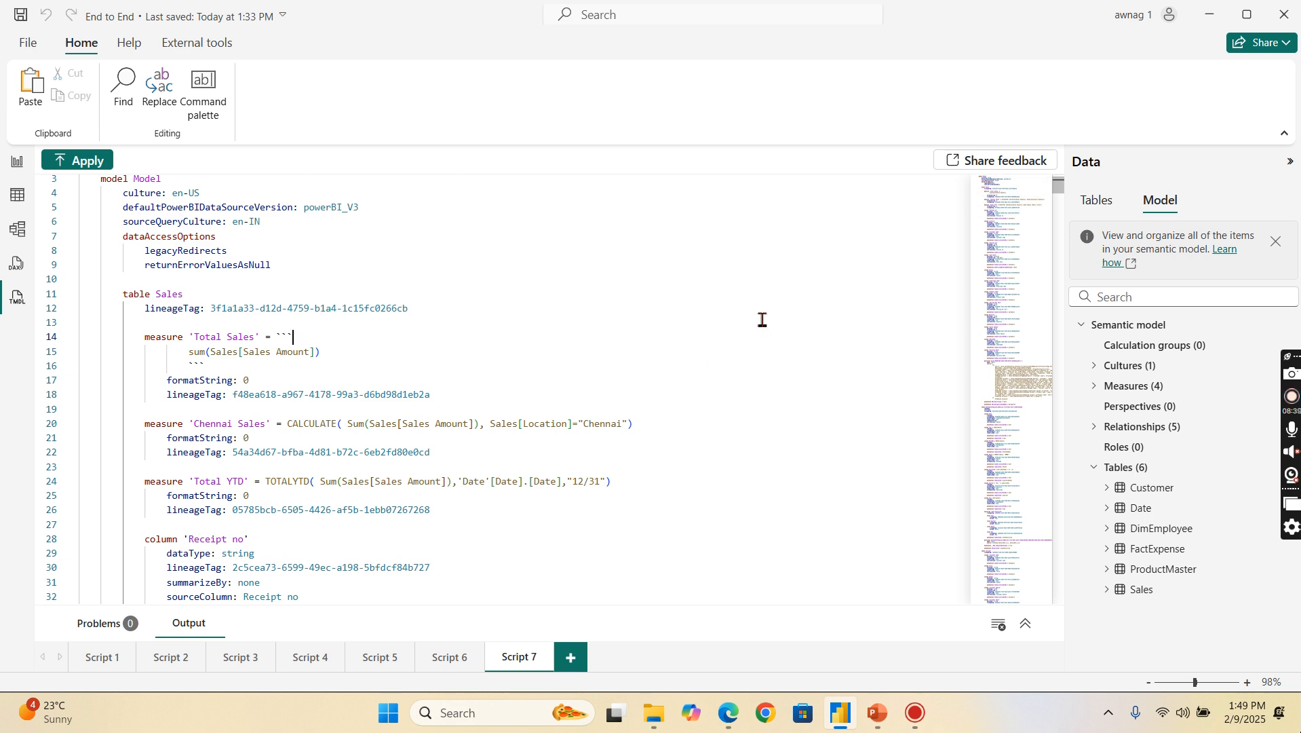
mouse_move(1086, 442)
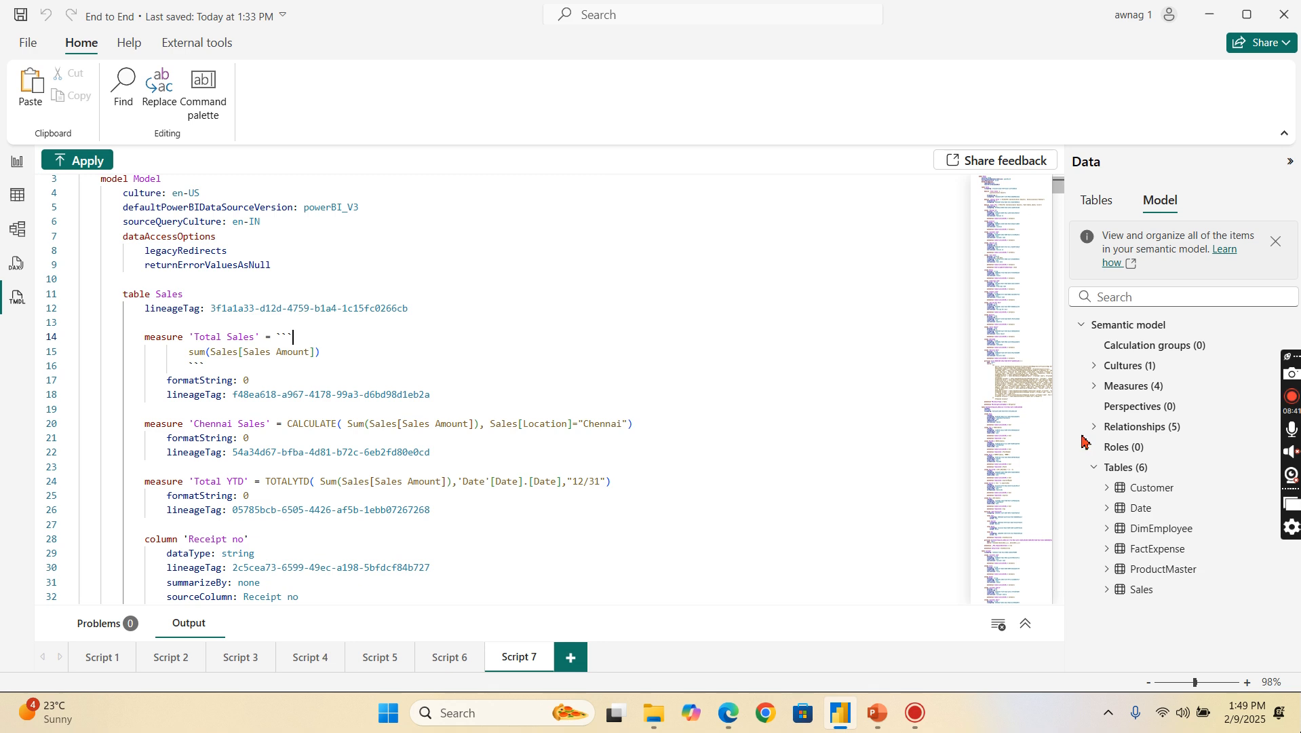
mouse_move(516, 363)
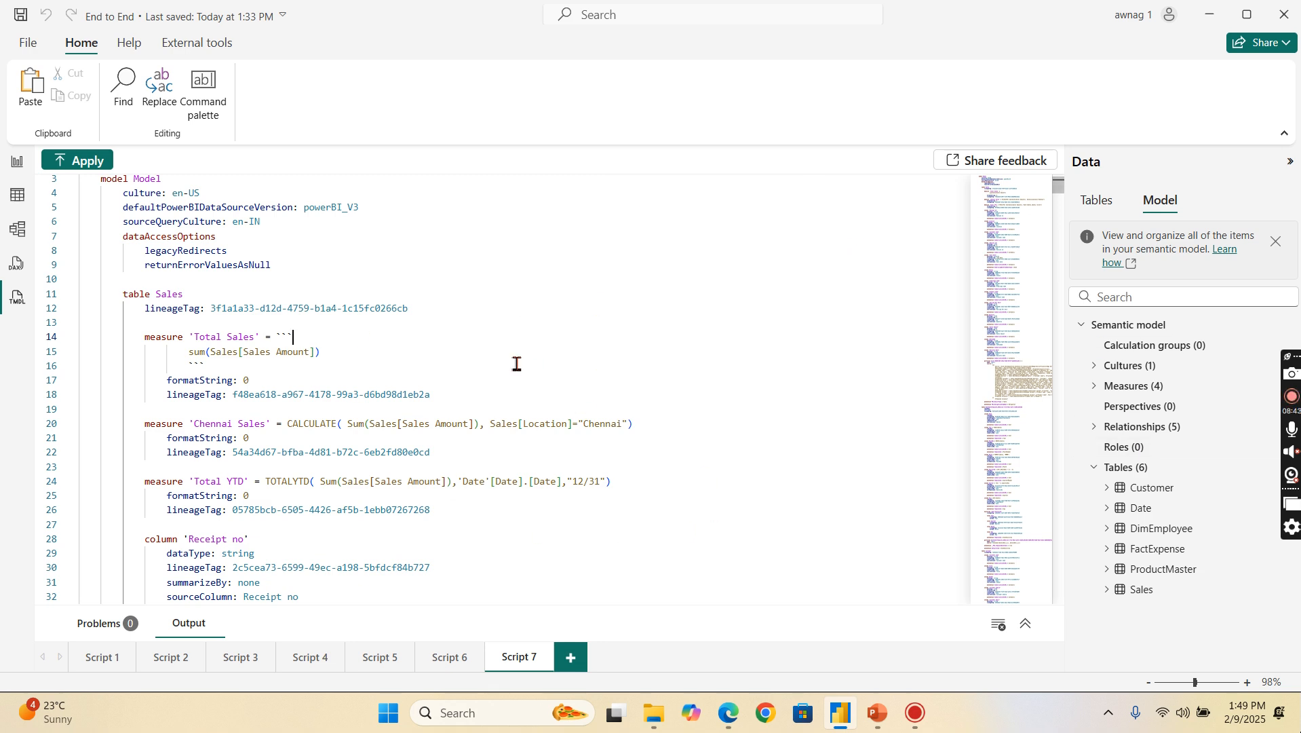
mouse_move(652, 371)
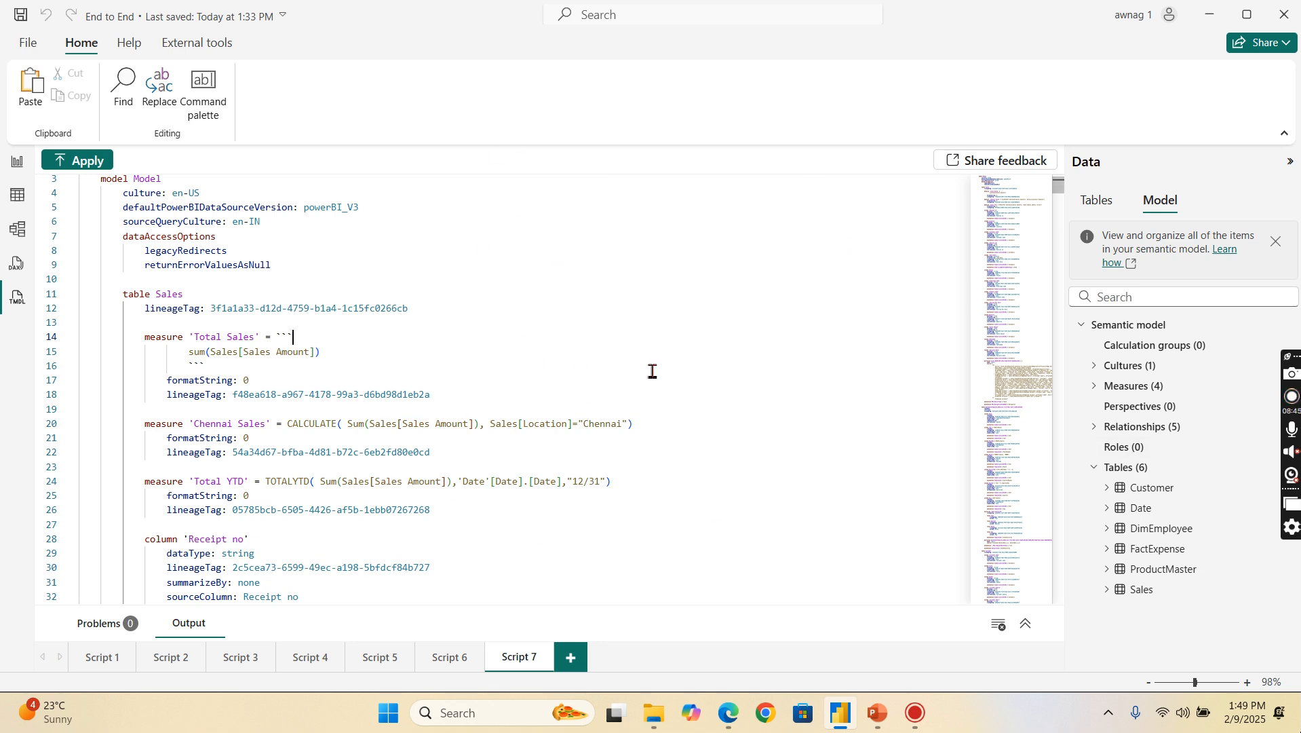
mouse_move(788, 399)
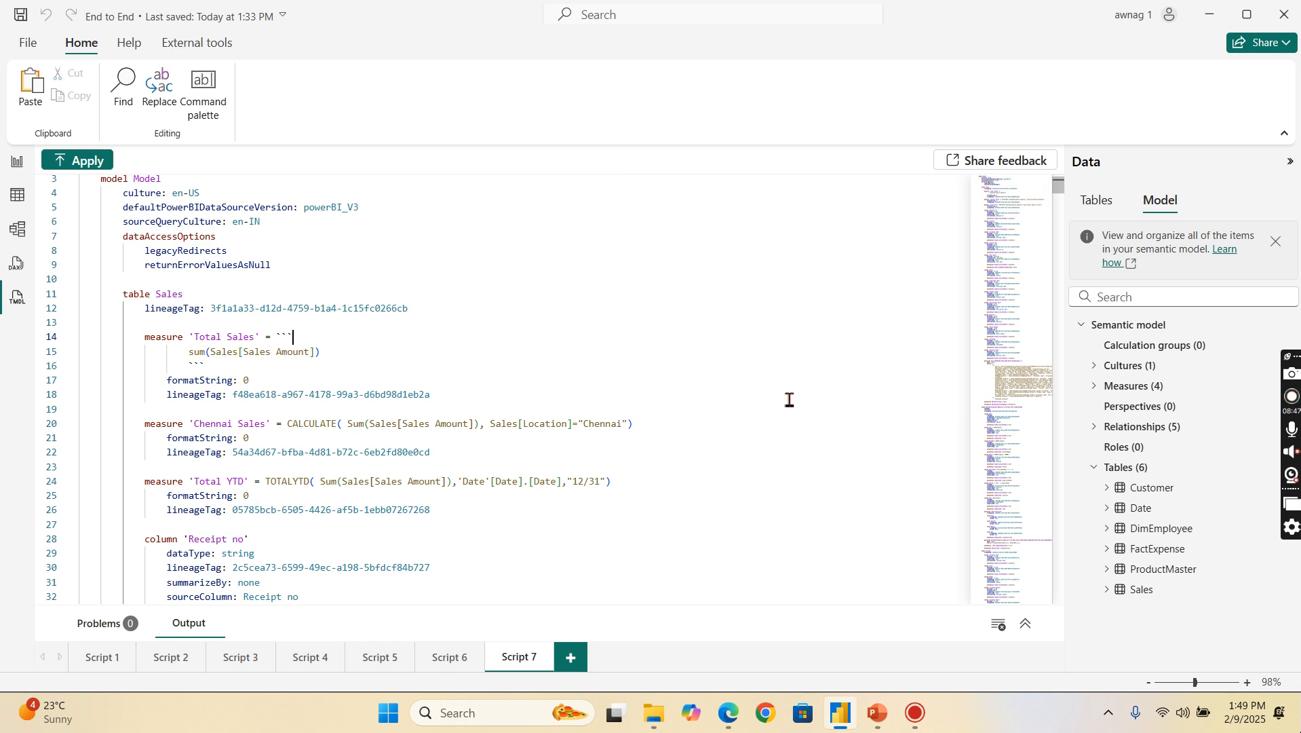
mouse_move(538, 430)
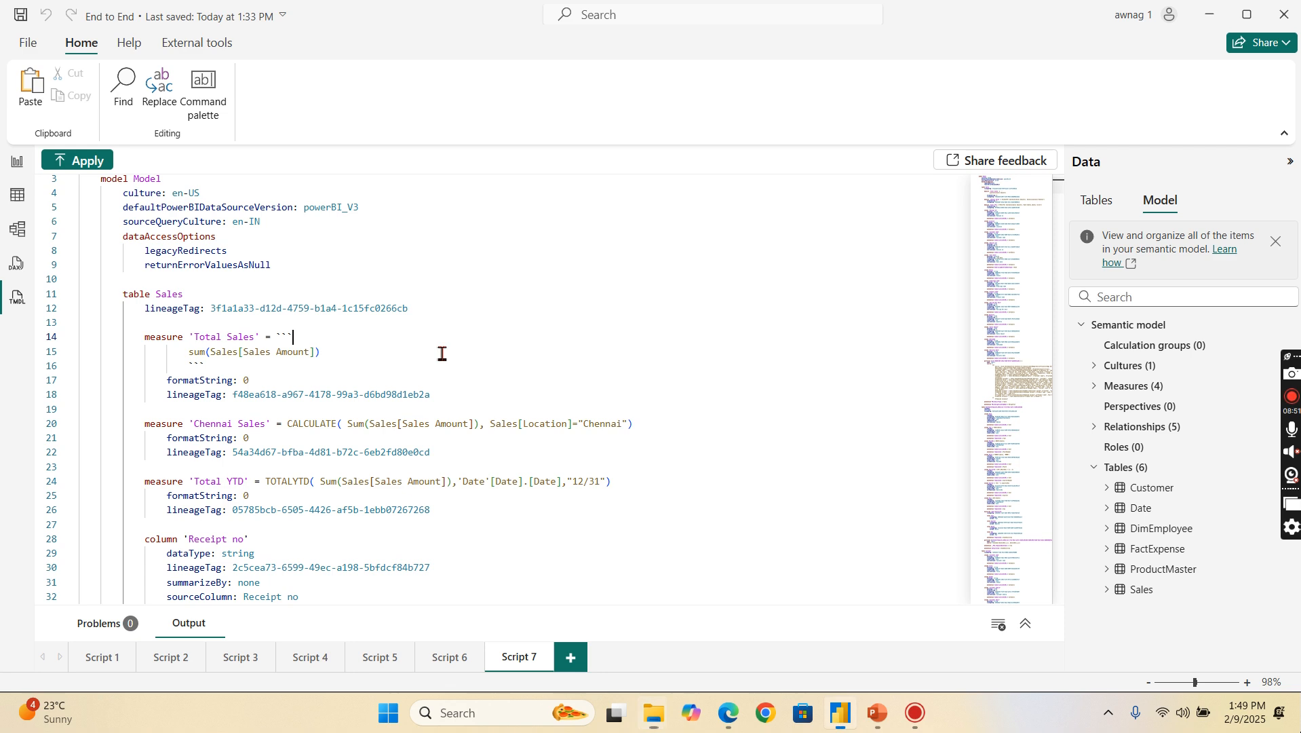
key("ctrl+a")
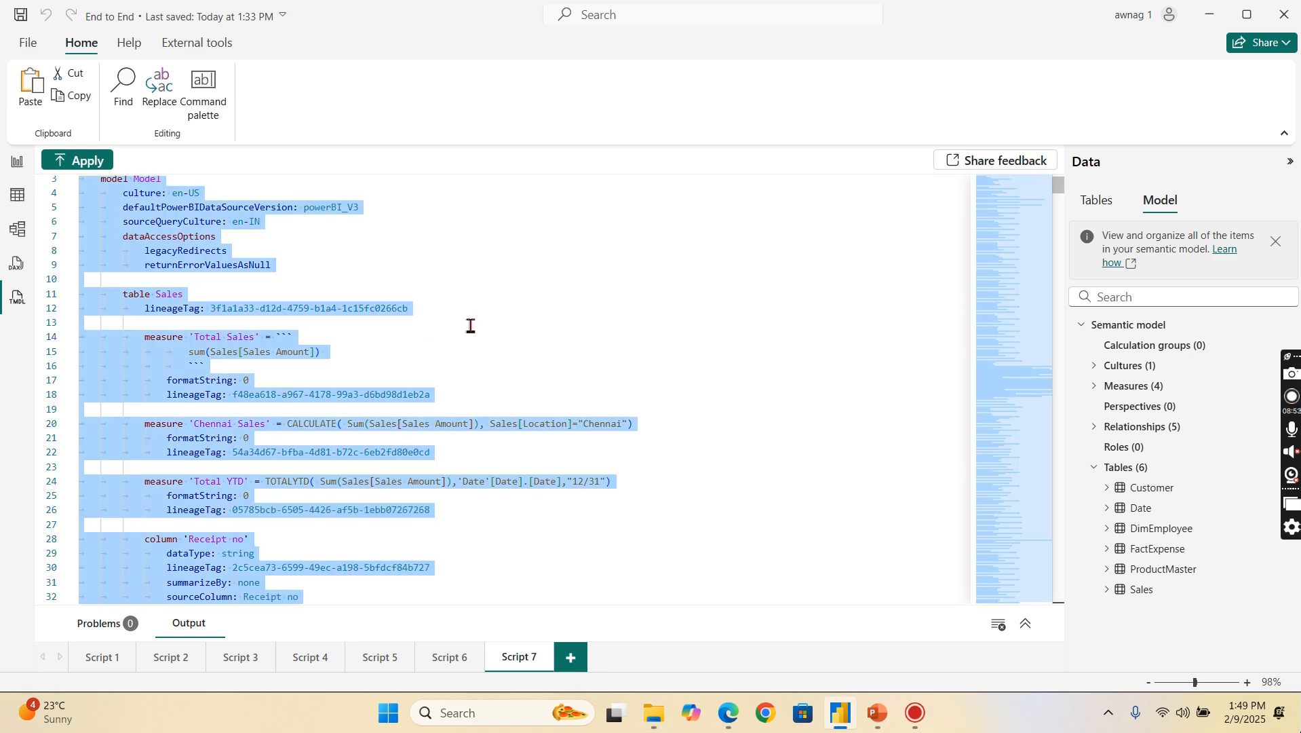
scroll("down", 3)
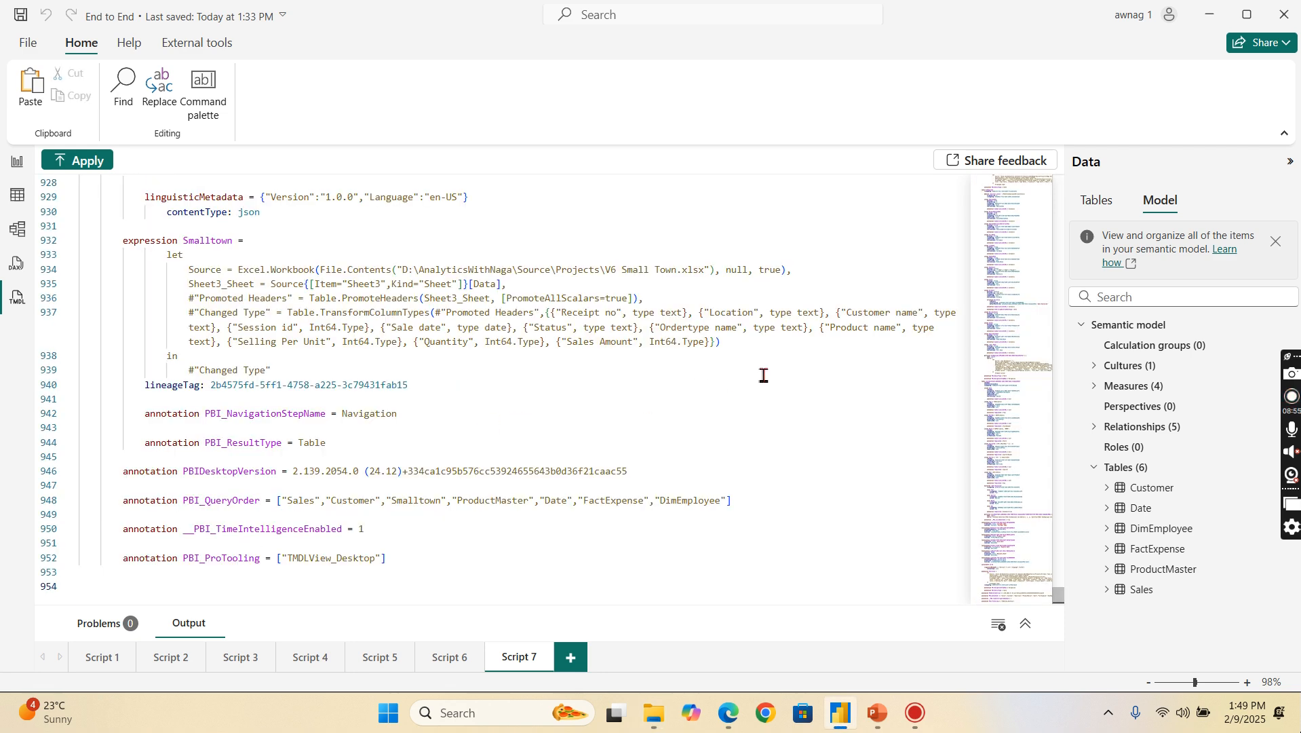
scroll("up", 3)
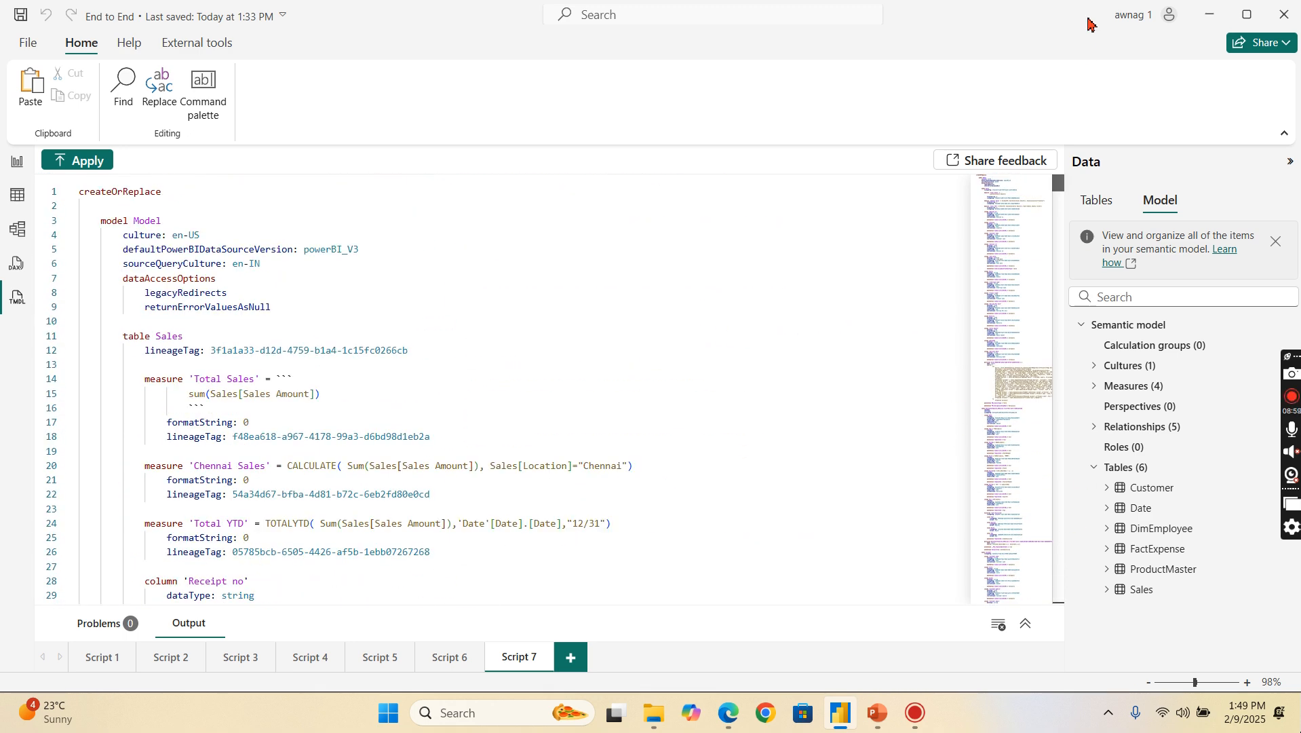
mouse_move(690, 143)
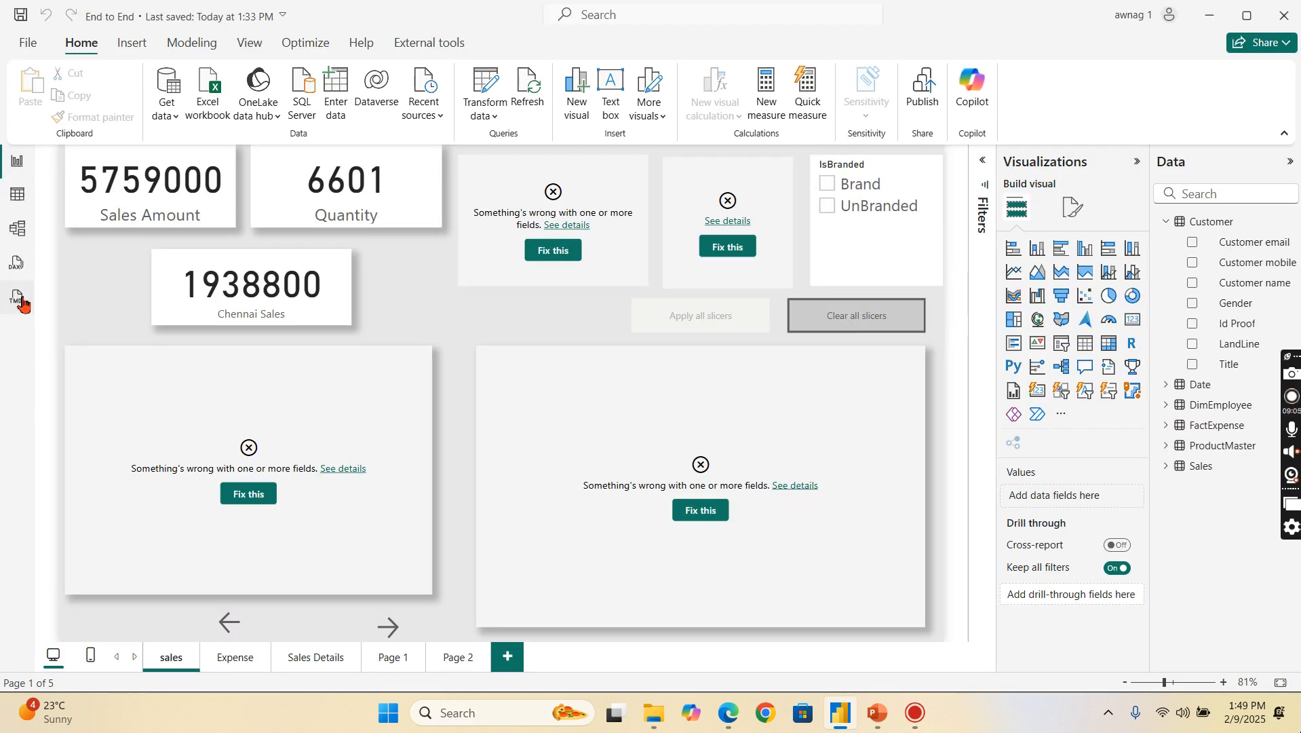
Step: Switch from the report page back to TMDL view with Script 7 open
left_click(17, 297)
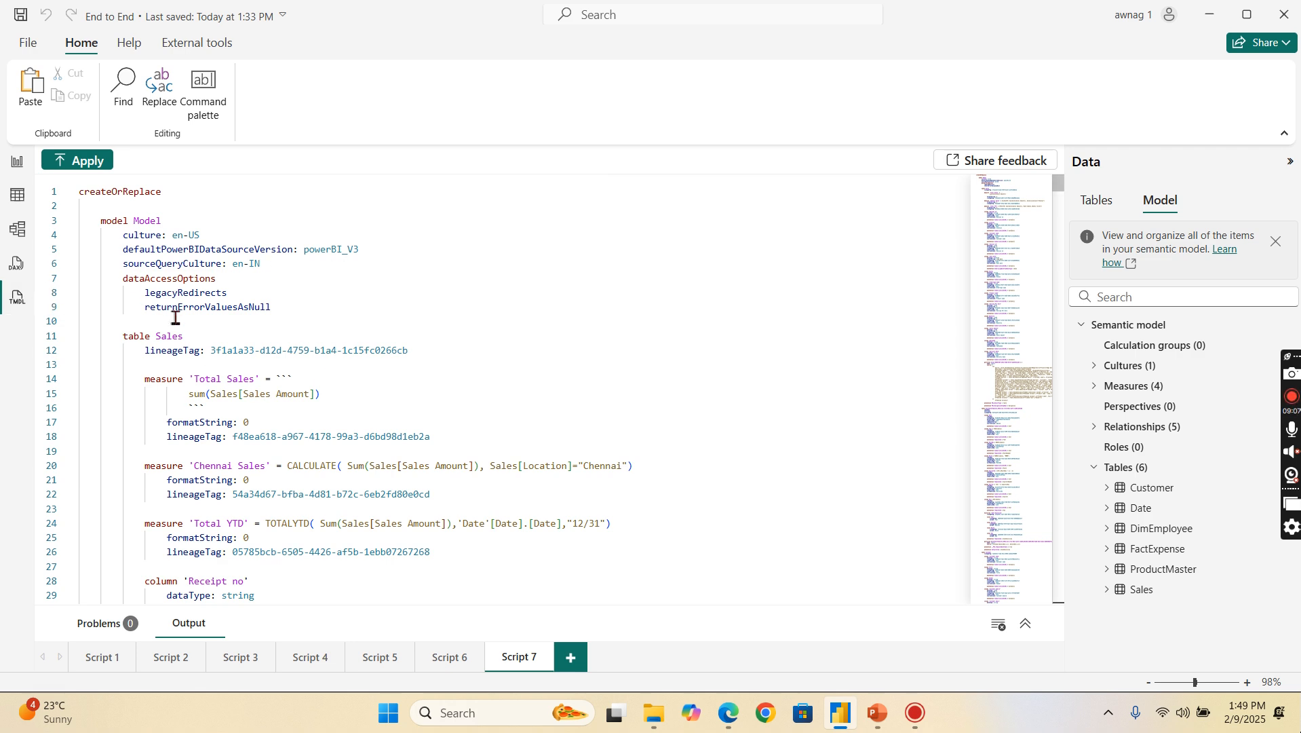
mouse_move(438, 254)
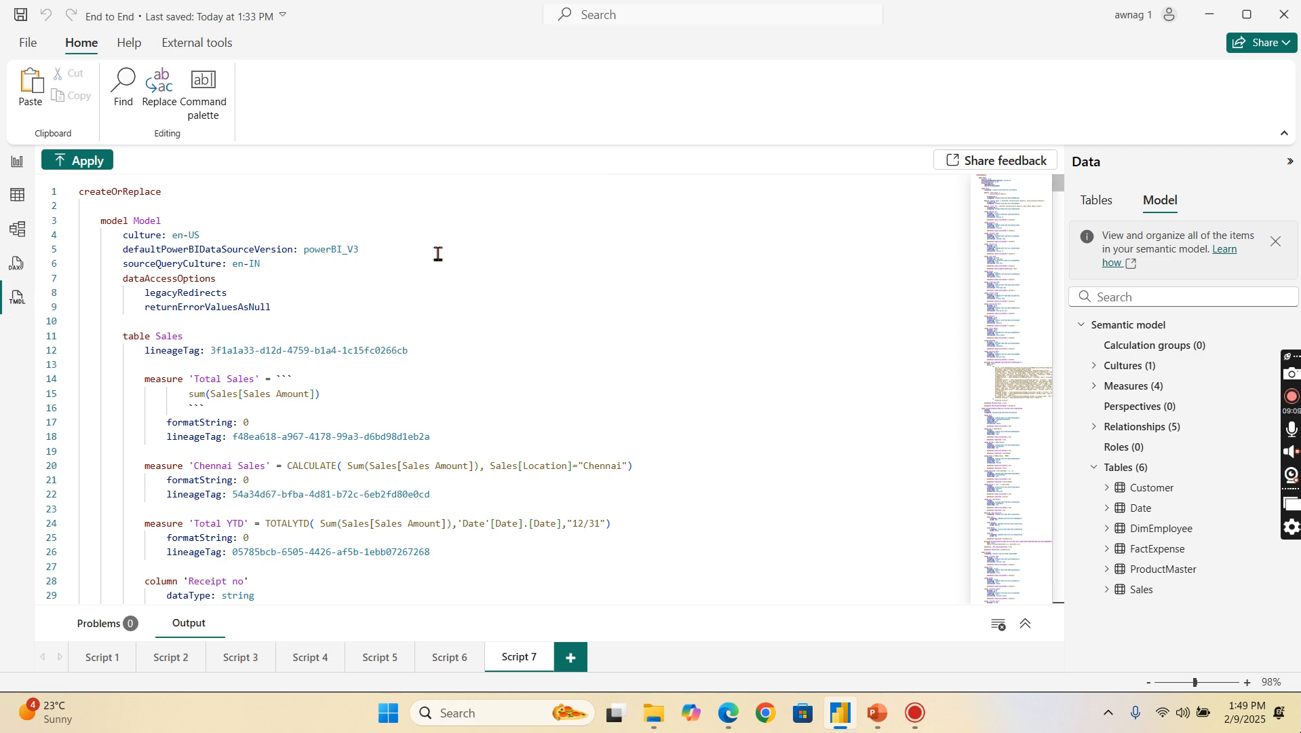
mouse_move(811, 353)
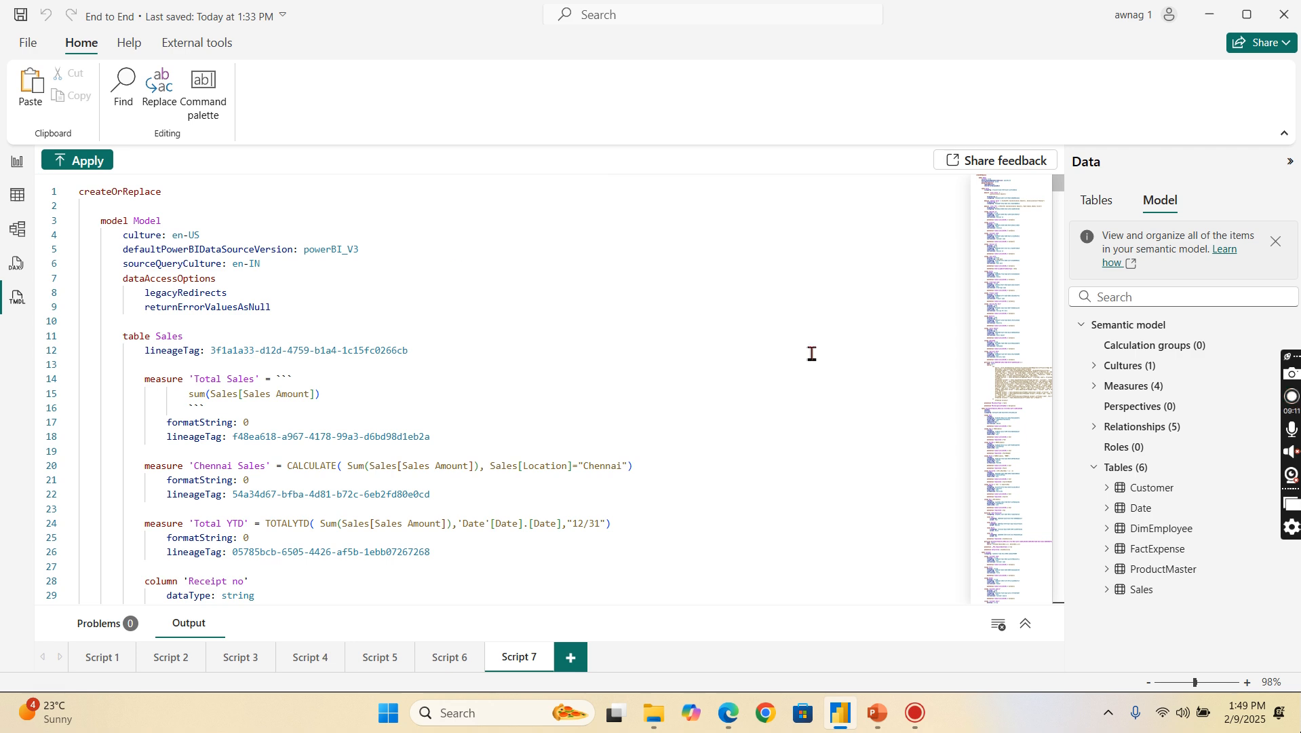
mouse_move(755, 341)
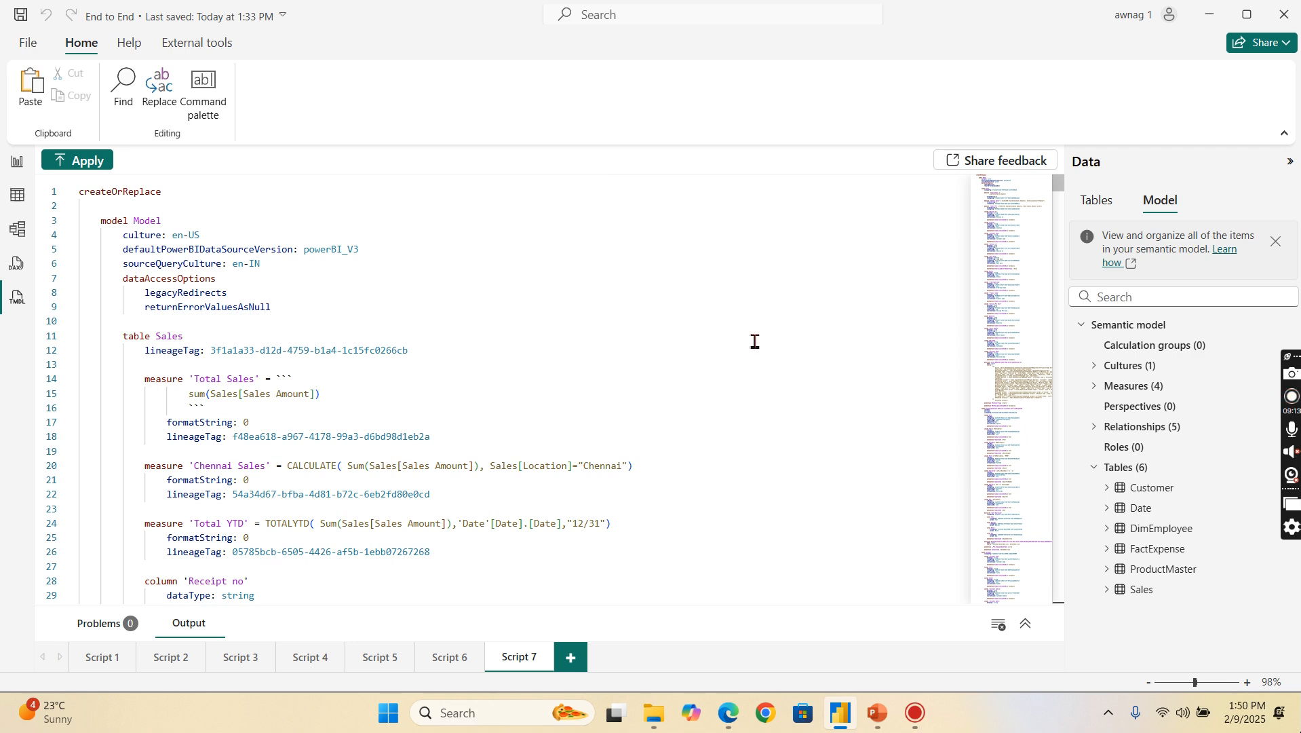